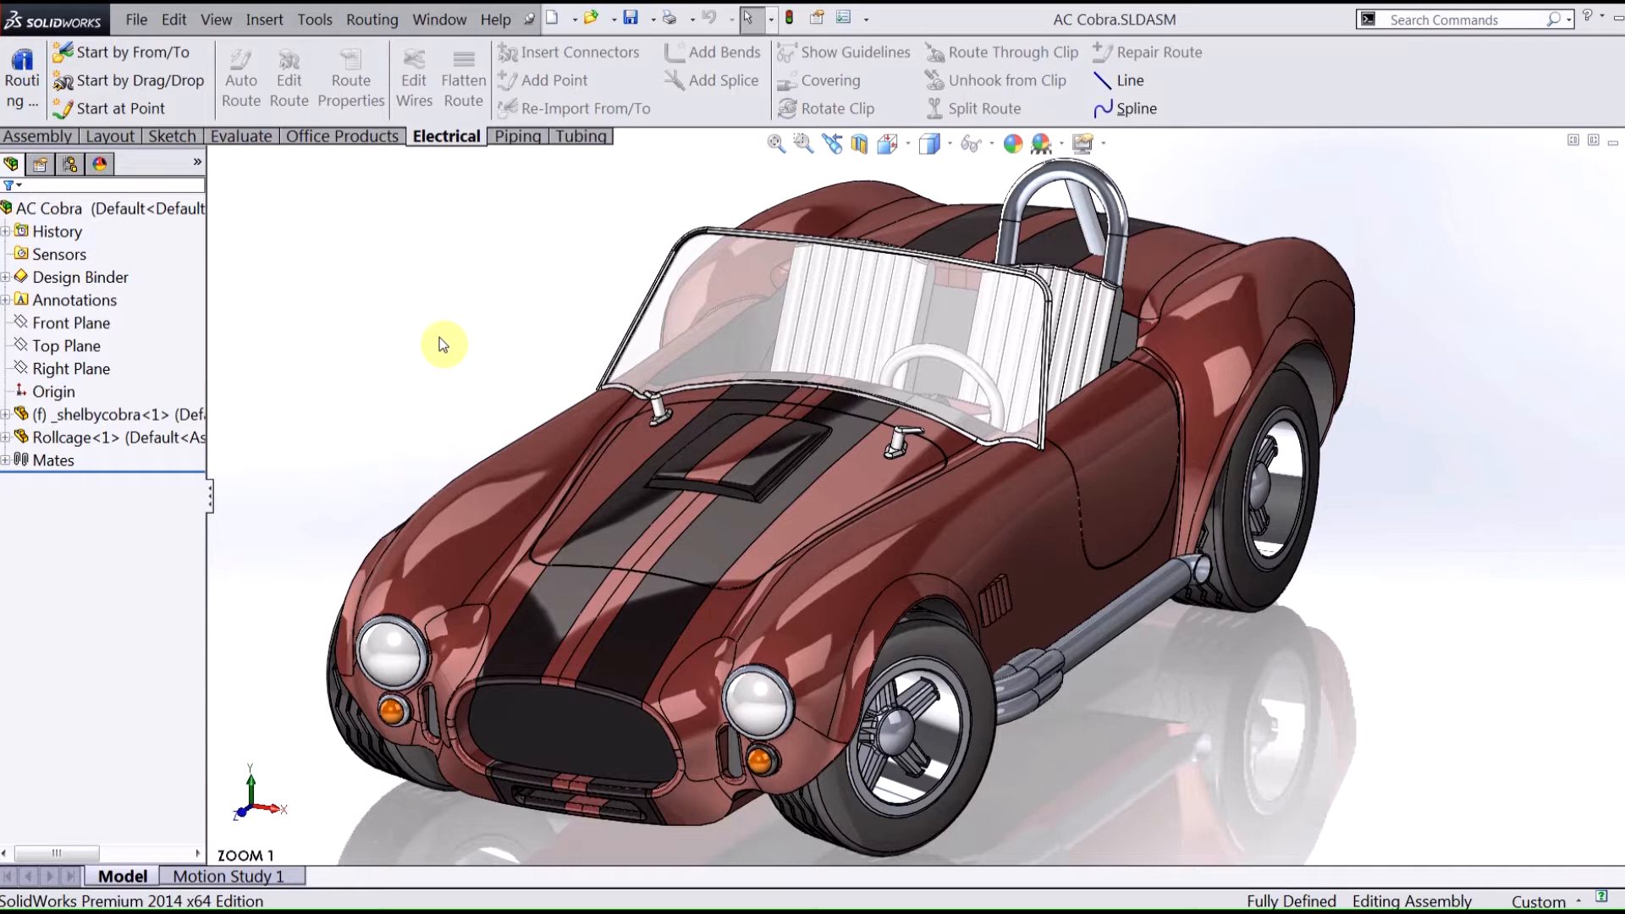
pyautogui.moveTo(442, 340)
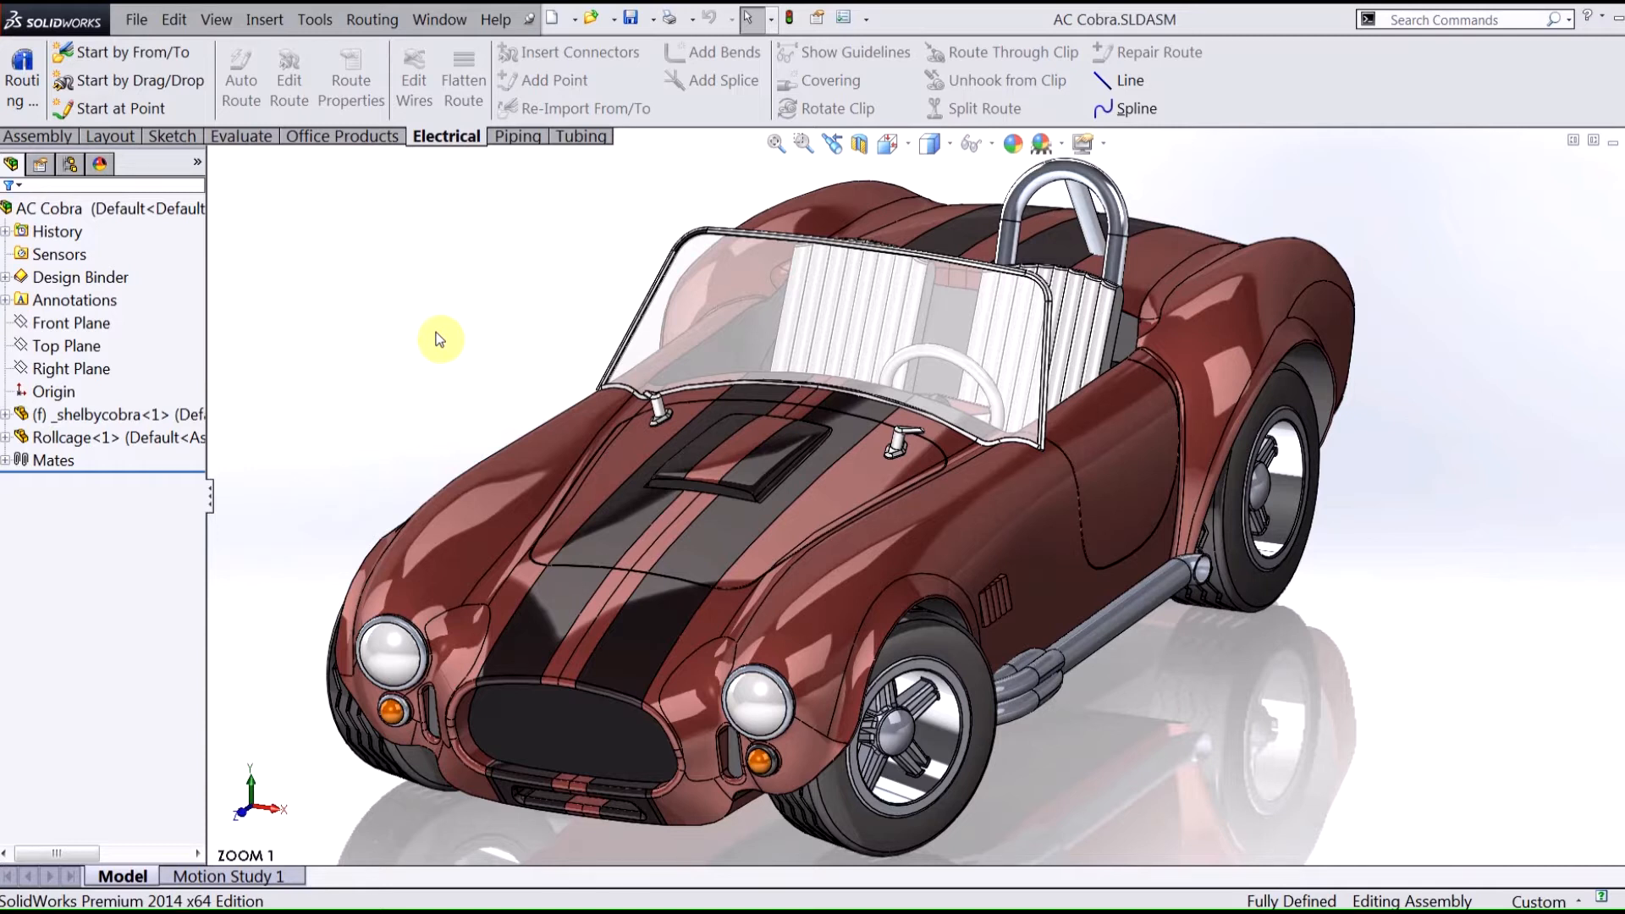
pyautogui.moveTo(468, 312)
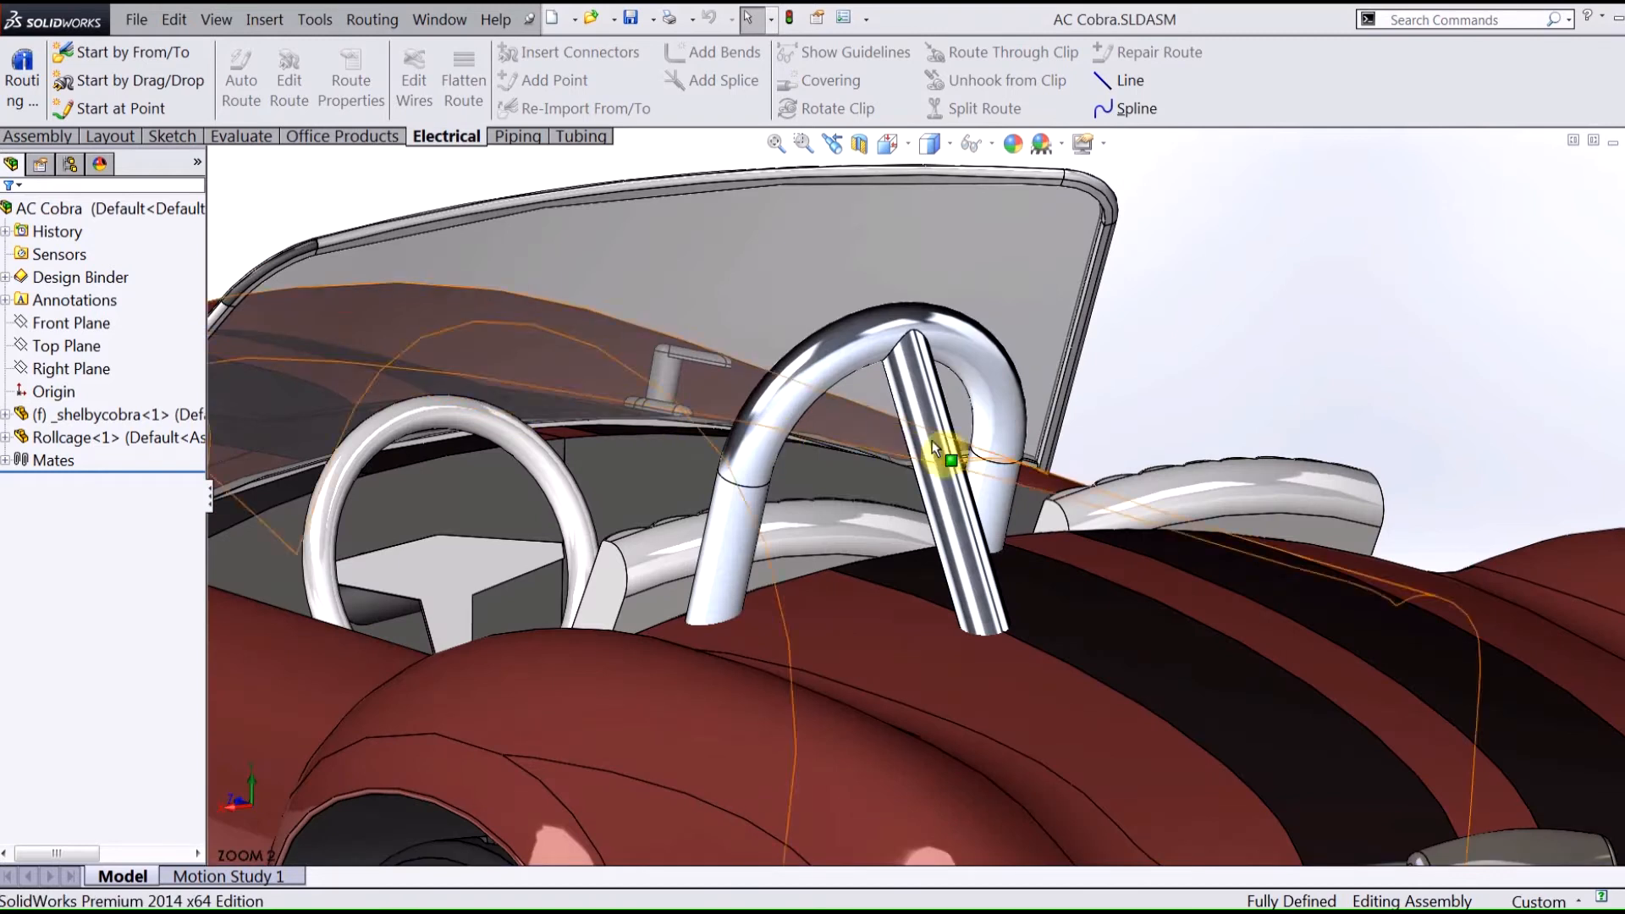
pyautogui.moveTo(928, 384)
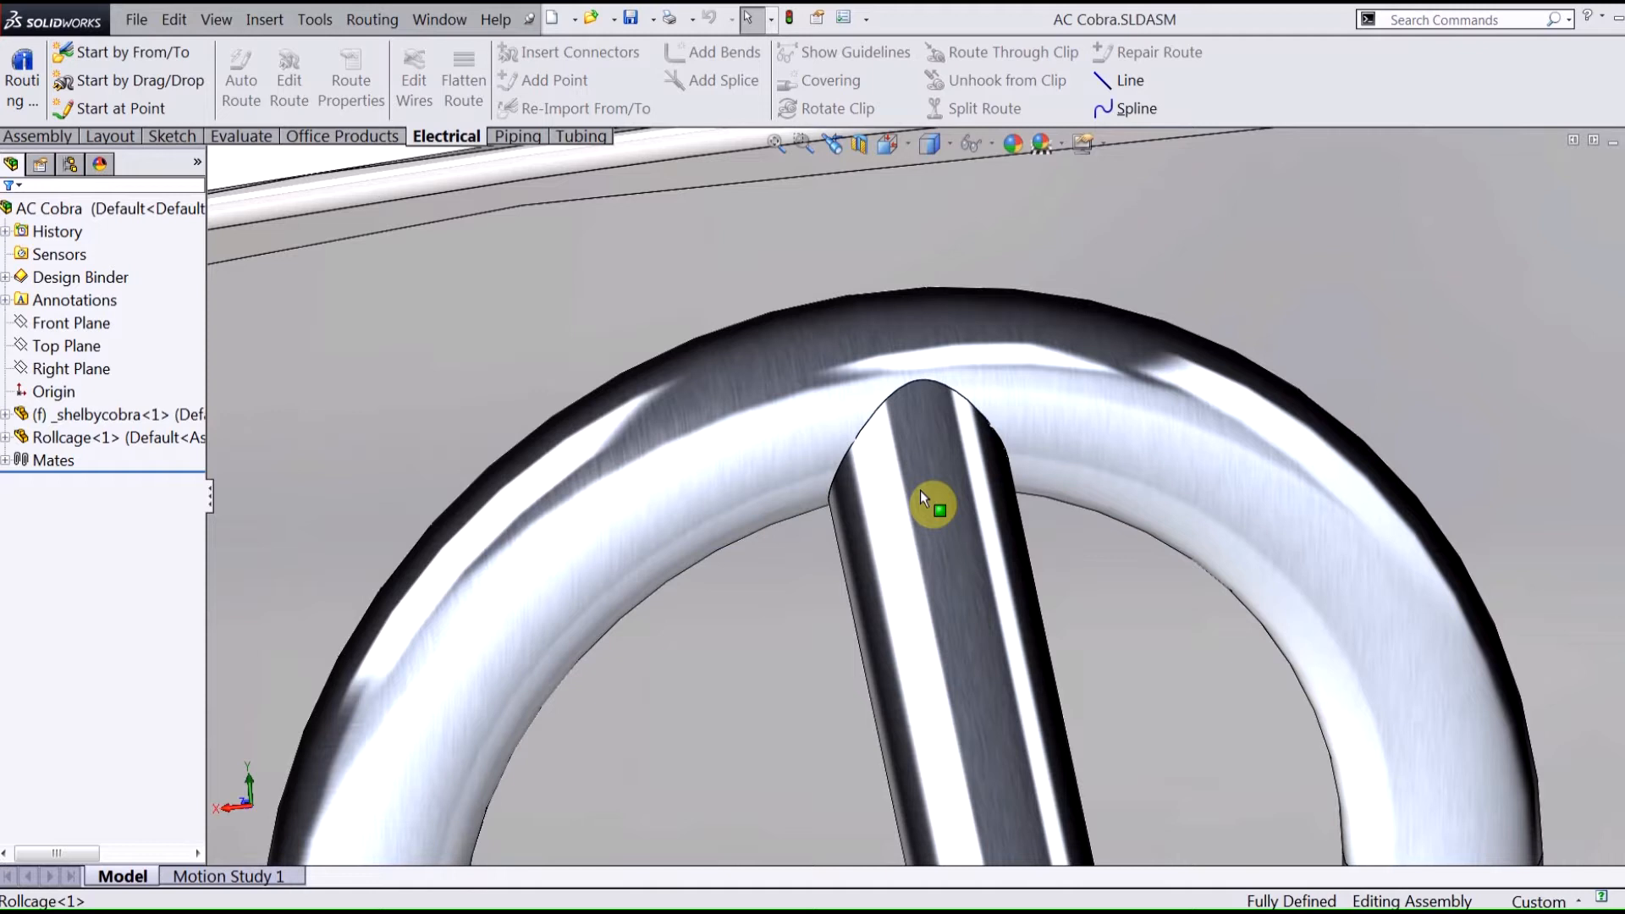
pyautogui.moveTo(950, 516)
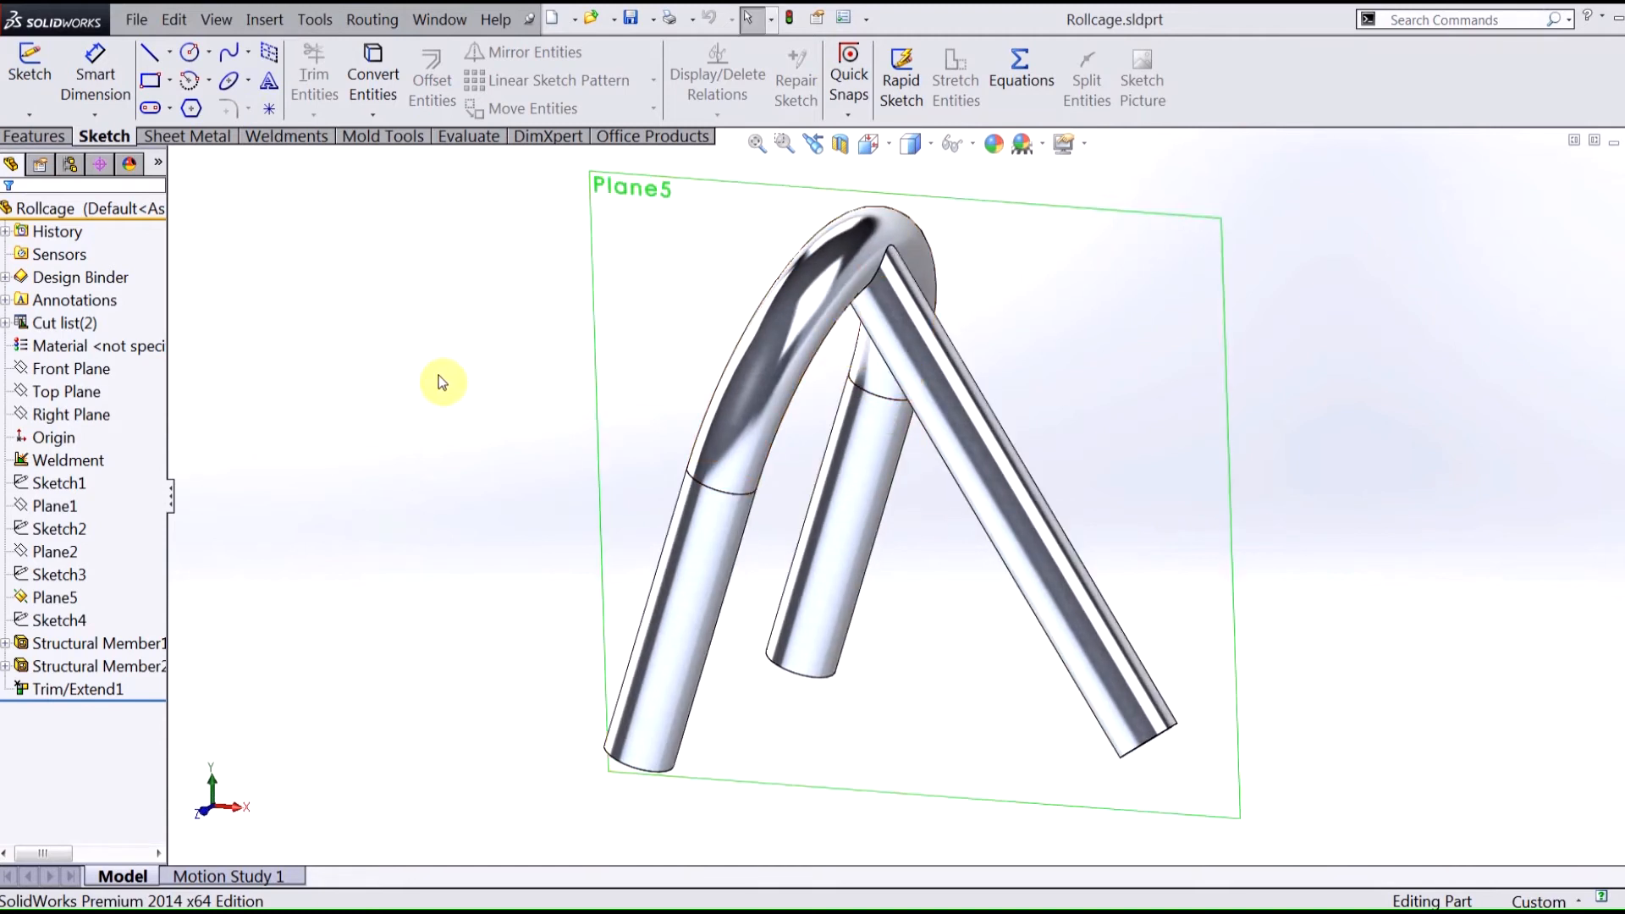
# - Expand the cut list to Cut-List-Item3 and right-click the Trim/Extend1 diagonal tube body
pyautogui.click(8, 322)
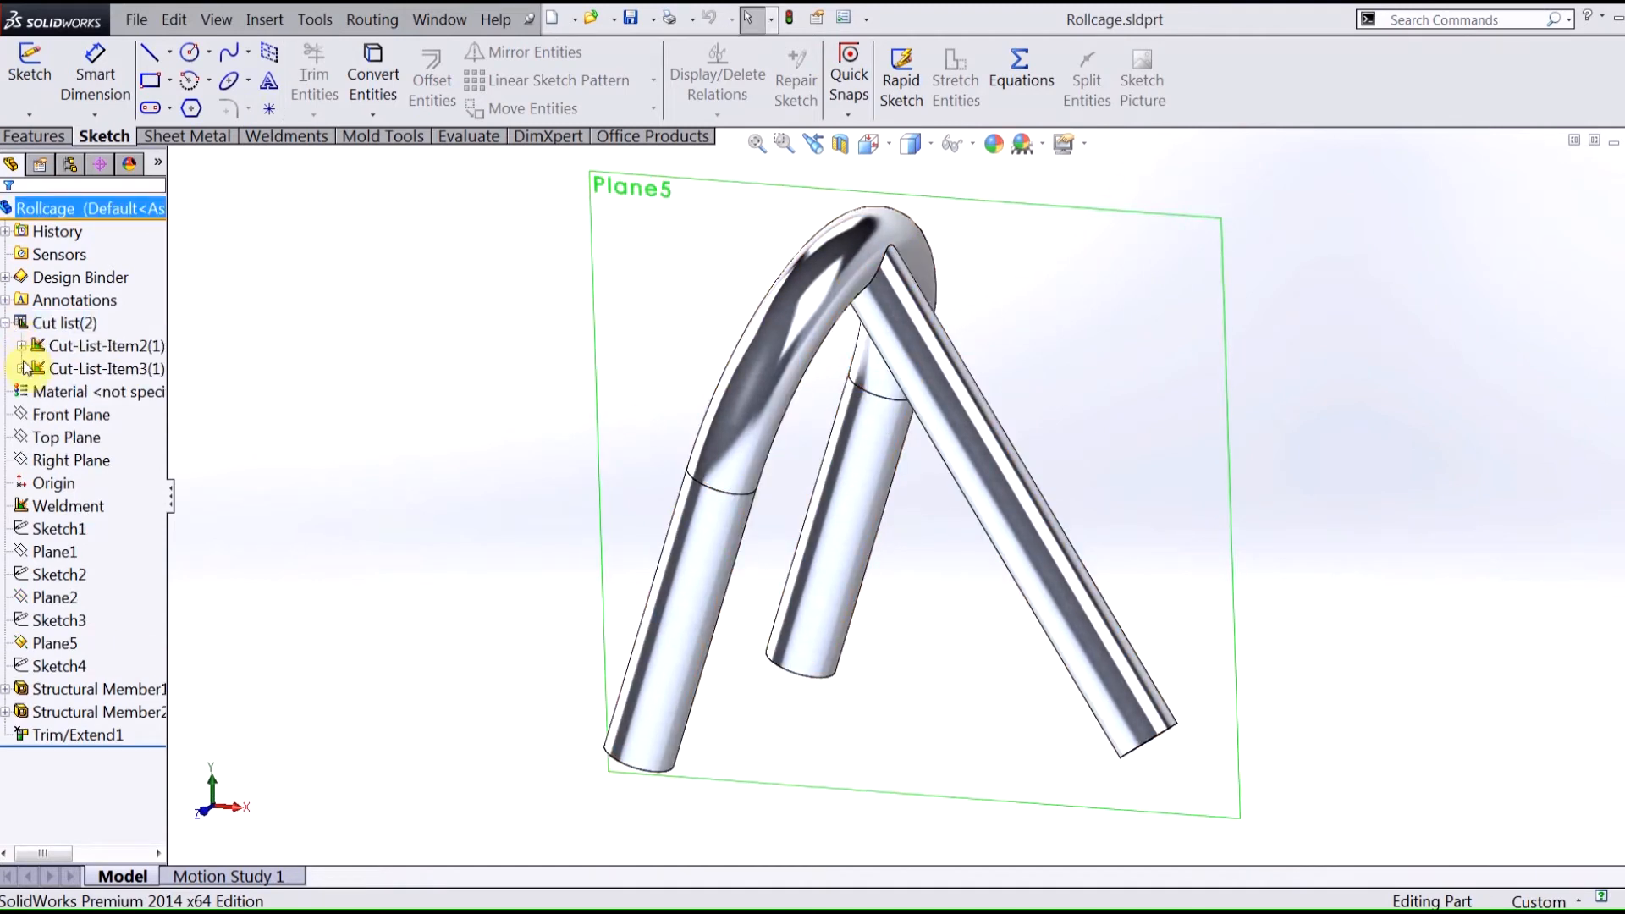
pyautogui.click(23, 368)
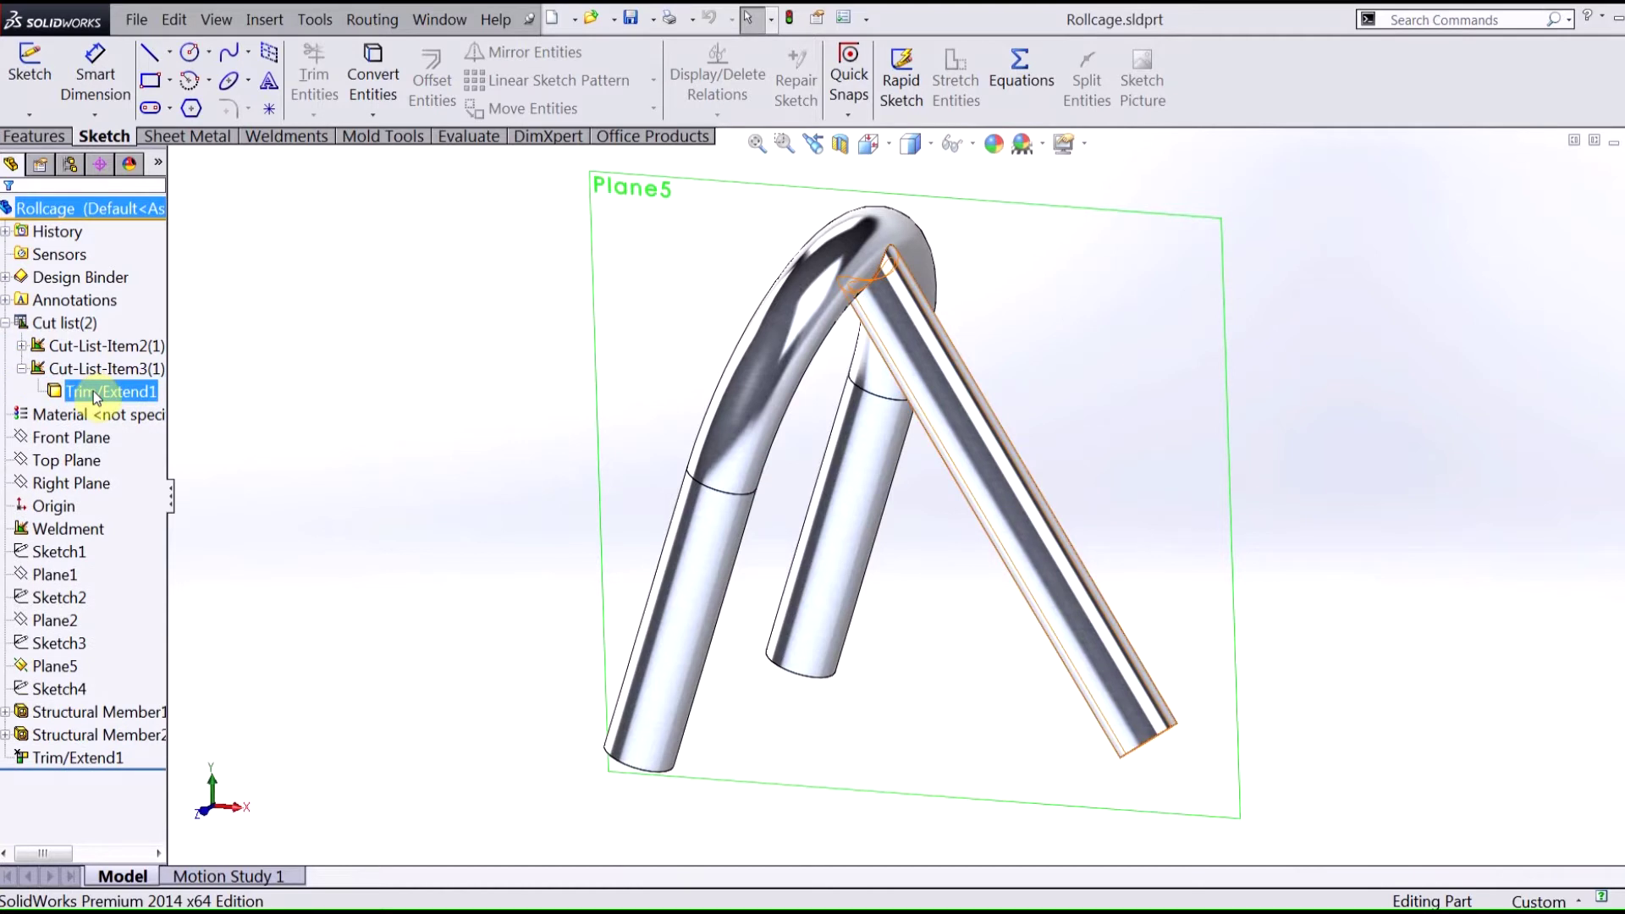
pyautogui.rightClick(109, 391)
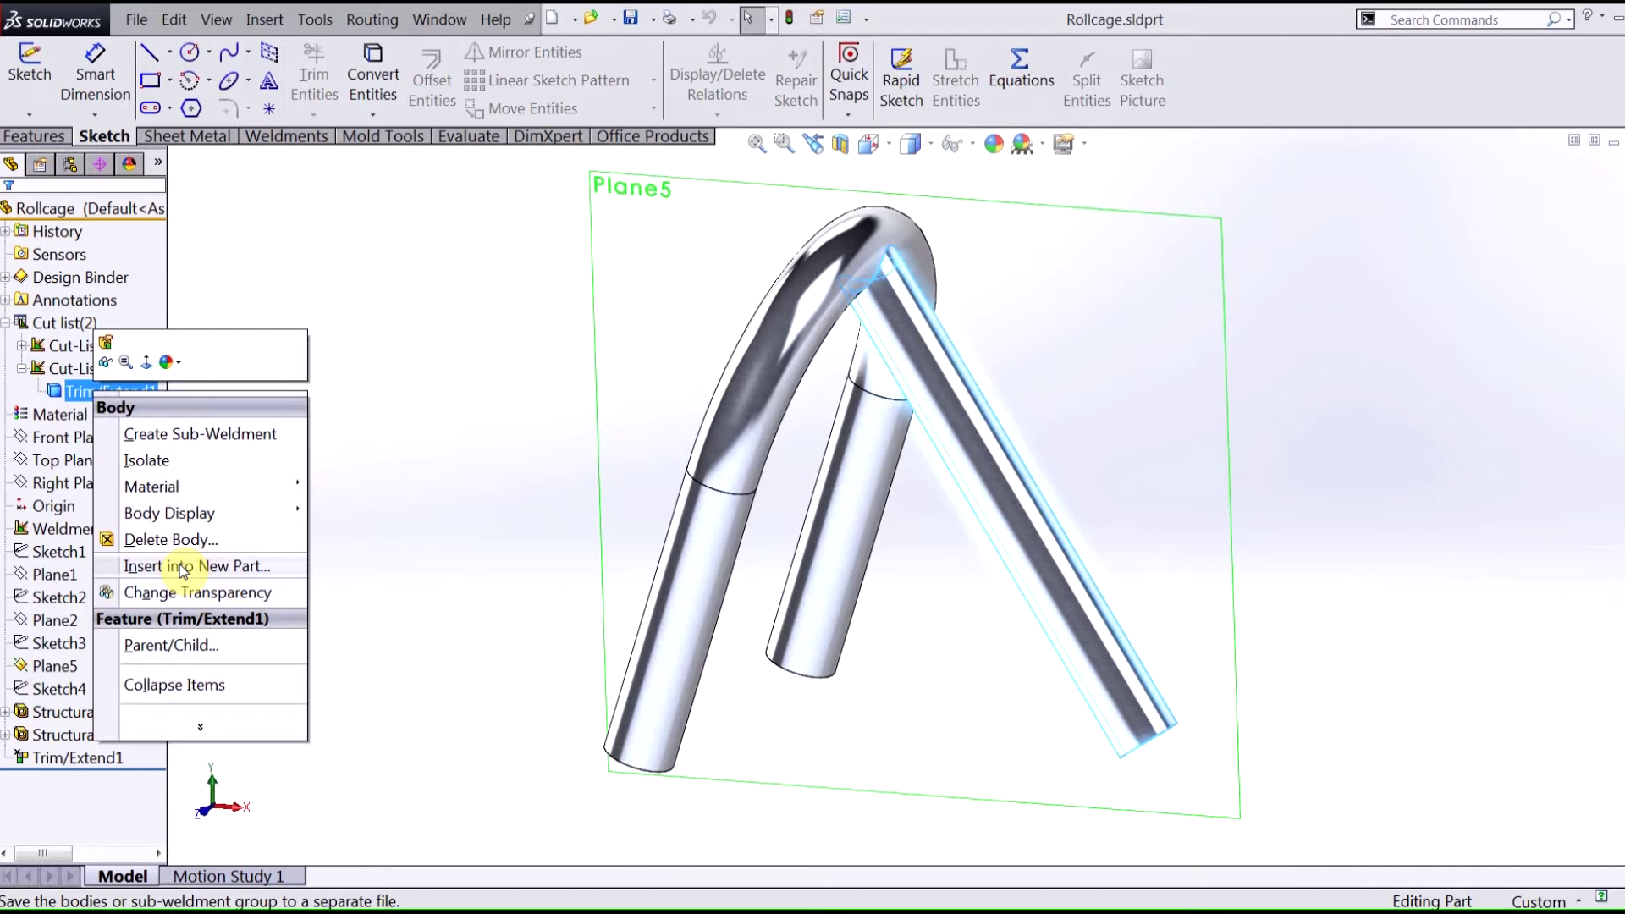
pyautogui.moveTo(220, 567)
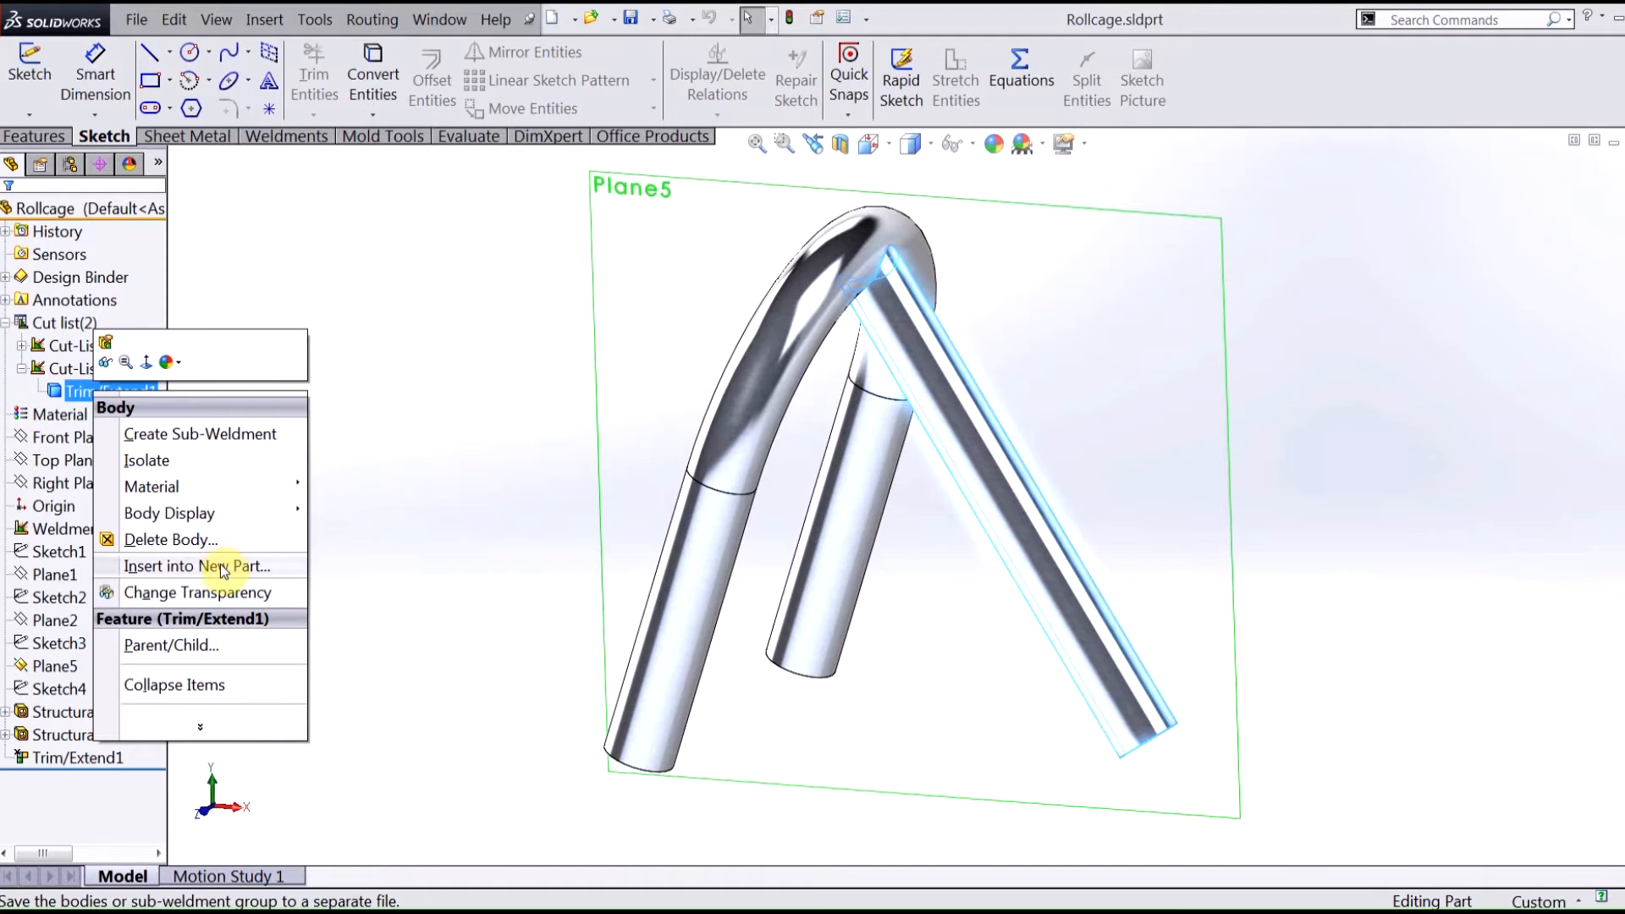
# - Insert the tube body into a new Part_IN part and sketch a vertical radial line
pyautogui.click(198, 566)
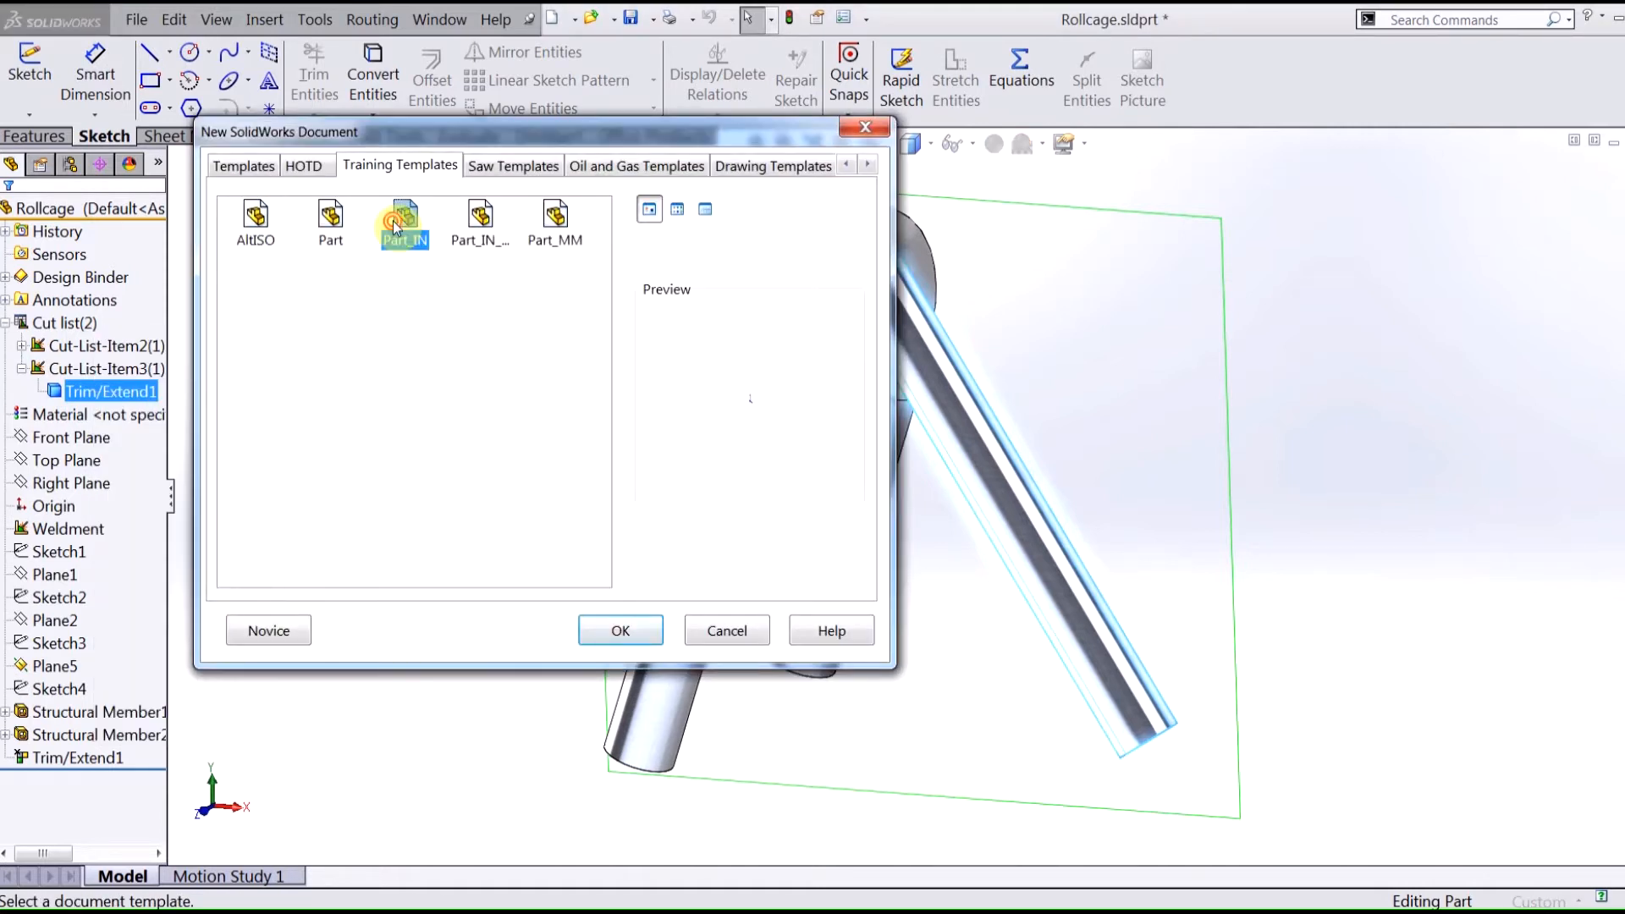
pyautogui.click(619, 630)
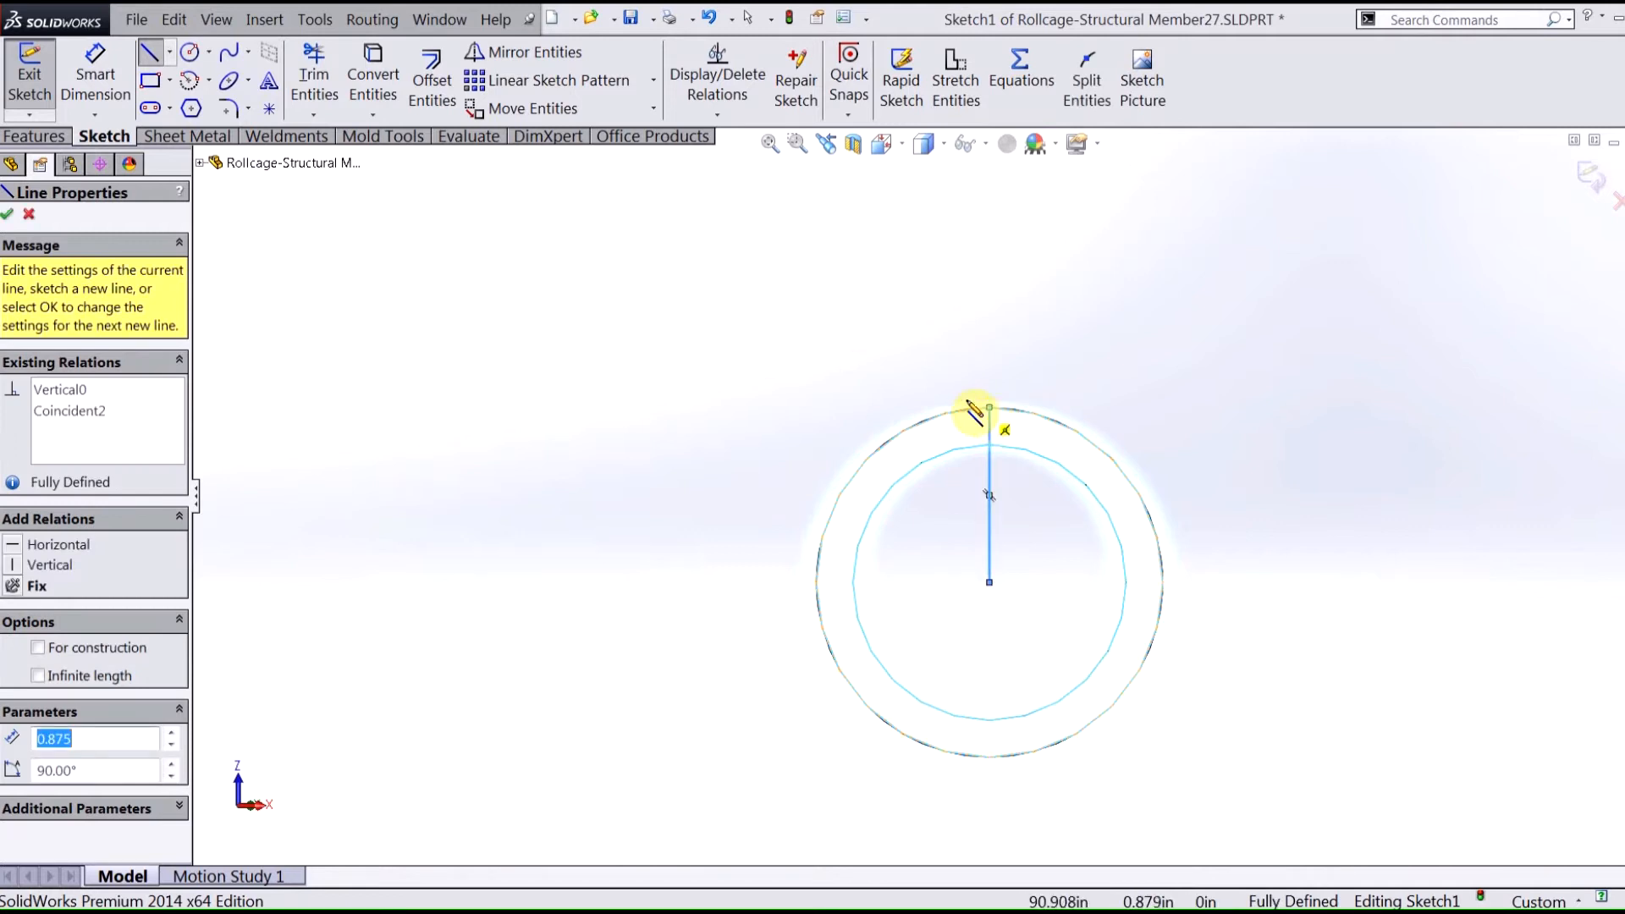
pyautogui.click(8, 214)
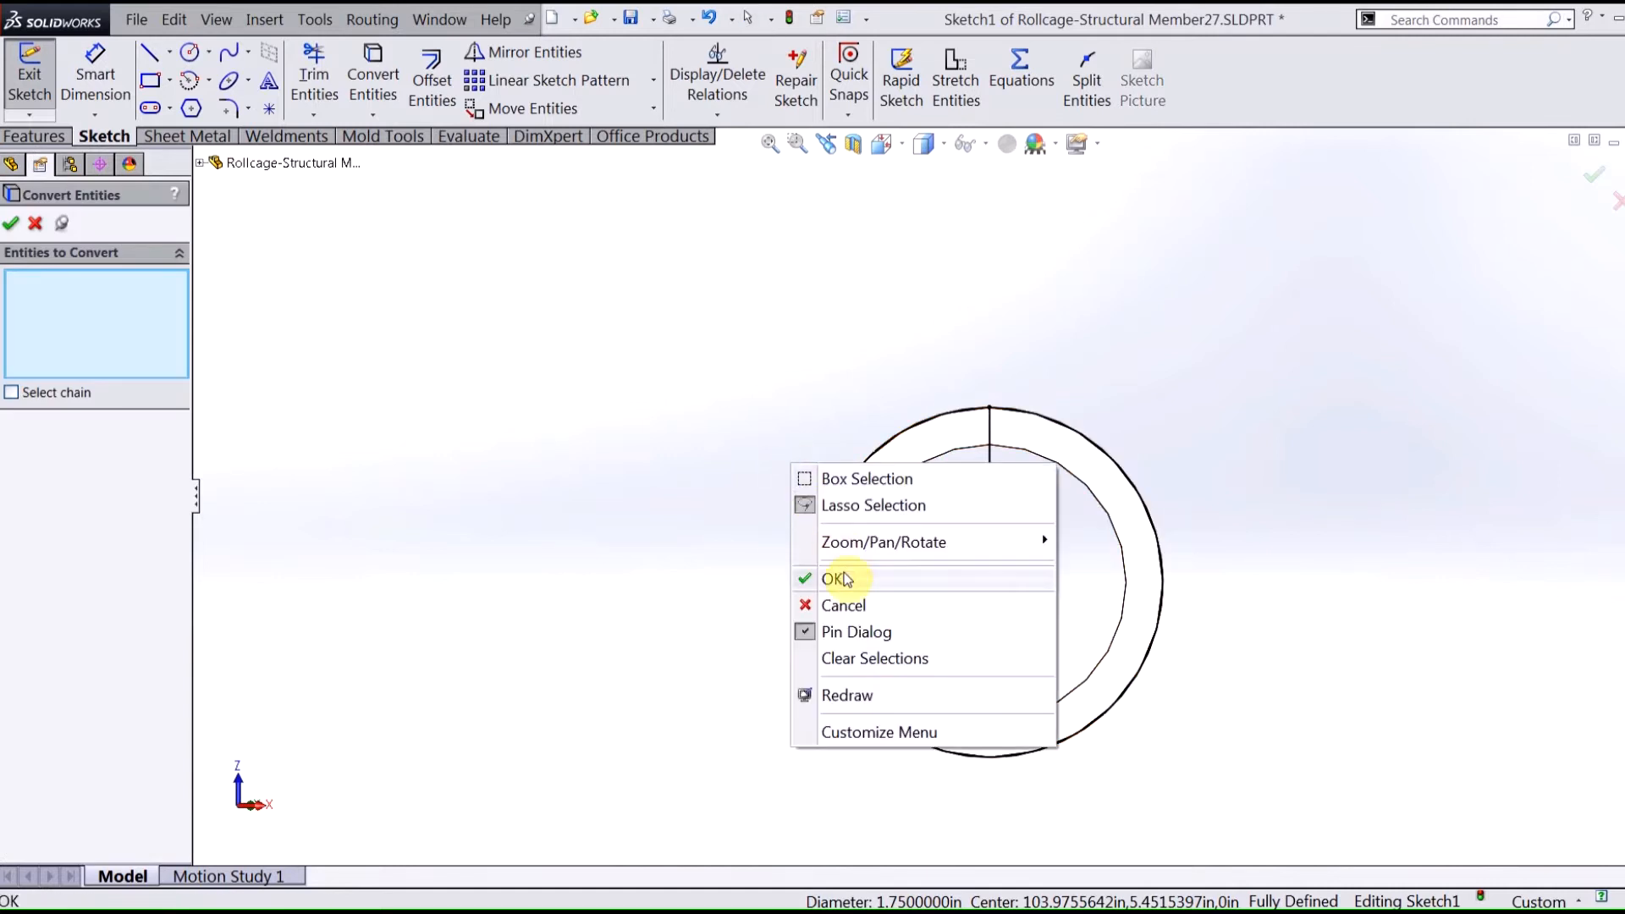
# - Convert the tube edge, add a driving 44.450 mm diameter dimension, and exit the sketch
pyautogui.click(836, 579)
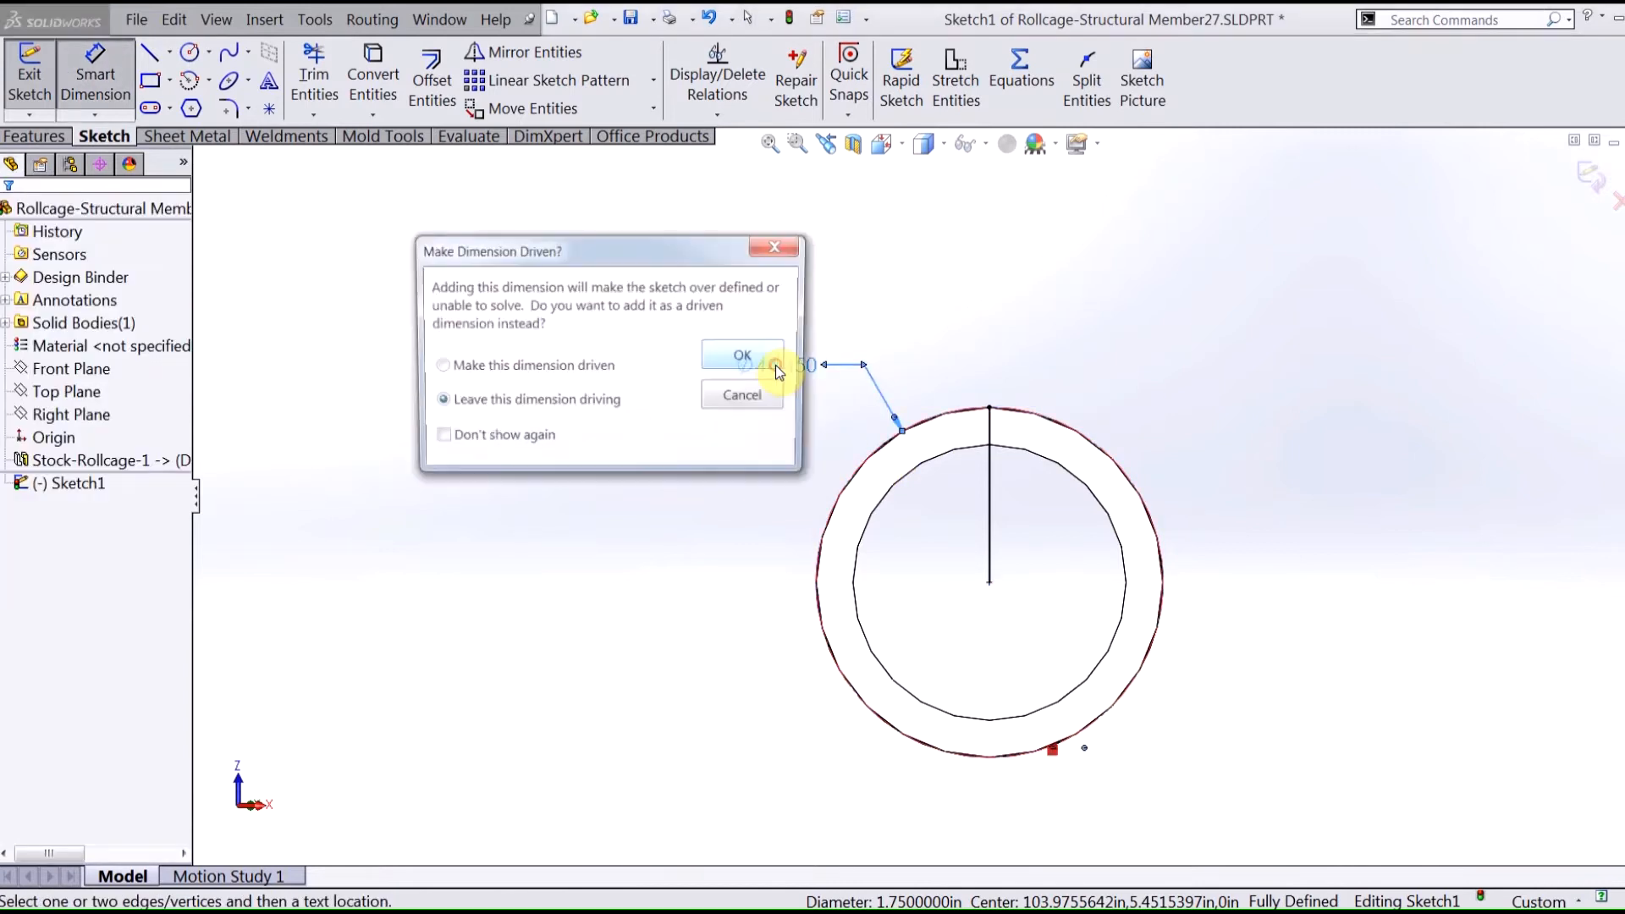
pyautogui.click(740, 355)
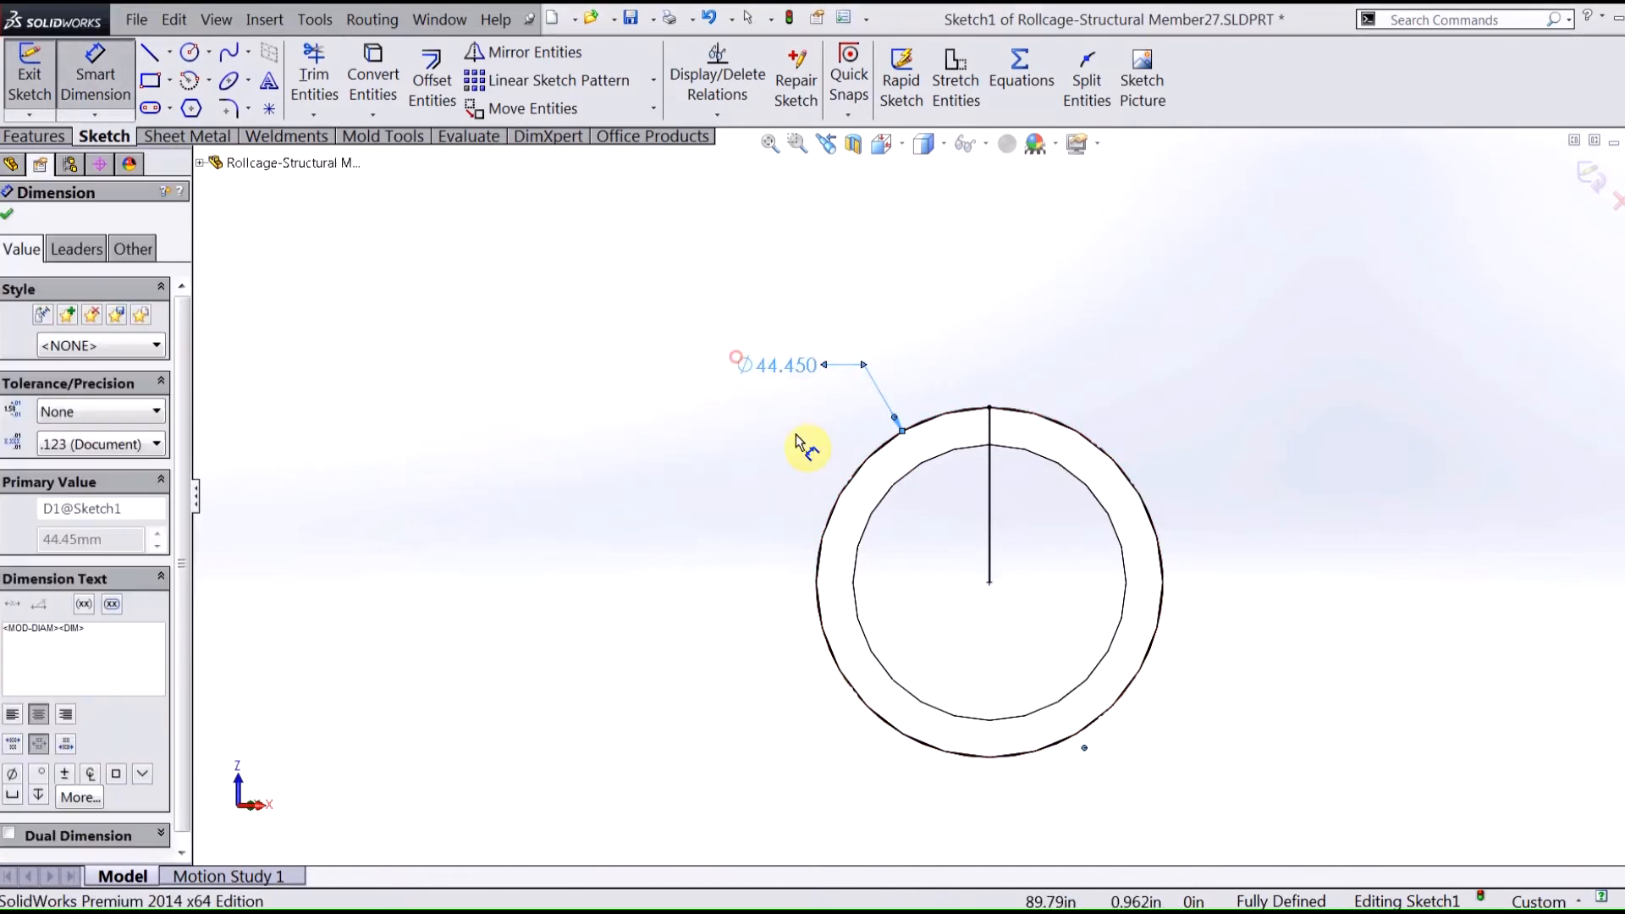
pyautogui.click(8, 214)
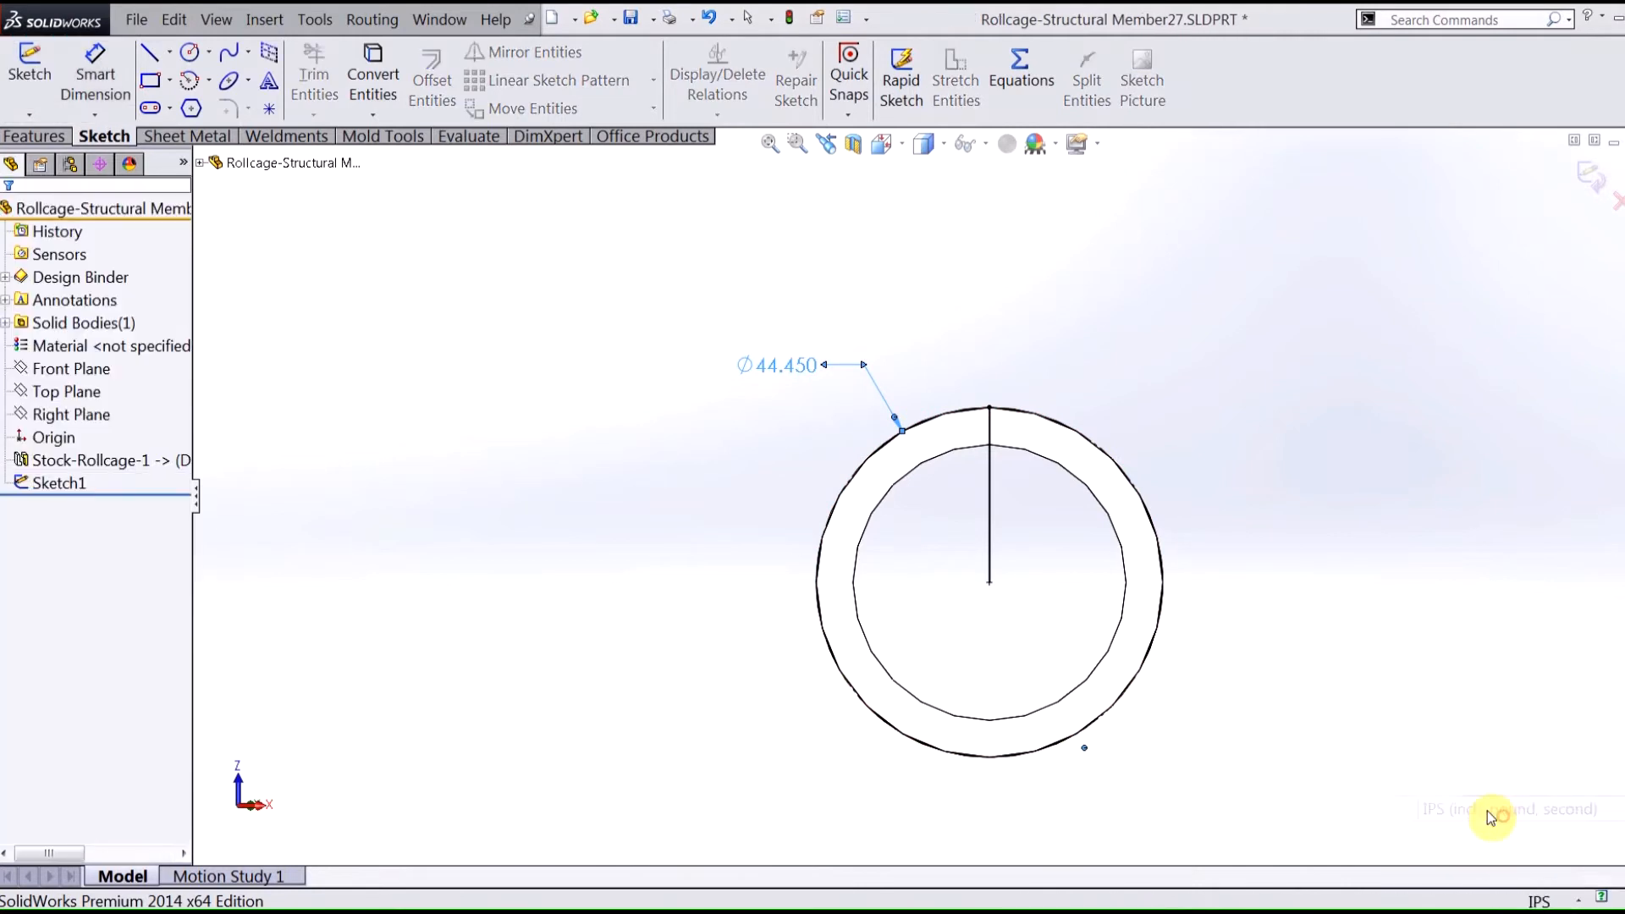
# - Display the Ø1.750 annotation and add global variable RADIUS = "D1@Sketch1"/2
pyautogui.rightClick(75, 299)
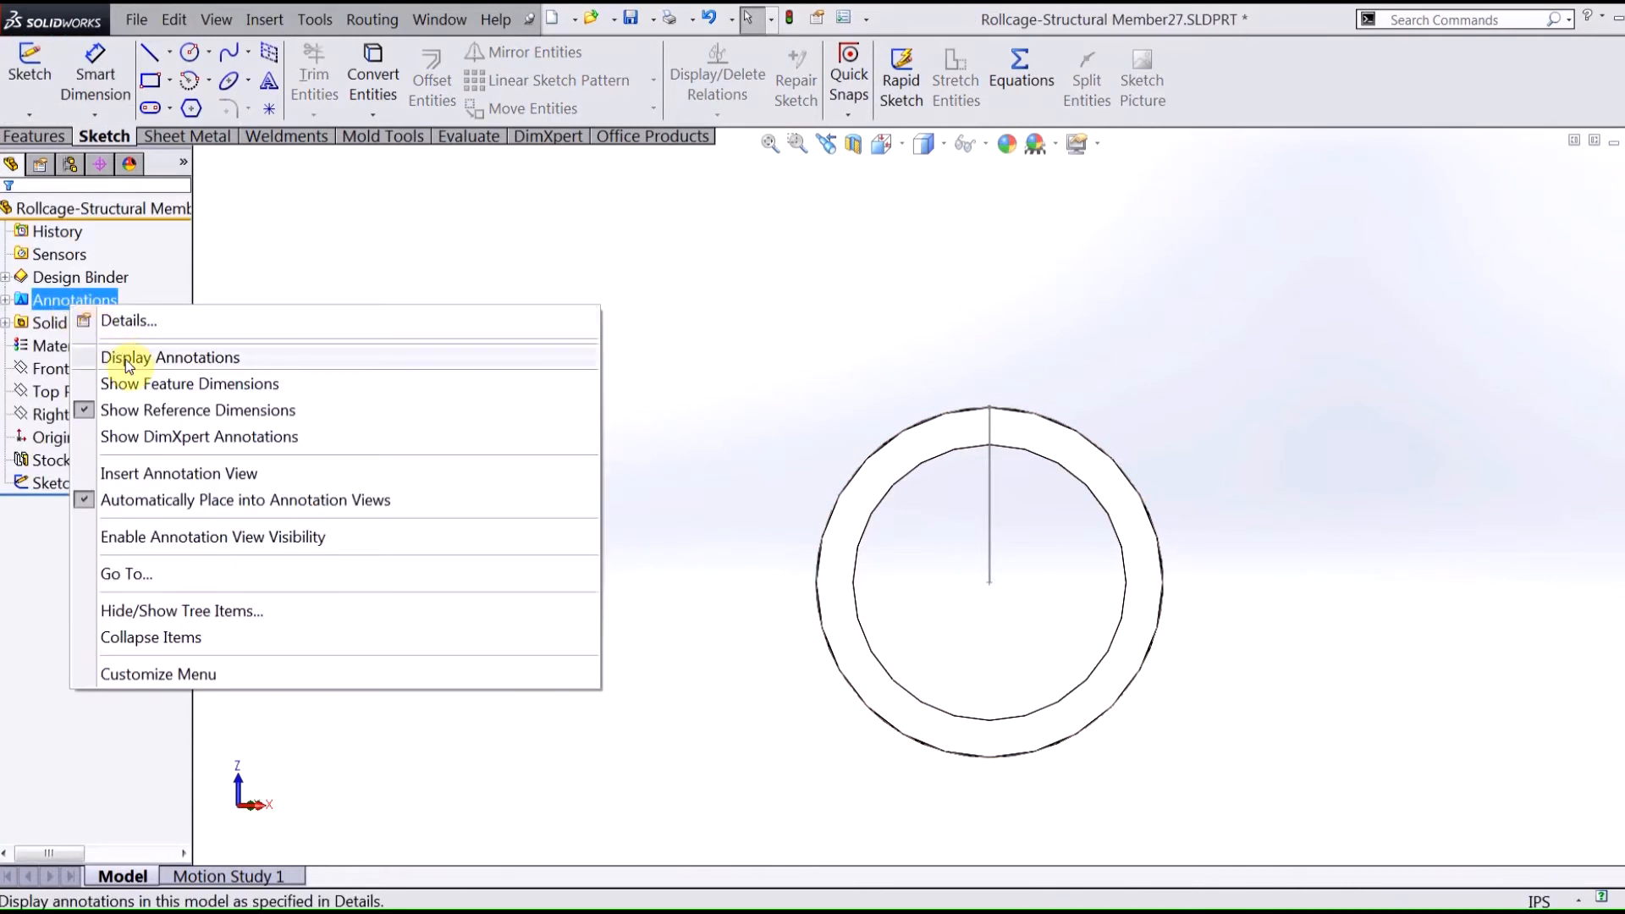
pyautogui.click(170, 356)
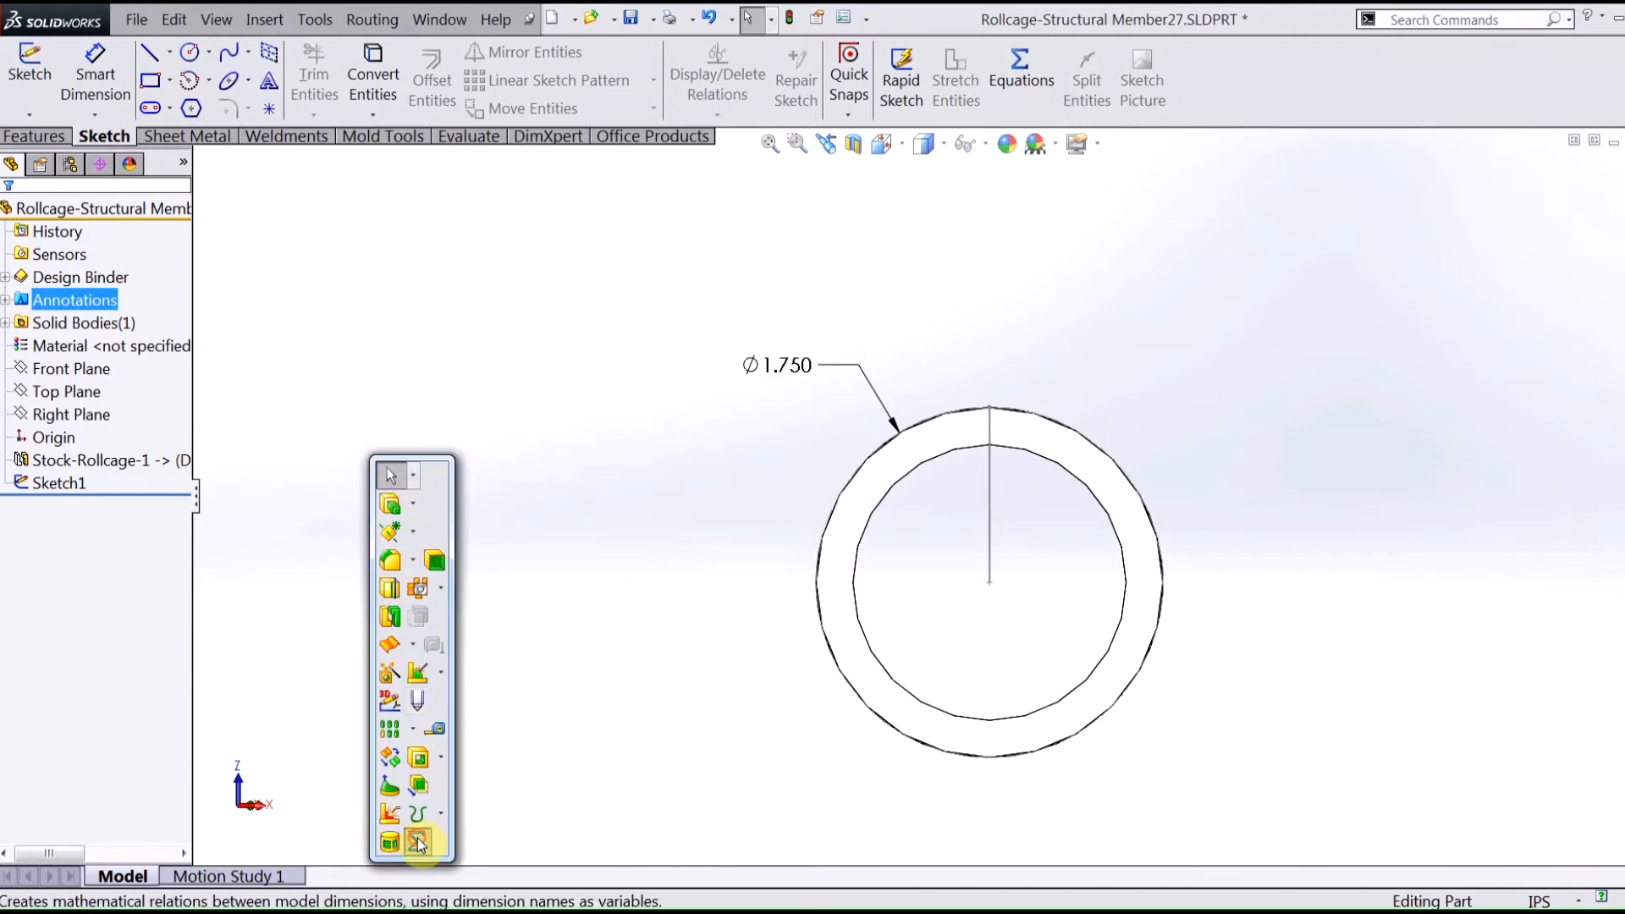
pyautogui.click(415, 841)
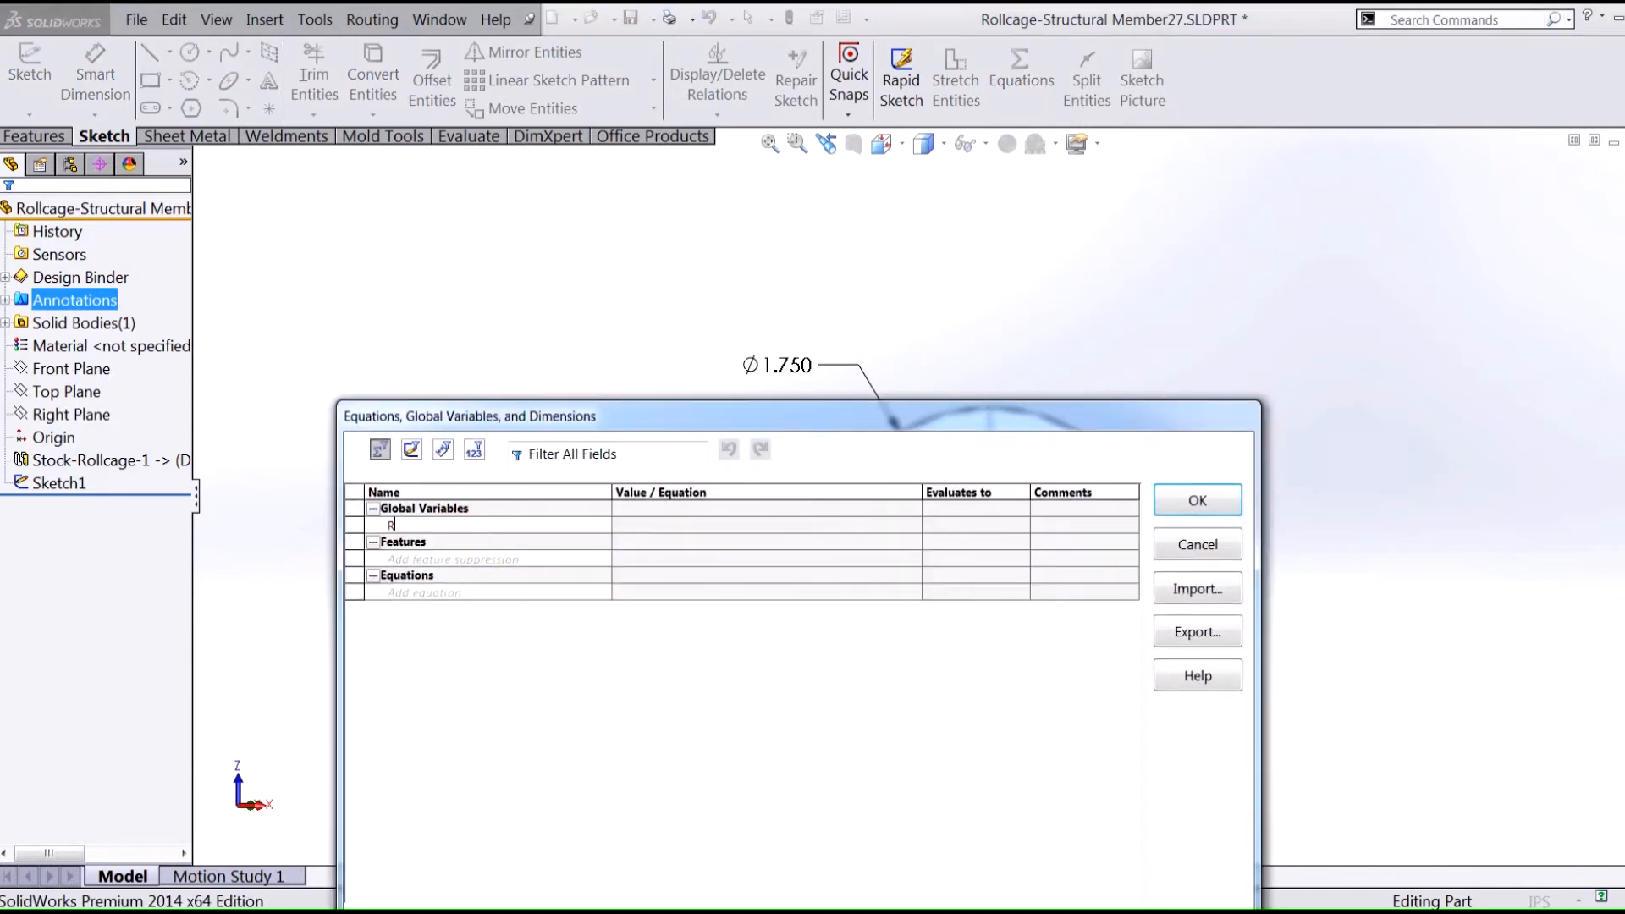
pyautogui.write('ADIUS')
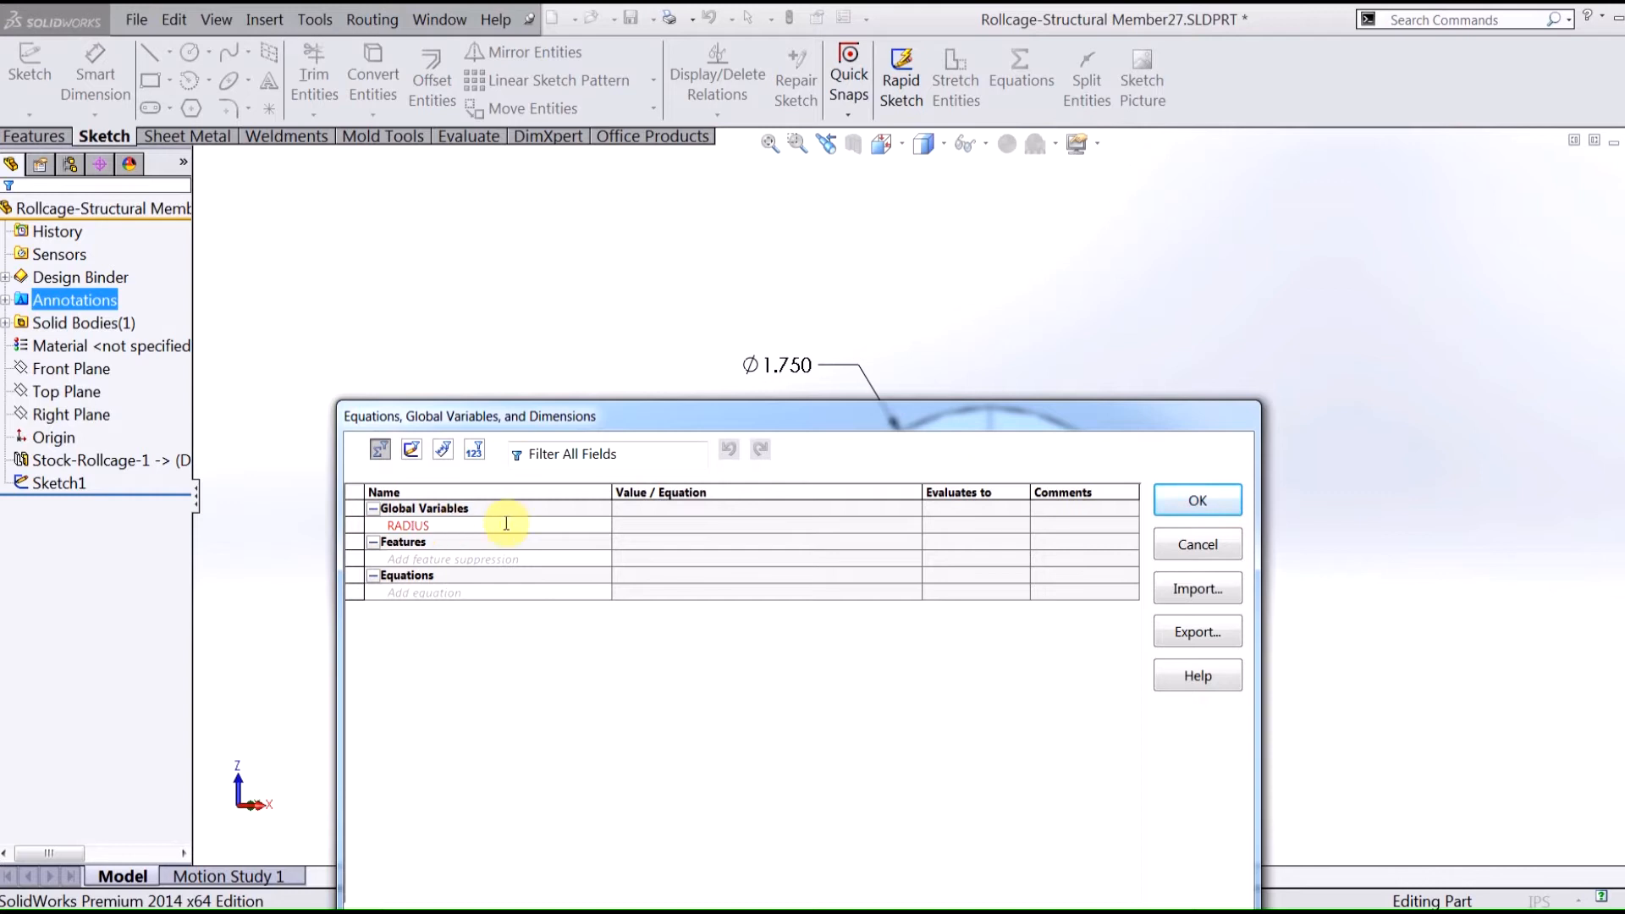
pyautogui.click(800, 389)
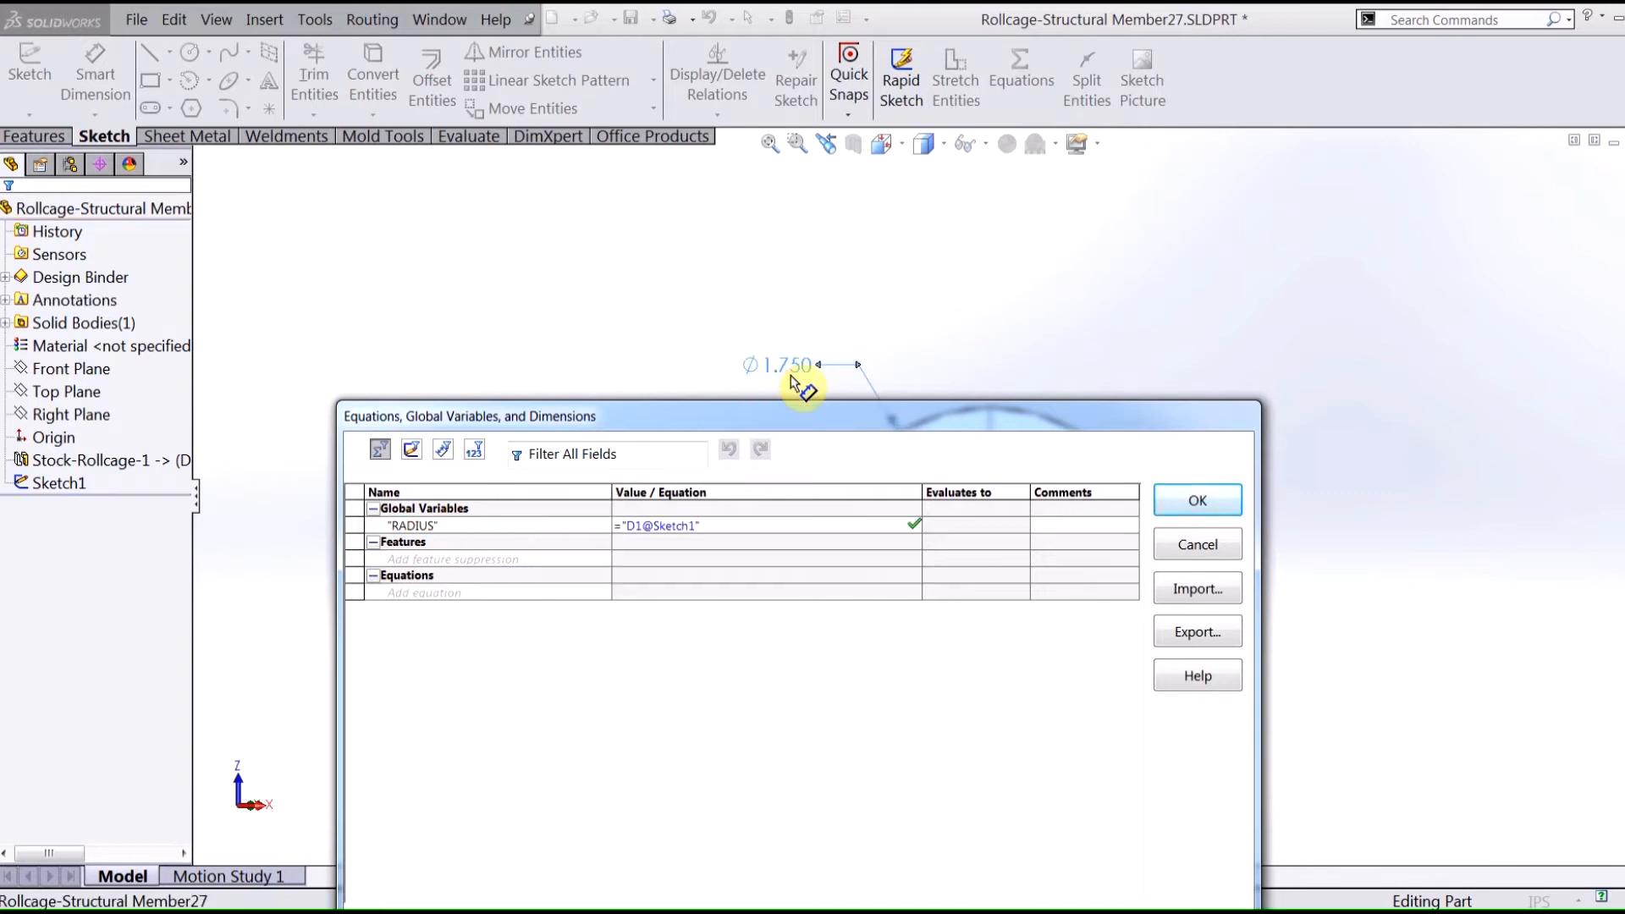
pyautogui.write('/2')
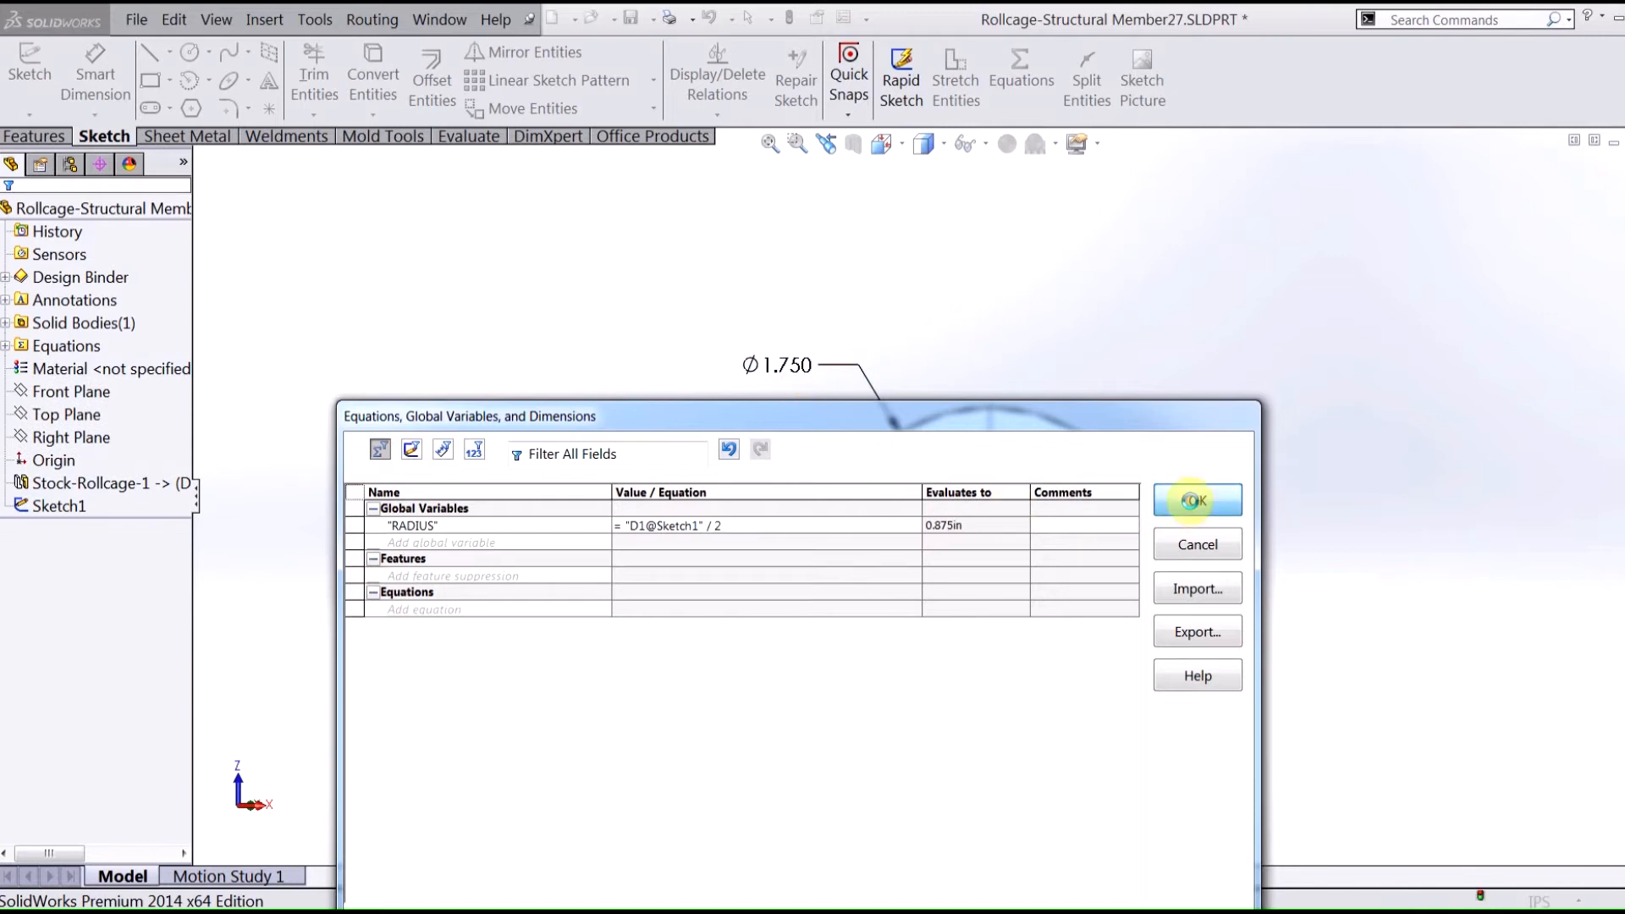
pyautogui.click(1196, 500)
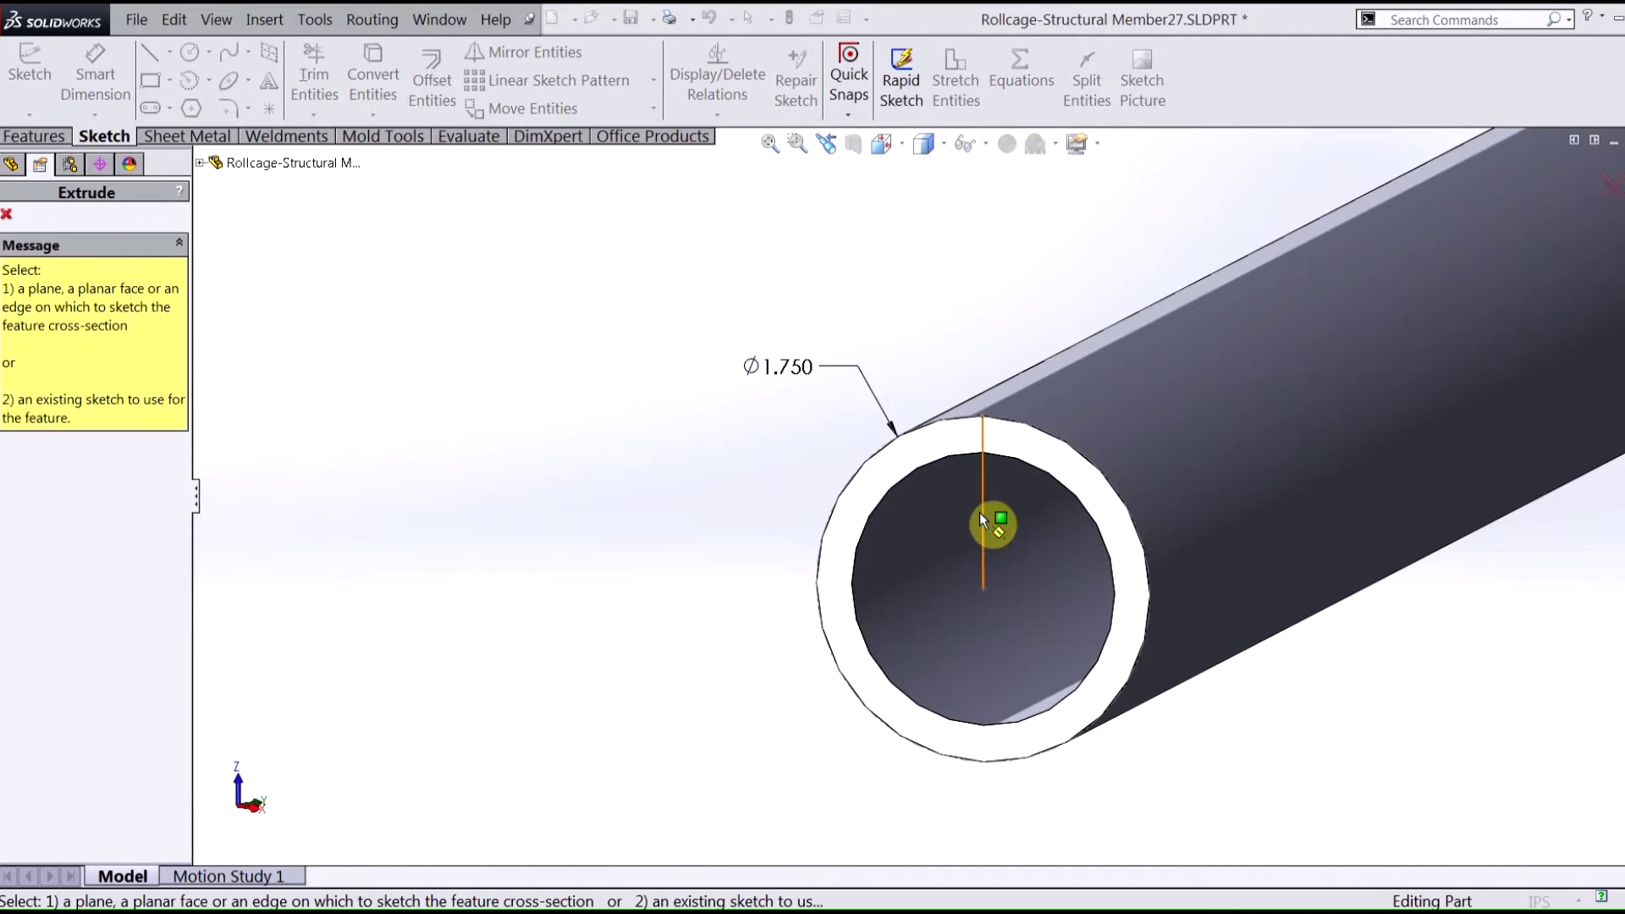
# - Cut Sketch1 Through All as a thin feature 0.0005 in thick
pyautogui.click(982, 521)
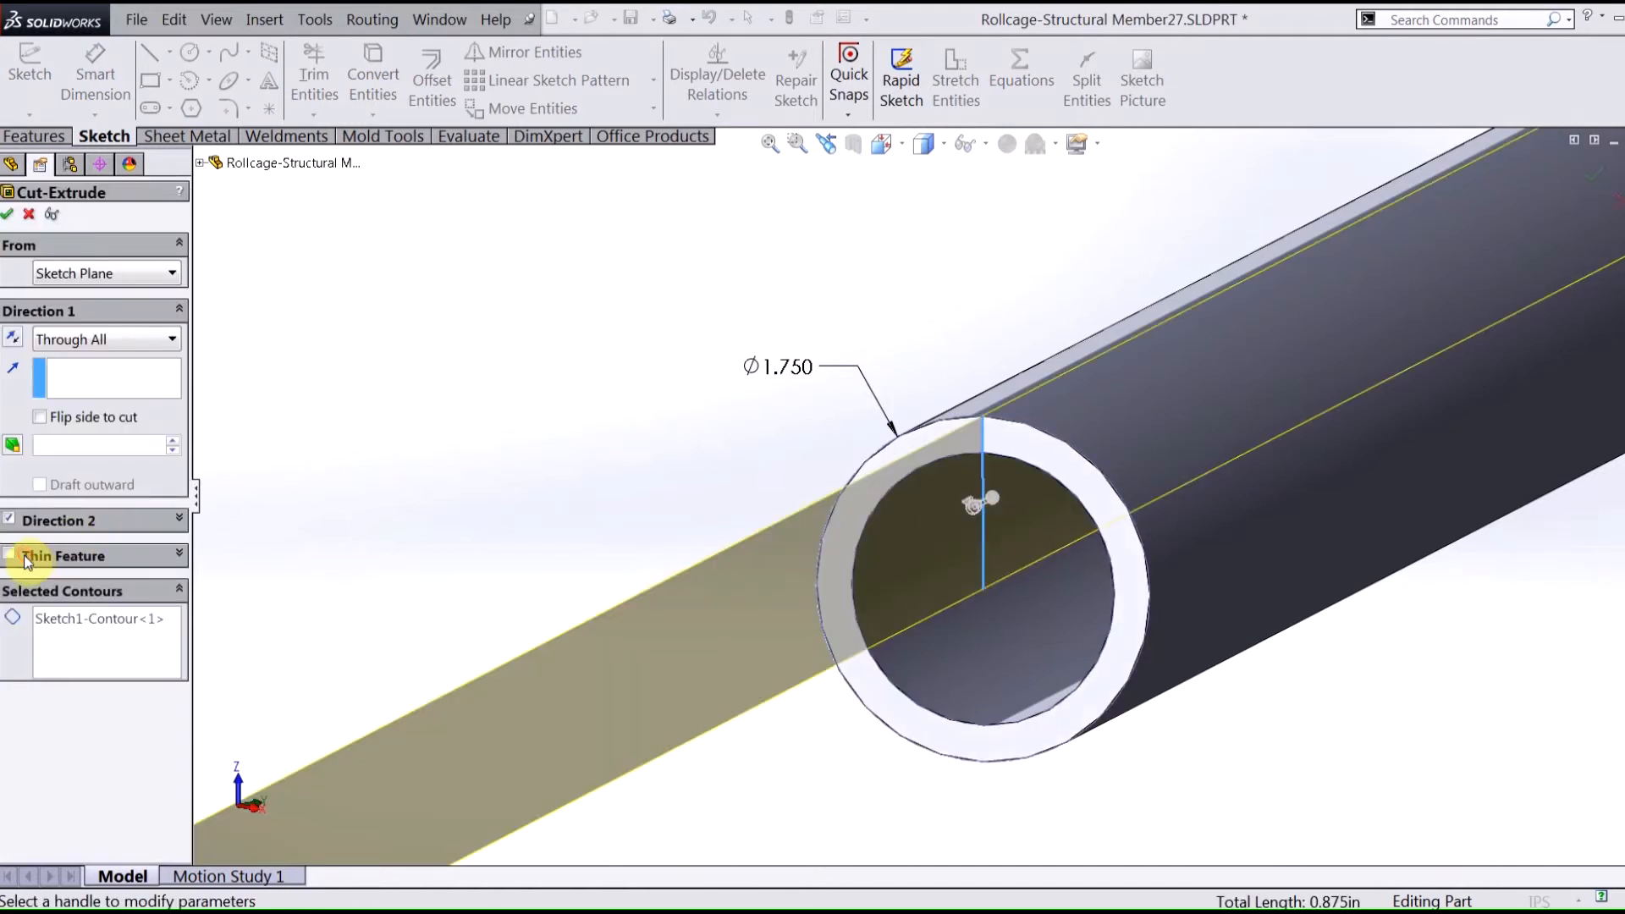
pyautogui.click(9, 554)
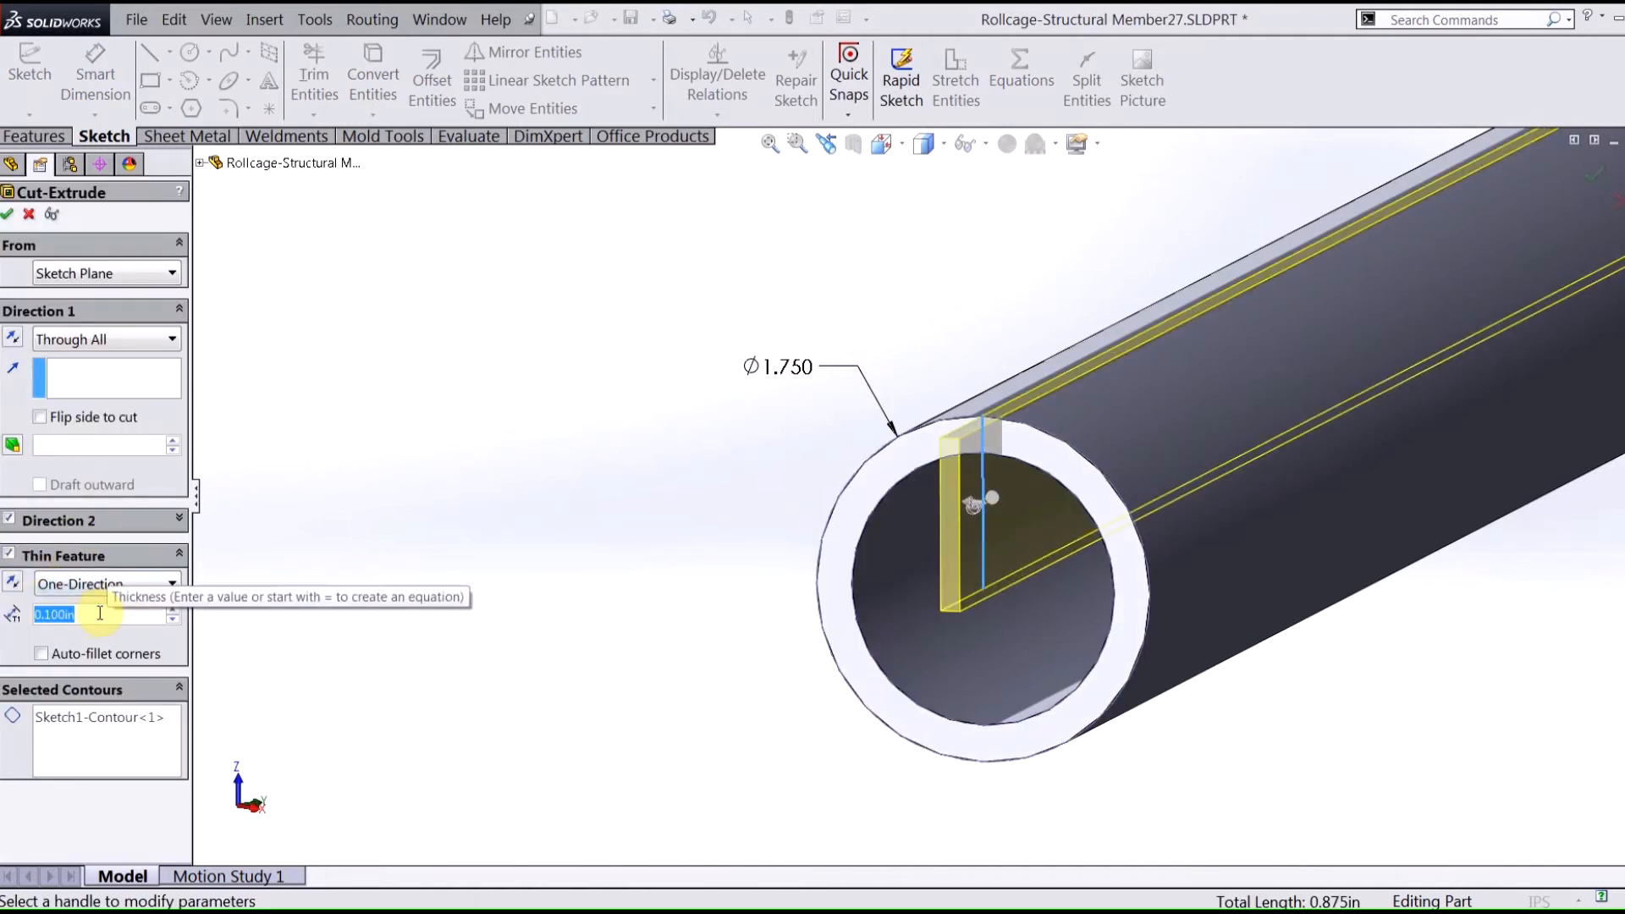
pyautogui.write('.0005')
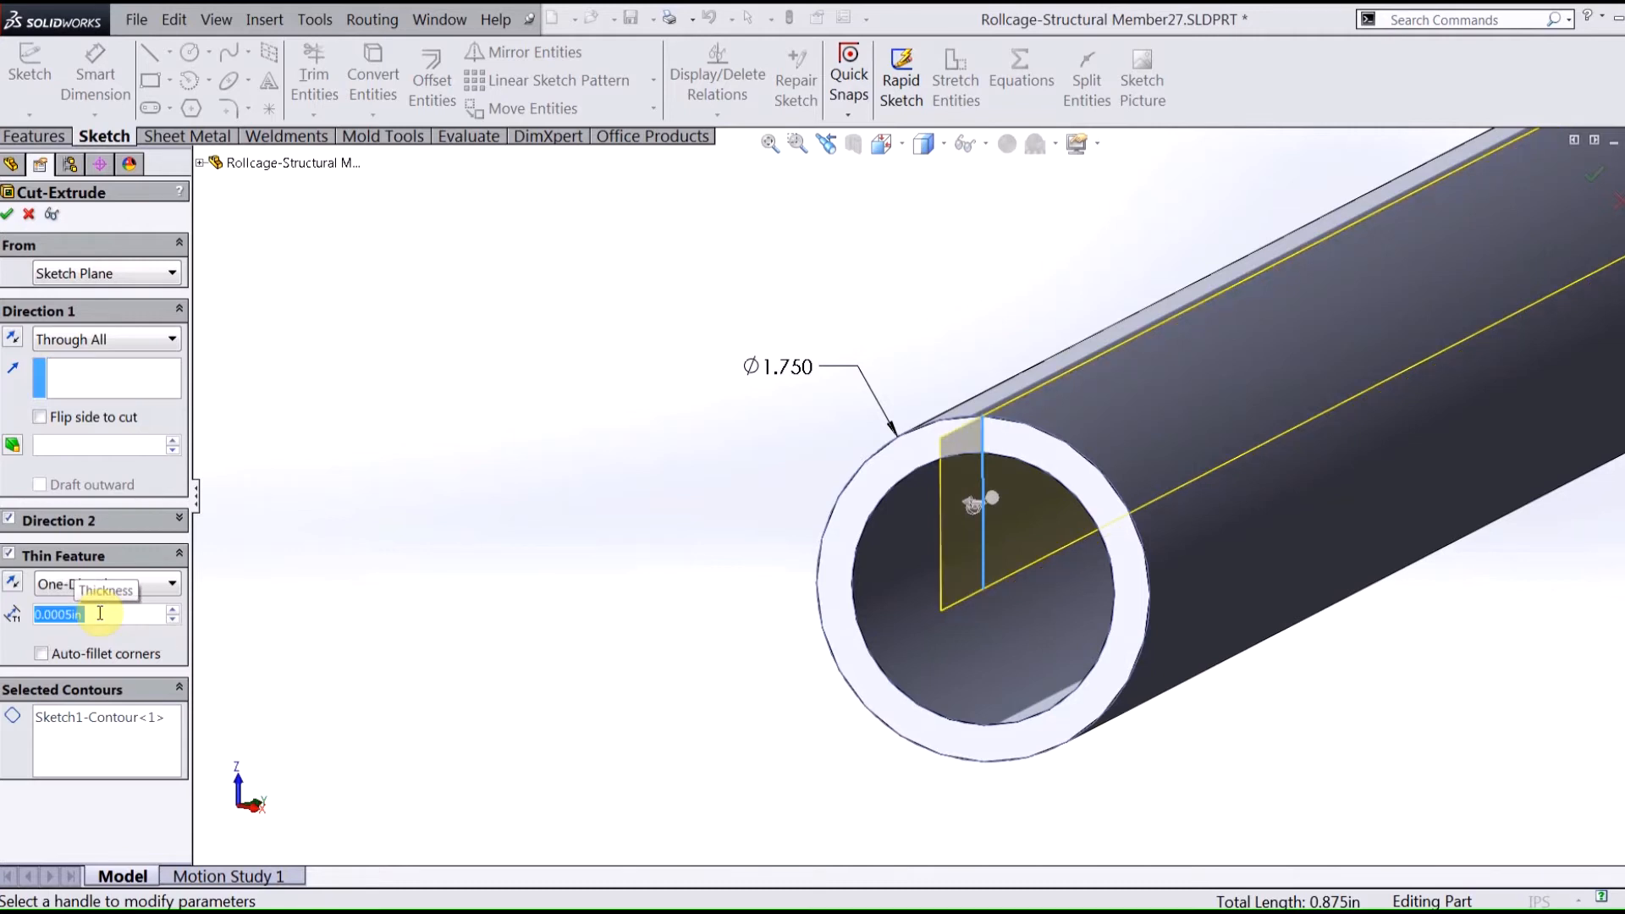
pyautogui.click(8, 214)
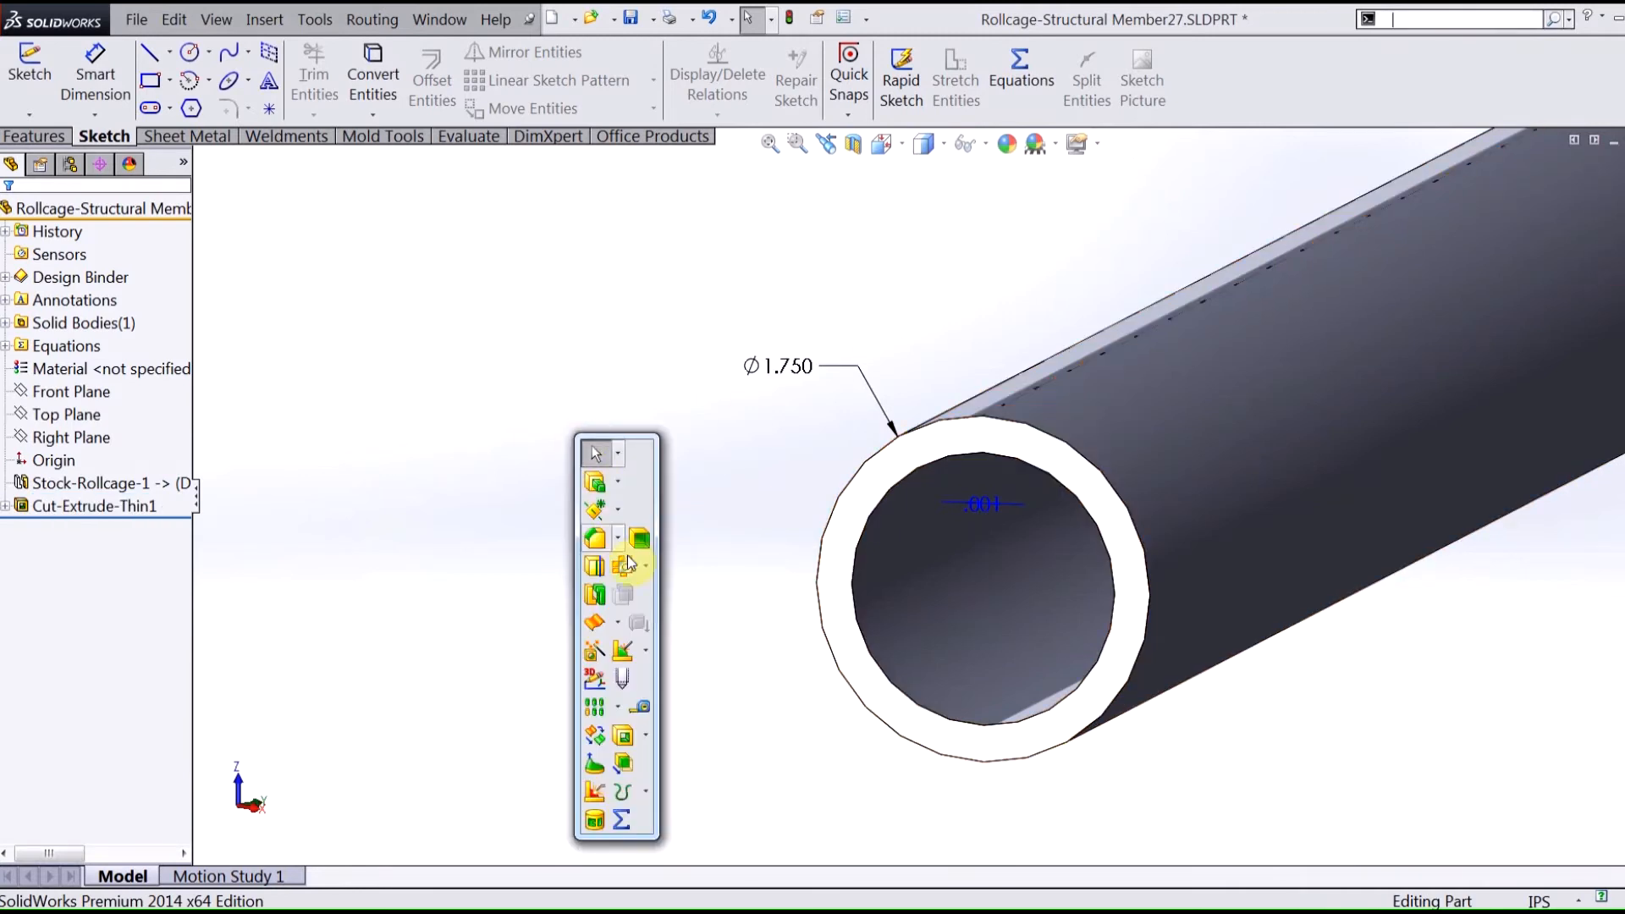
# - Start Insert Bends with the slit edge fixed and bend radius linked to RADIUS
pyautogui.click(640, 567)
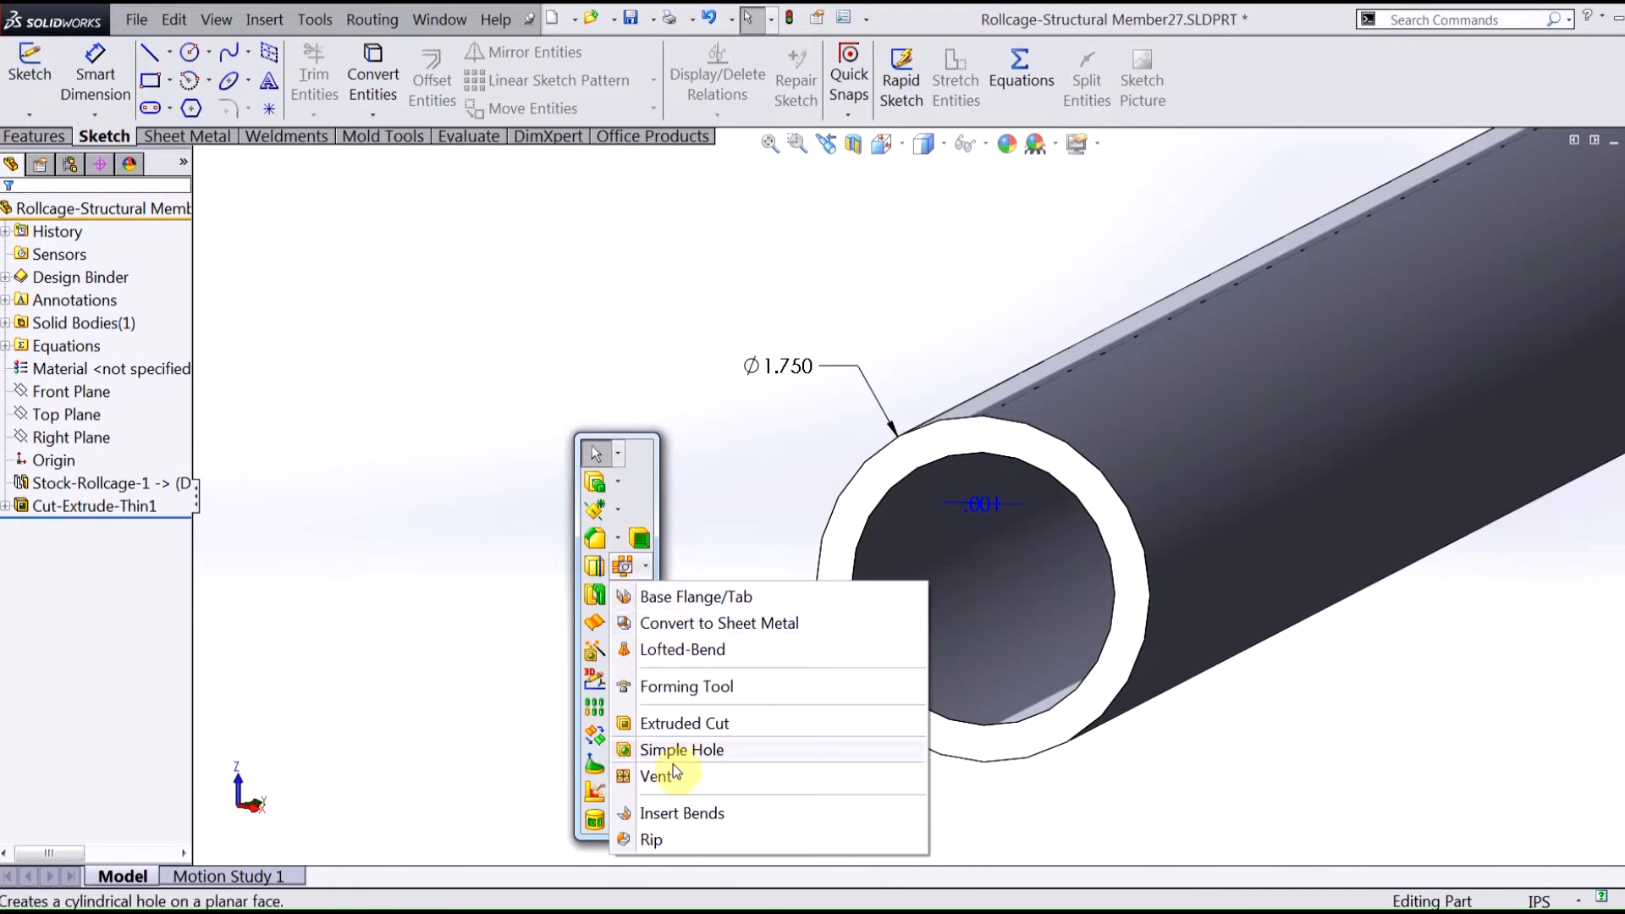
pyautogui.moveTo(697, 812)
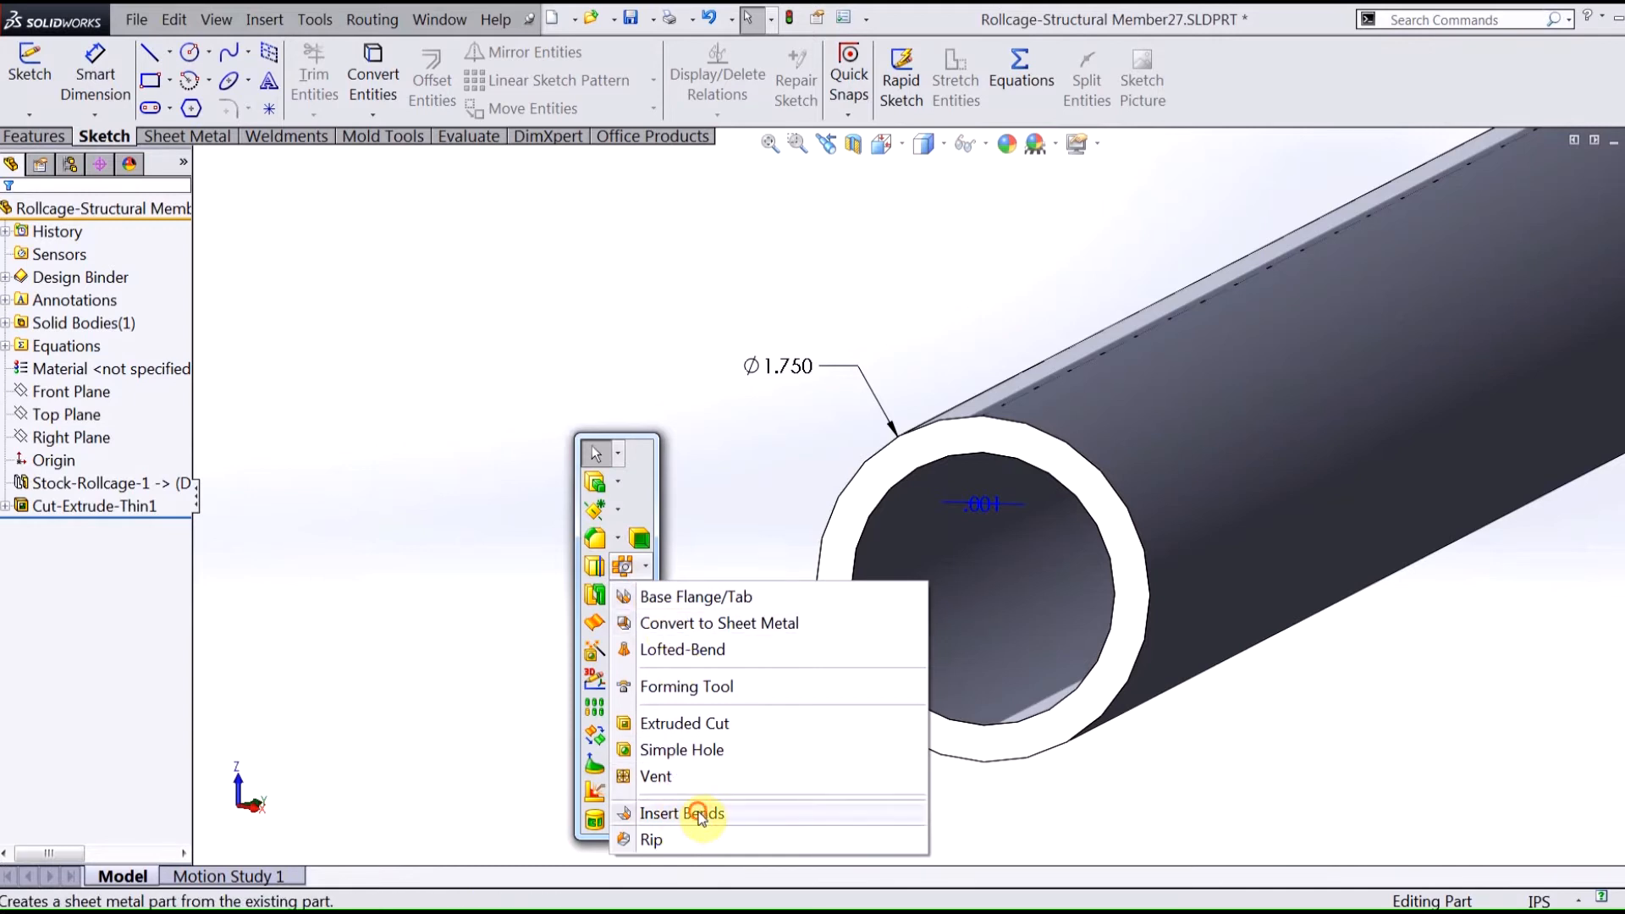
pyautogui.click(681, 813)
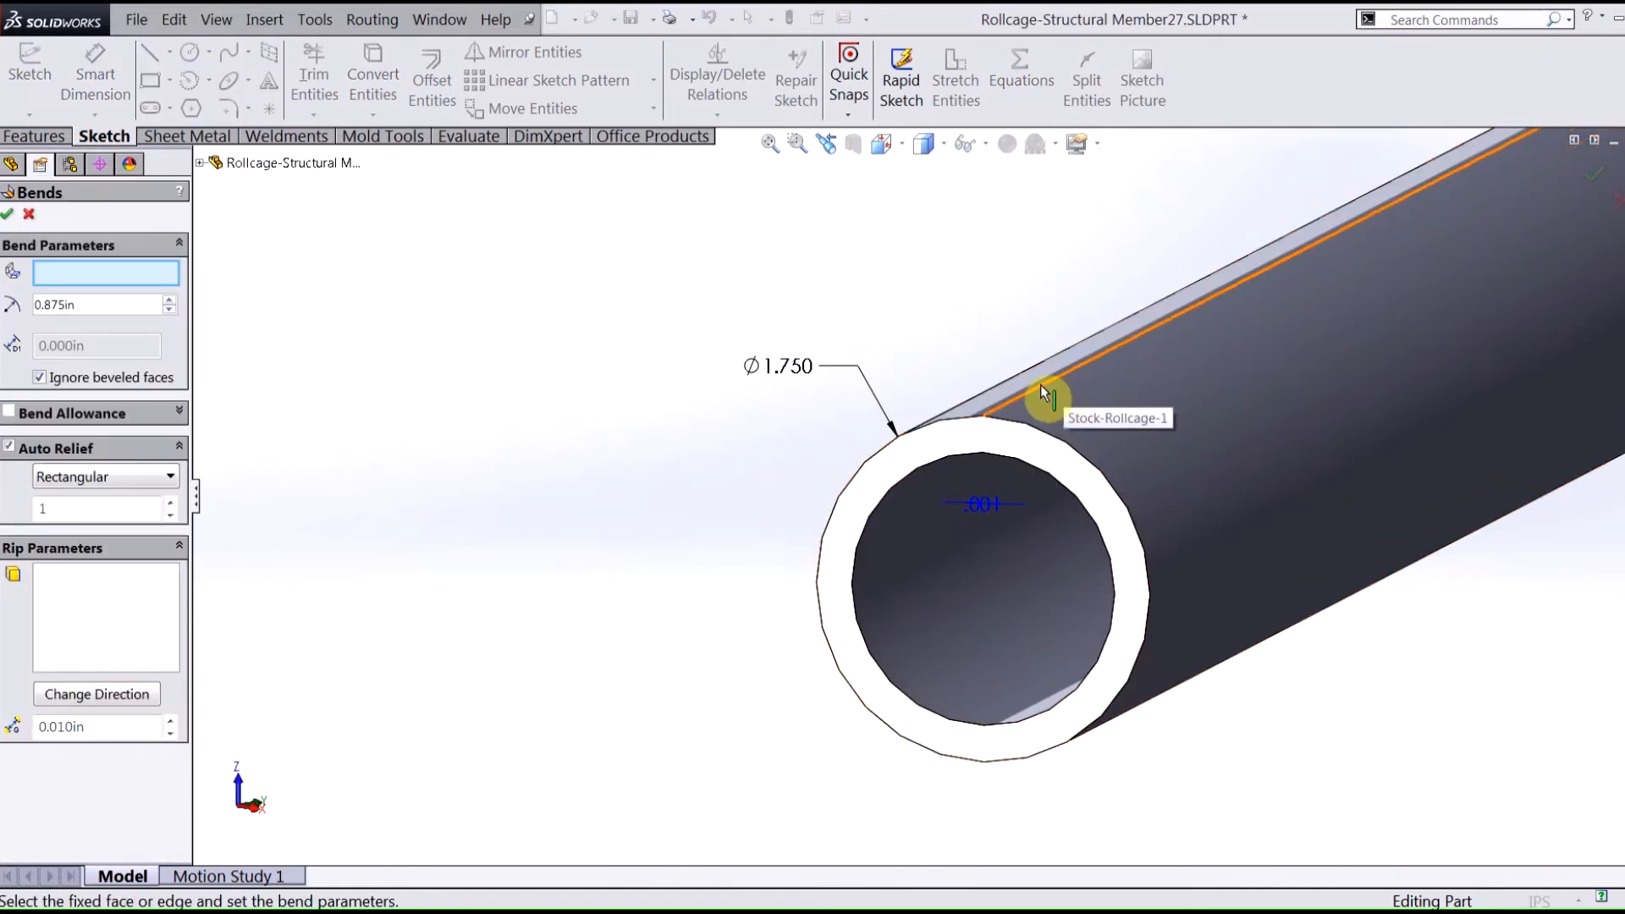
pyautogui.click(1042, 397)
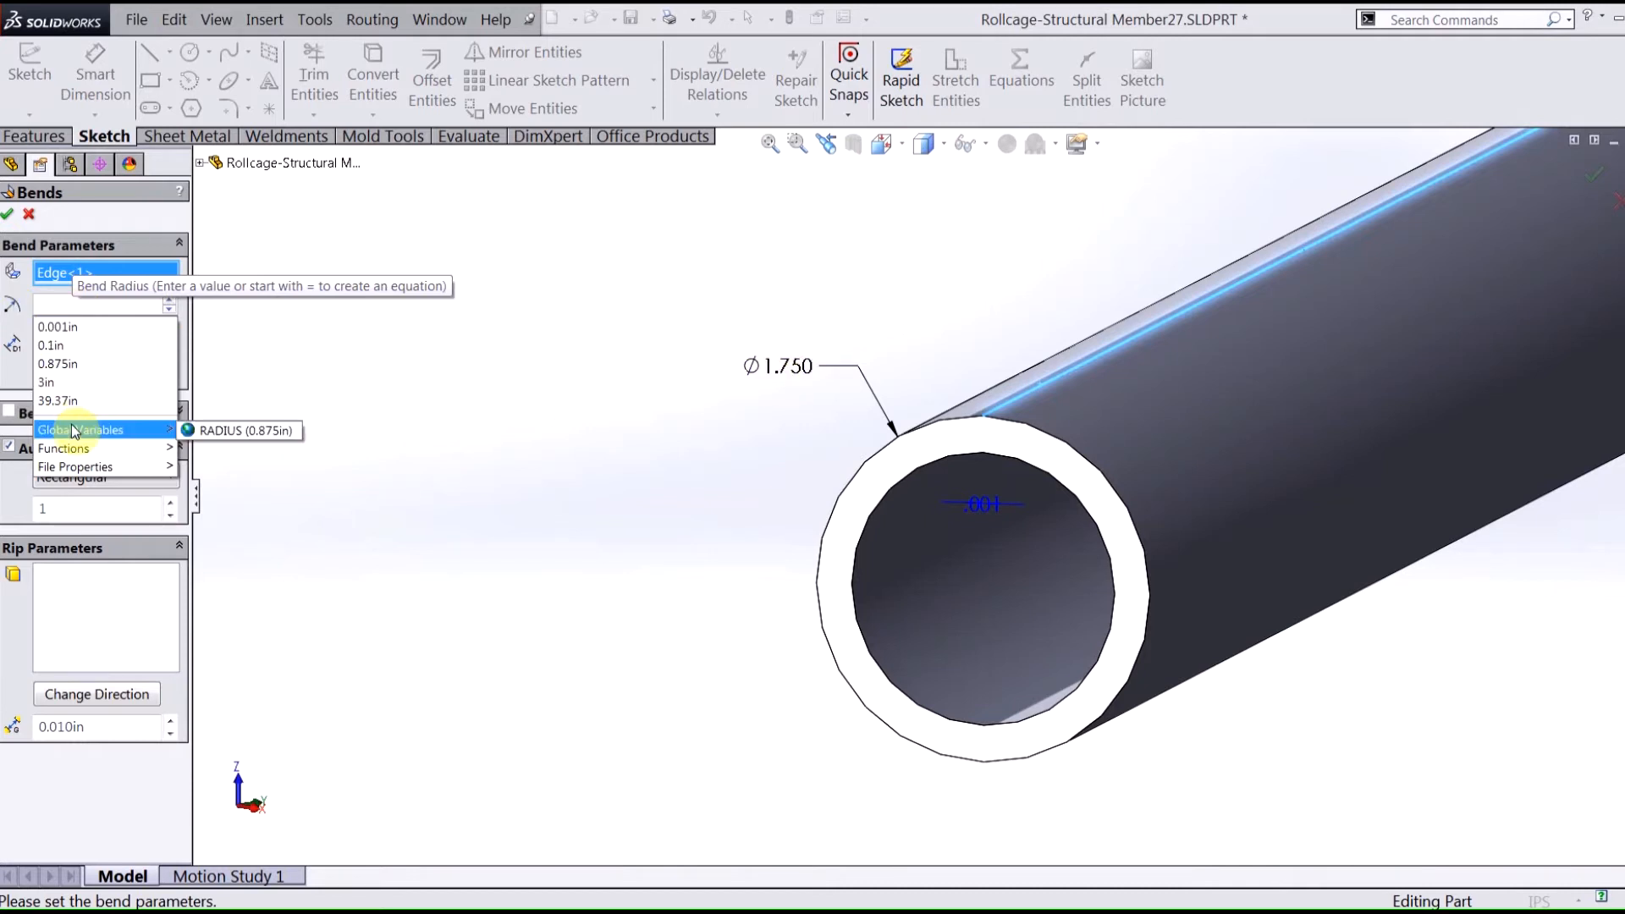
pyautogui.moveTo(244, 430)
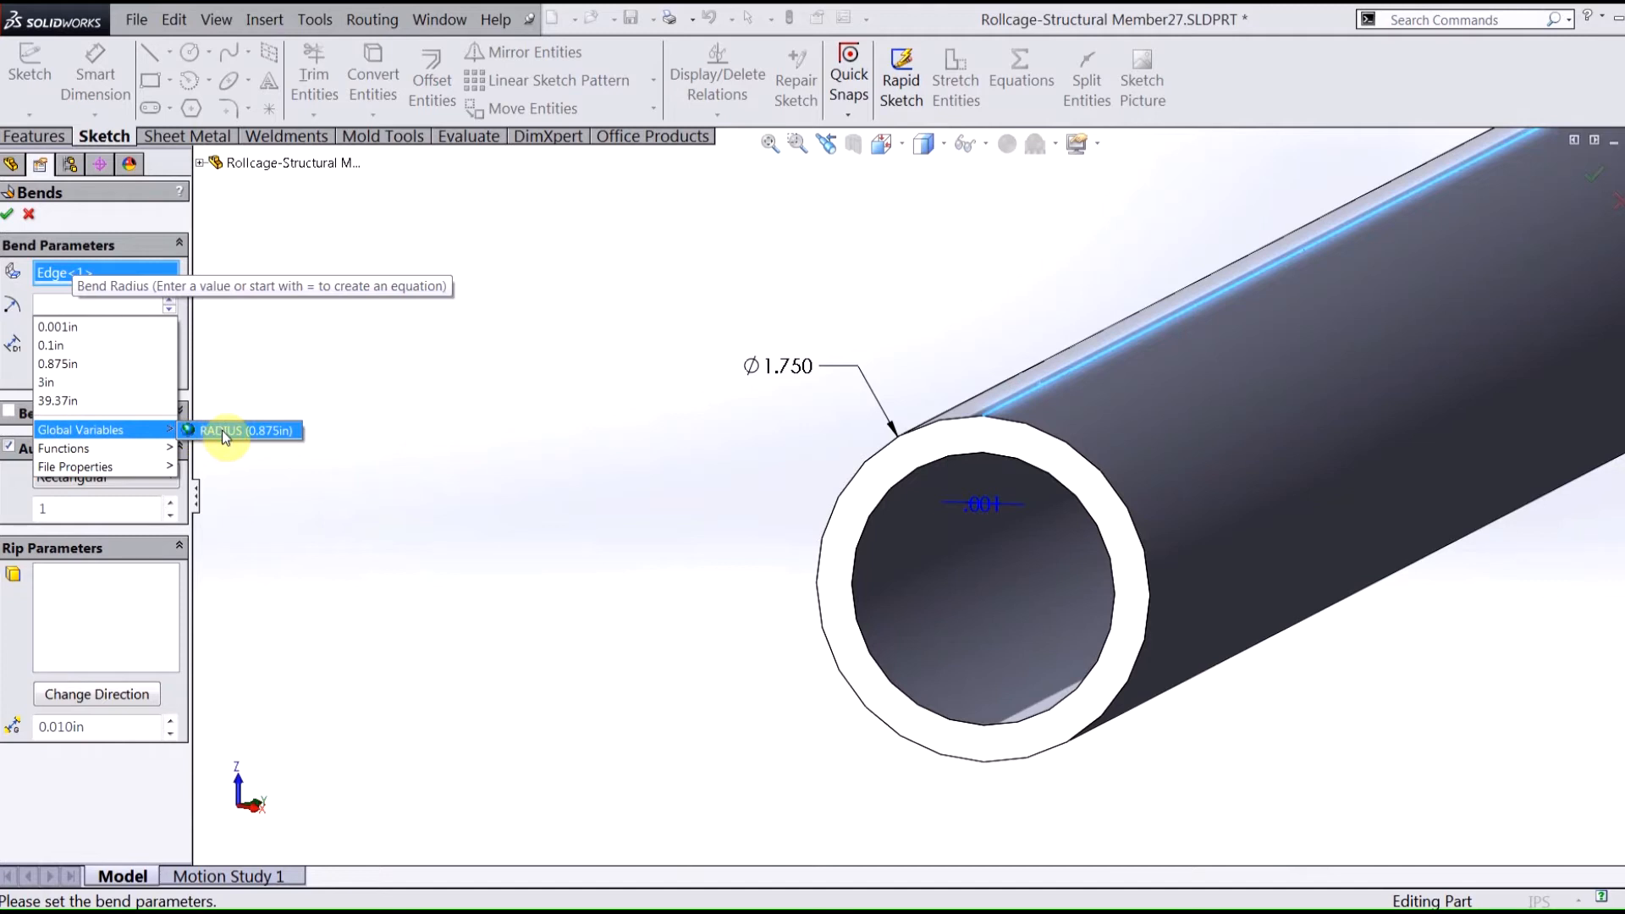
pyautogui.click(244, 430)
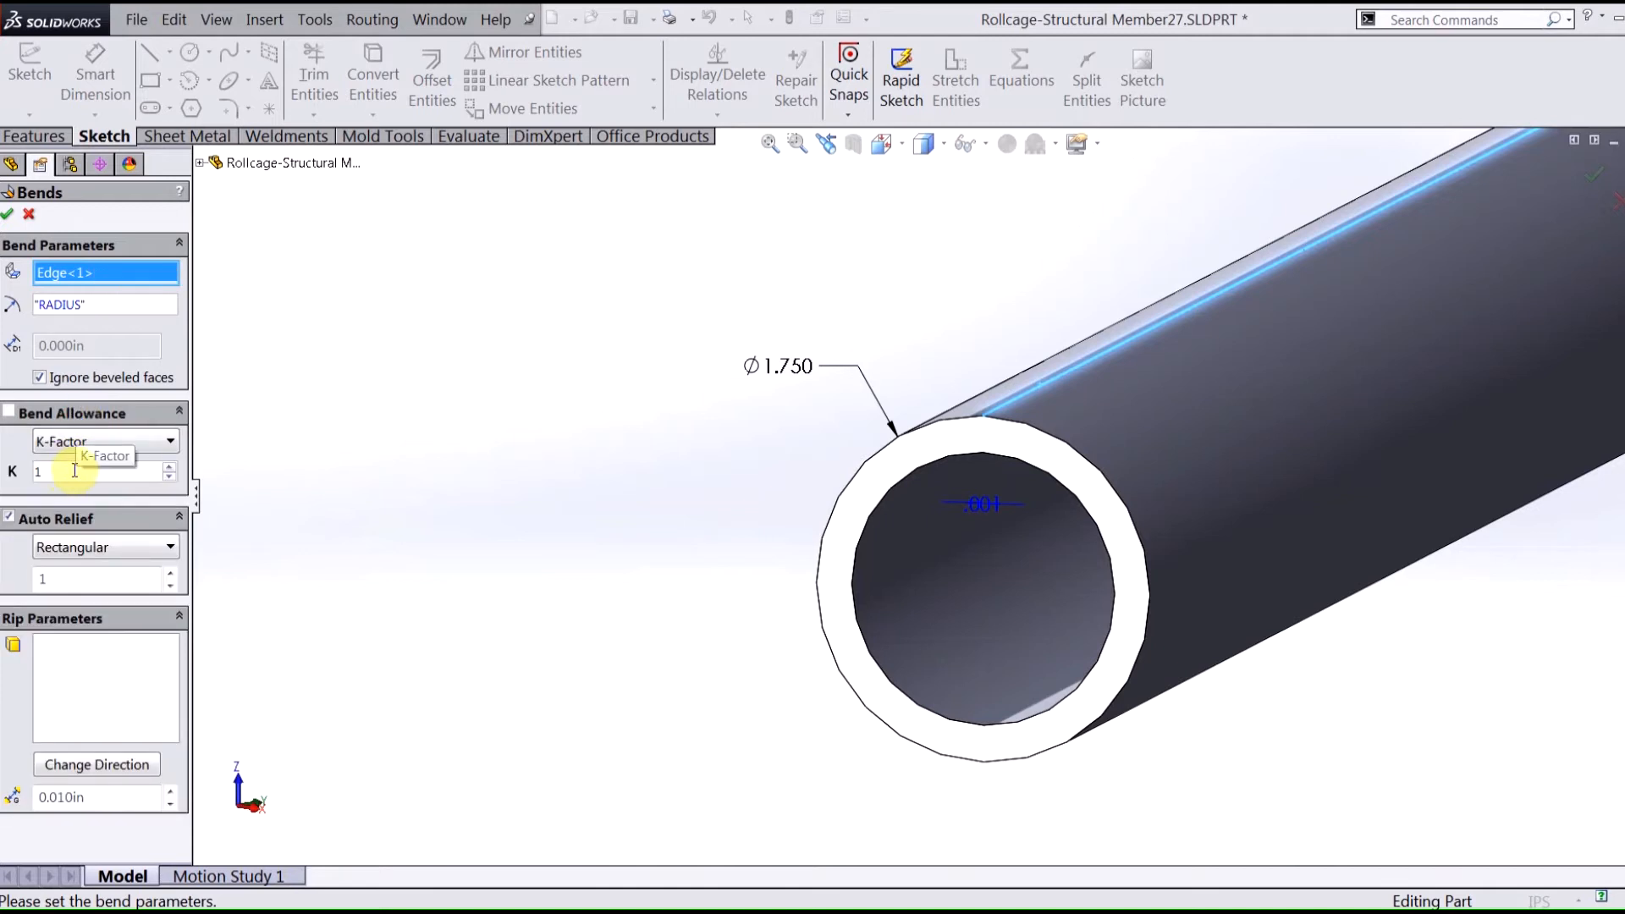
pyautogui.moveTo(60, 474)
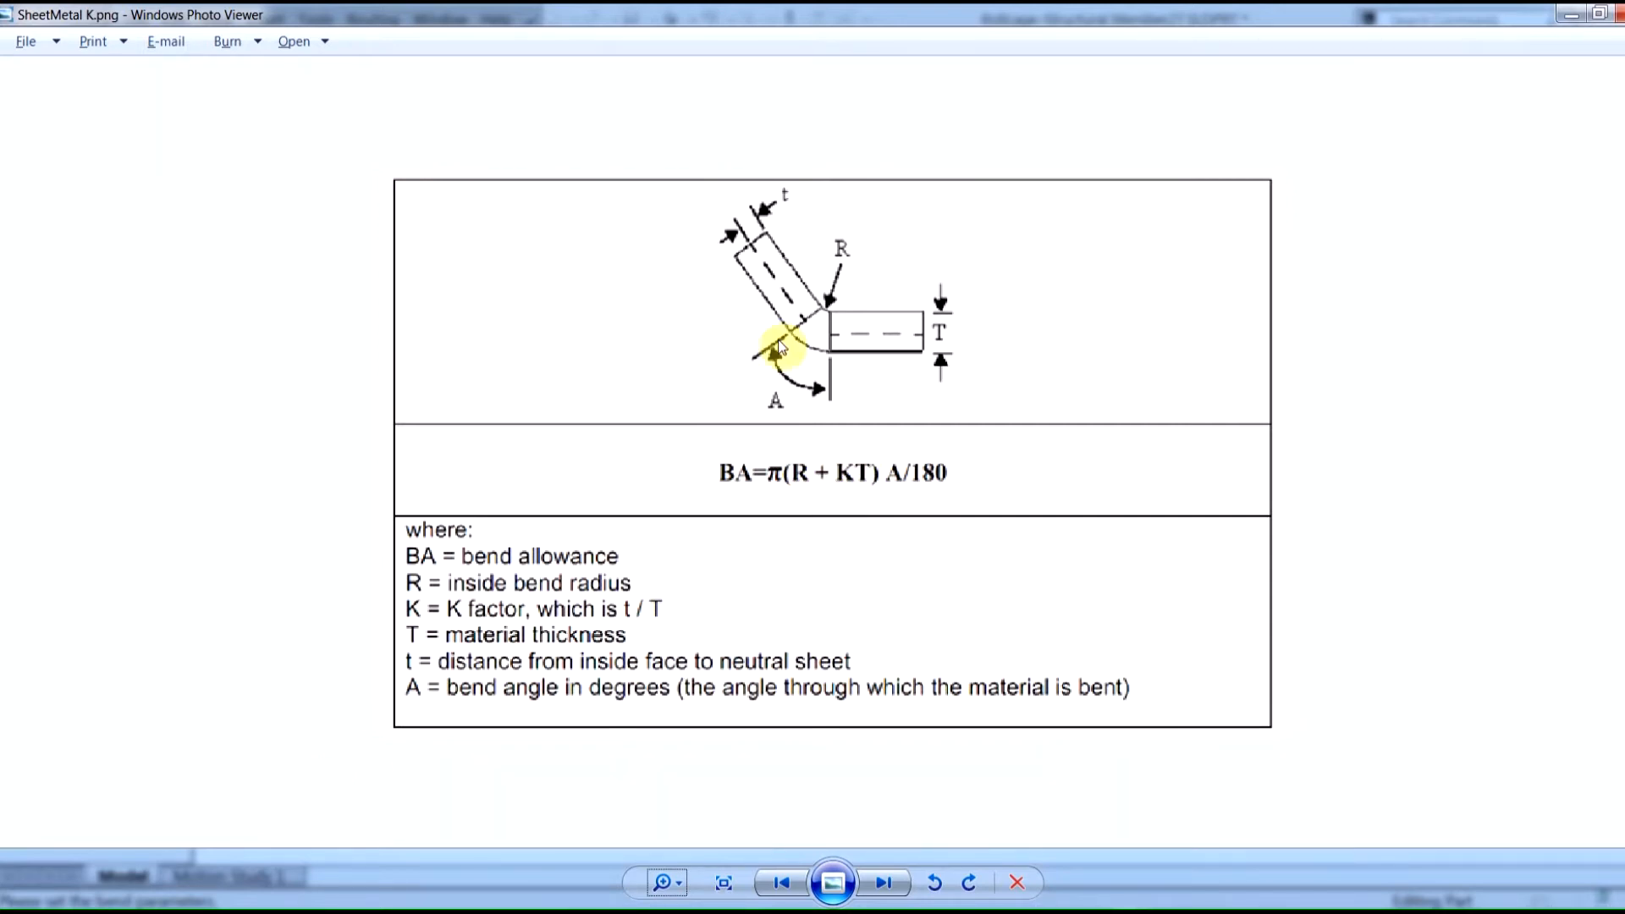
pyautogui.moveTo(786, 298)
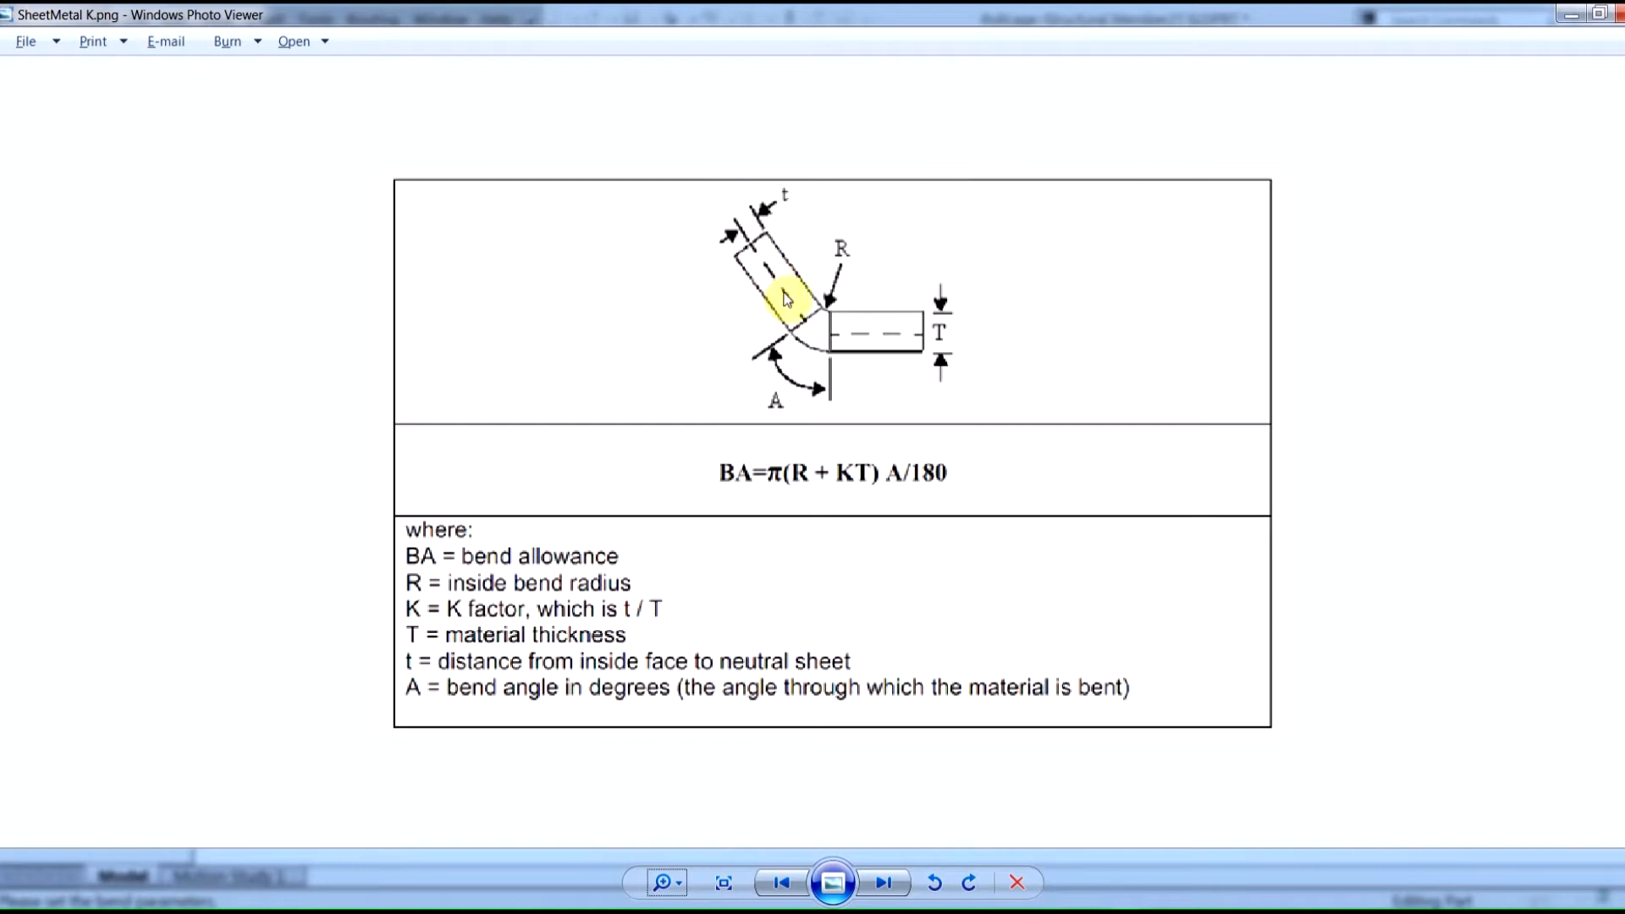
pyautogui.moveTo(751, 246)
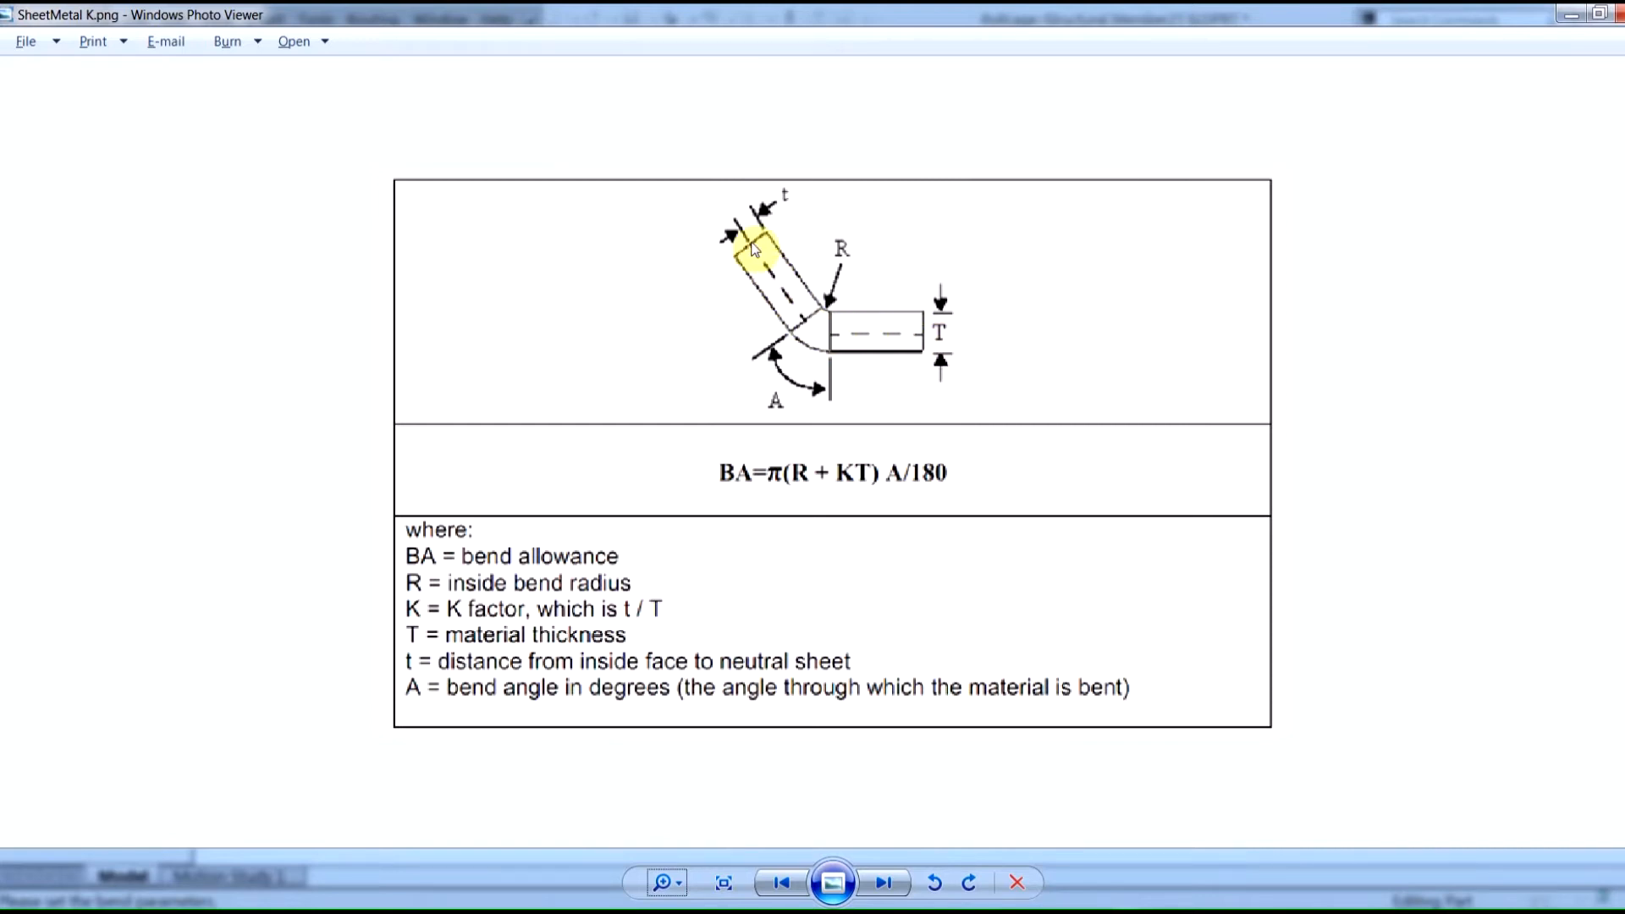
pyautogui.moveTo(766, 267)
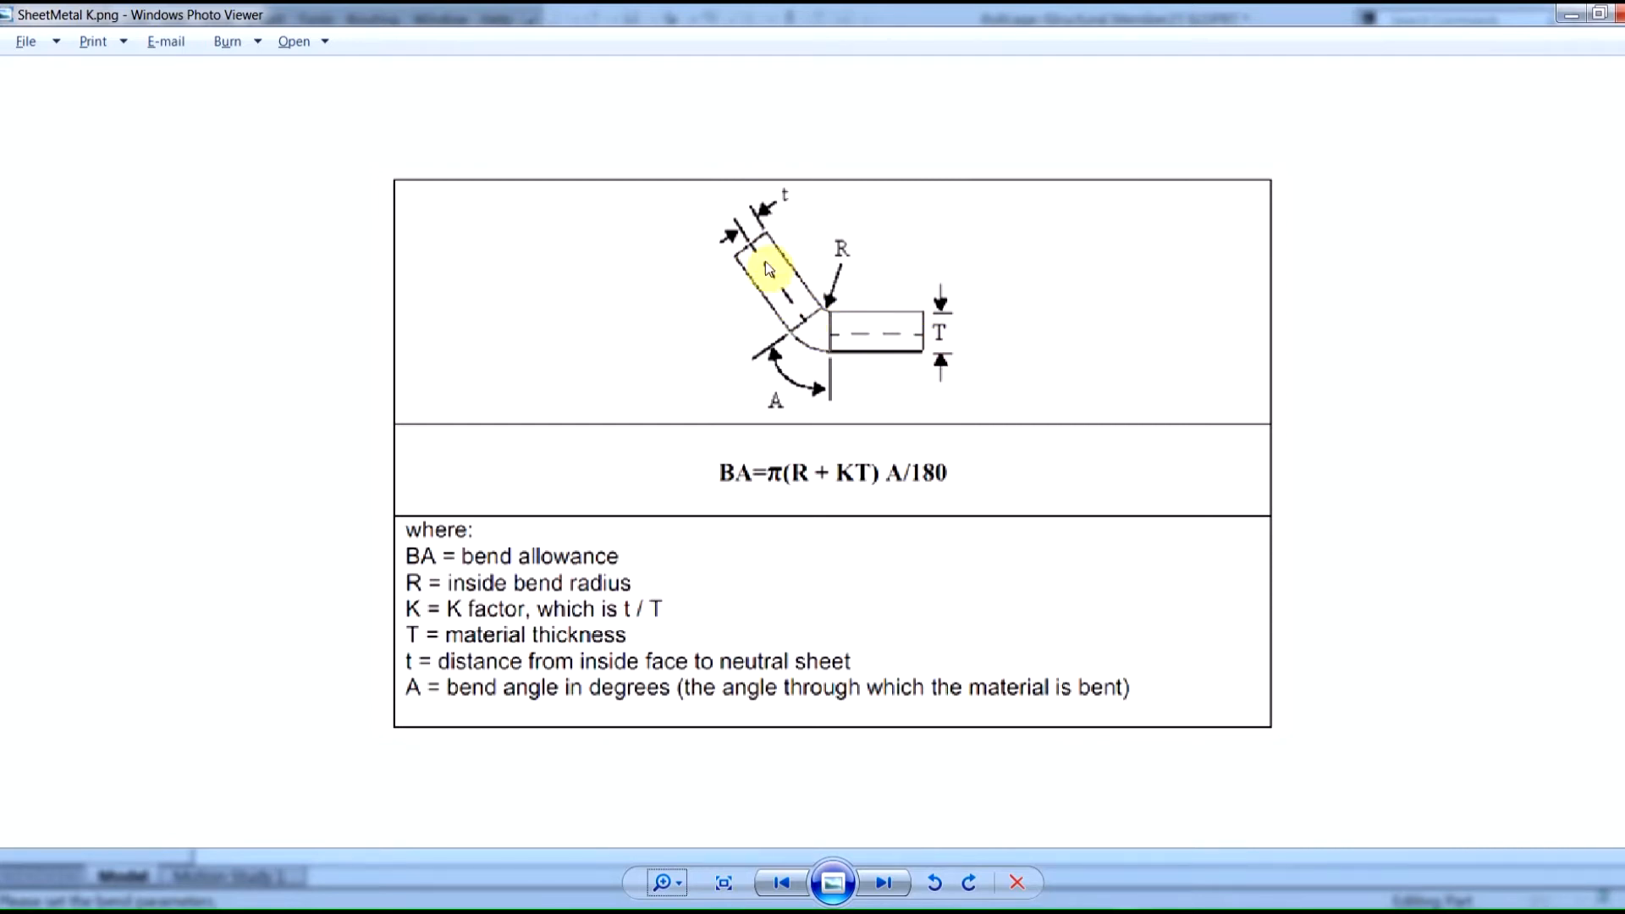
pyautogui.moveTo(827, 334)
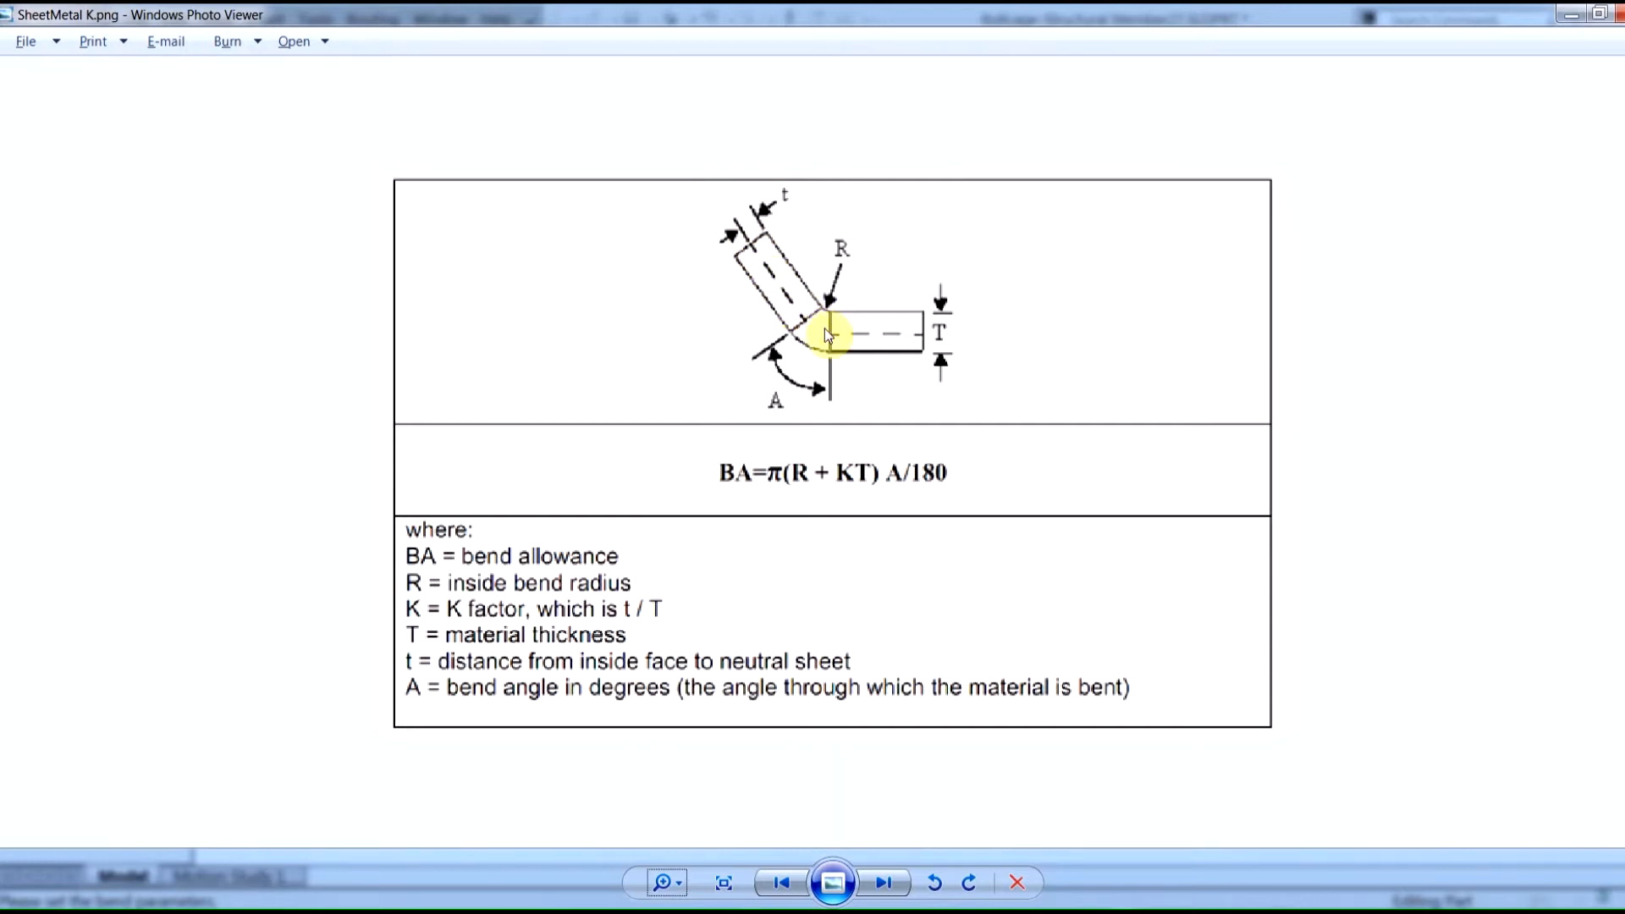
pyautogui.moveTo(775, 295)
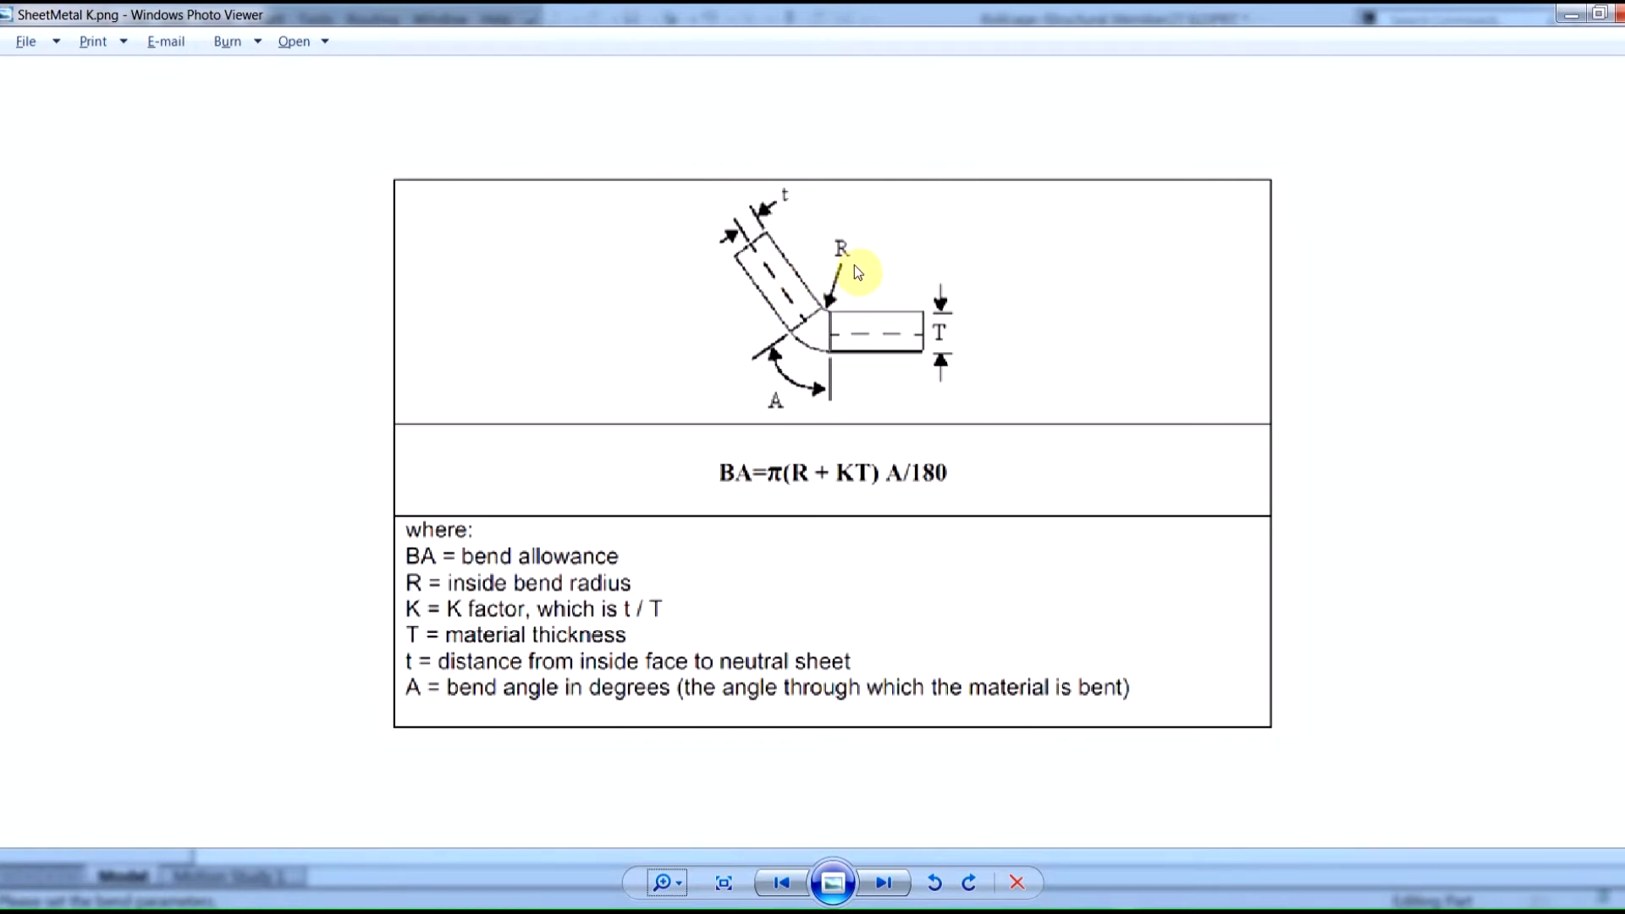
pyautogui.moveTo(788, 280)
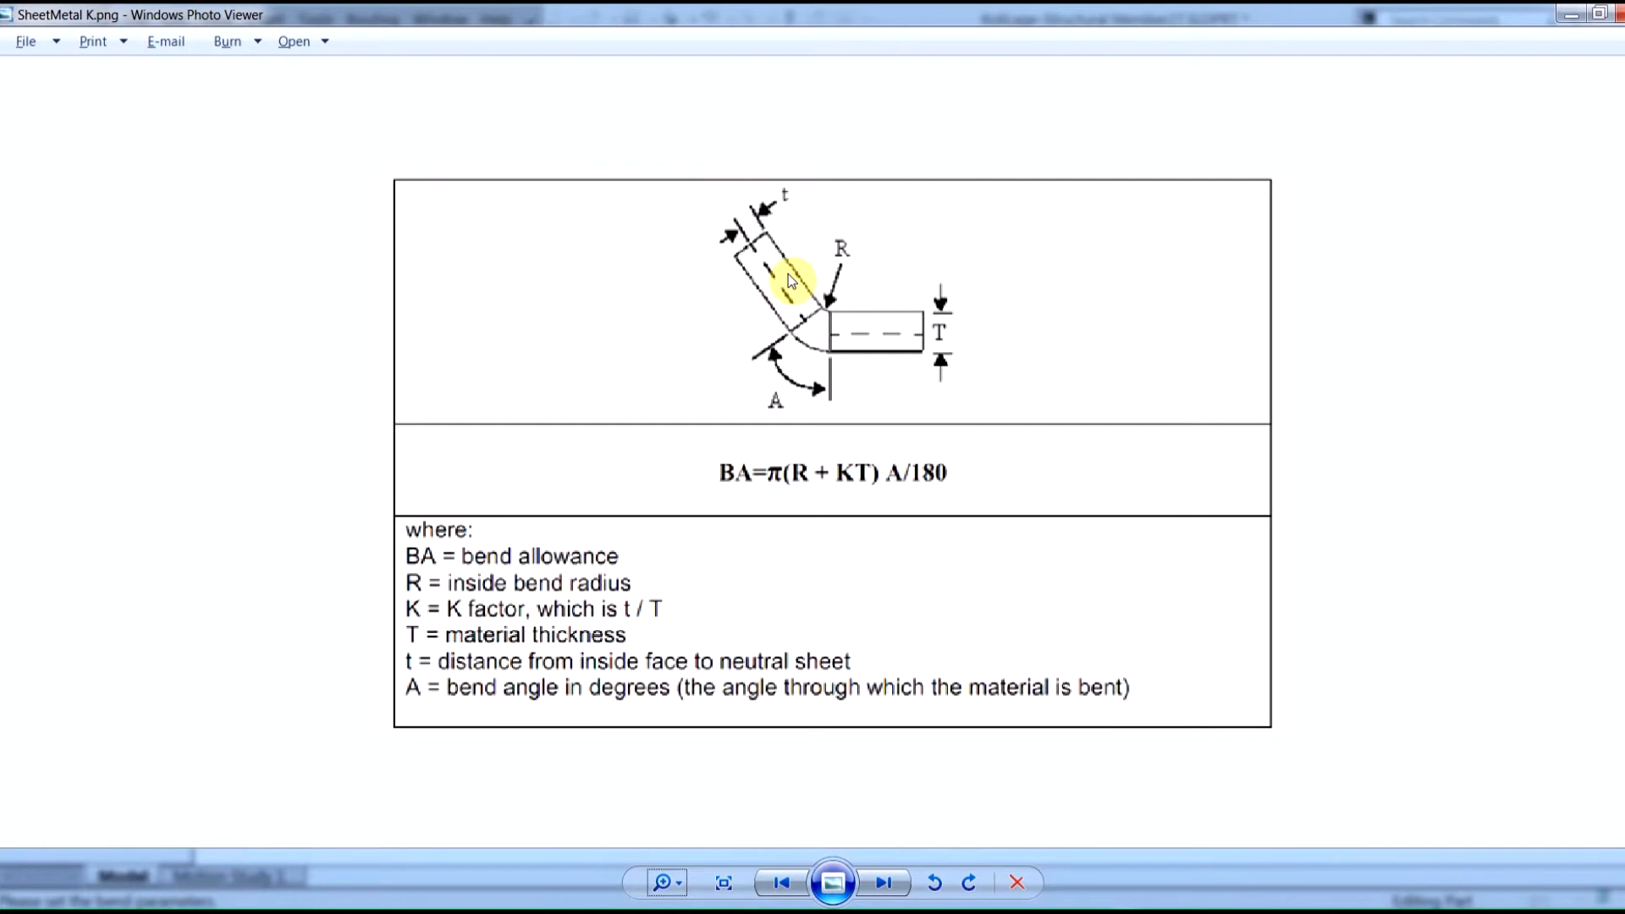
pyautogui.moveTo(778, 299)
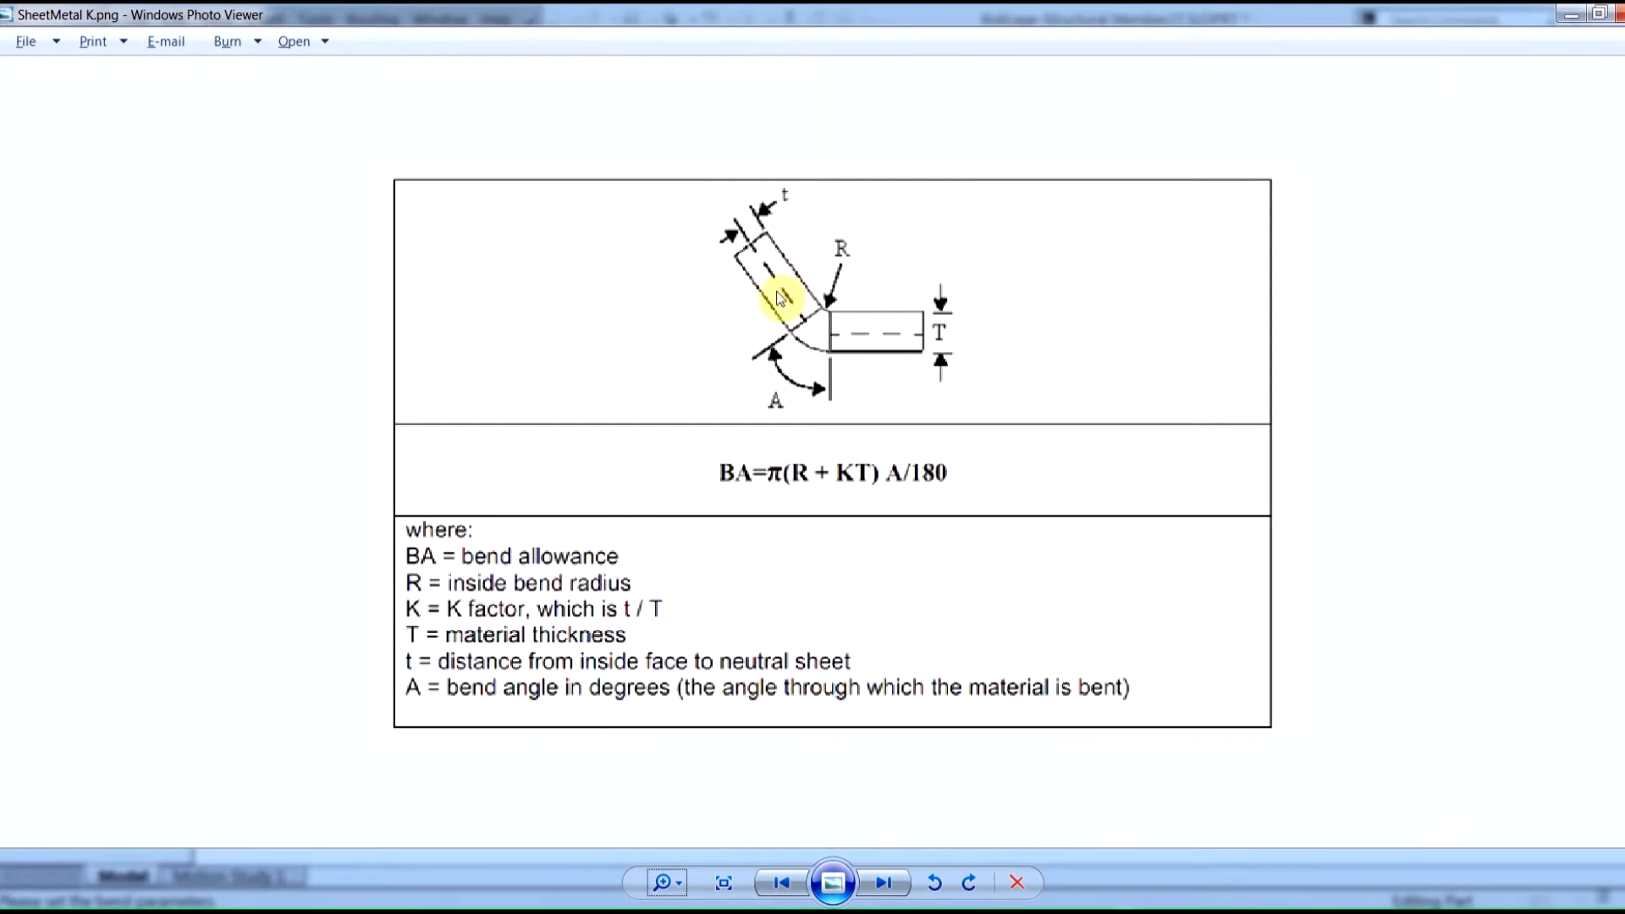
pyautogui.moveTo(757, 294)
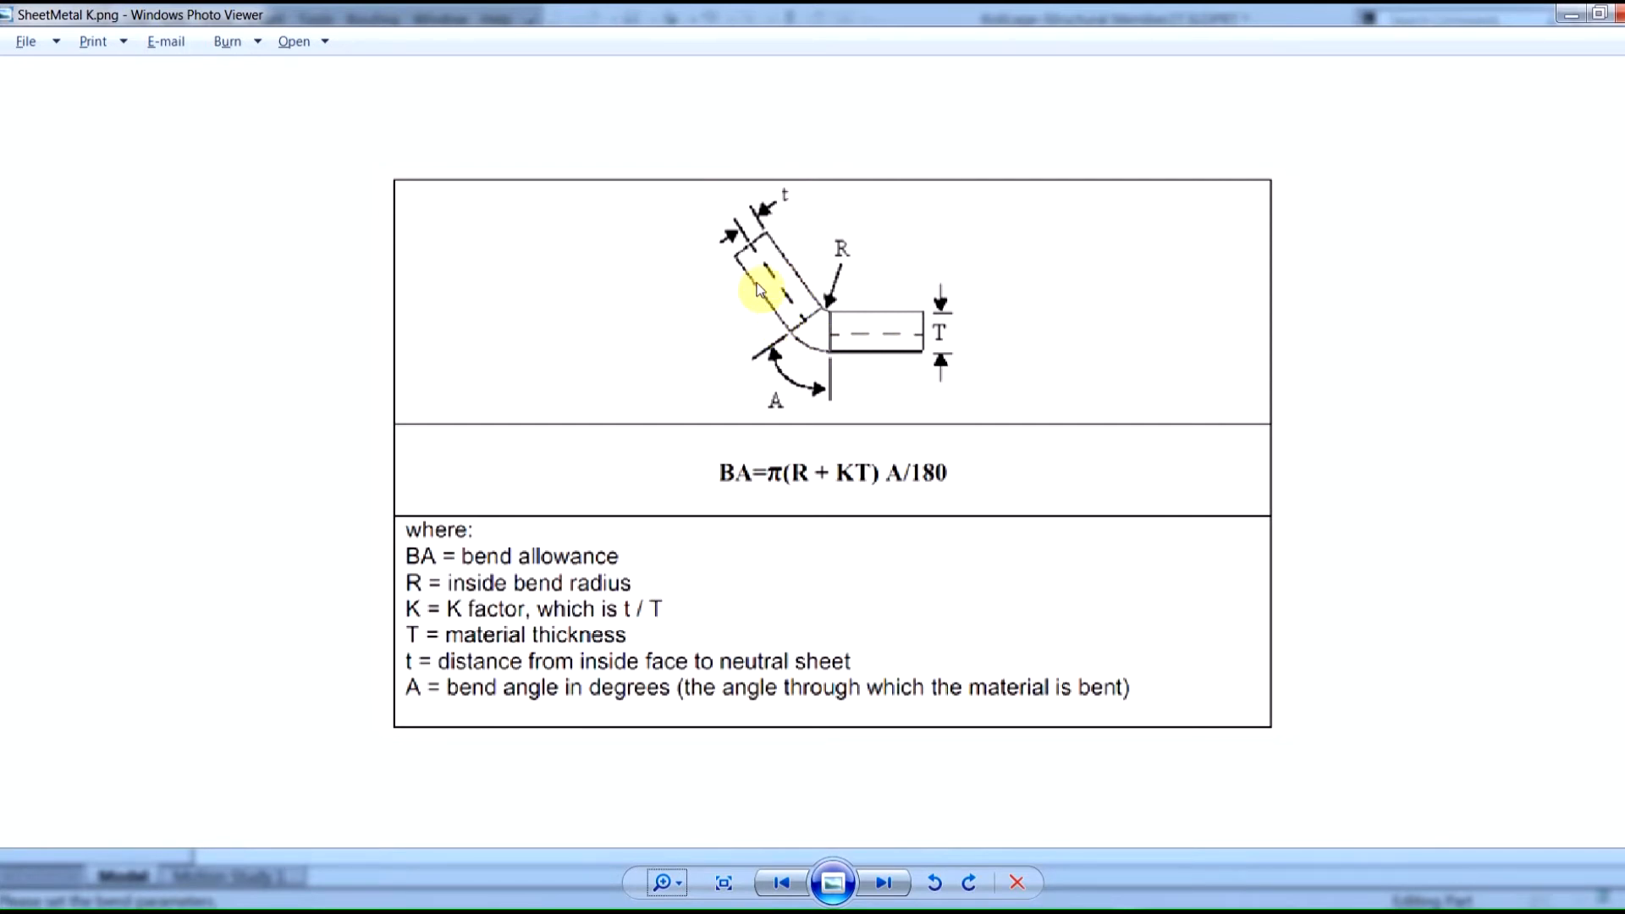
pyautogui.moveTo(758, 301)
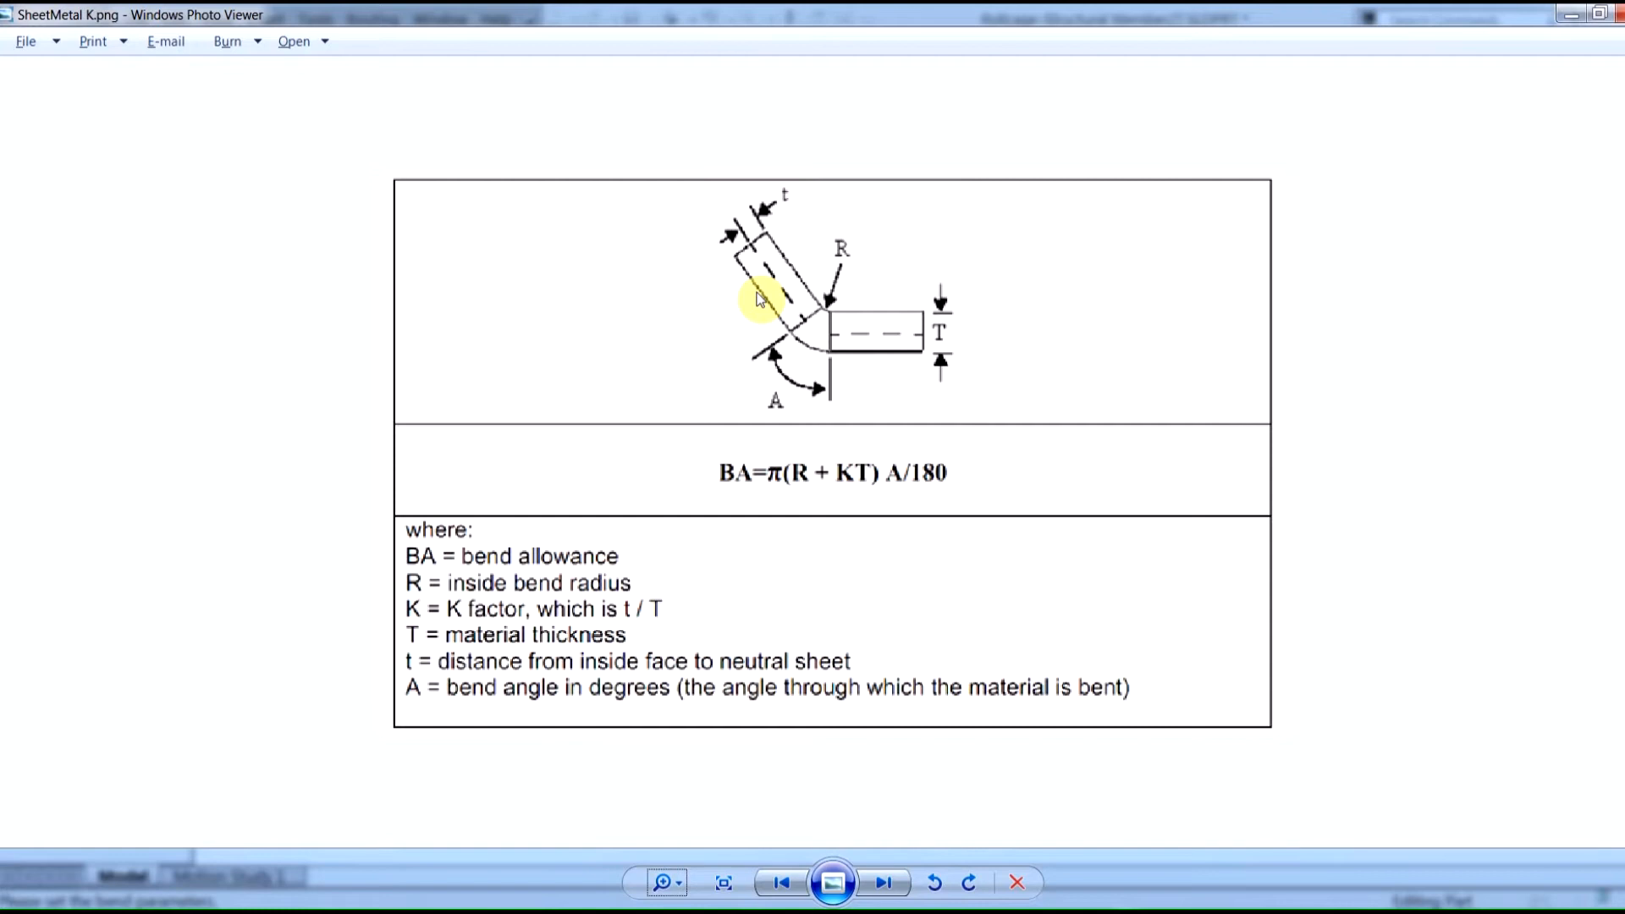
pyautogui.moveTo(663, 297)
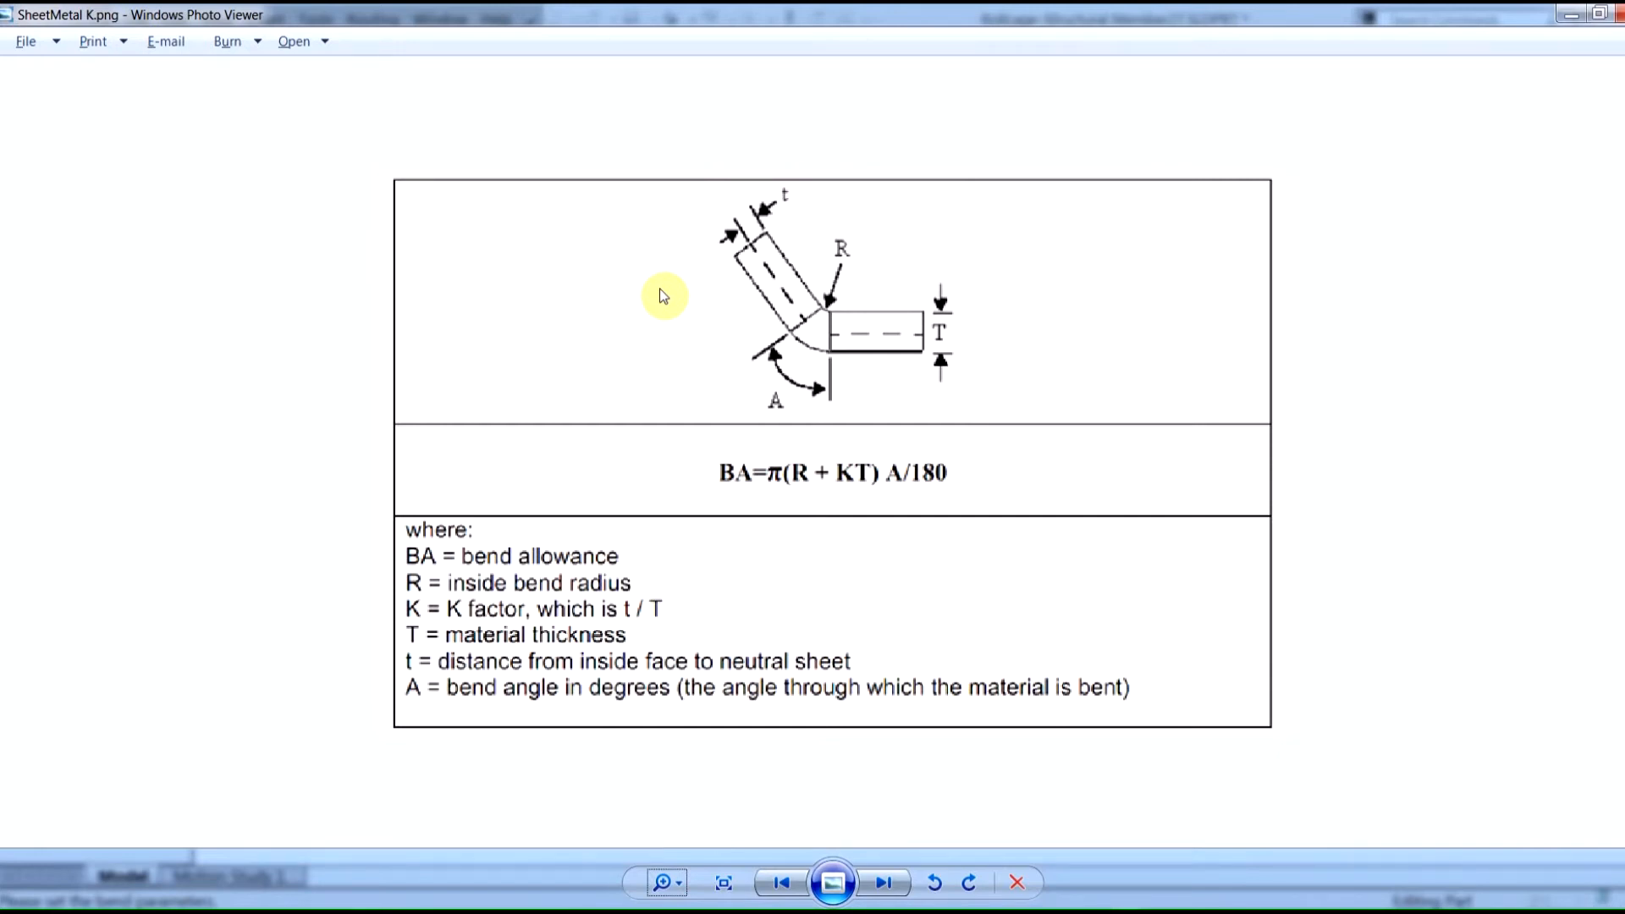
pyautogui.moveTo(754, 217)
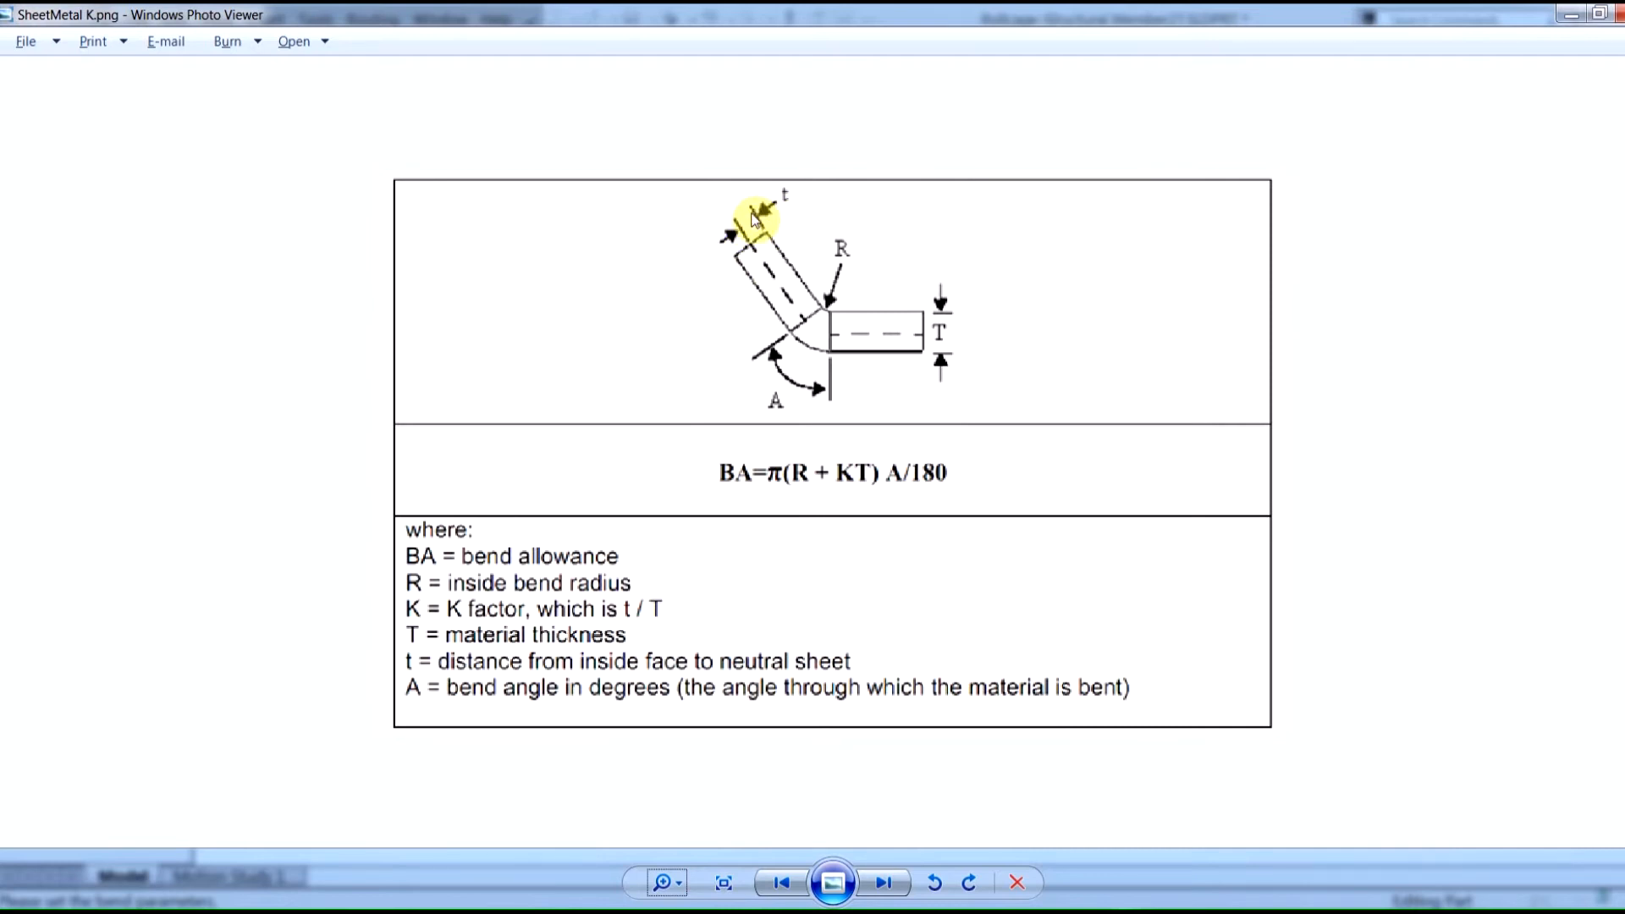
pyautogui.moveTo(770, 209)
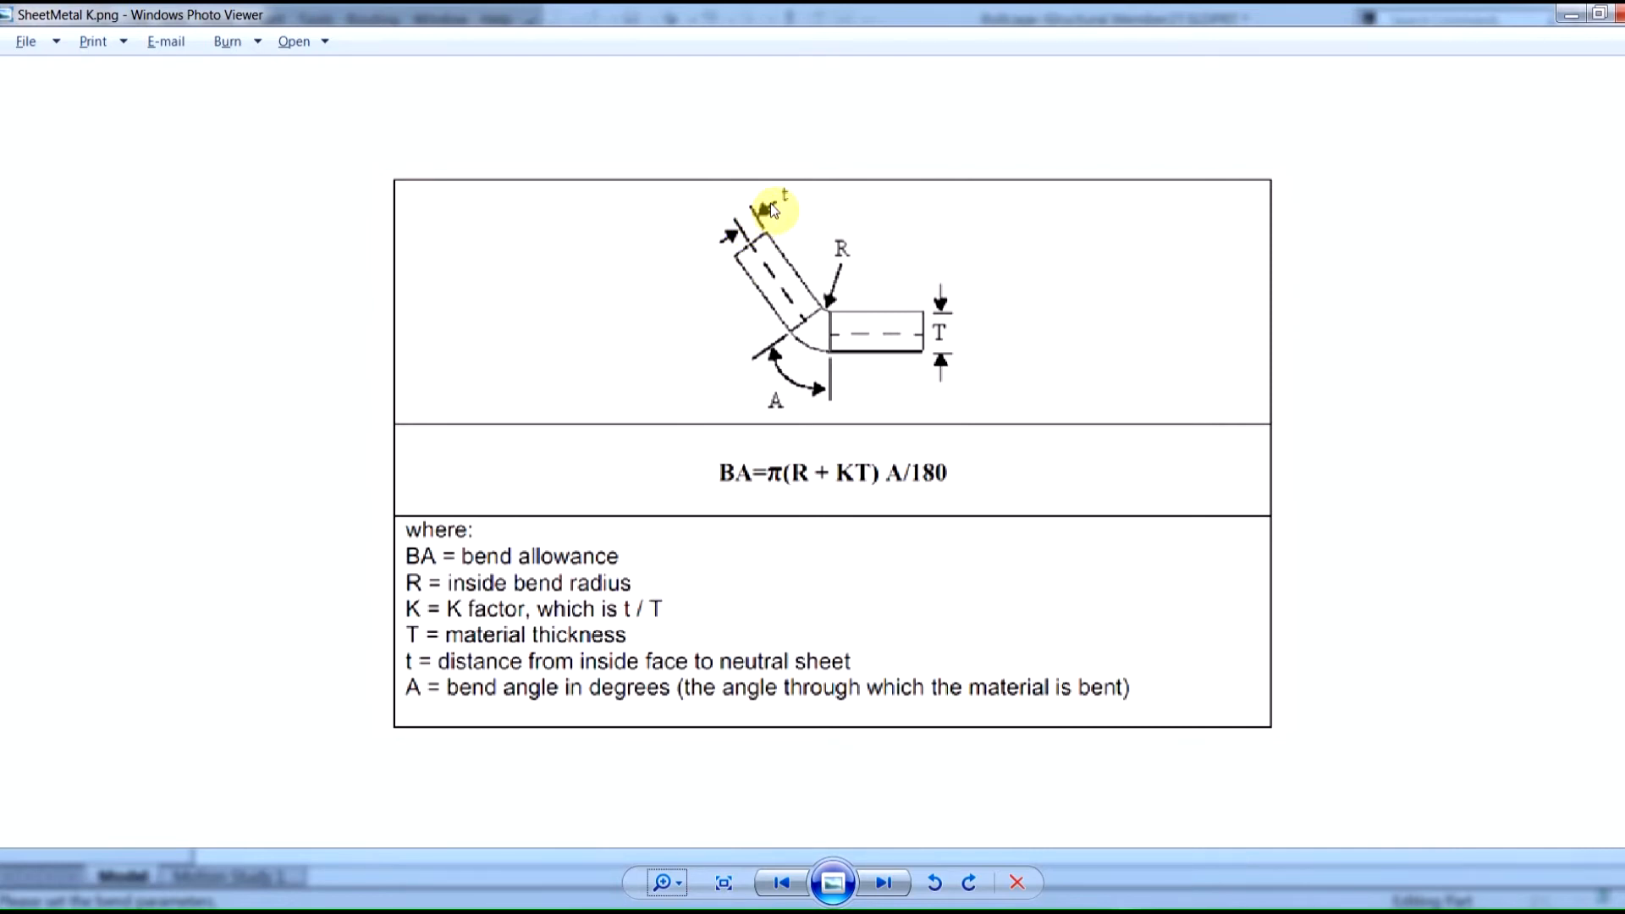
pyautogui.moveTo(735, 231)
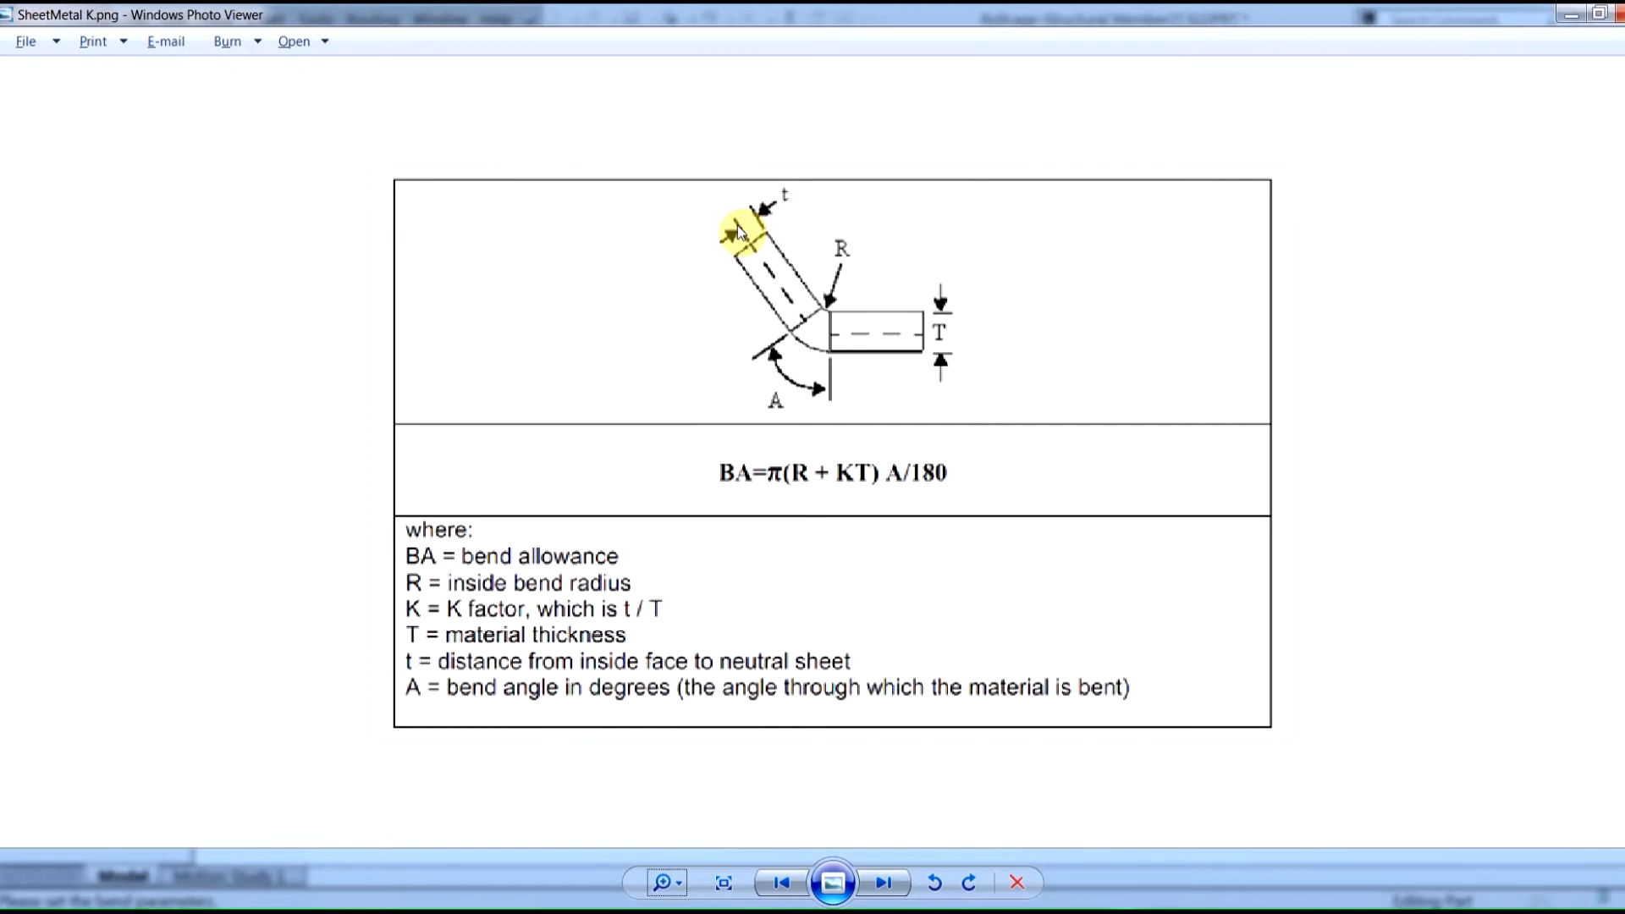
pyautogui.moveTo(749, 285)
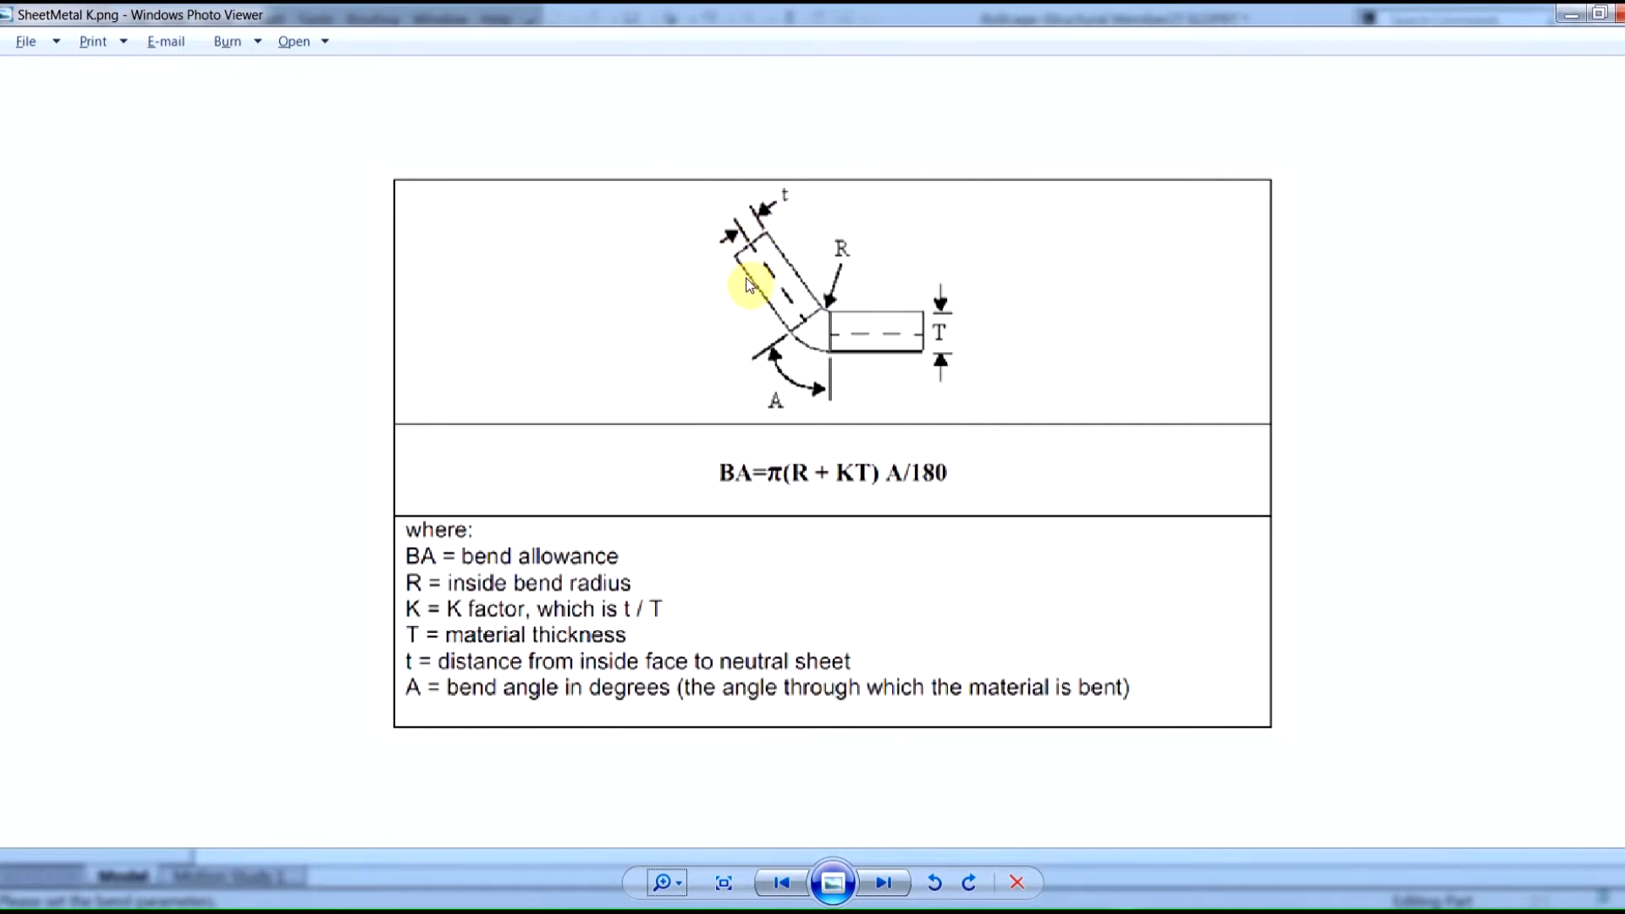
pyautogui.moveTo(864, 360)
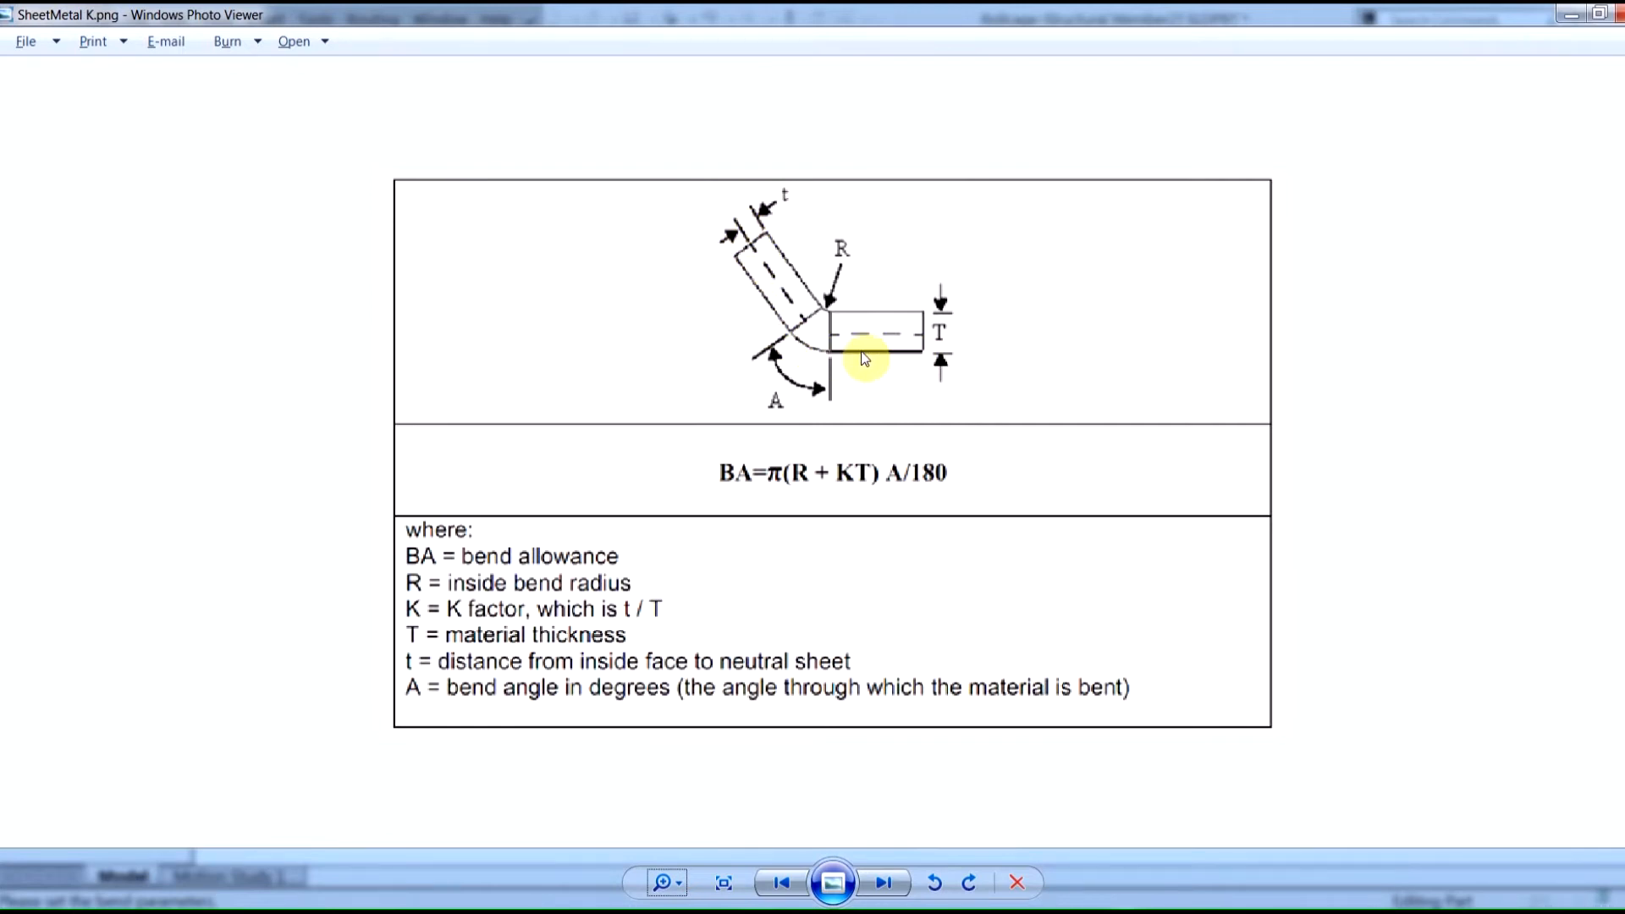
pyautogui.moveTo(767, 309)
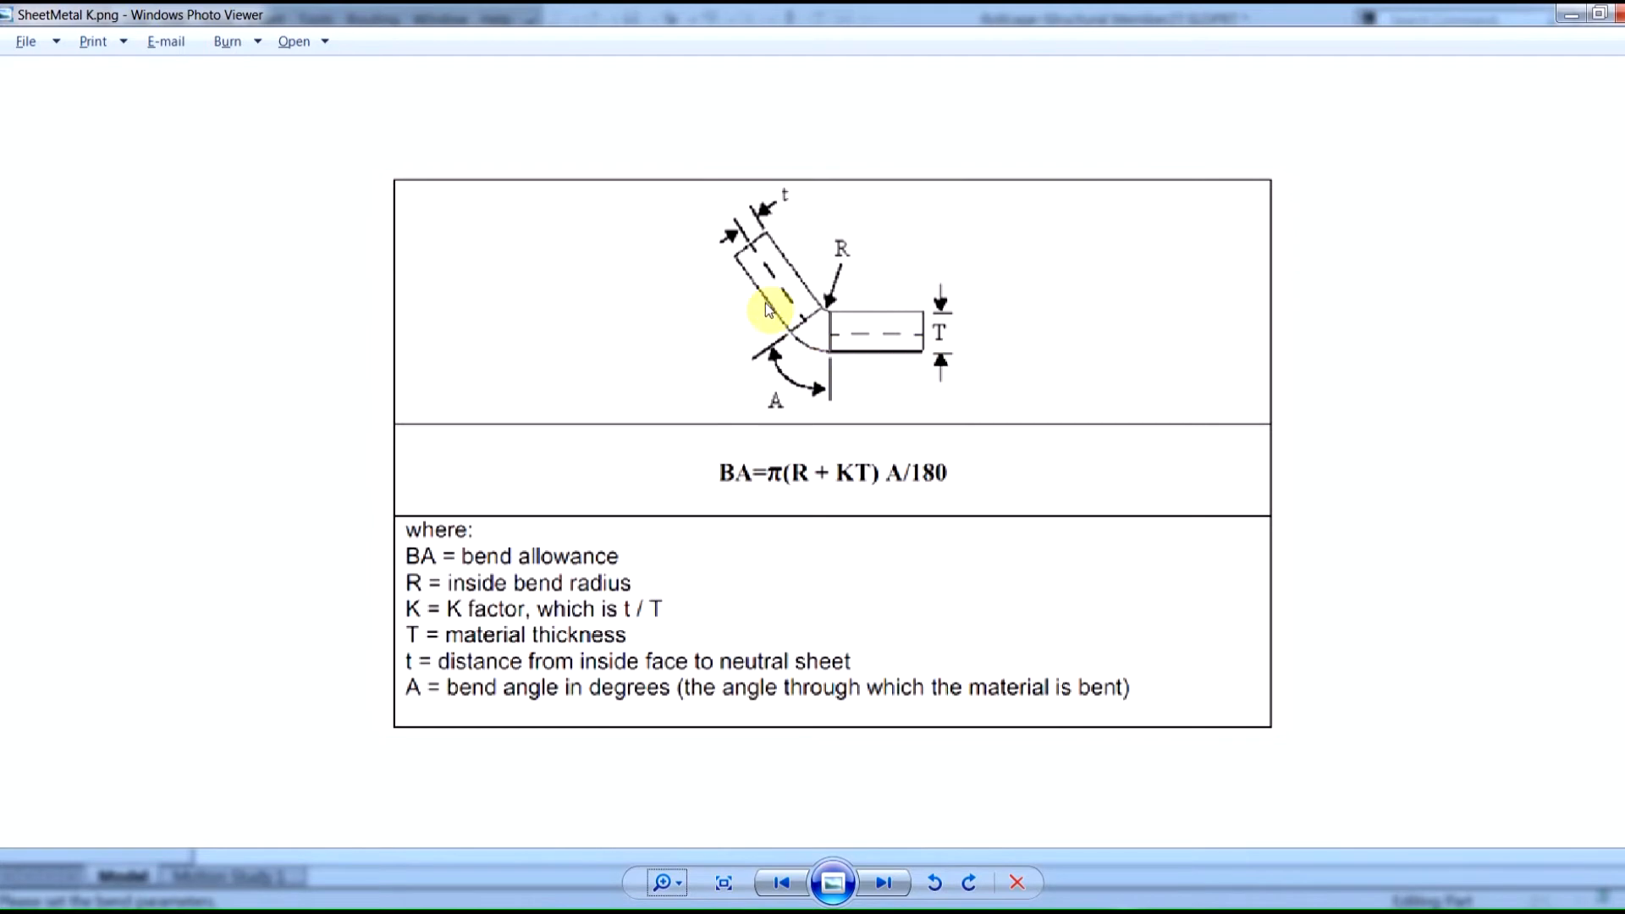
pyautogui.moveTo(830, 353)
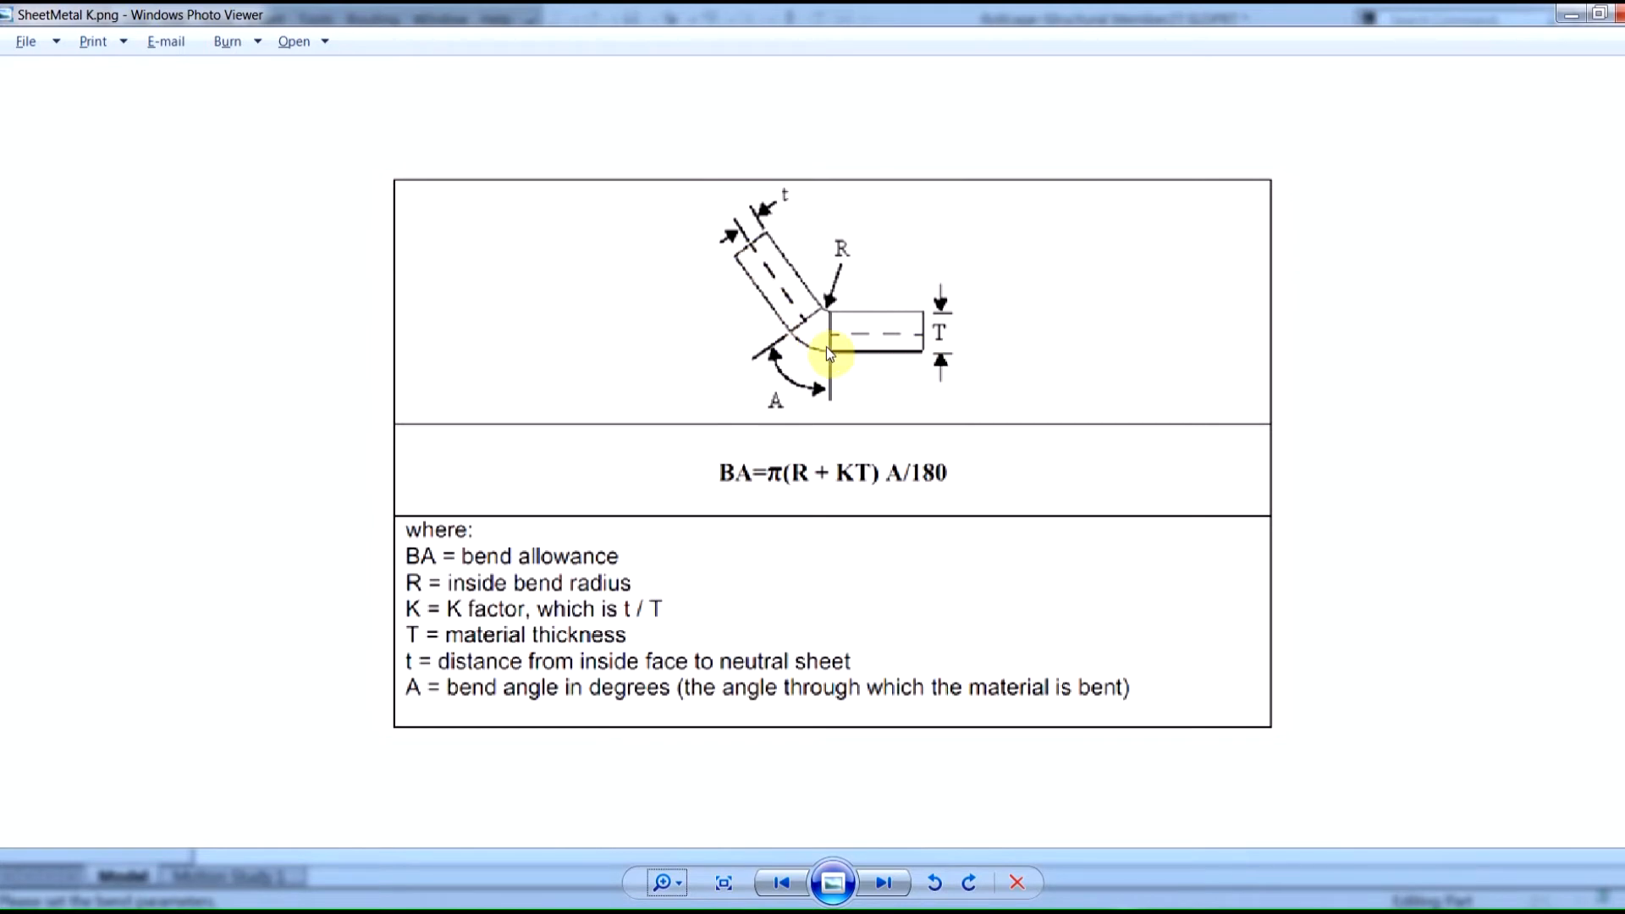
pyautogui.moveTo(730, 332)
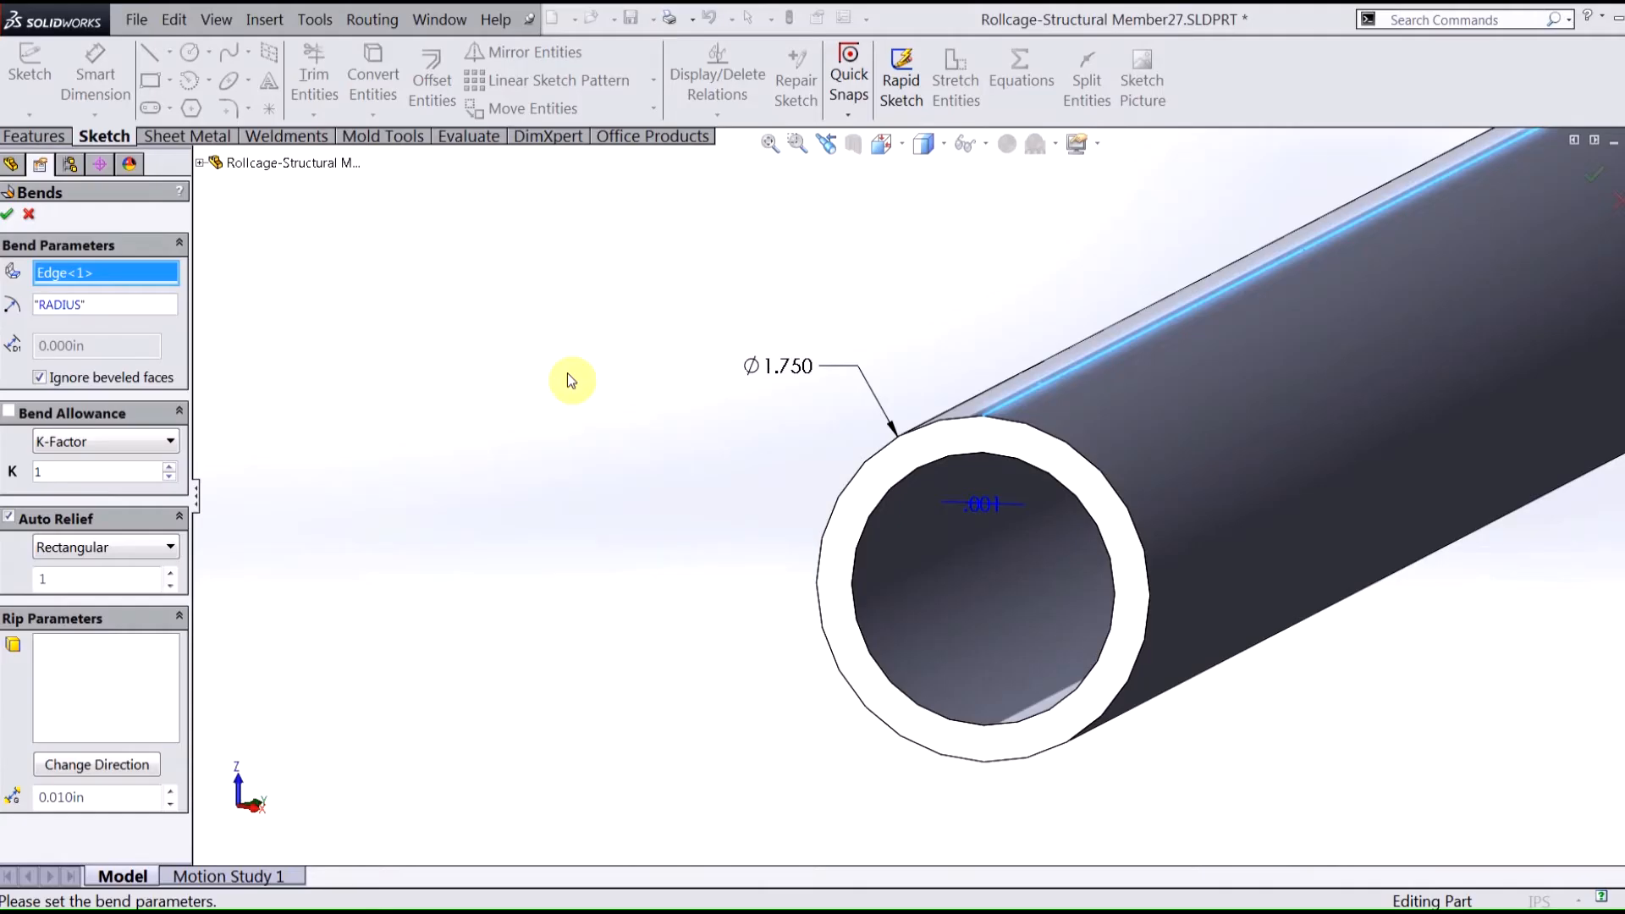
# - Accept the bend parameters and flatten the tube into its flat pattern
pyautogui.click(8, 214)
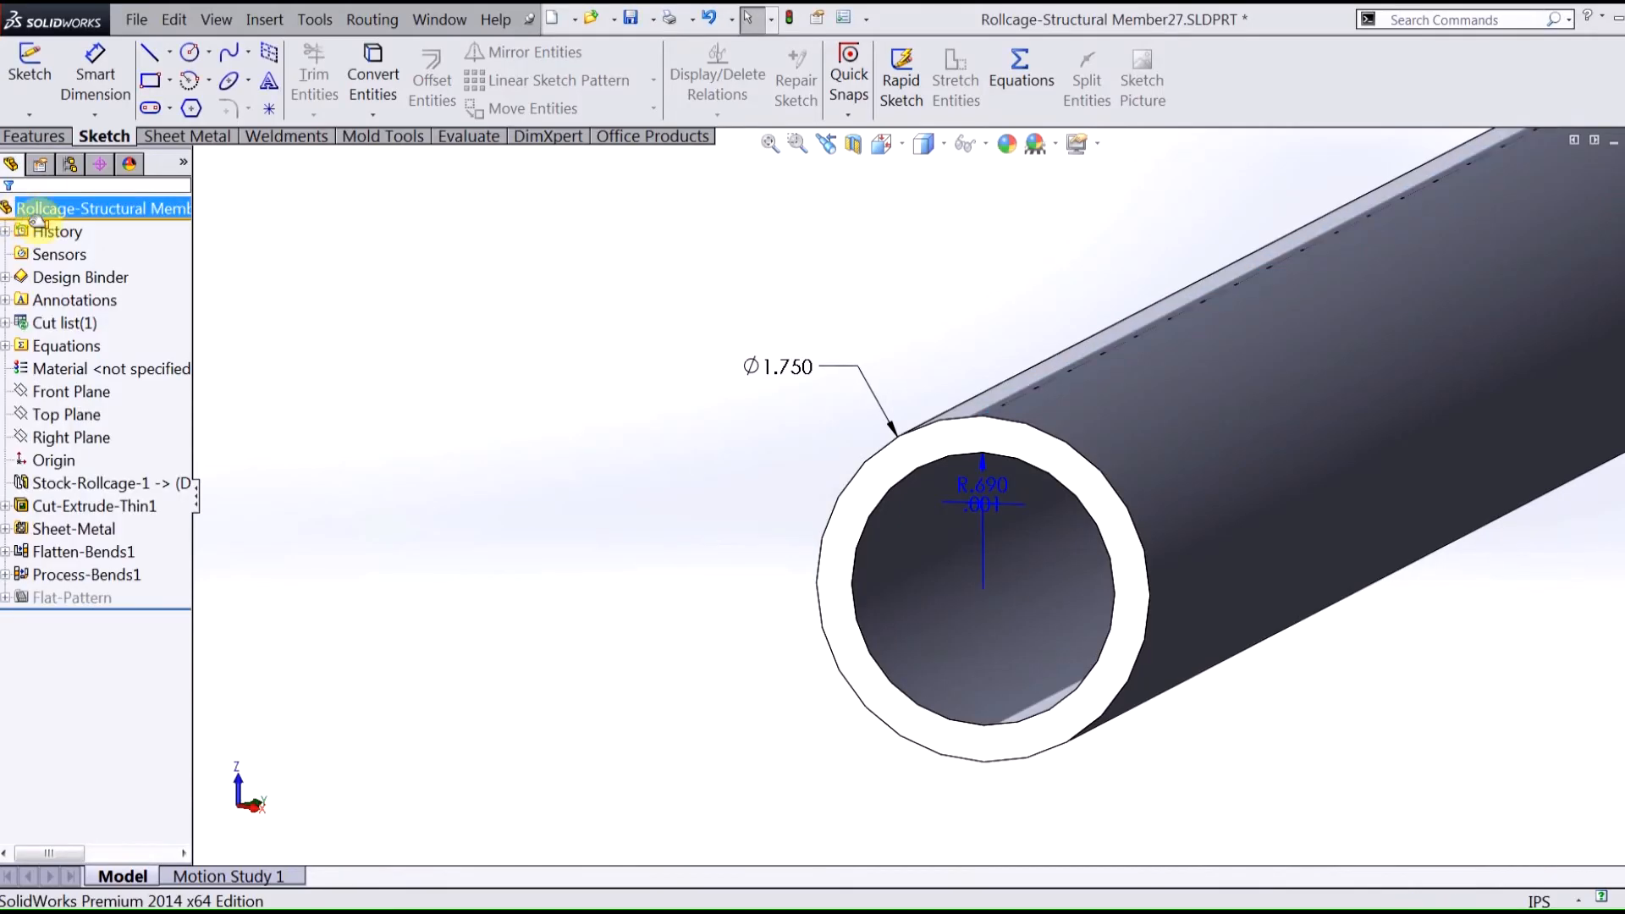
pyautogui.rightClick(985, 518)
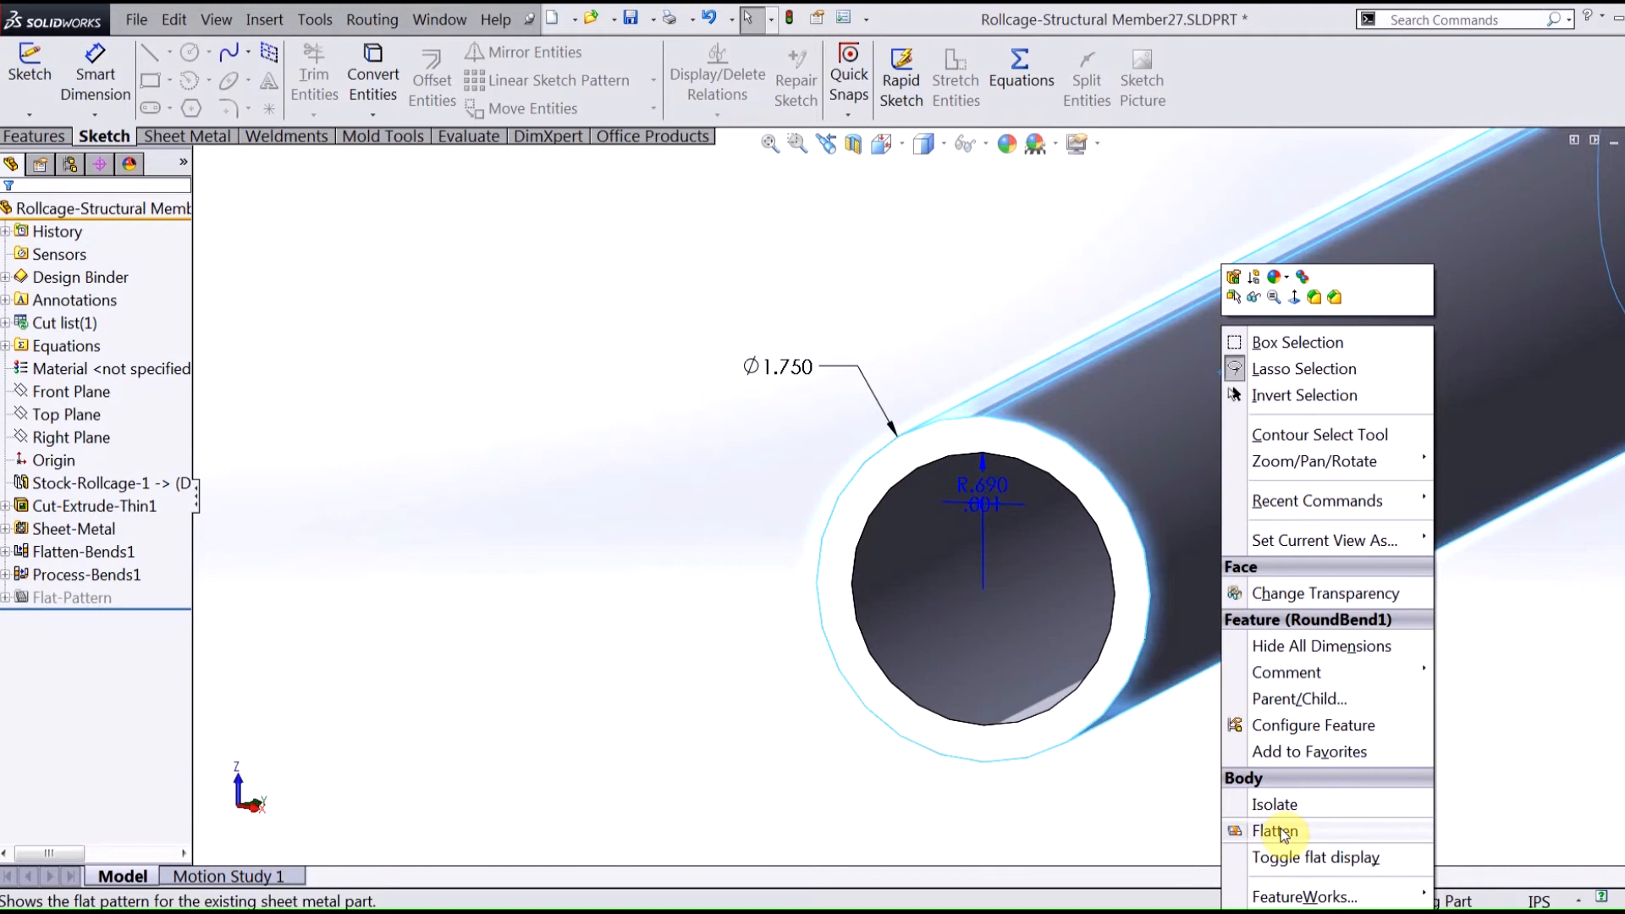
pyautogui.click(1277, 830)
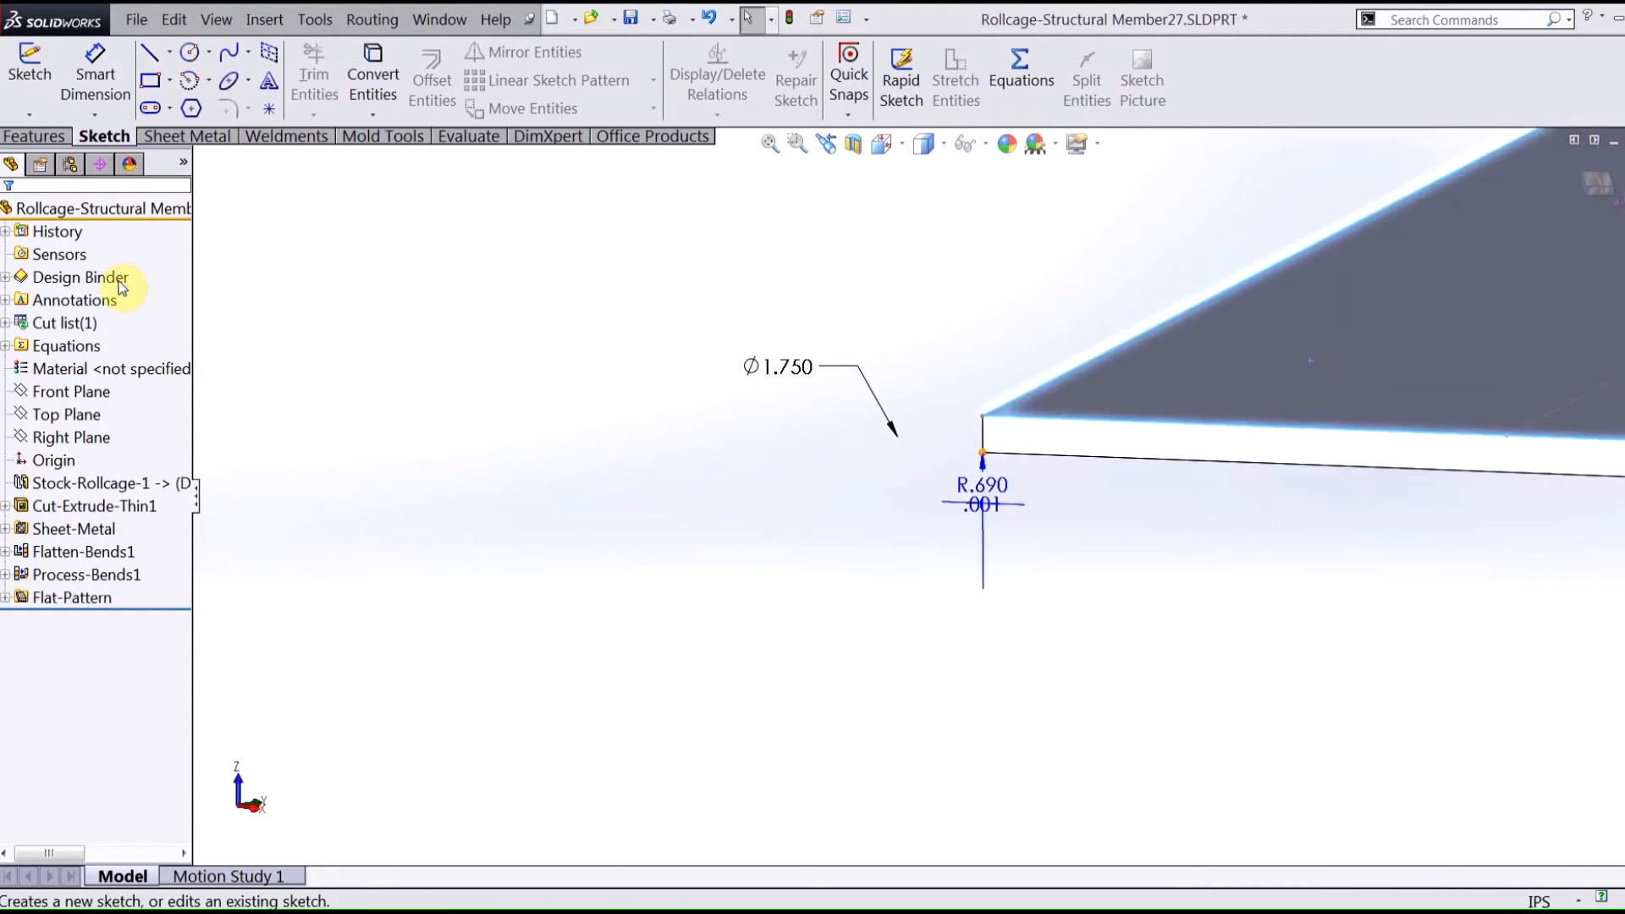
pyautogui.click(74, 300)
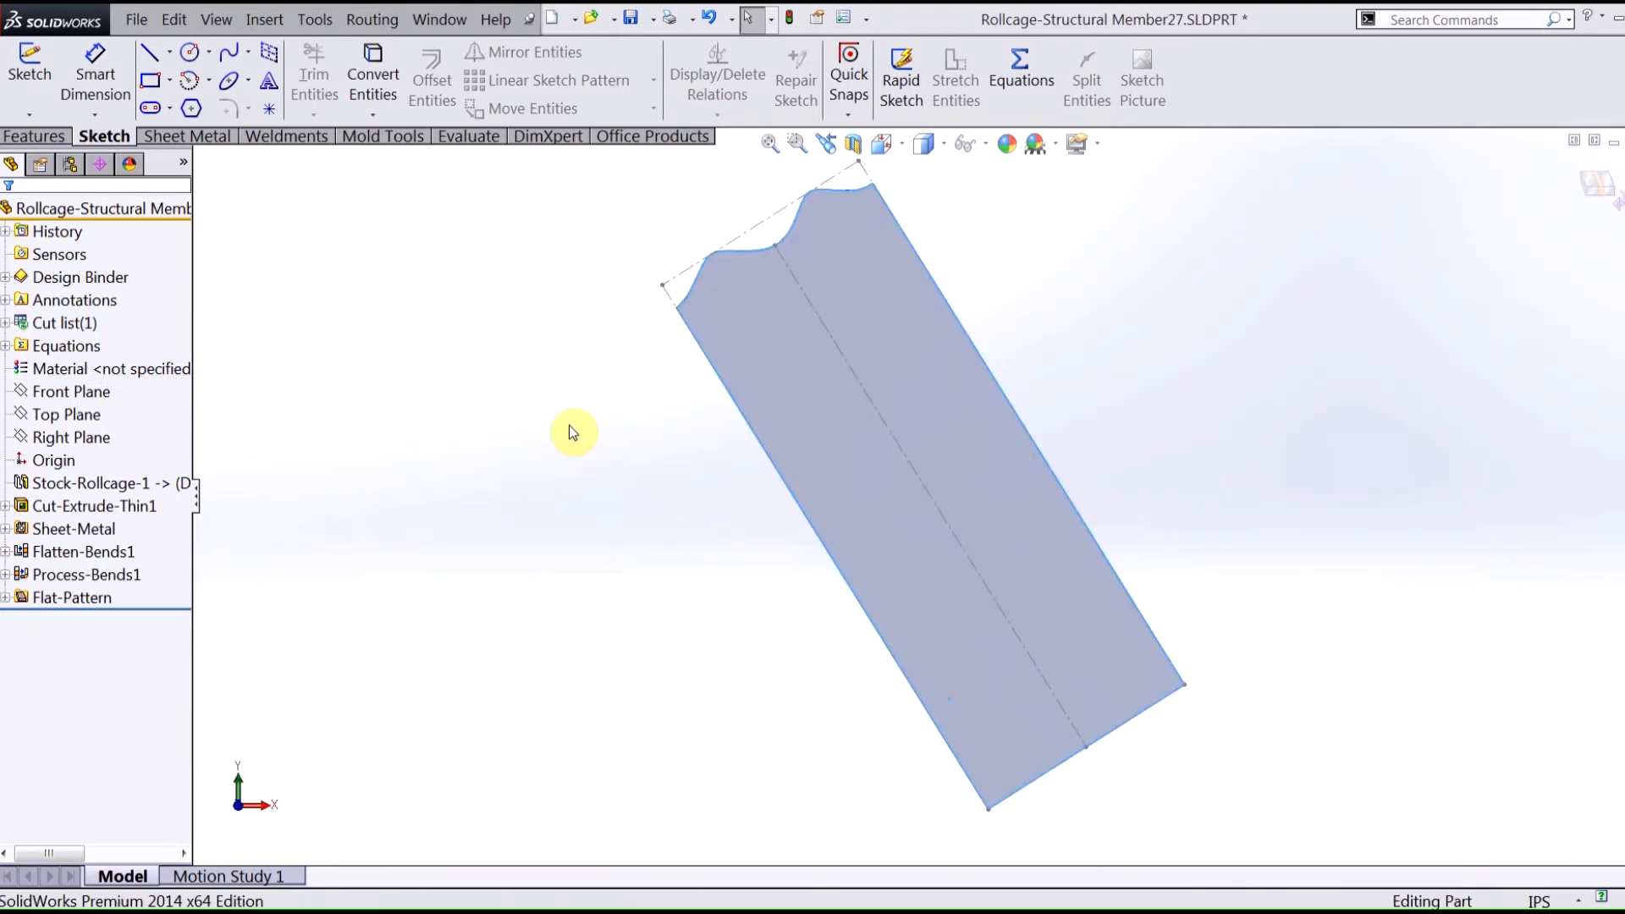
pyautogui.moveTo(697, 558)
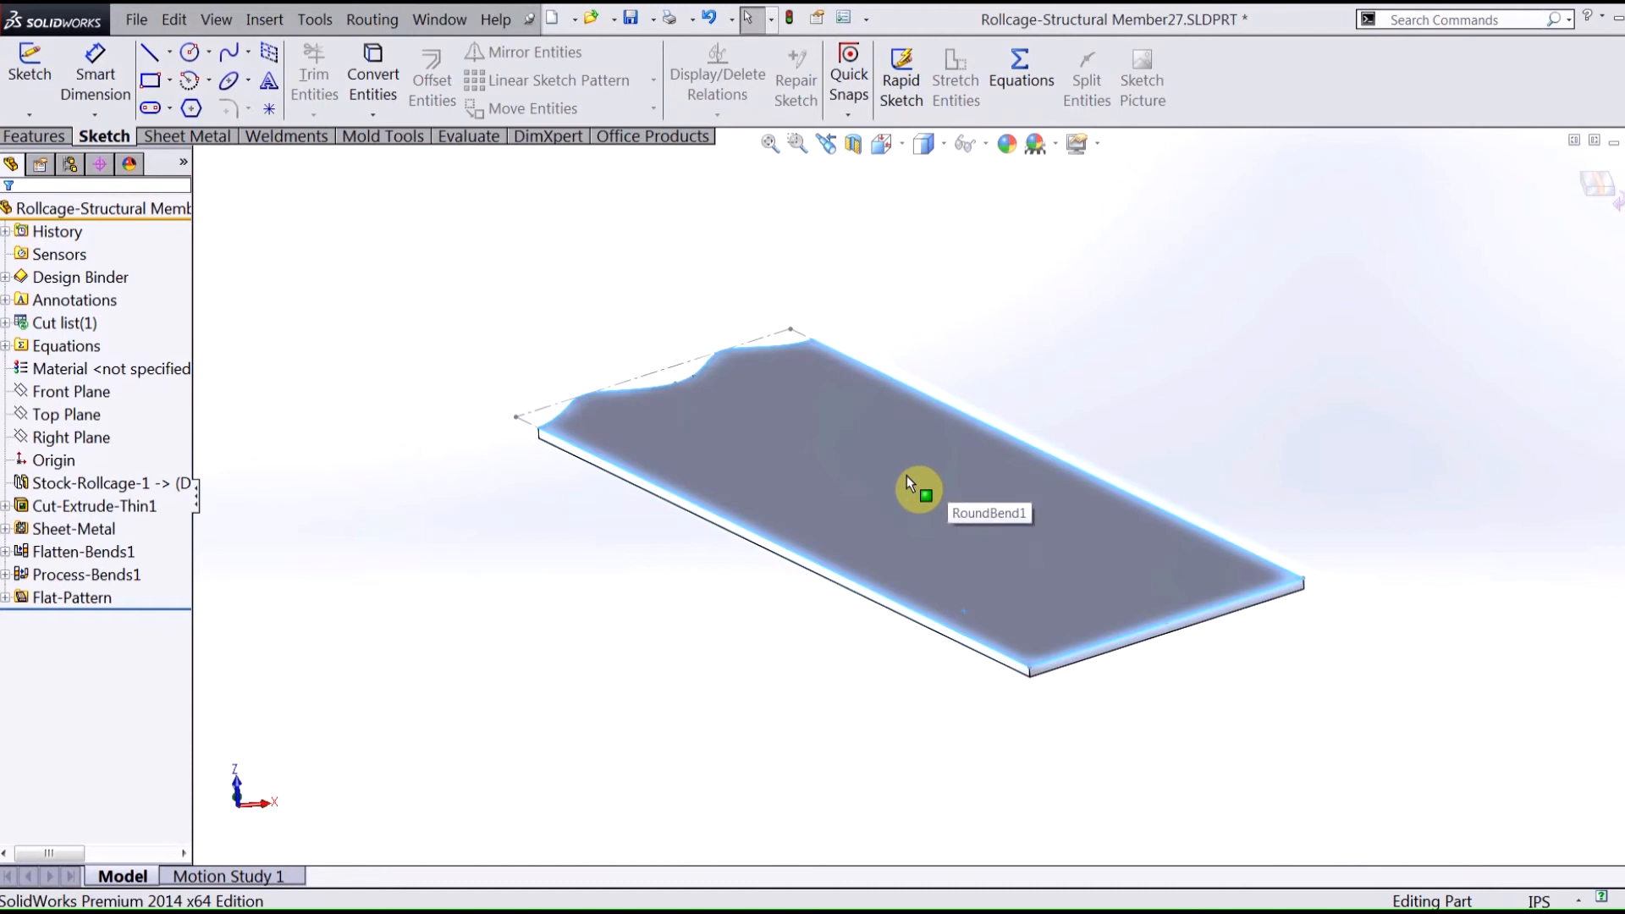
pyautogui.moveTo(840, 489)
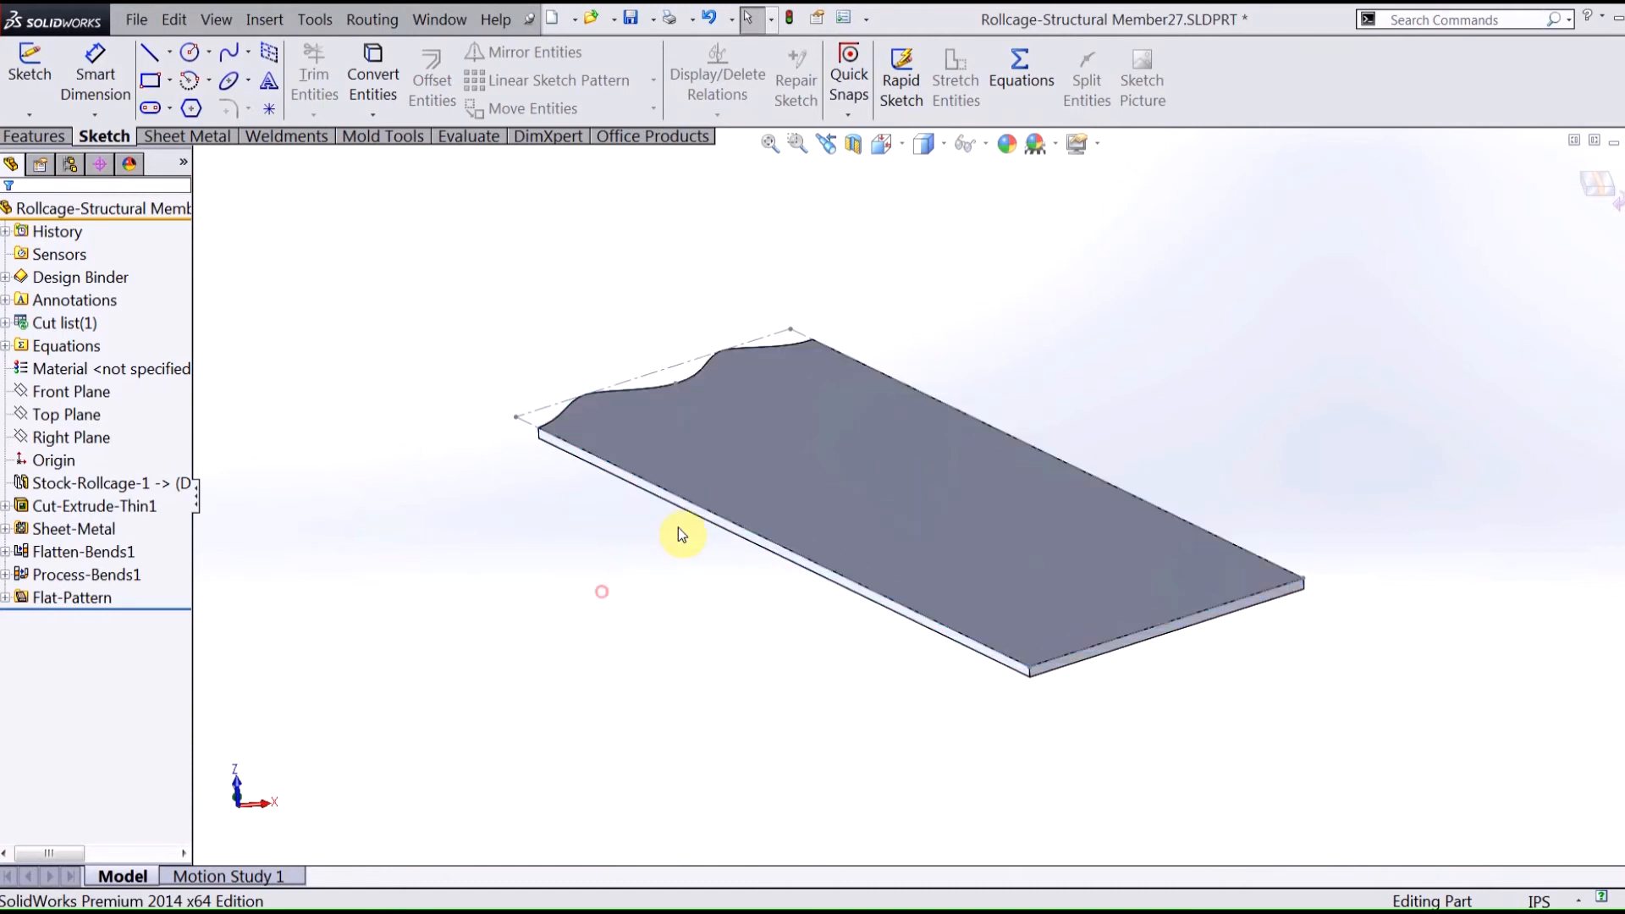
# - View the flat pattern face normal-to and assign that orientation to the Front standard view
pyautogui.click(682, 535)
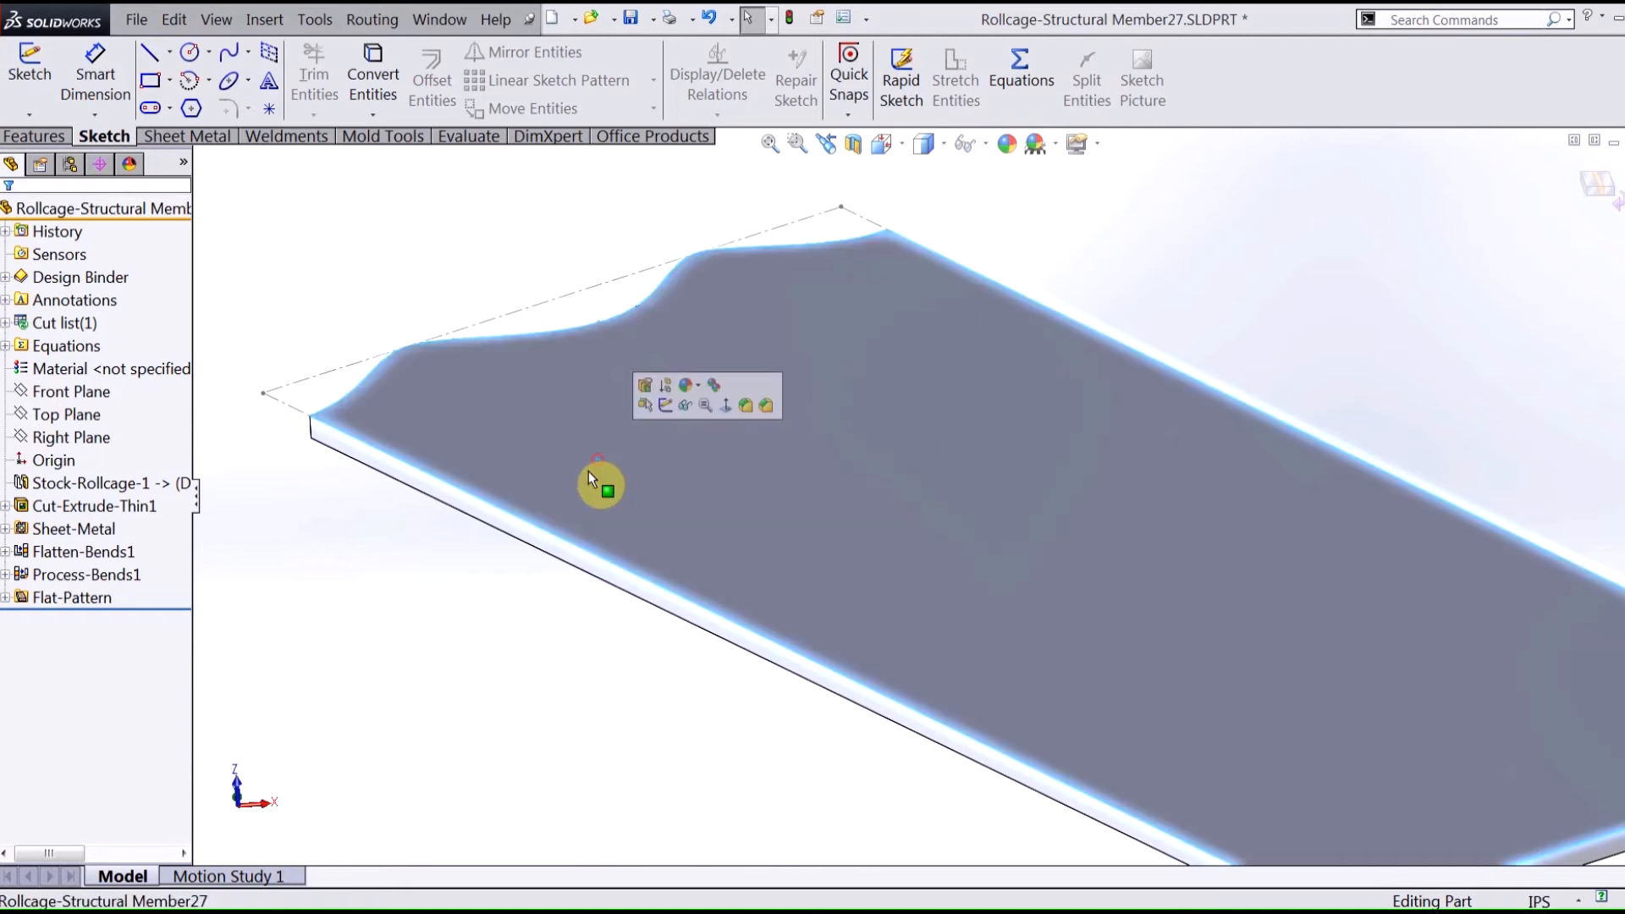
pyautogui.click(555, 534)
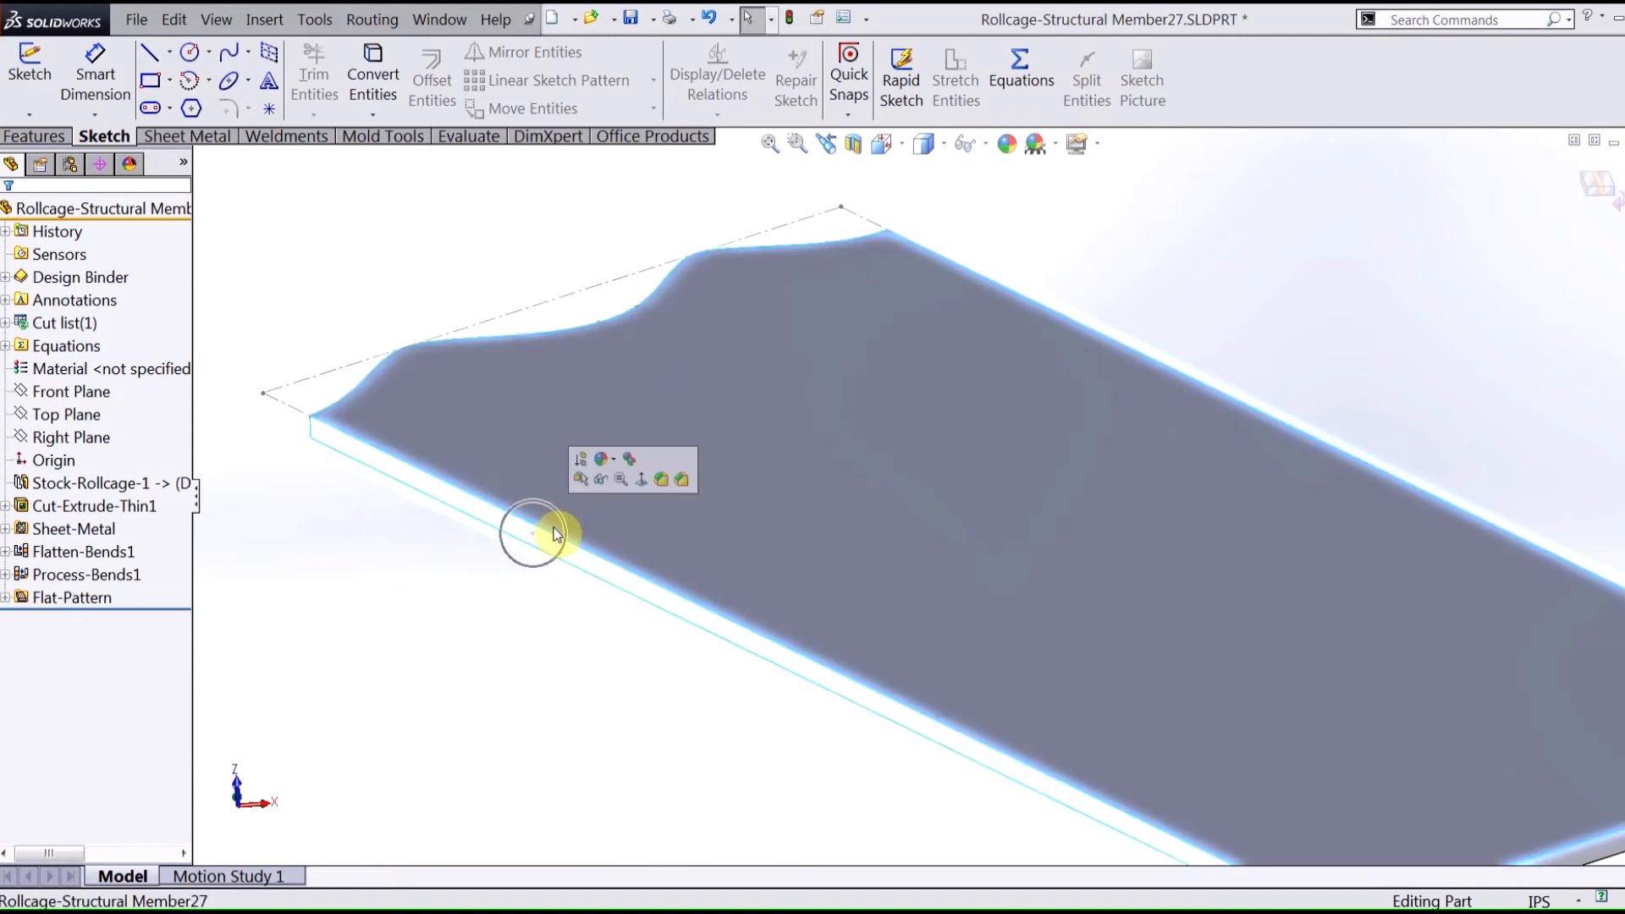
pyautogui.moveTo(642, 480)
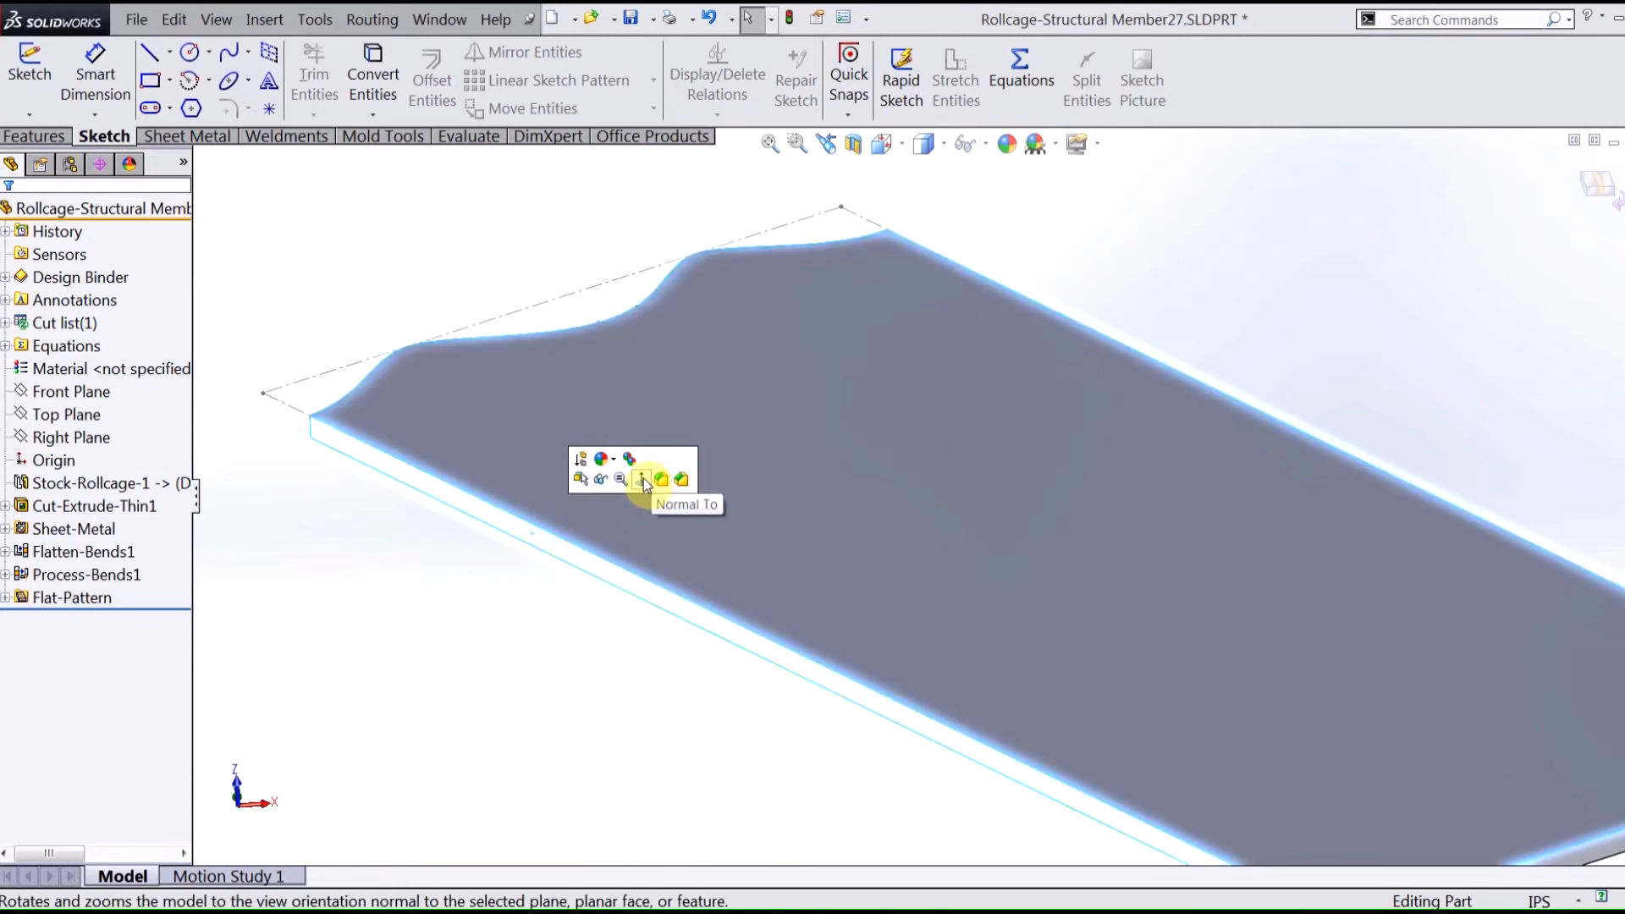
pyautogui.click(642, 480)
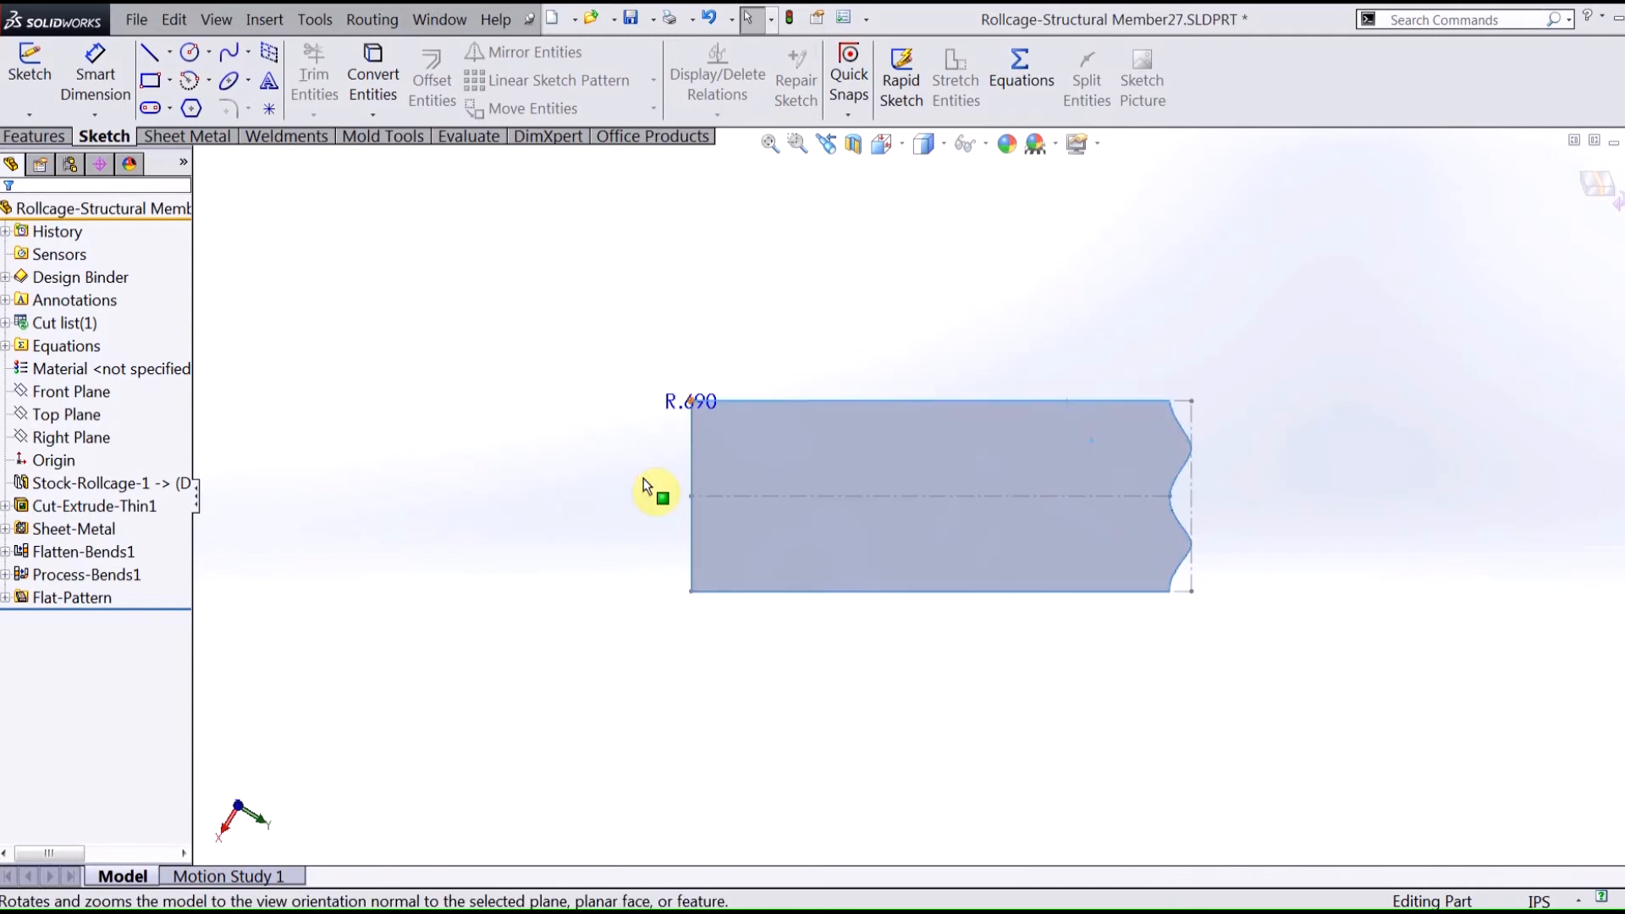
pyautogui.moveTo(859, 402)
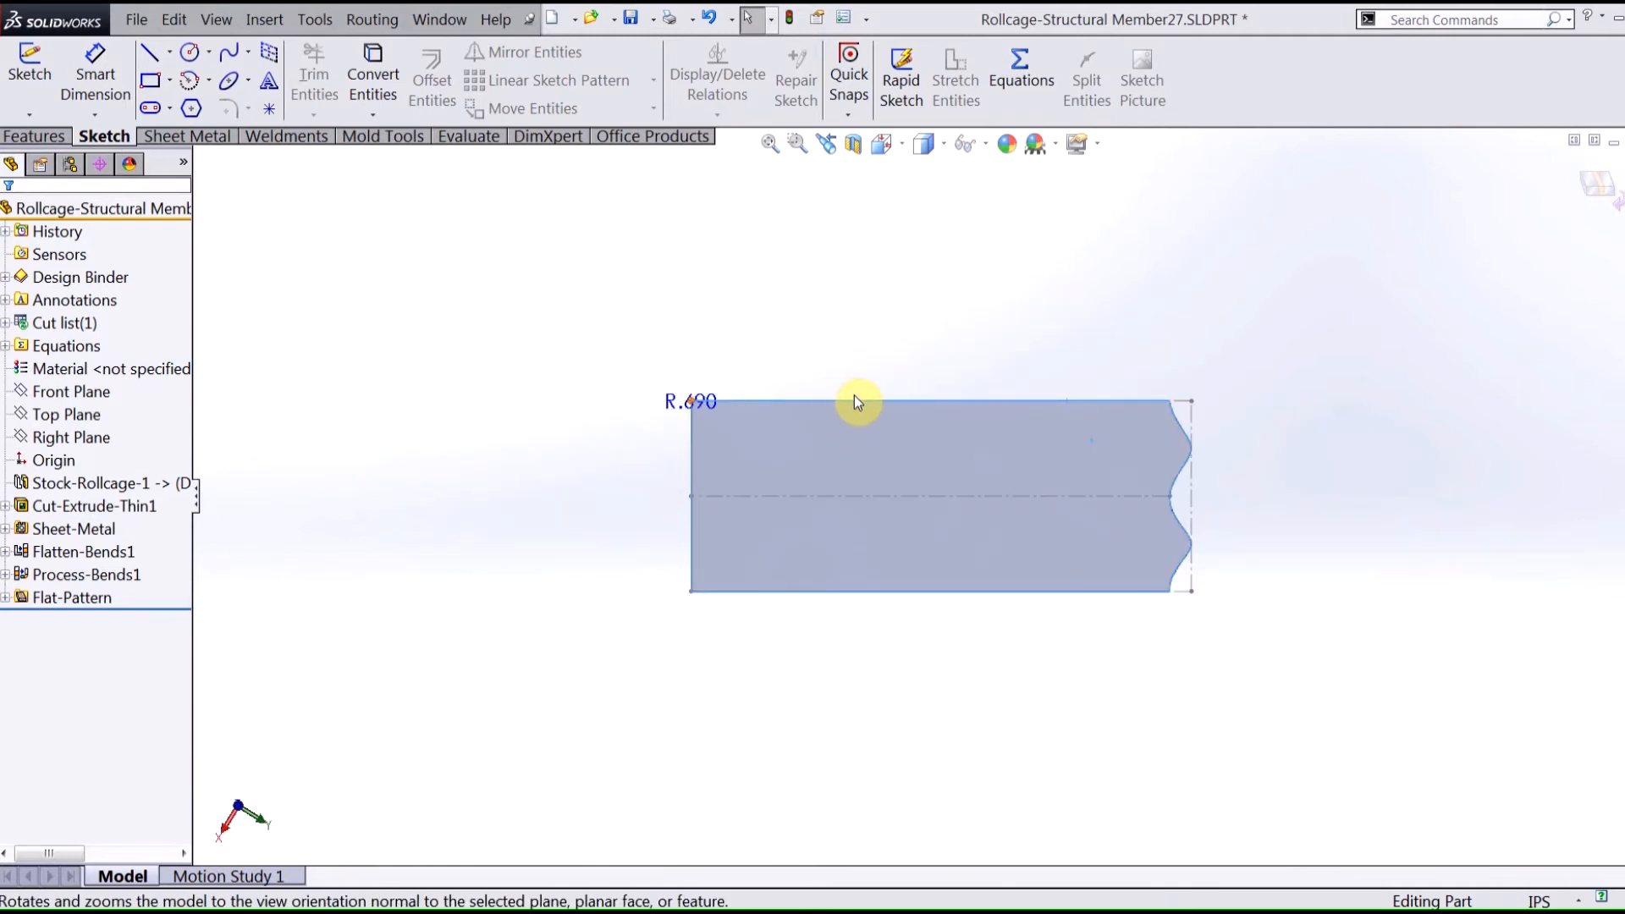
pyautogui.moveTo(865, 275)
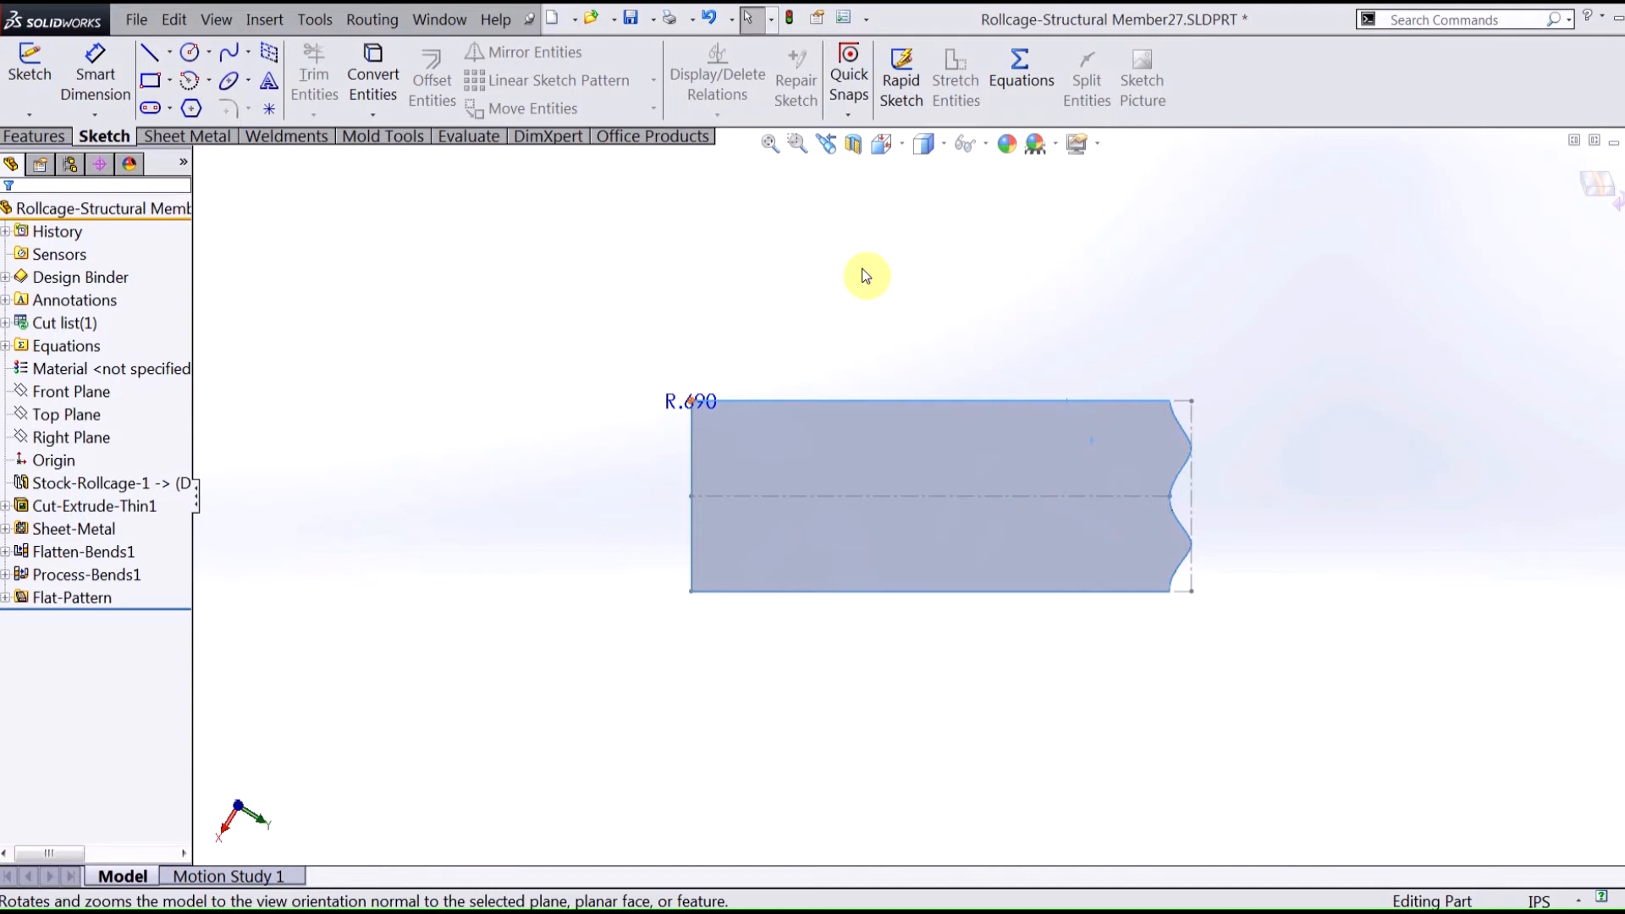
pyautogui.moveTo(1003, 488)
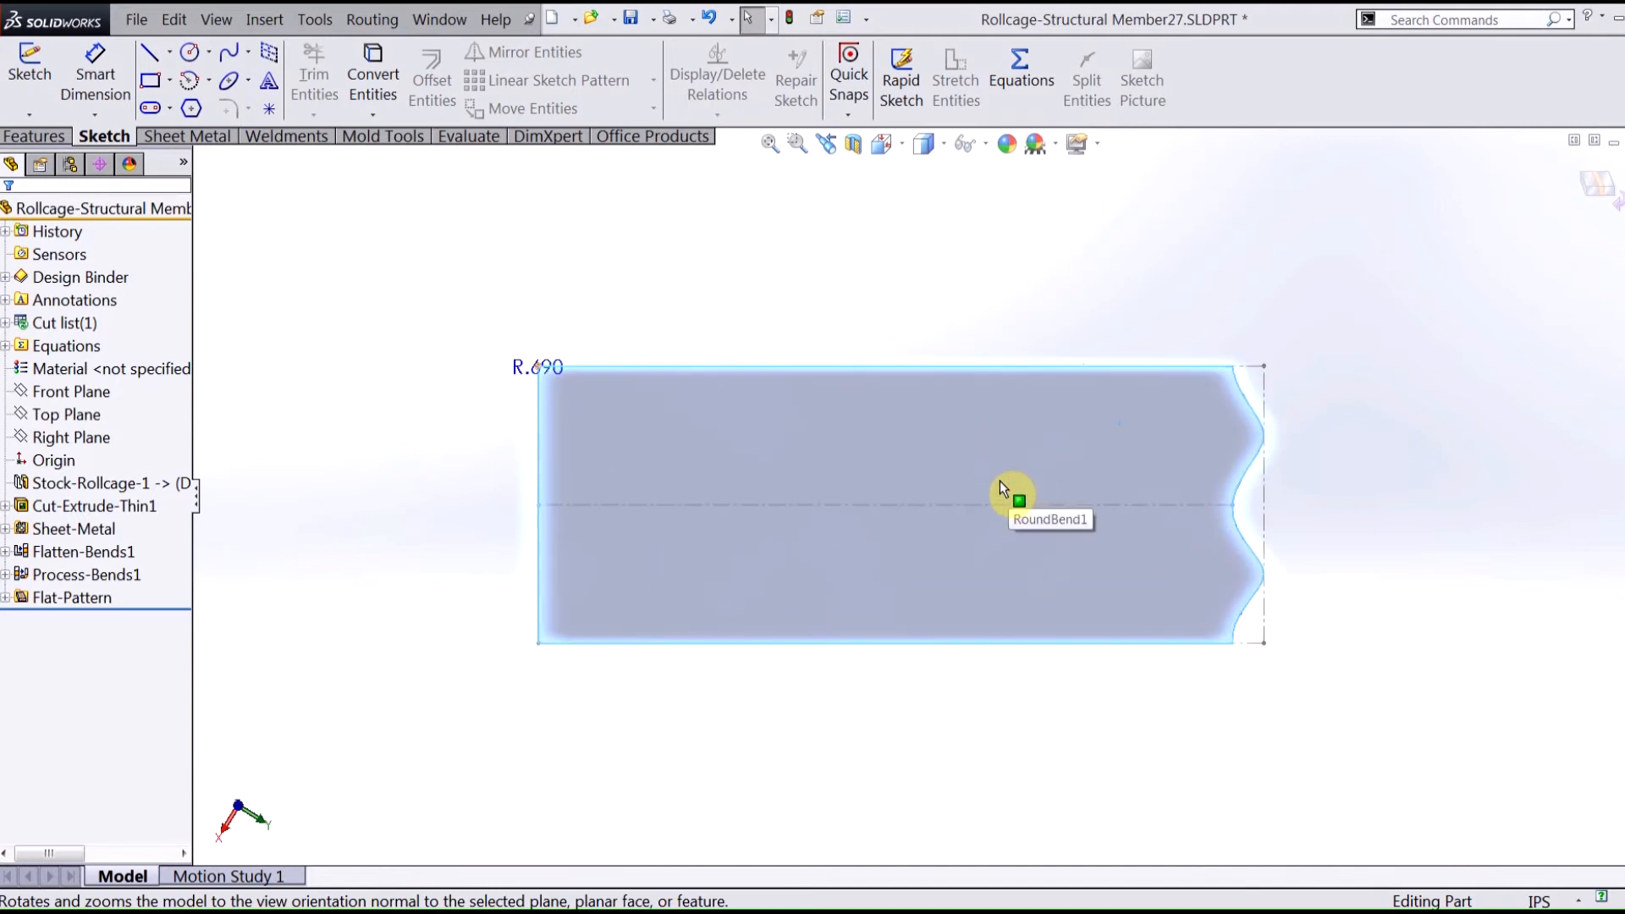
pyautogui.press('space')
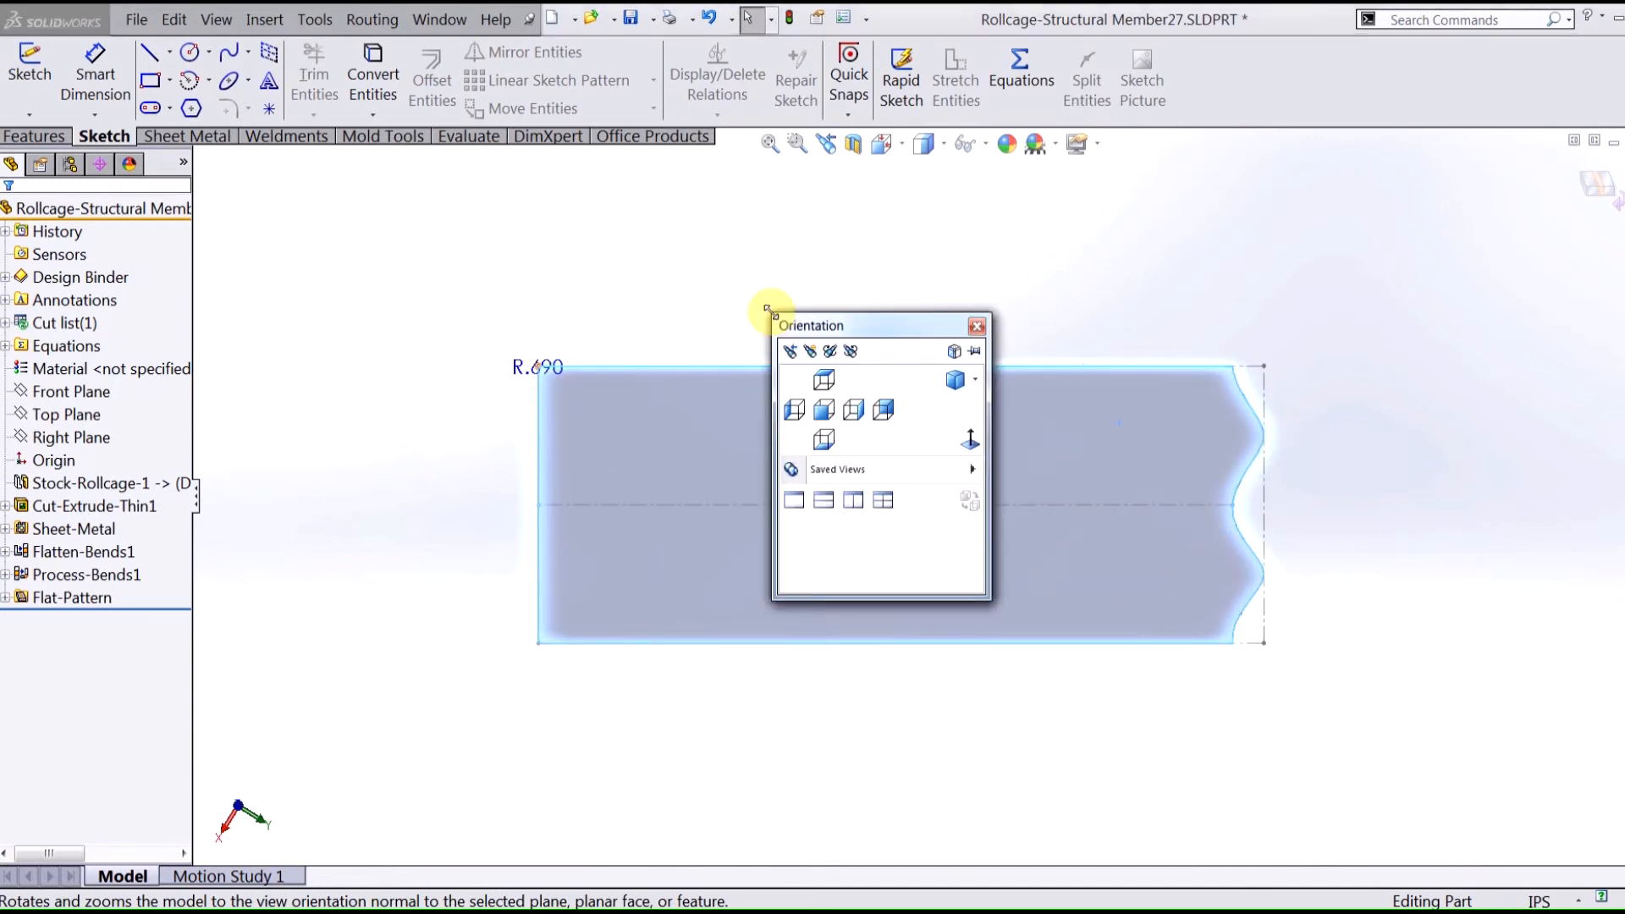
pyautogui.moveTo(829, 351)
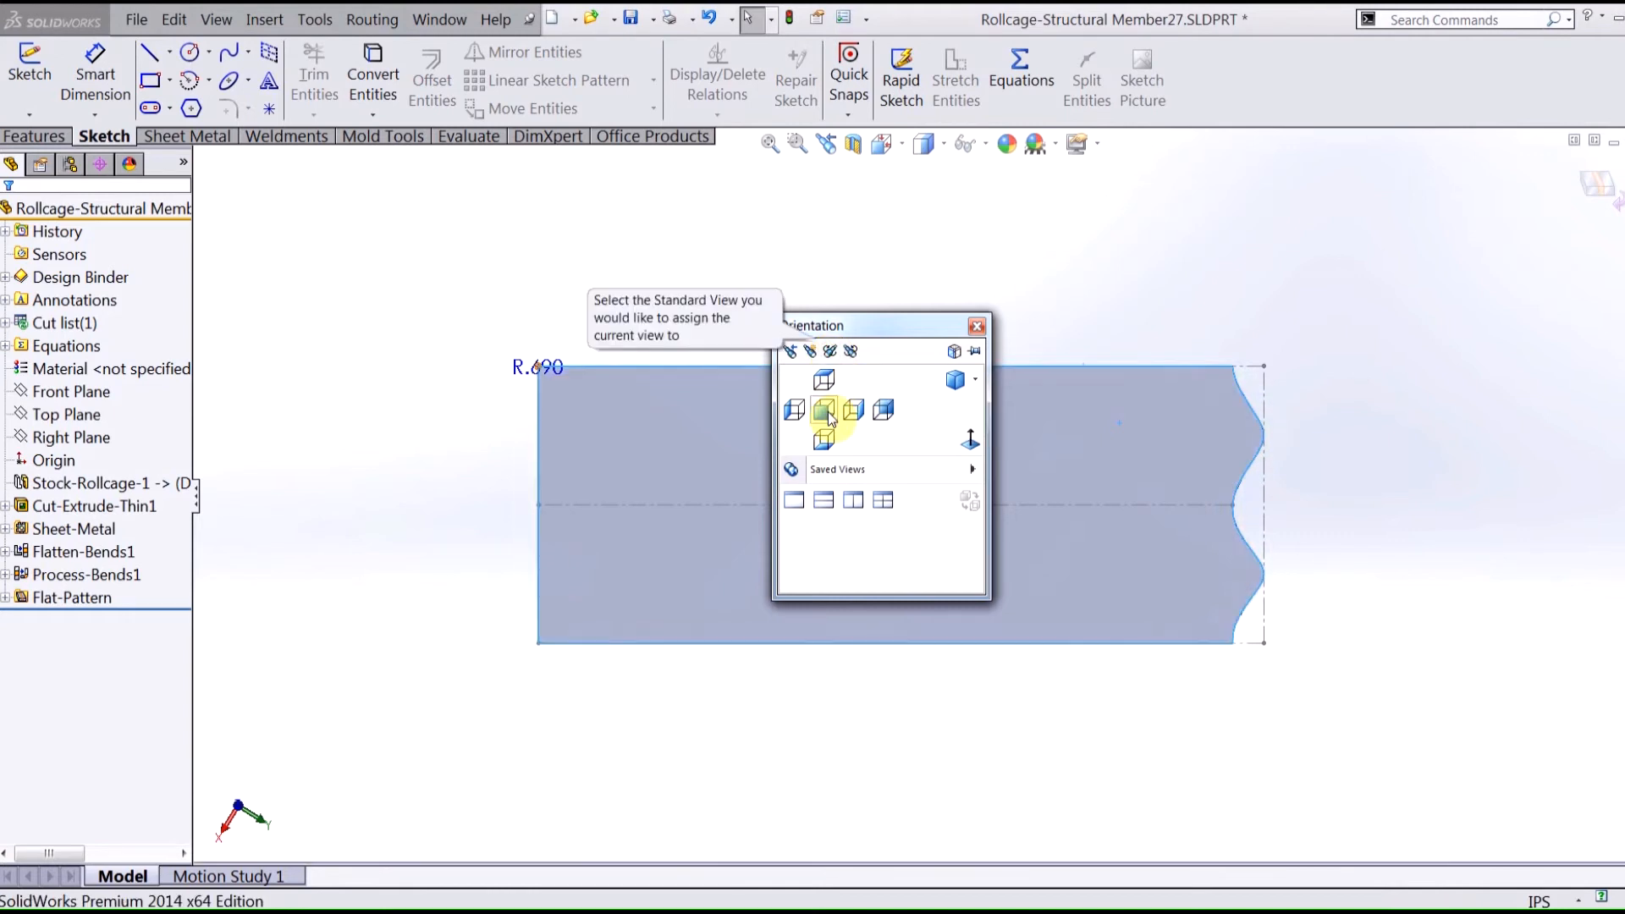
pyautogui.click(824, 409)
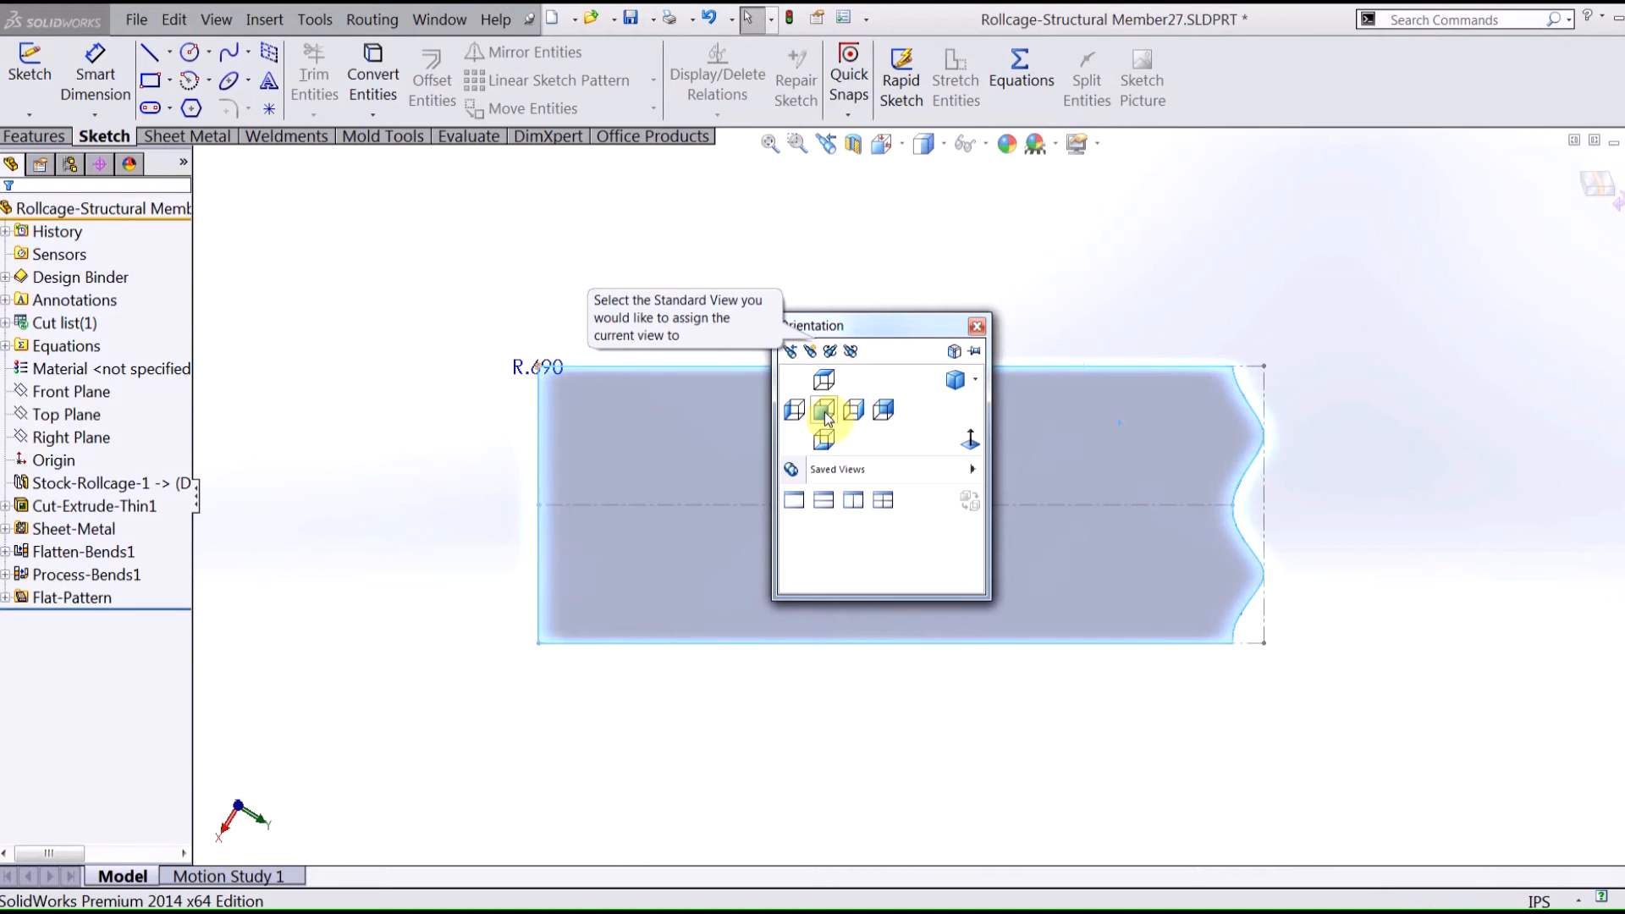
pyautogui.click(823, 409)
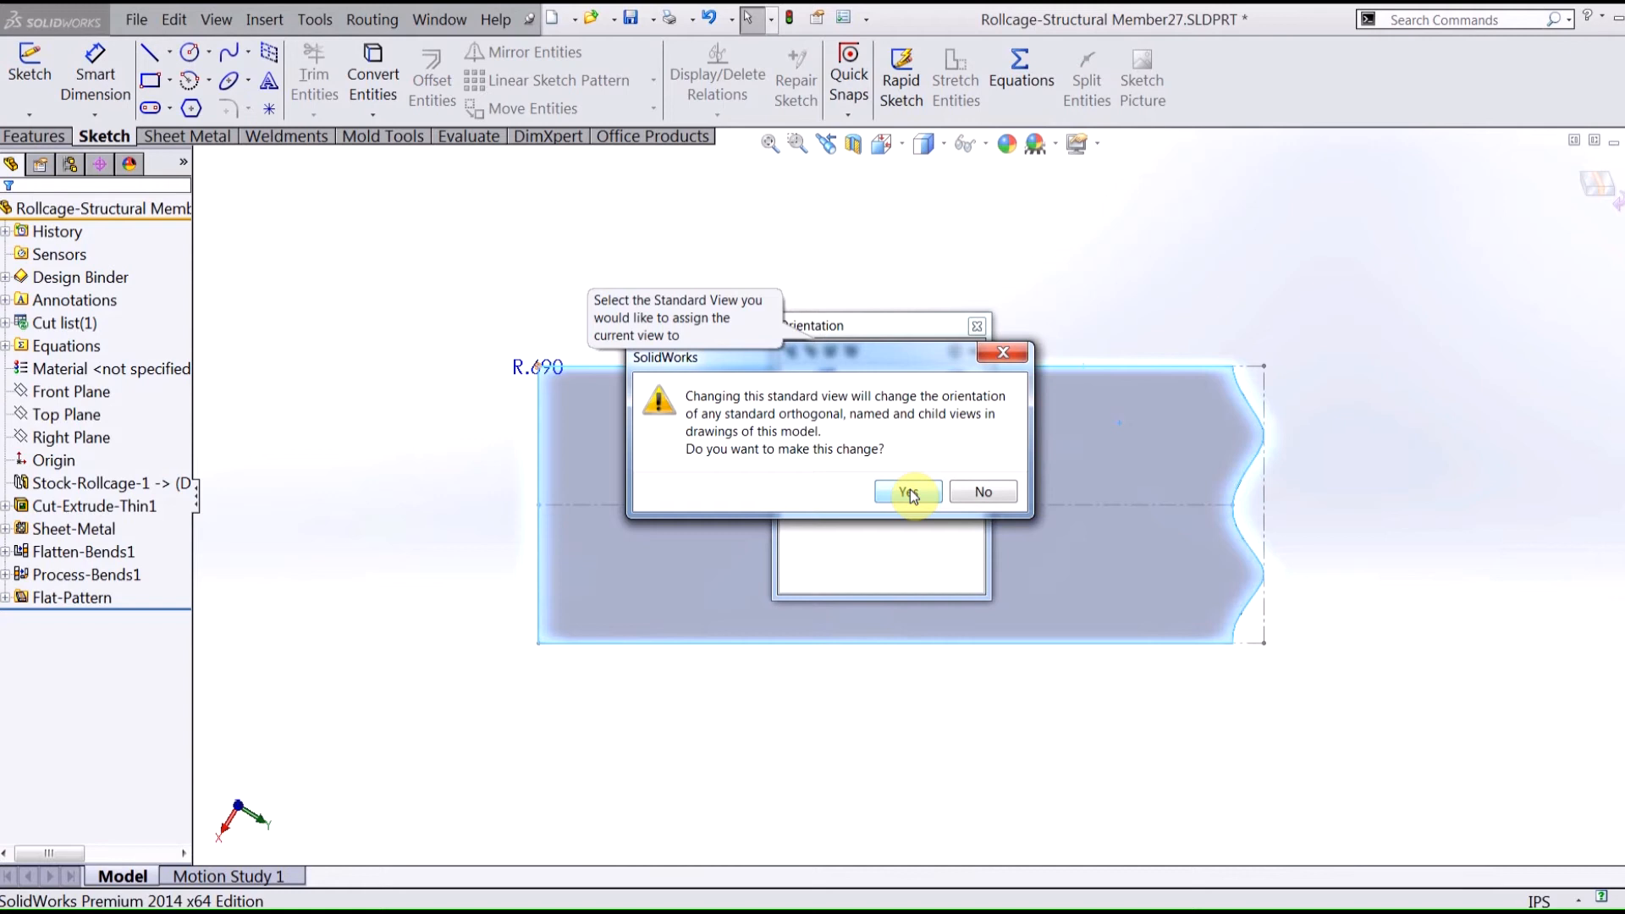
pyautogui.click(906, 491)
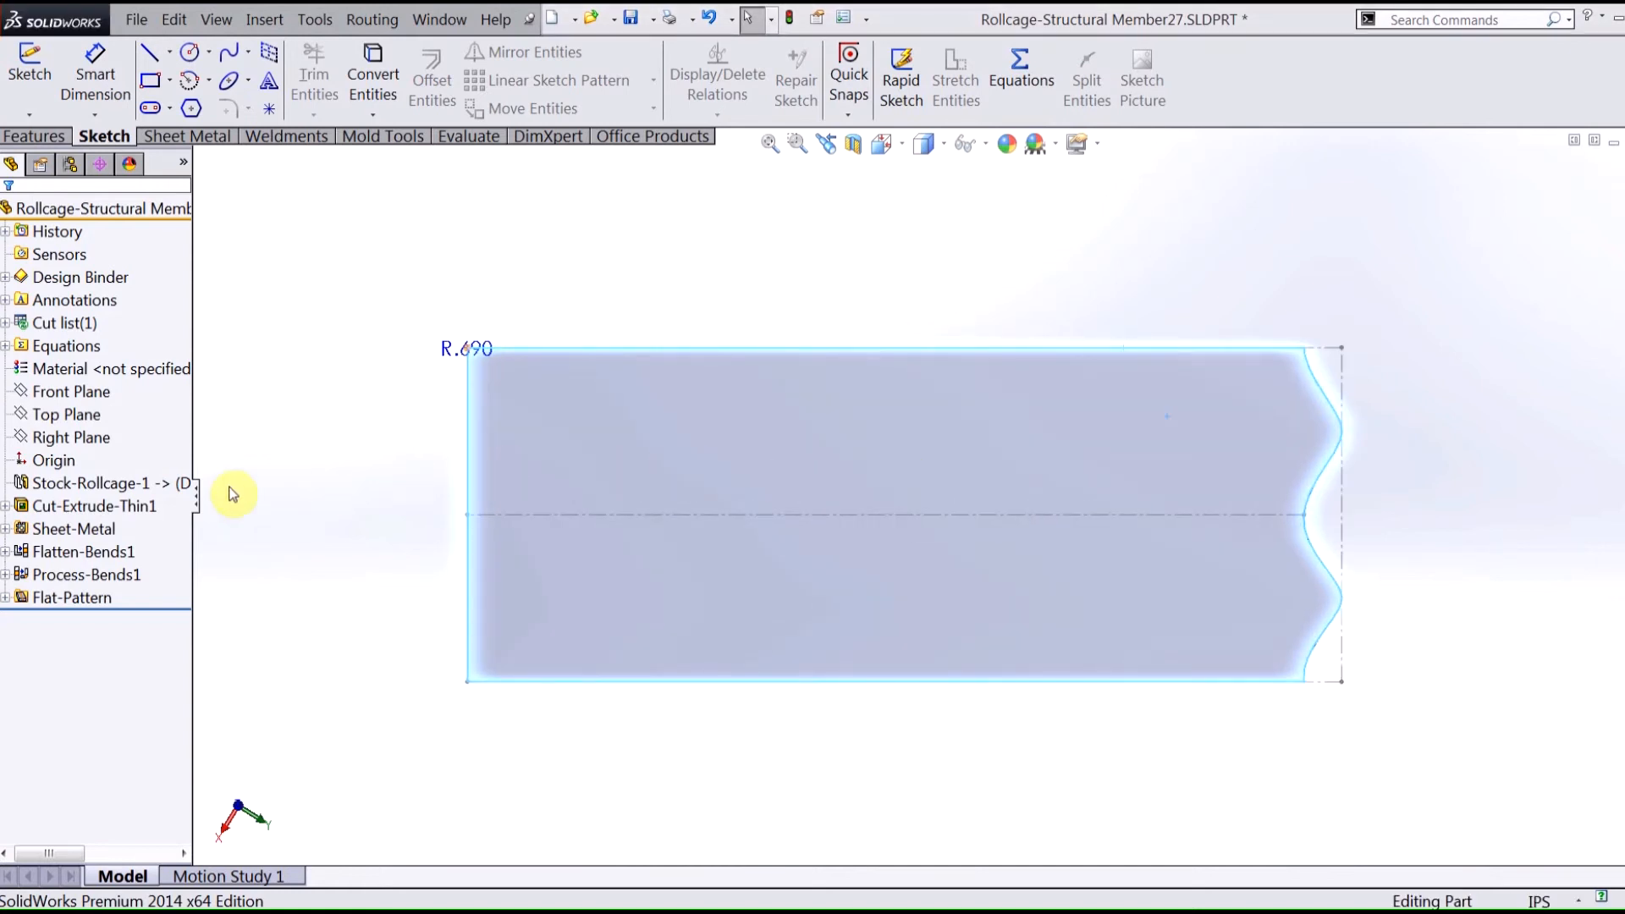
pyautogui.moveTo(166, 505)
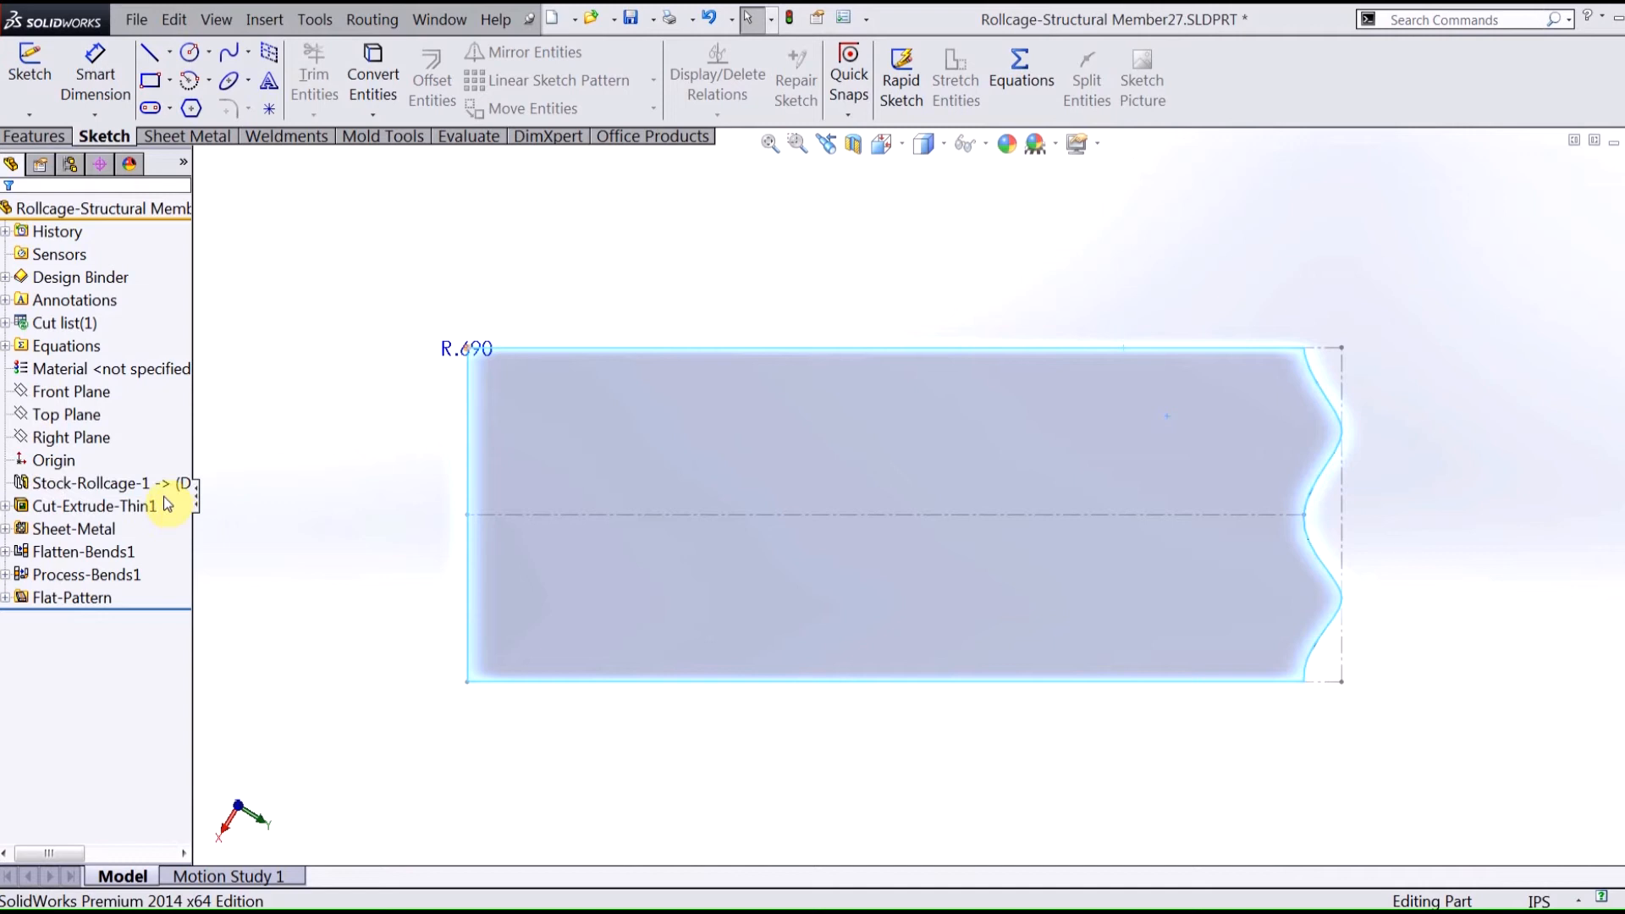
pyautogui.moveTo(88, 480)
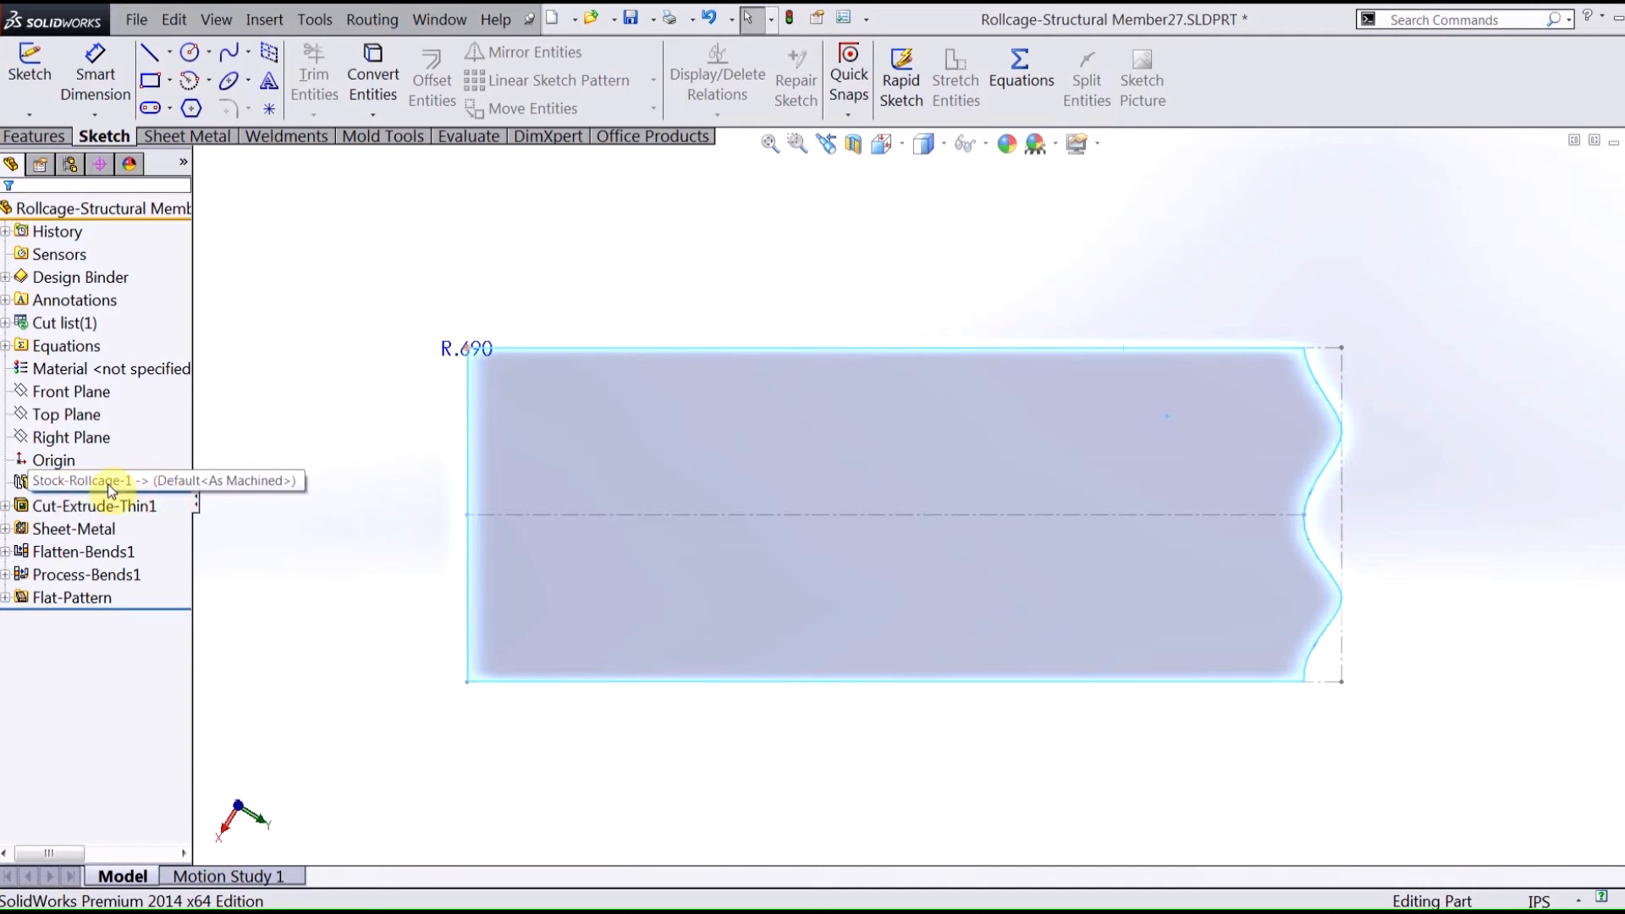
pyautogui.moveTo(142, 490)
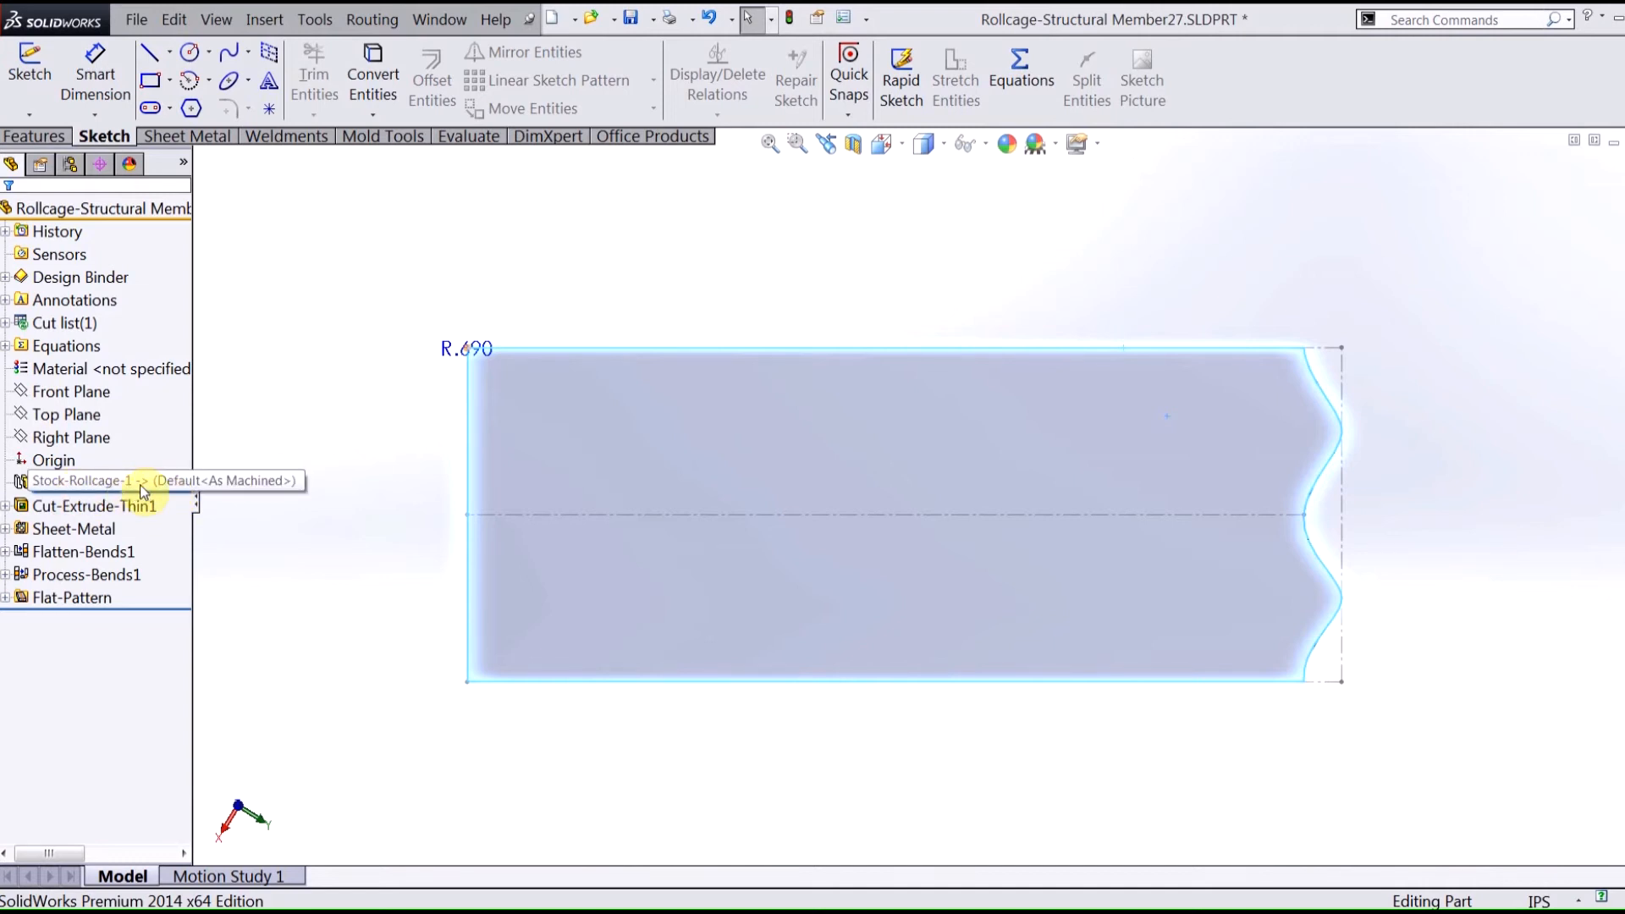
pyautogui.moveTo(363, 432)
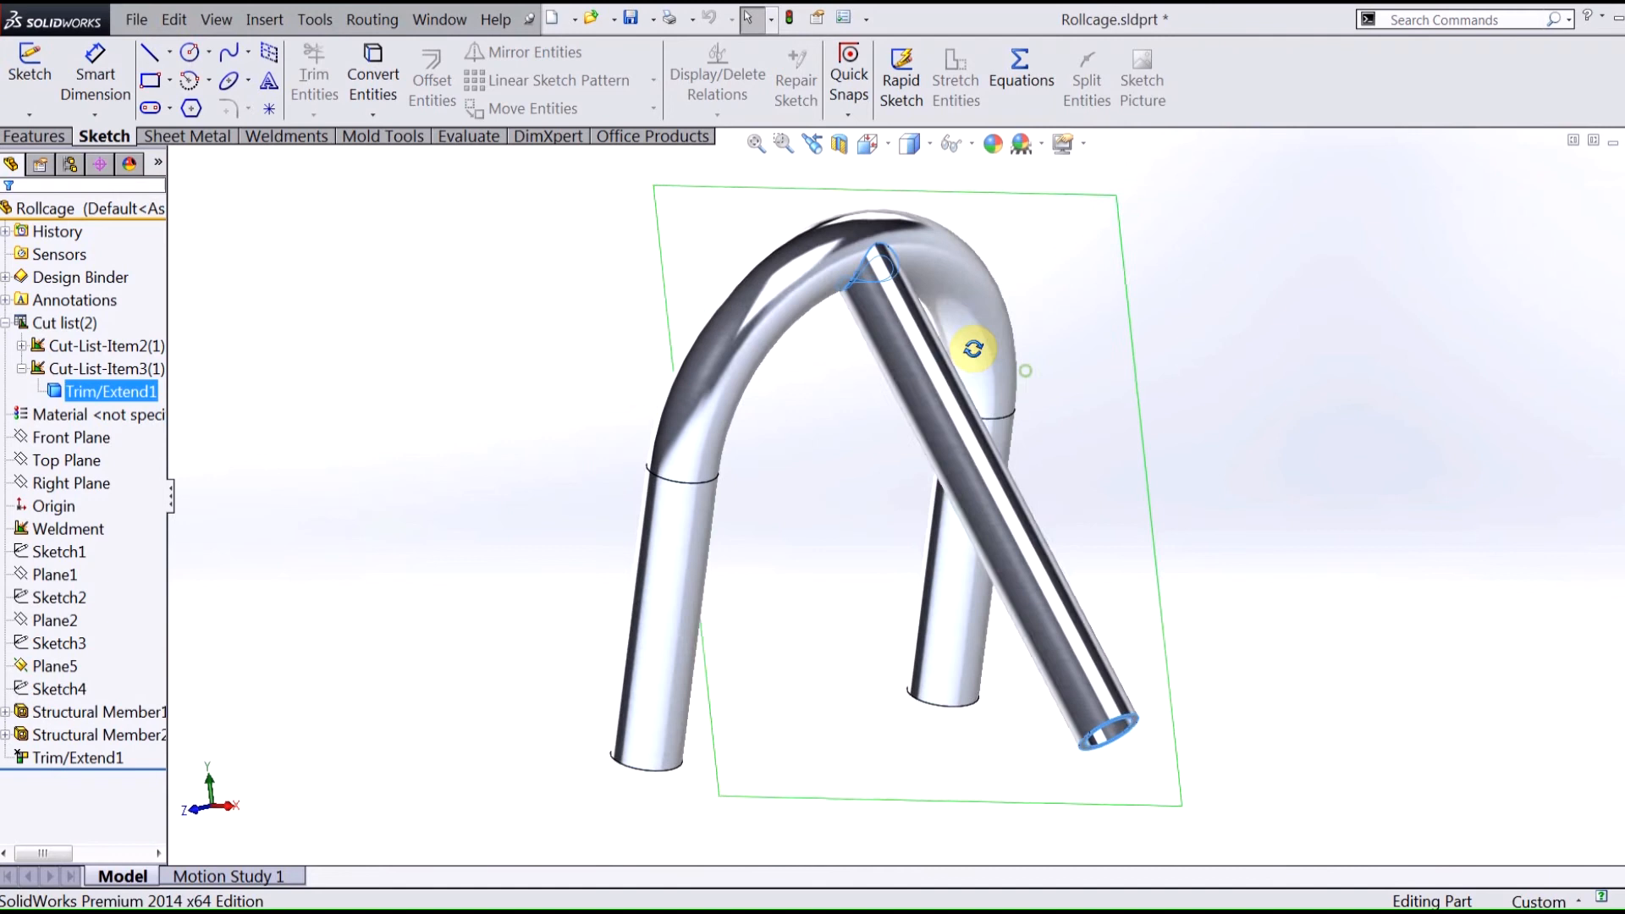
pyautogui.click(55, 665)
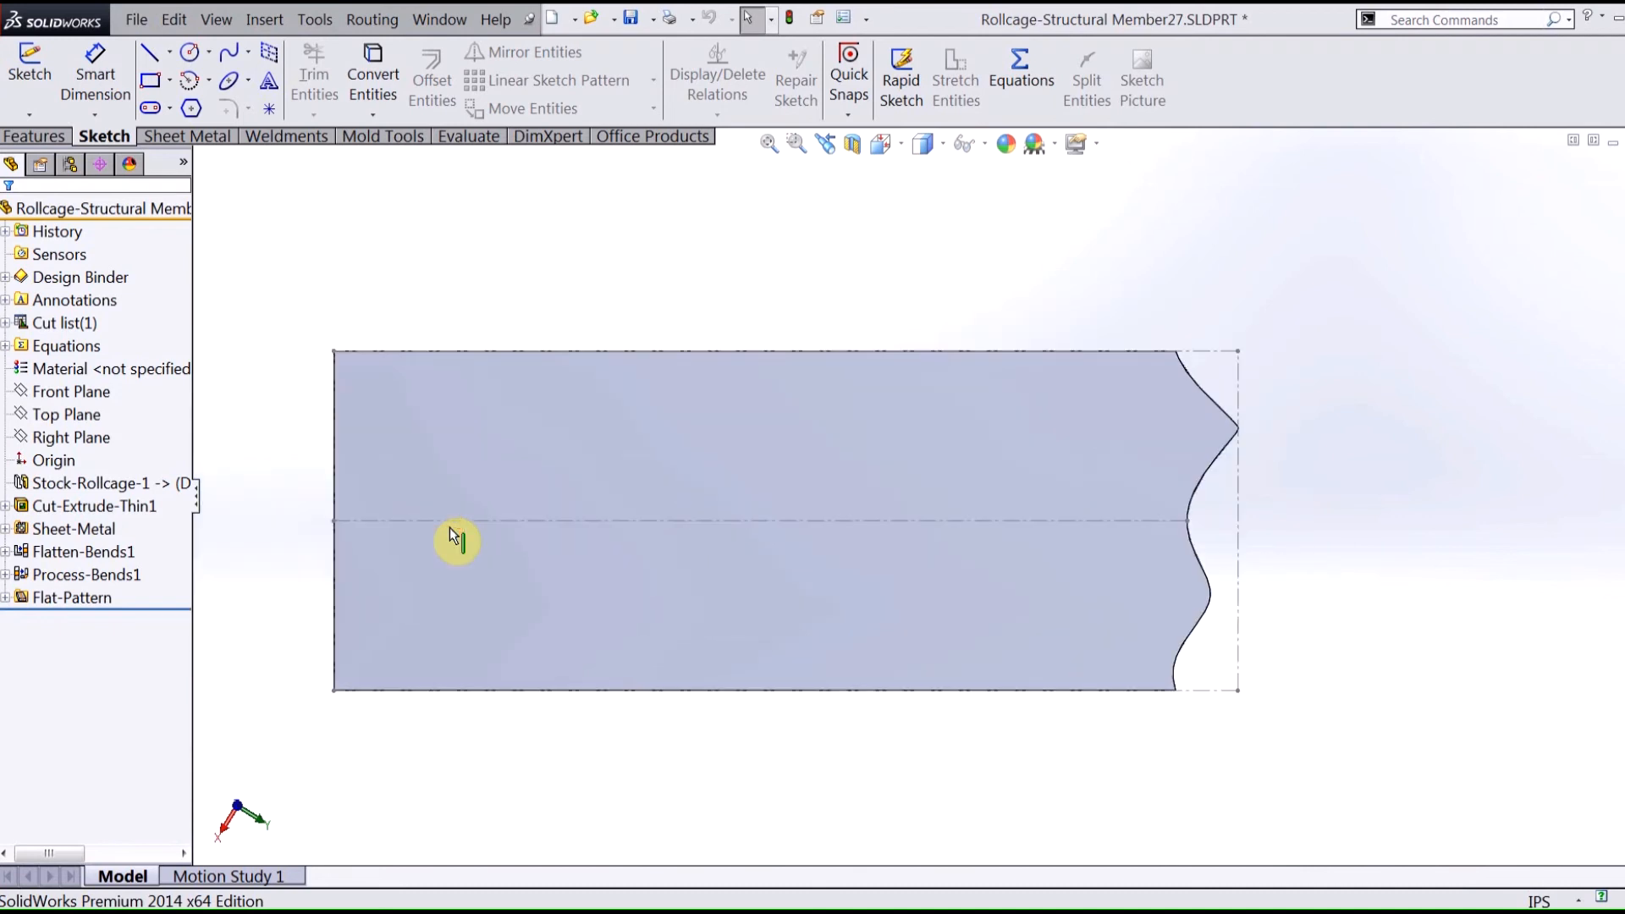
# - Make a drawing from the part with a Training template, placing the flat pattern at 1:1
pyautogui.click(576, 19)
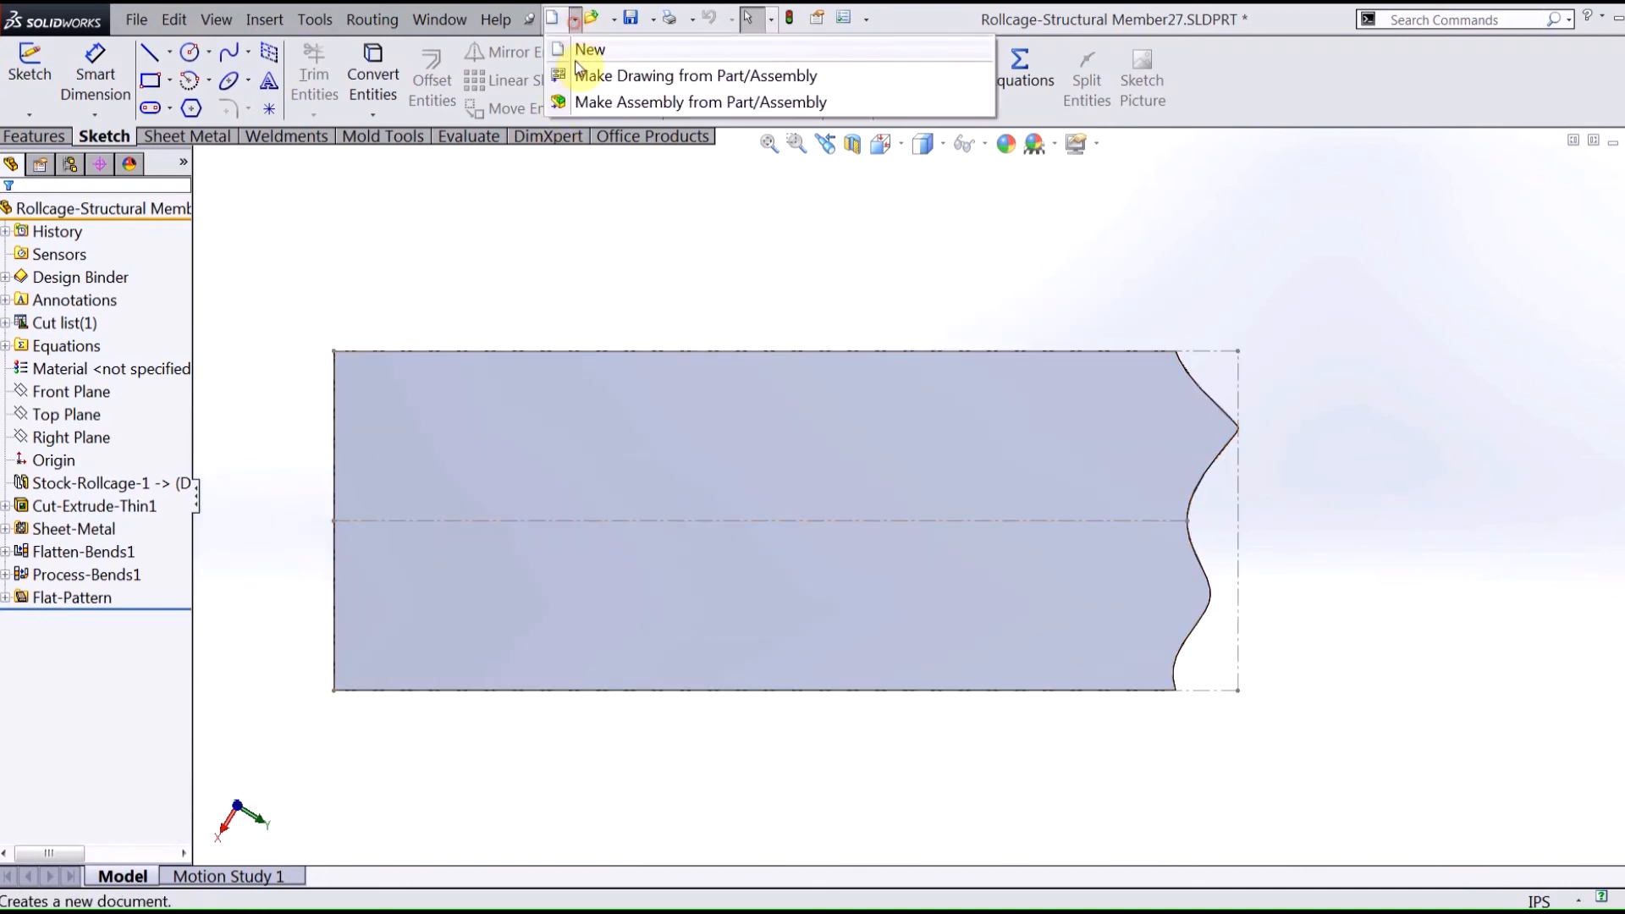
pyautogui.click(589, 49)
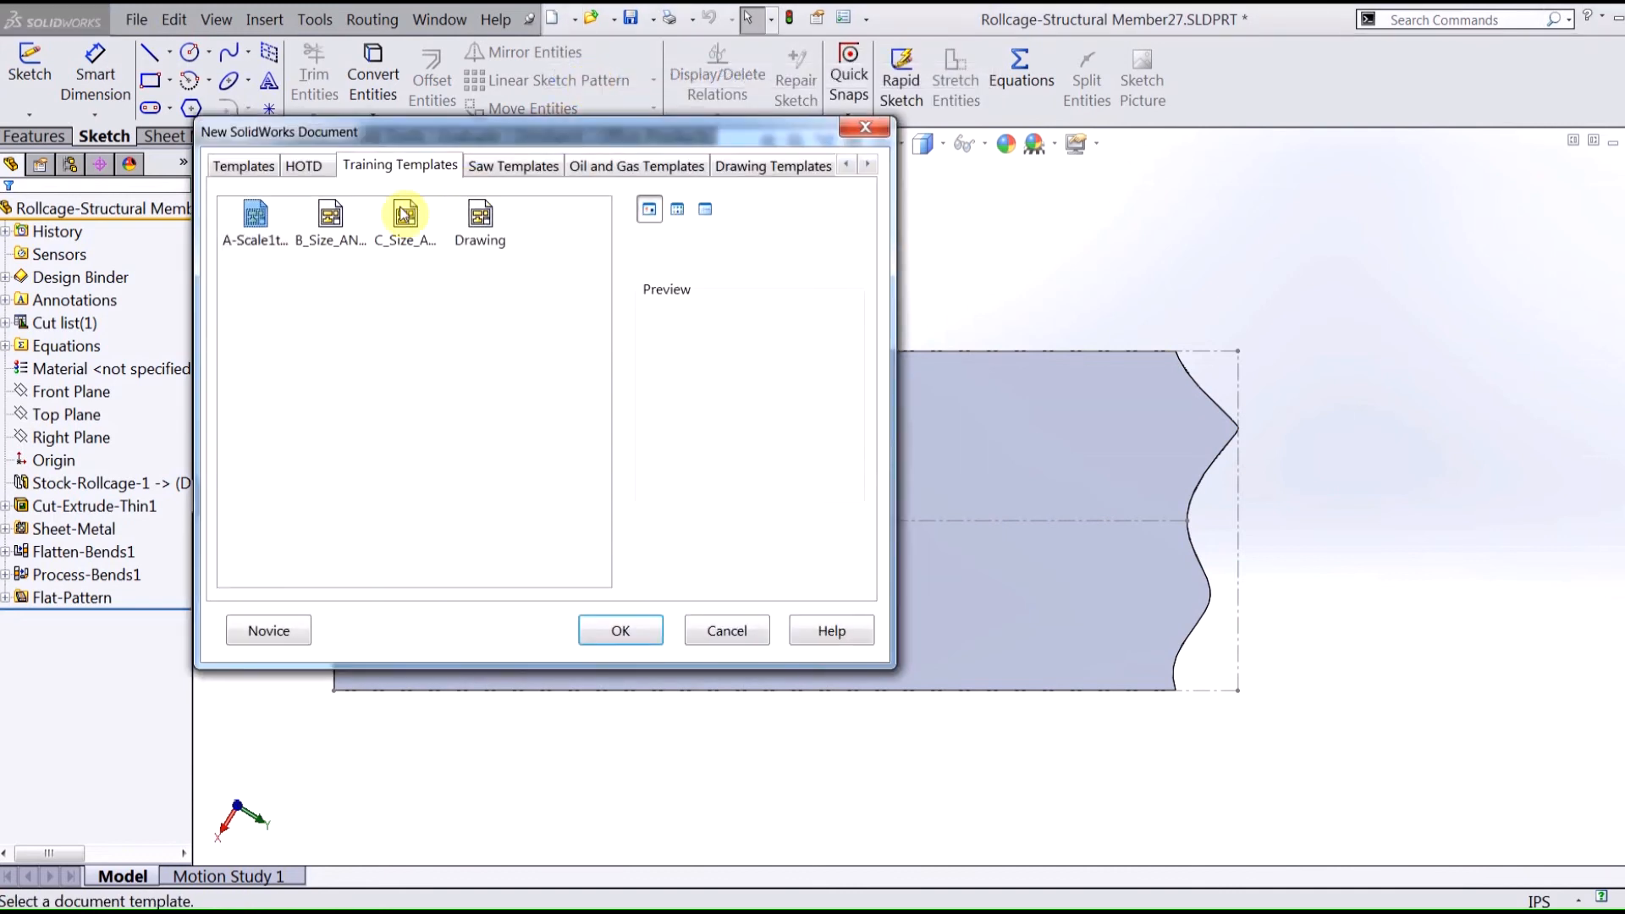
pyautogui.click(619, 630)
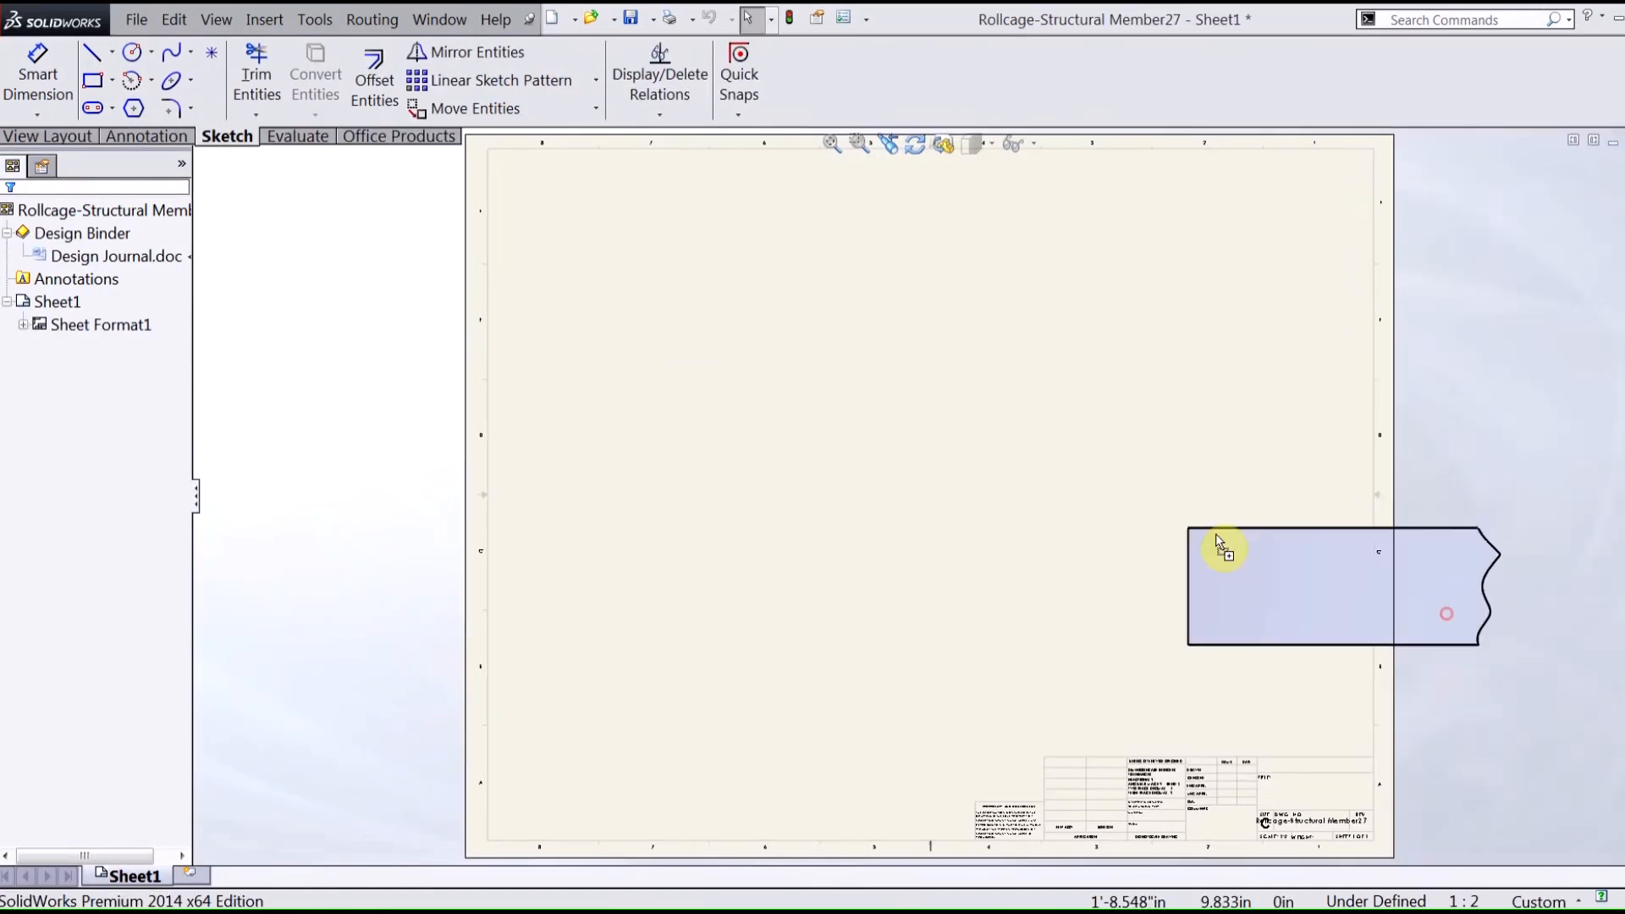
pyautogui.click(946, 435)
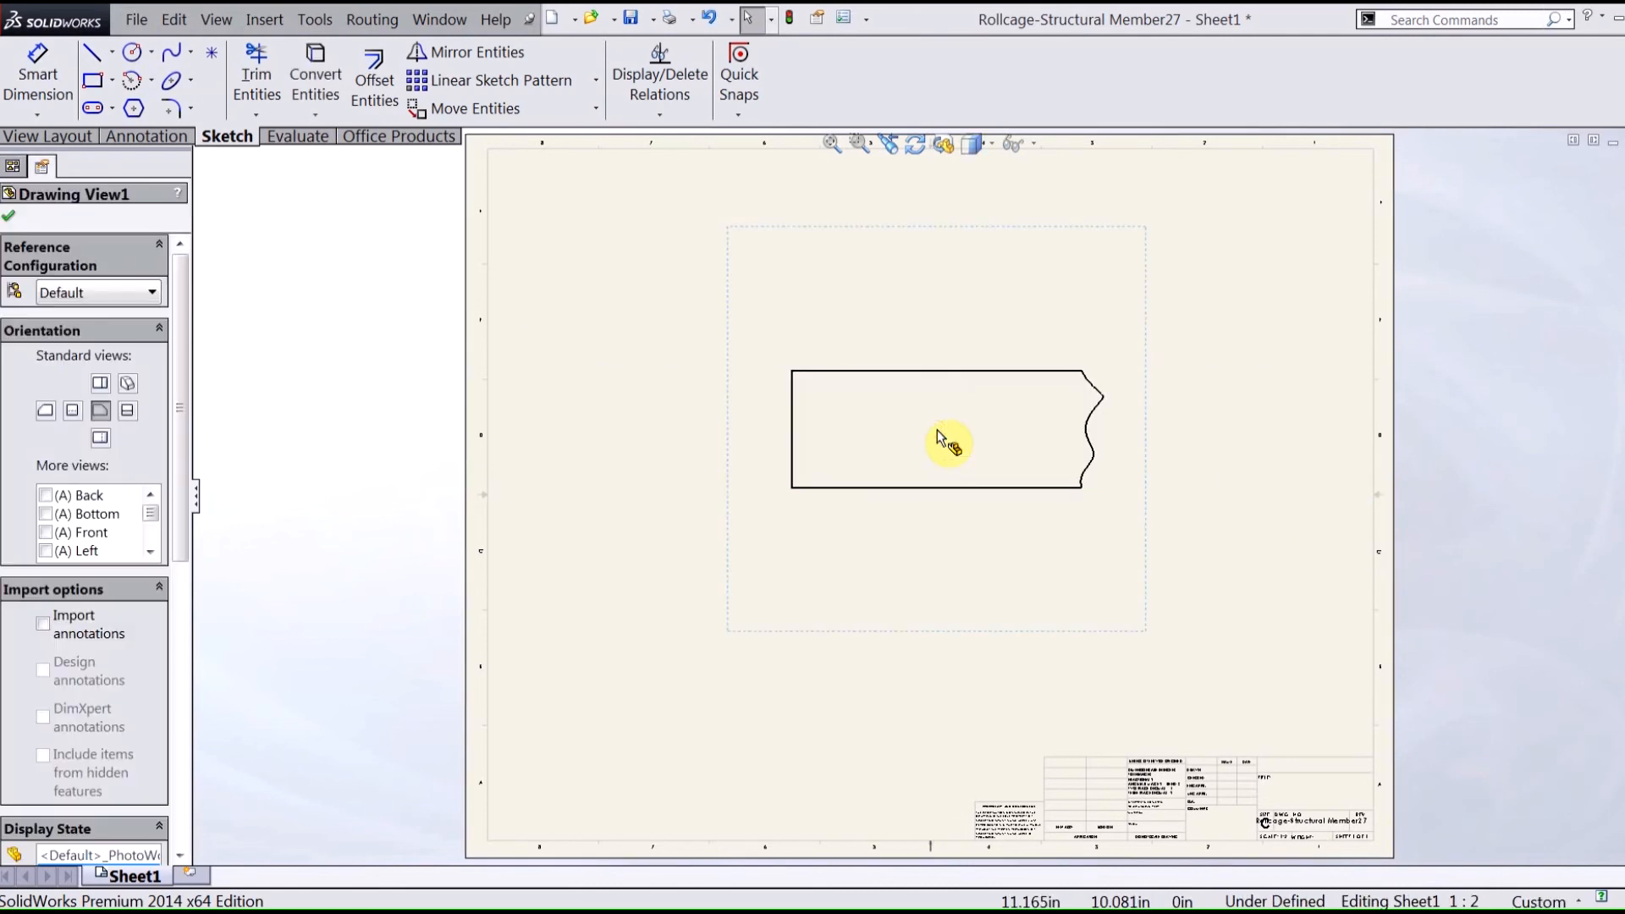
pyautogui.scroll(-3)
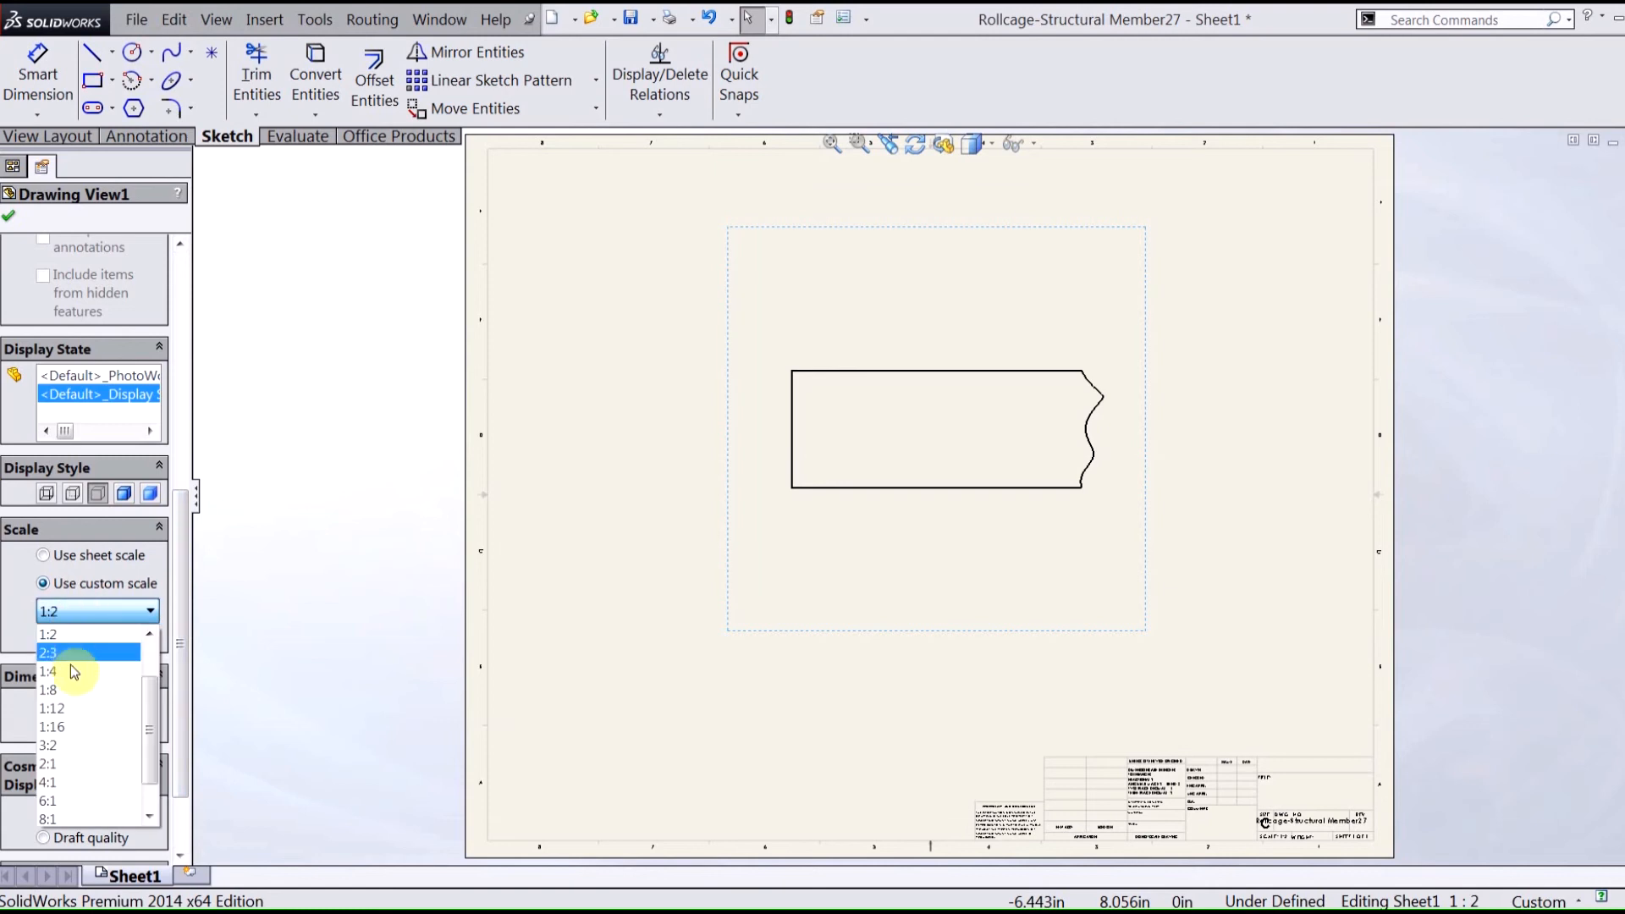
pyautogui.scroll(3)
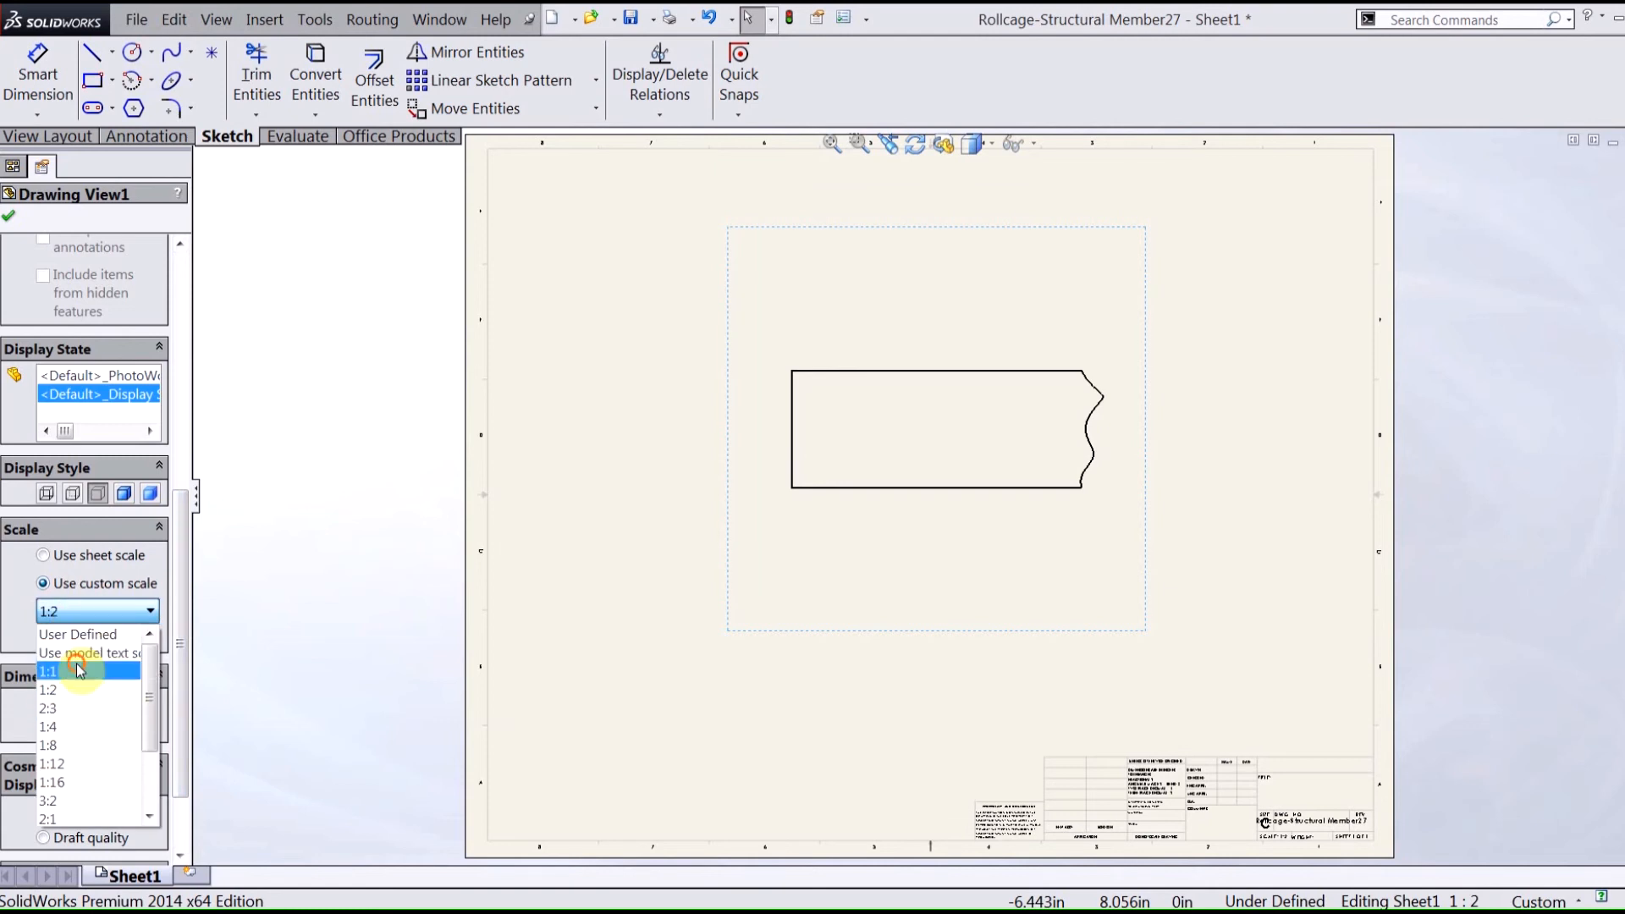
pyautogui.click(49, 670)
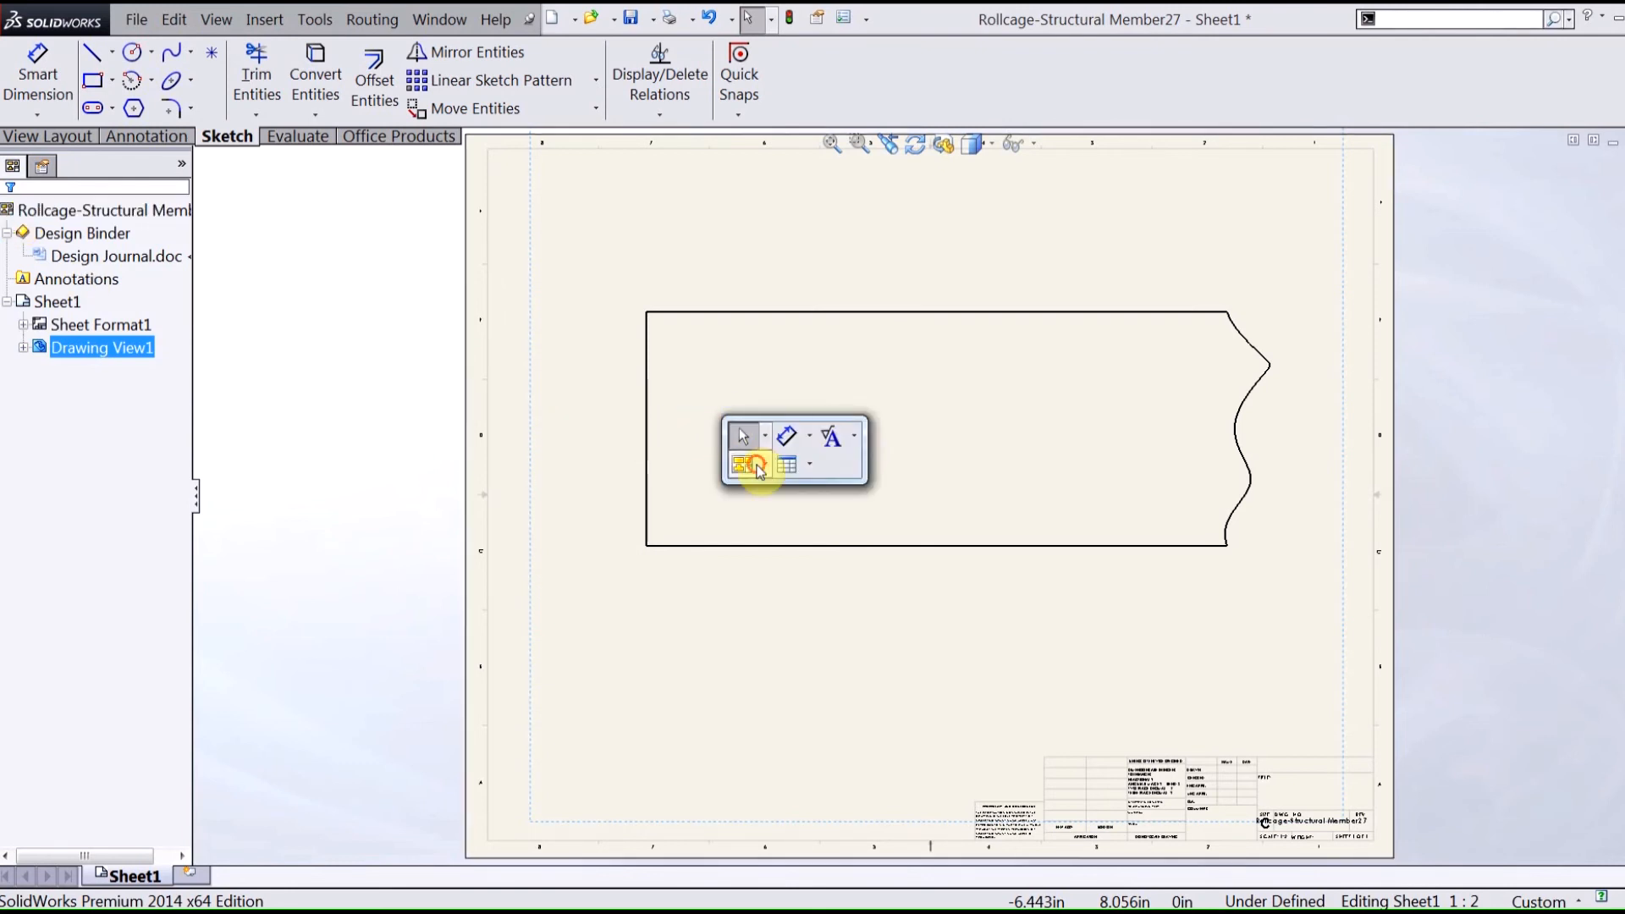
# - Break the flat pattern drawing view with two break lines and a 2 in gap
pyautogui.click(752, 465)
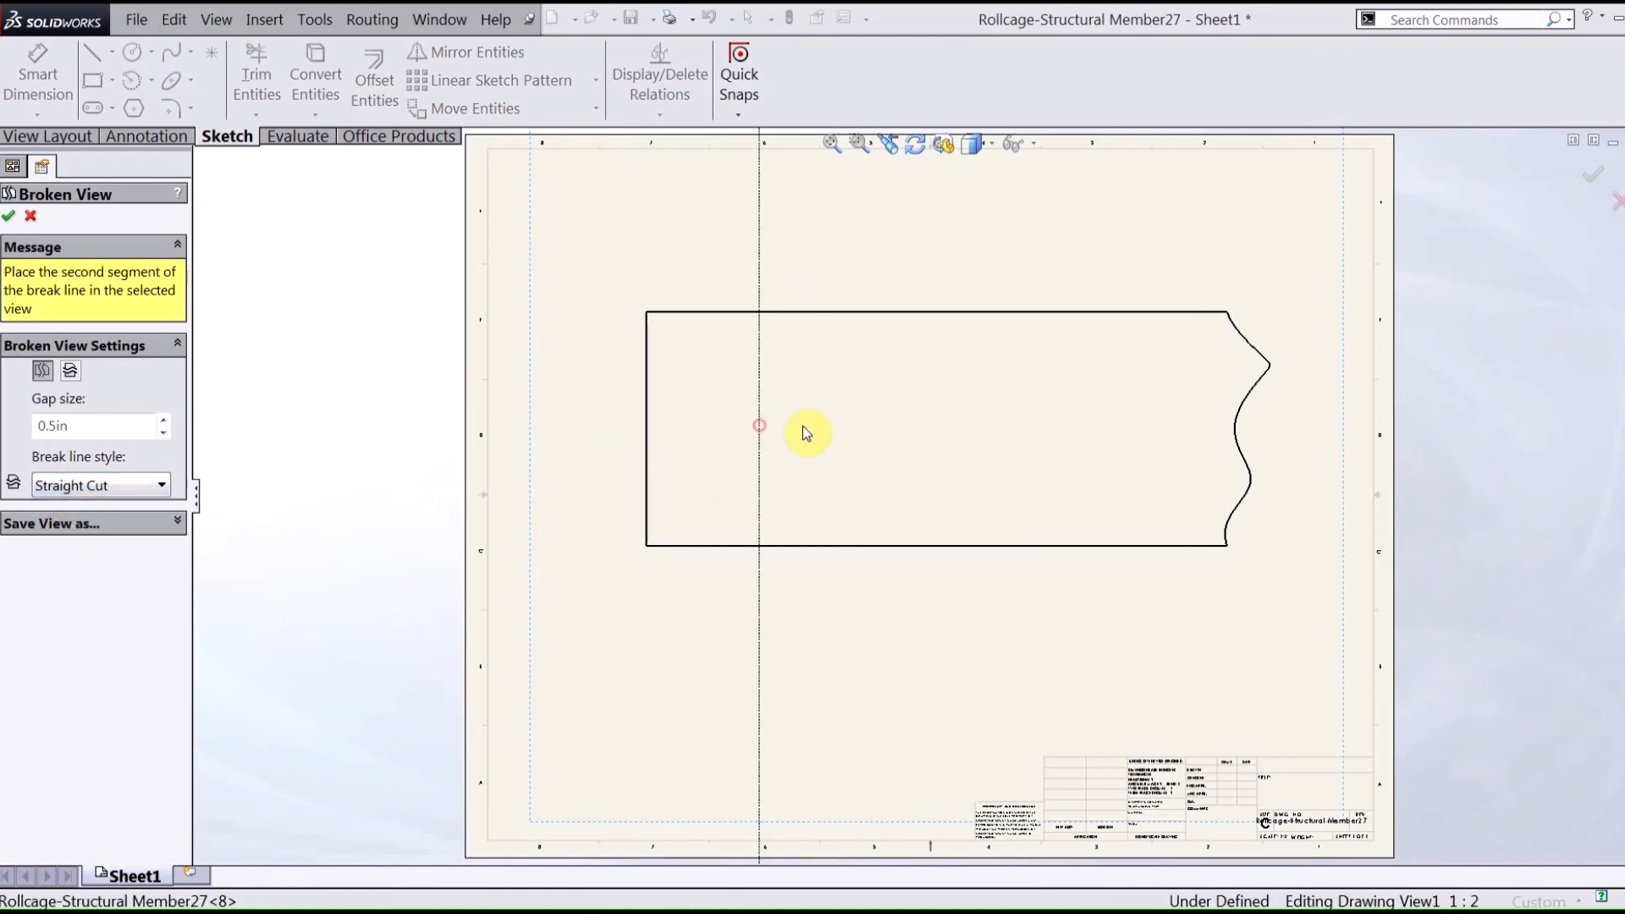
pyautogui.click(759, 426)
pyautogui.write('2')
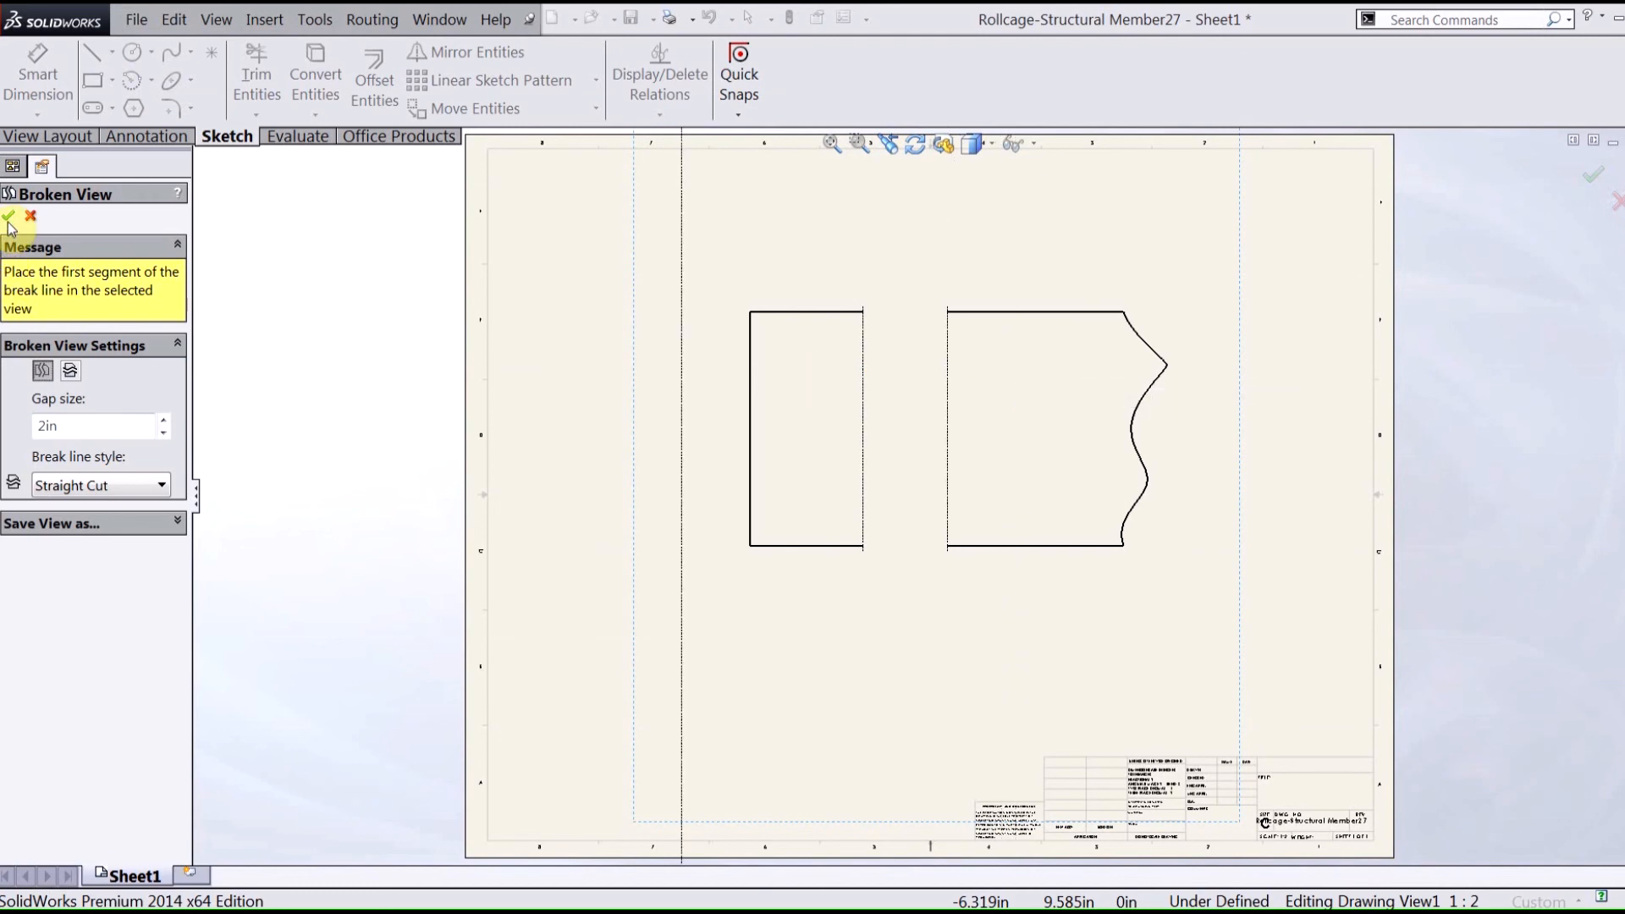
pyautogui.click(8, 215)
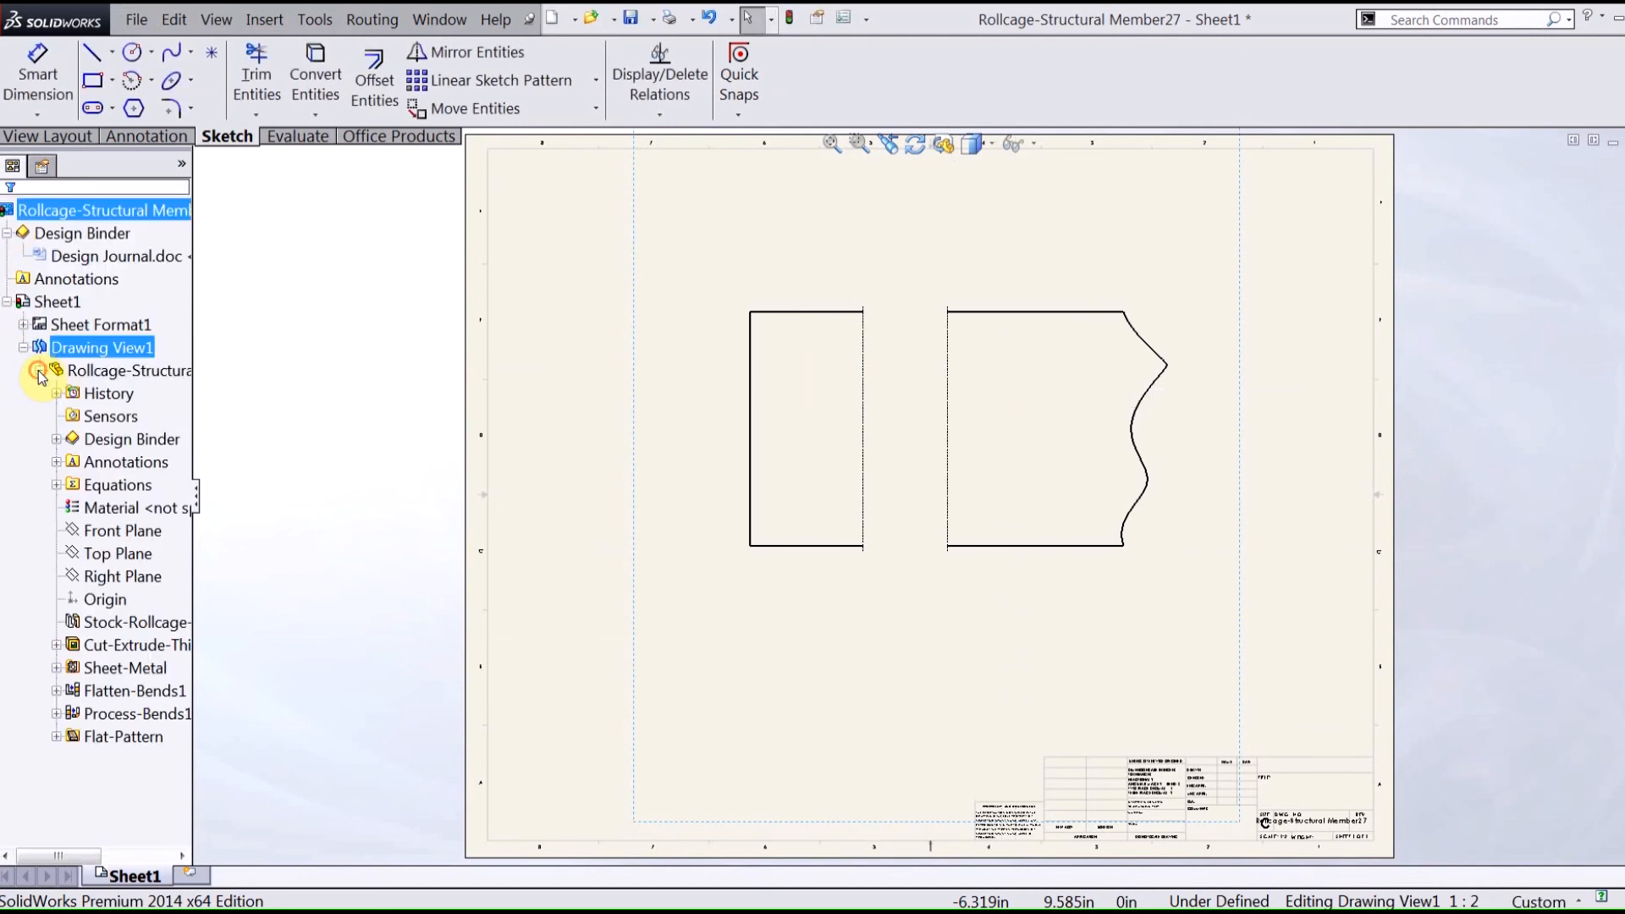
# - Show Bounding-Box2 in the broken drawing view
pyautogui.click(56, 713)
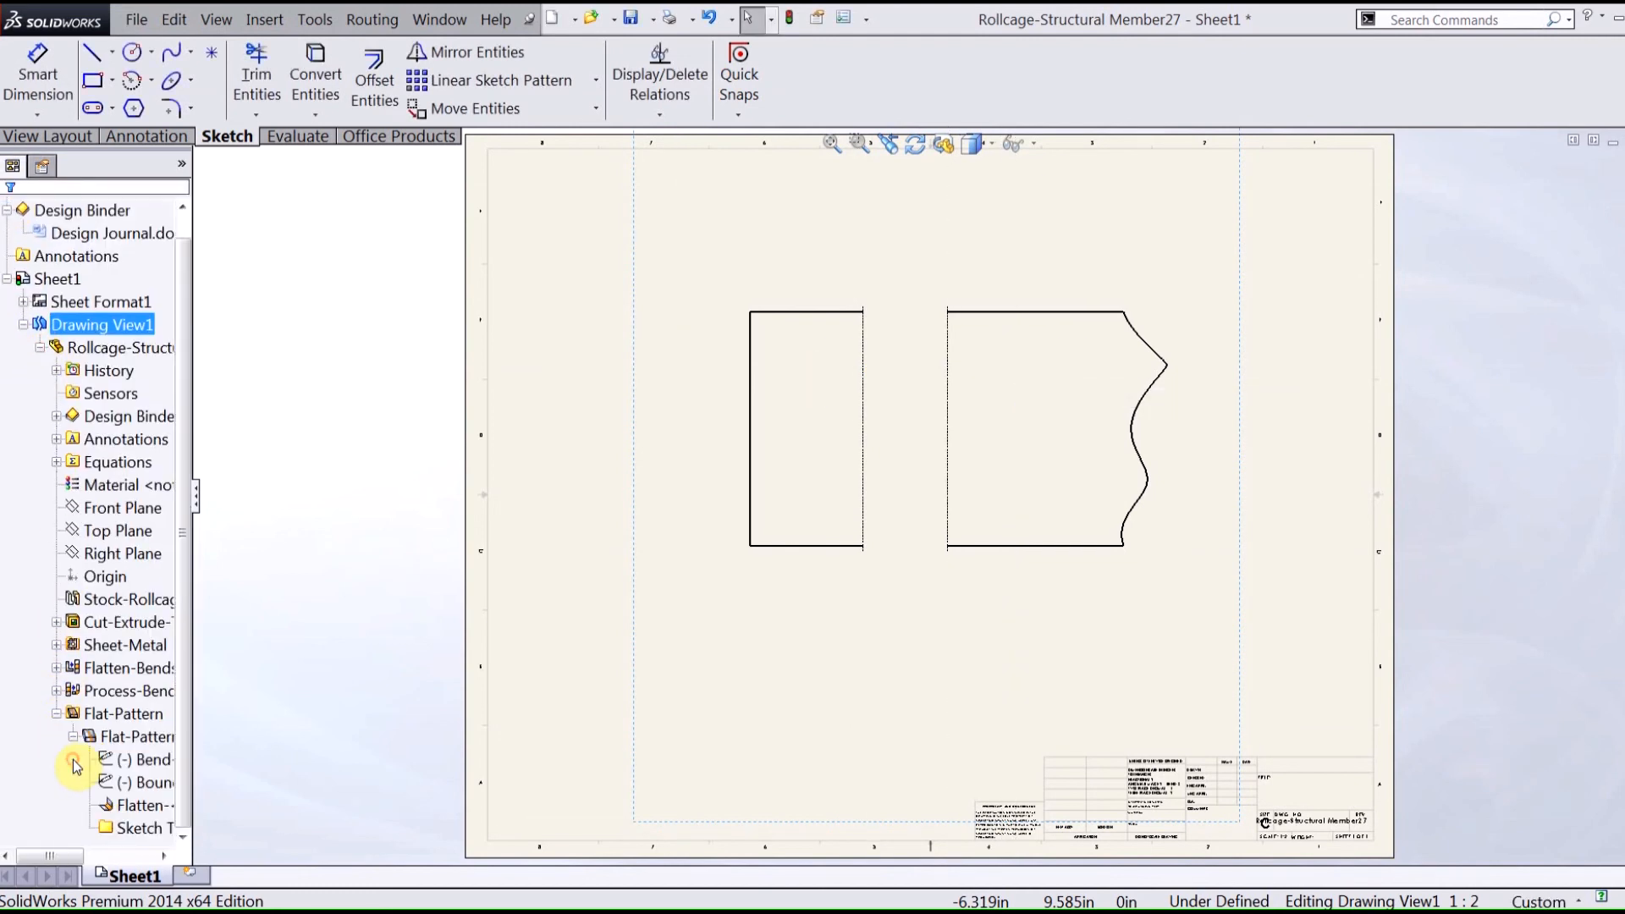
pyautogui.rightClick(151, 782)
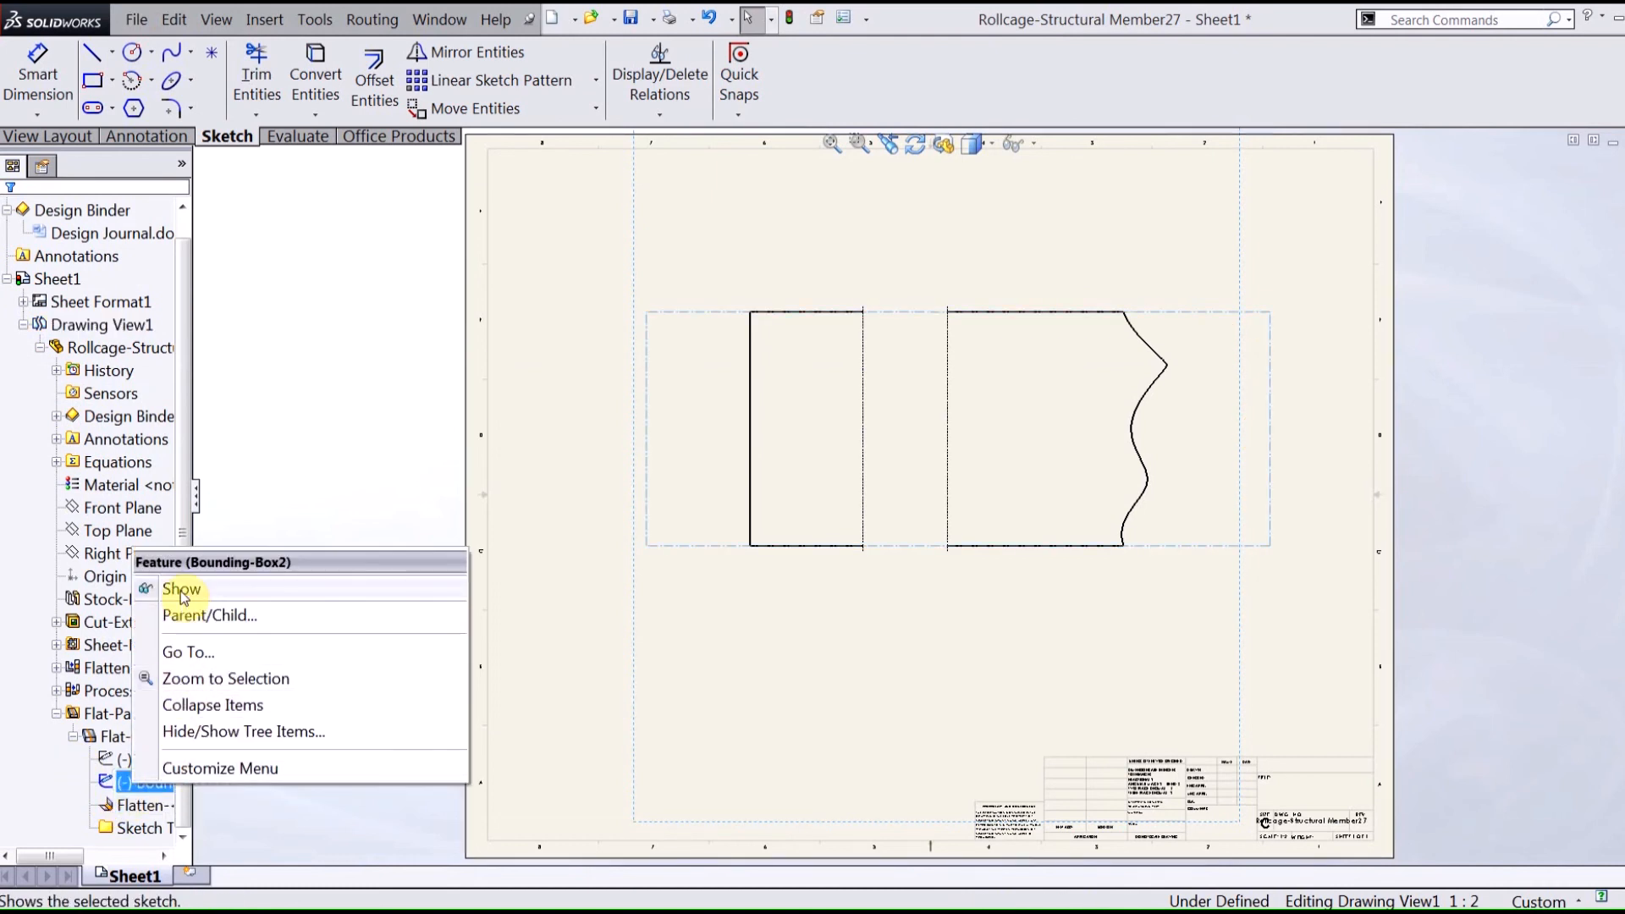
pyautogui.click(181, 589)
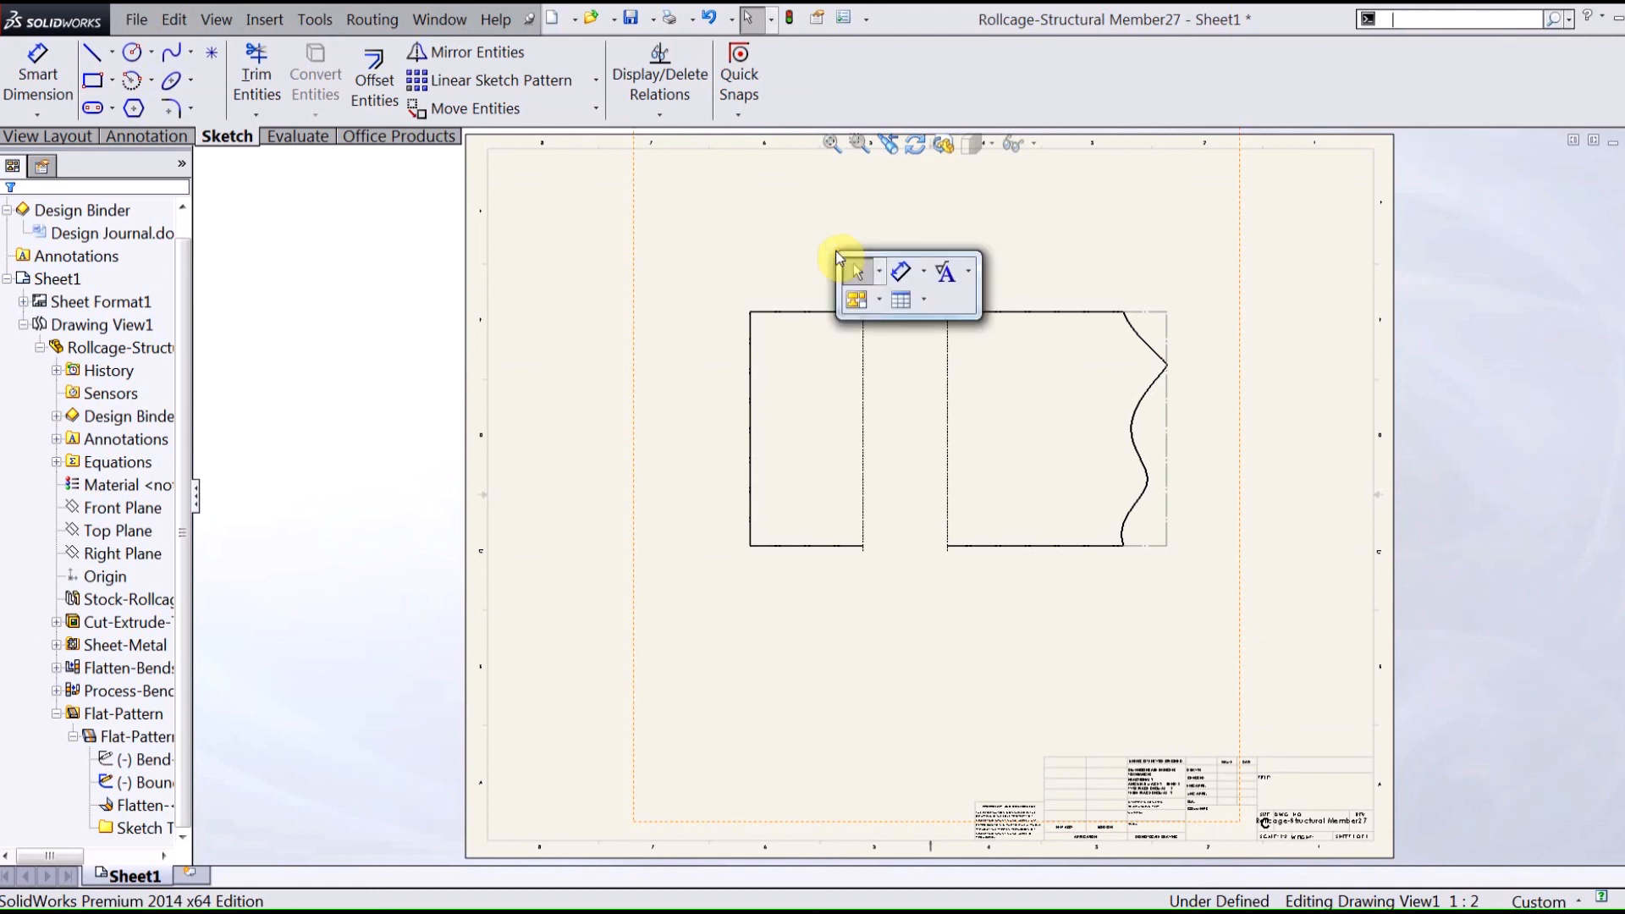
pyautogui.click(857, 271)
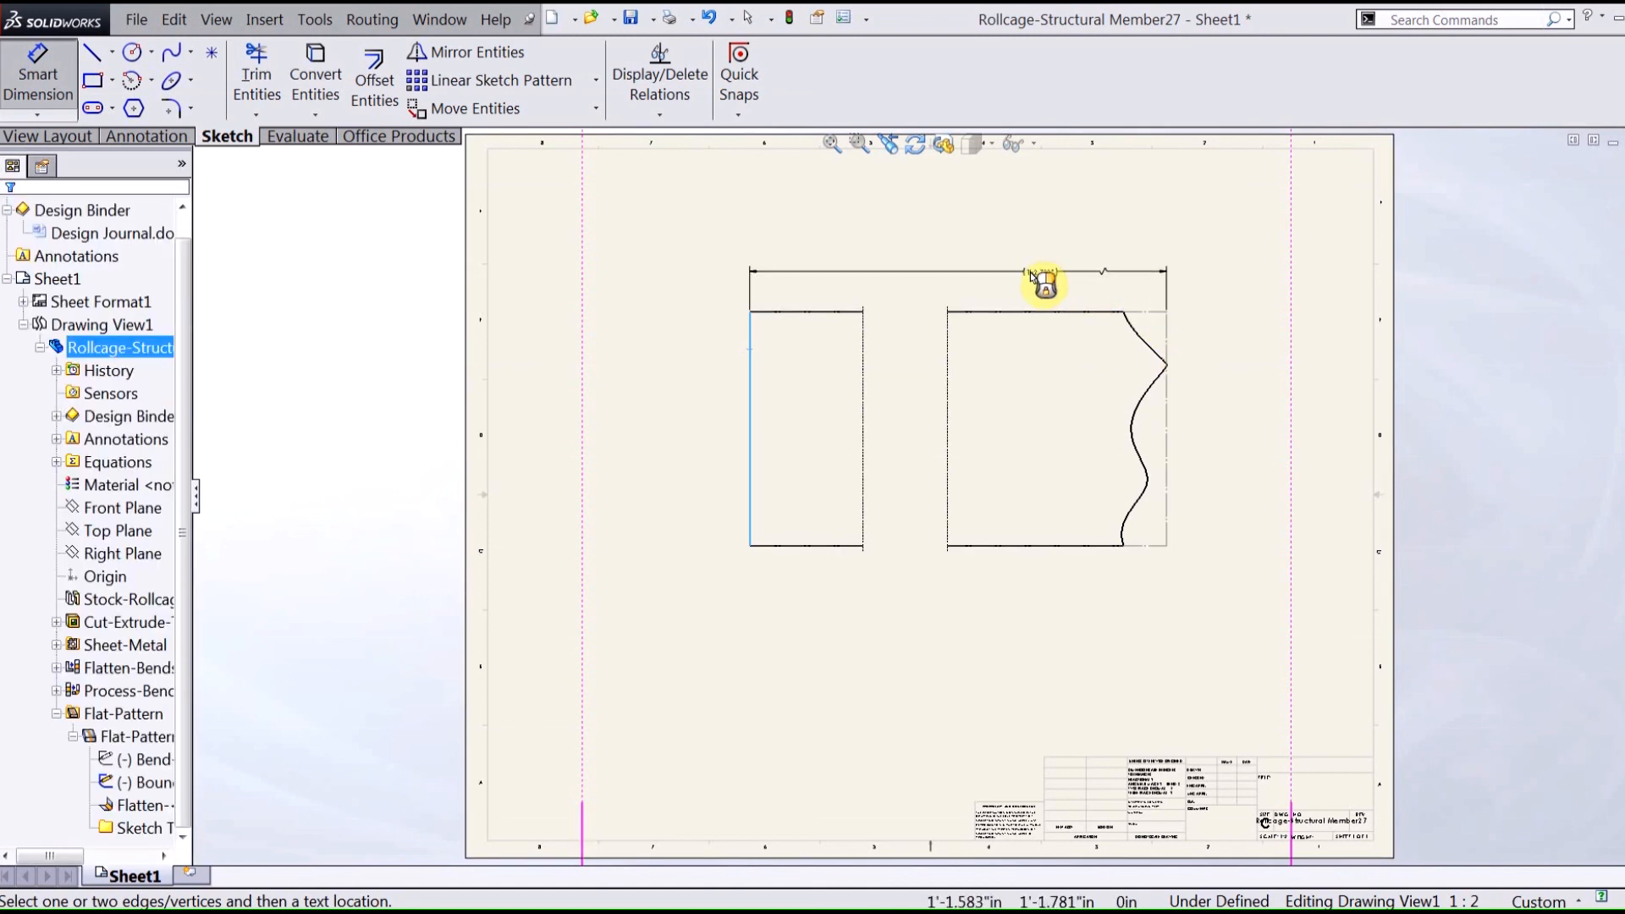
# - Add the 1'-2.783" overall length dimension and the 3.000 end-segment dimensions
pyautogui.click(1042, 280)
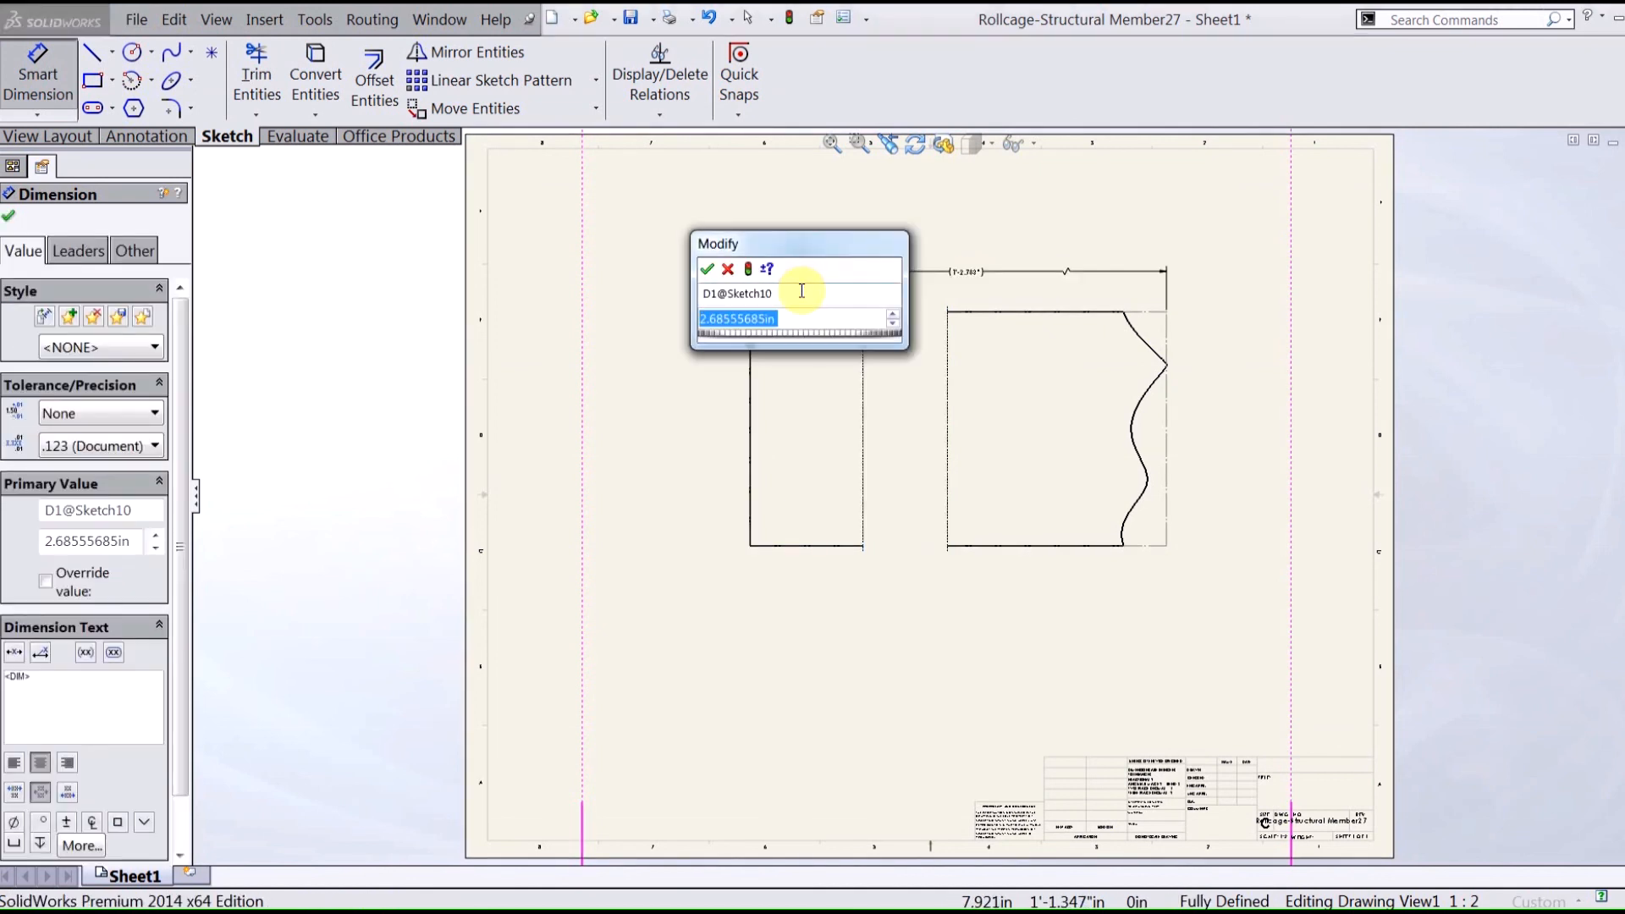
pyautogui.click(707, 269)
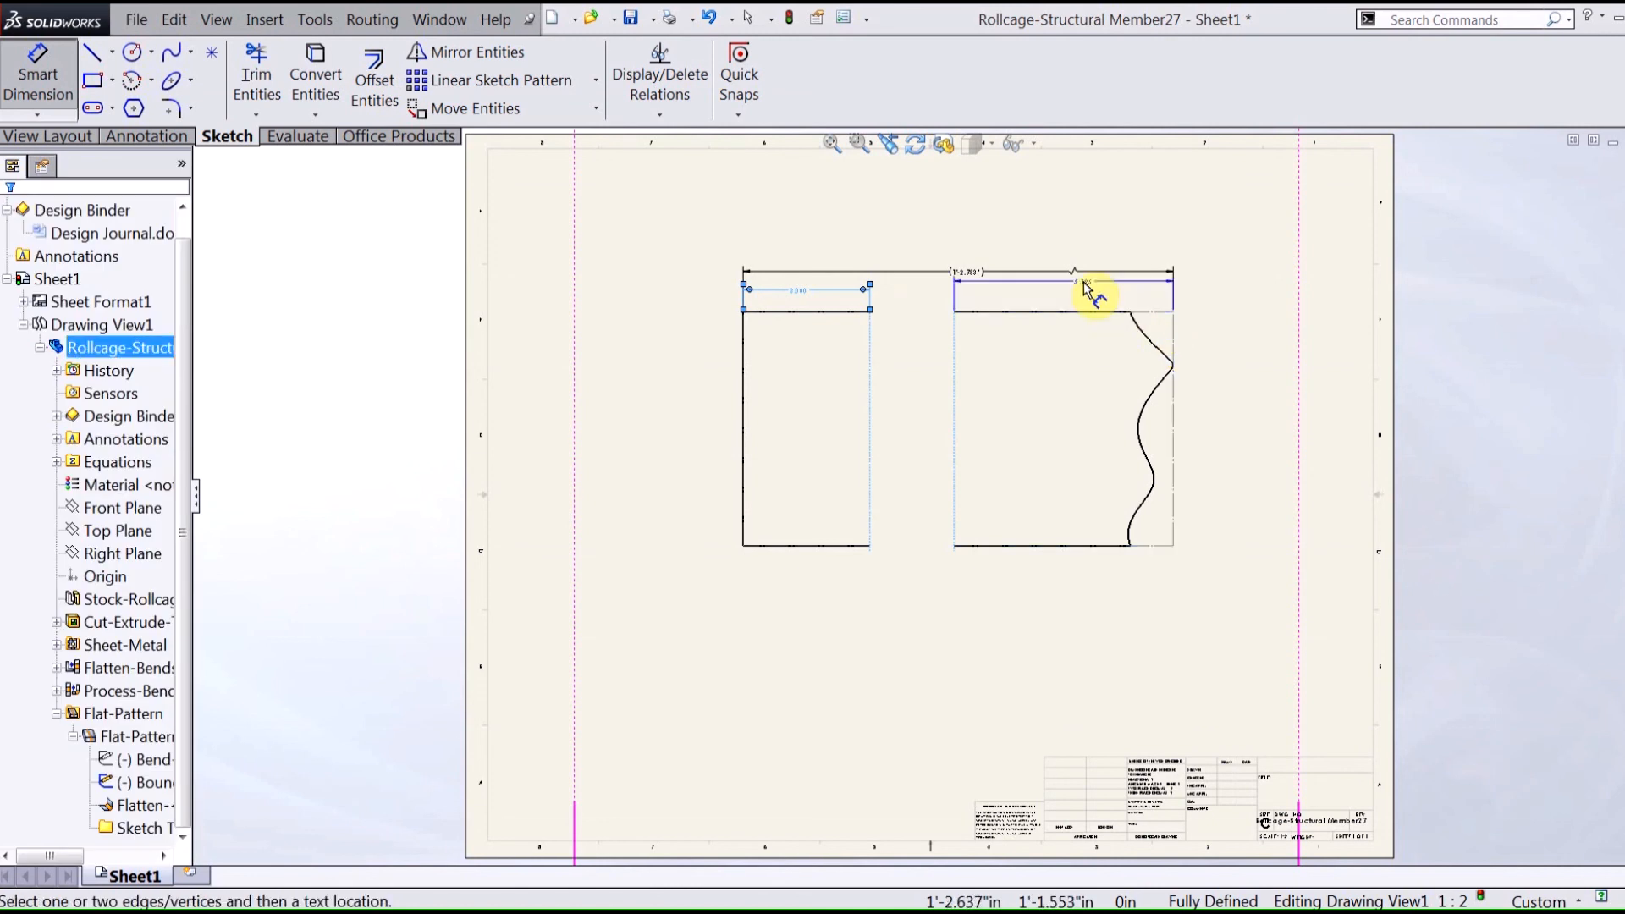
pyautogui.click(1084, 290)
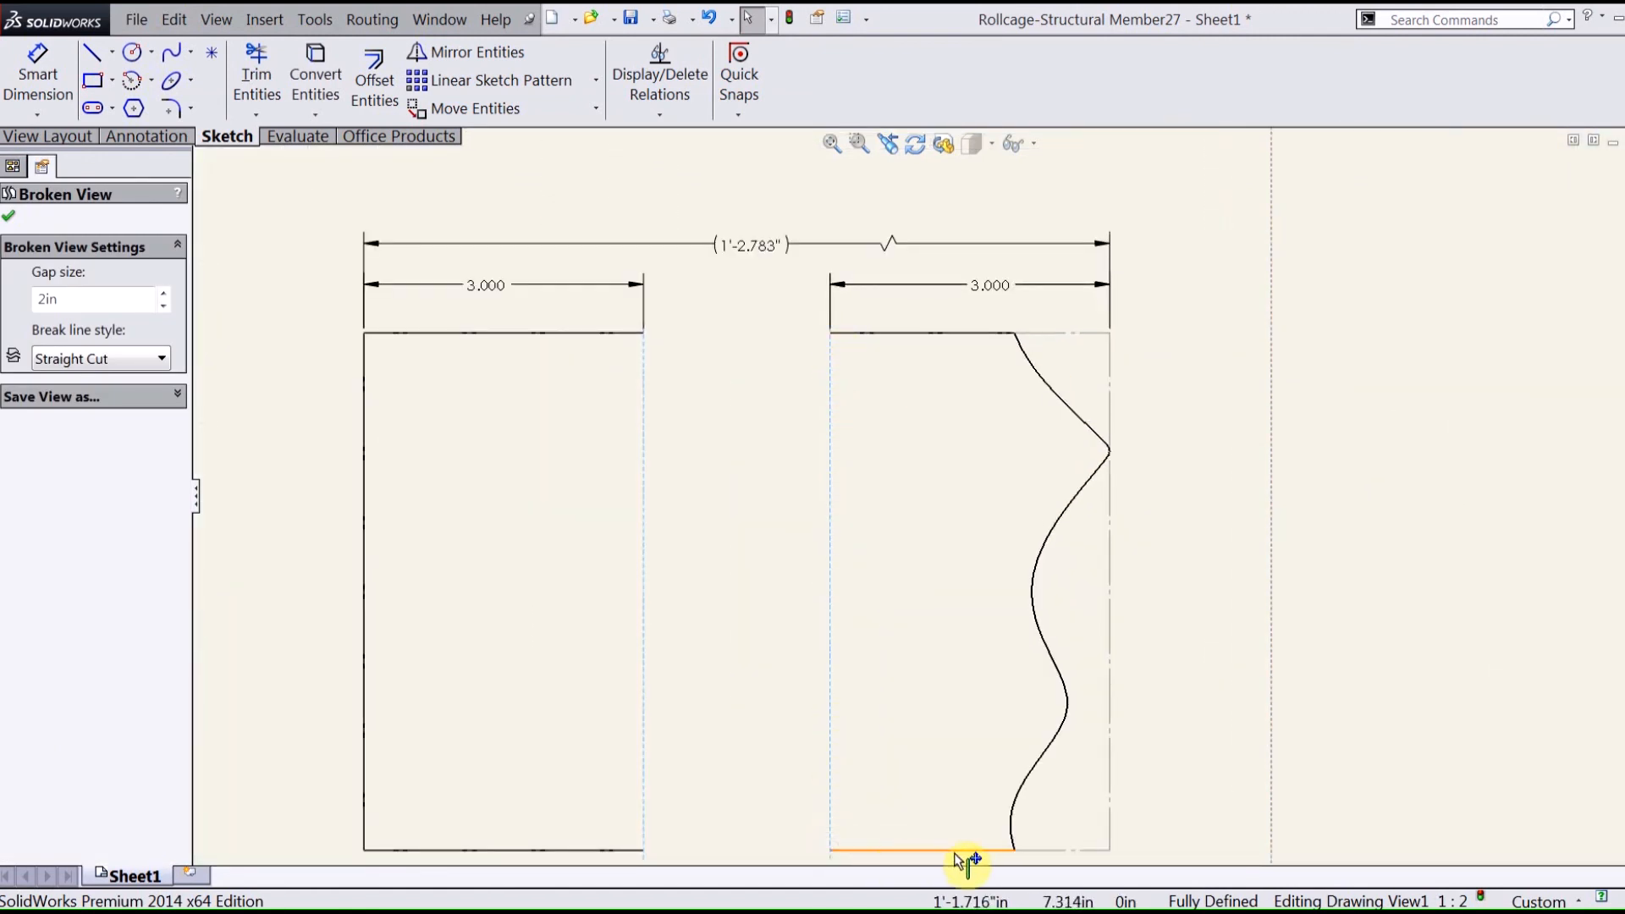
pyautogui.moveTo(1047, 379)
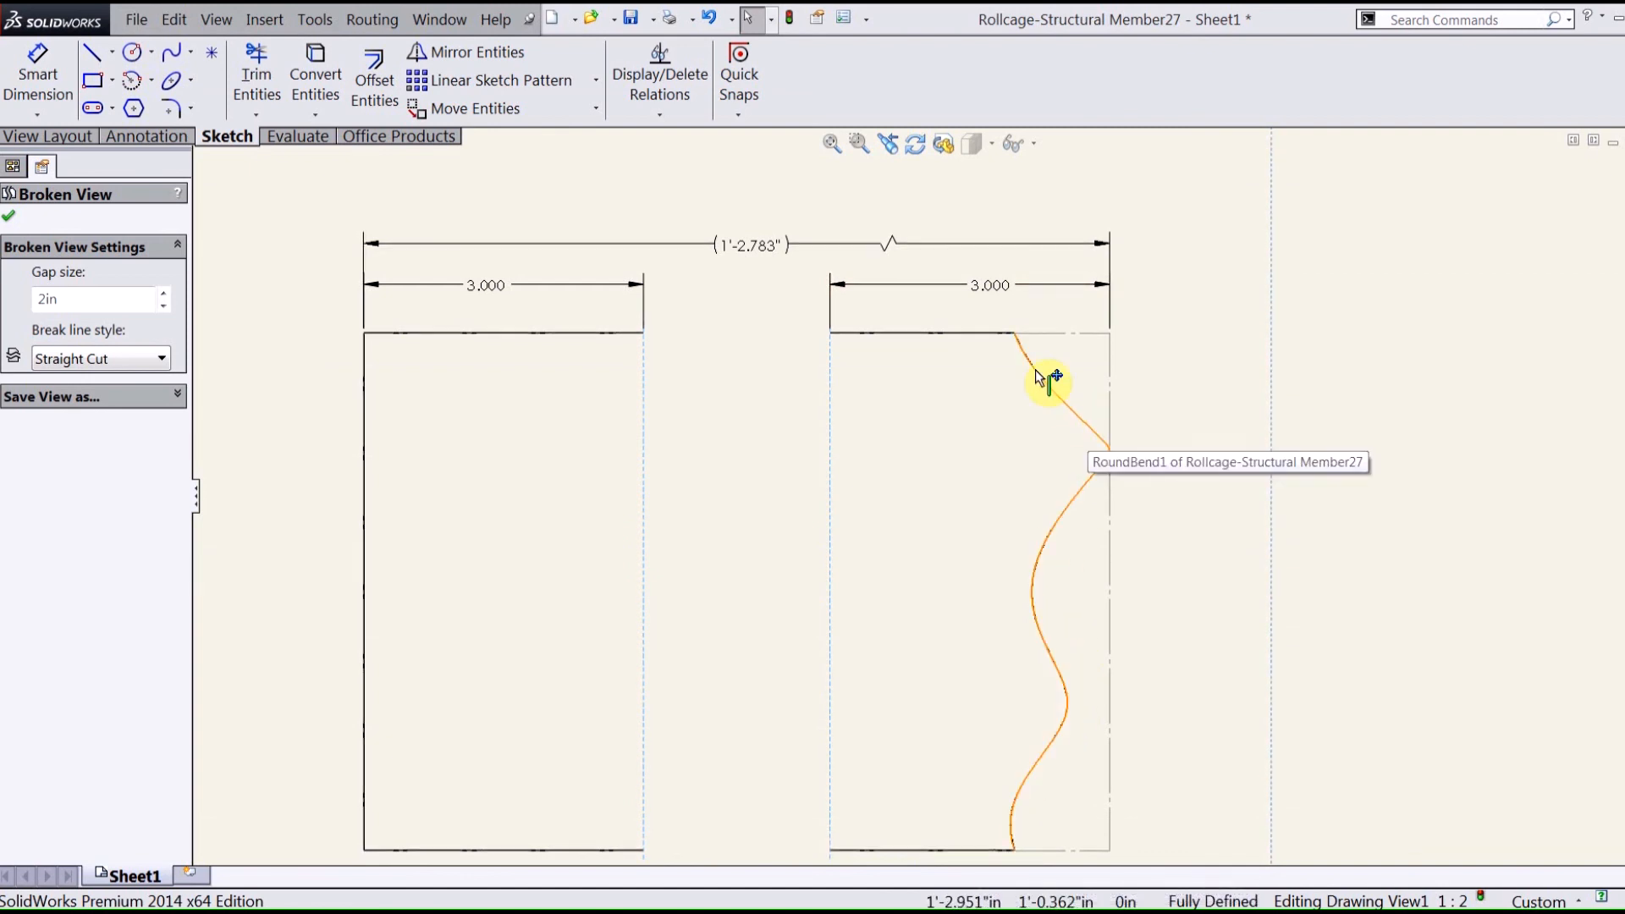
pyautogui.moveTo(1218, 401)
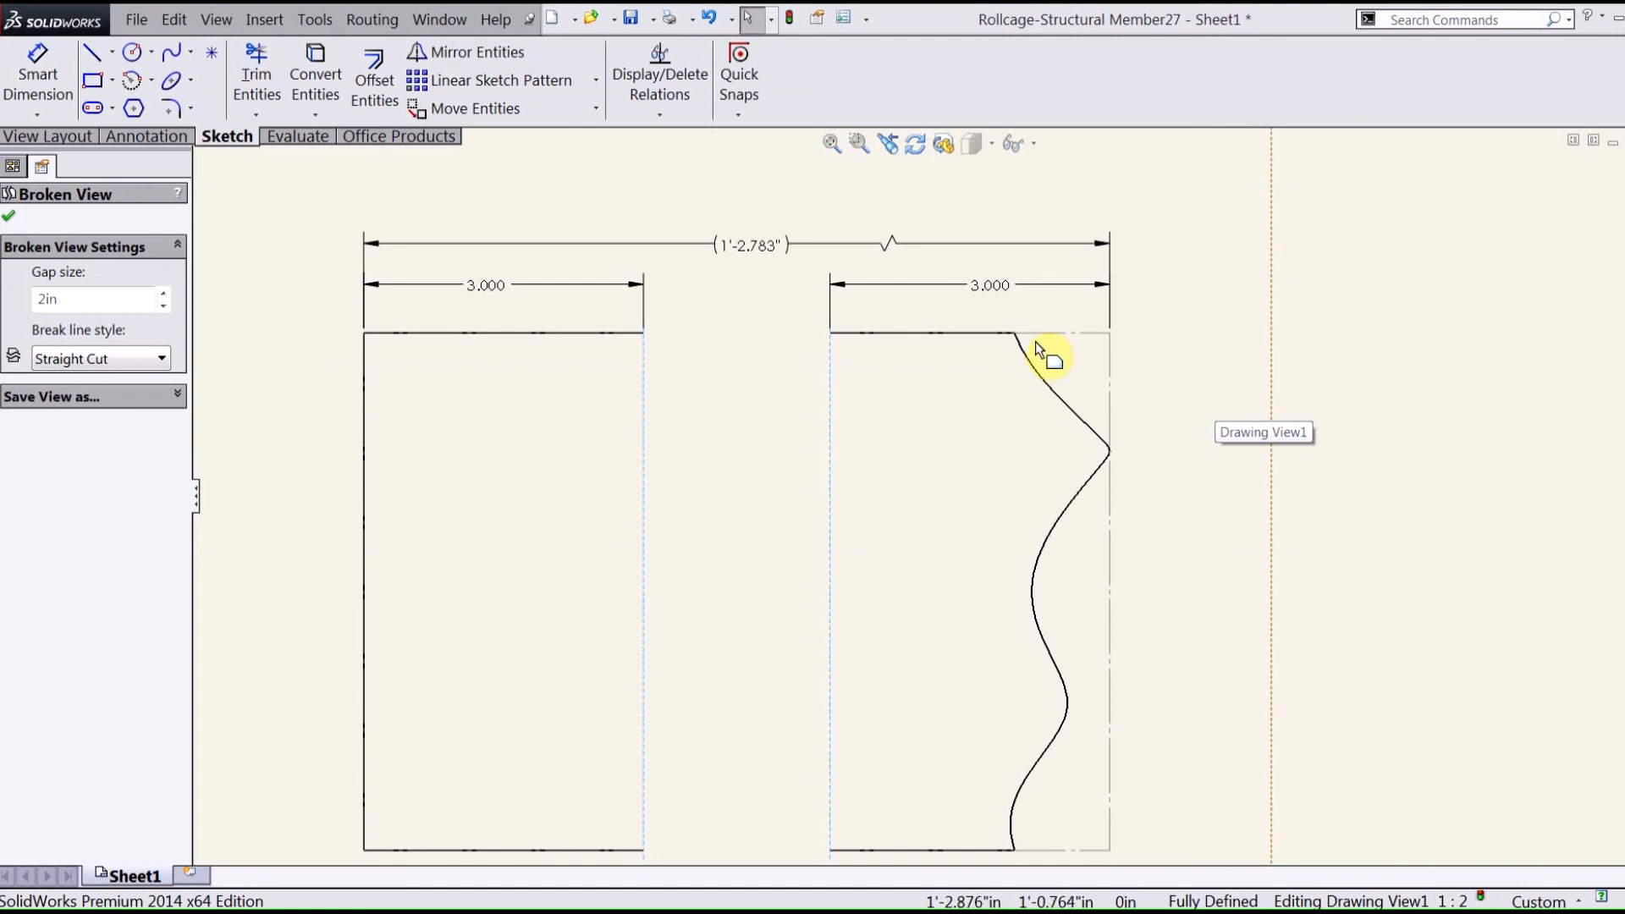
pyautogui.moveTo(1119, 719)
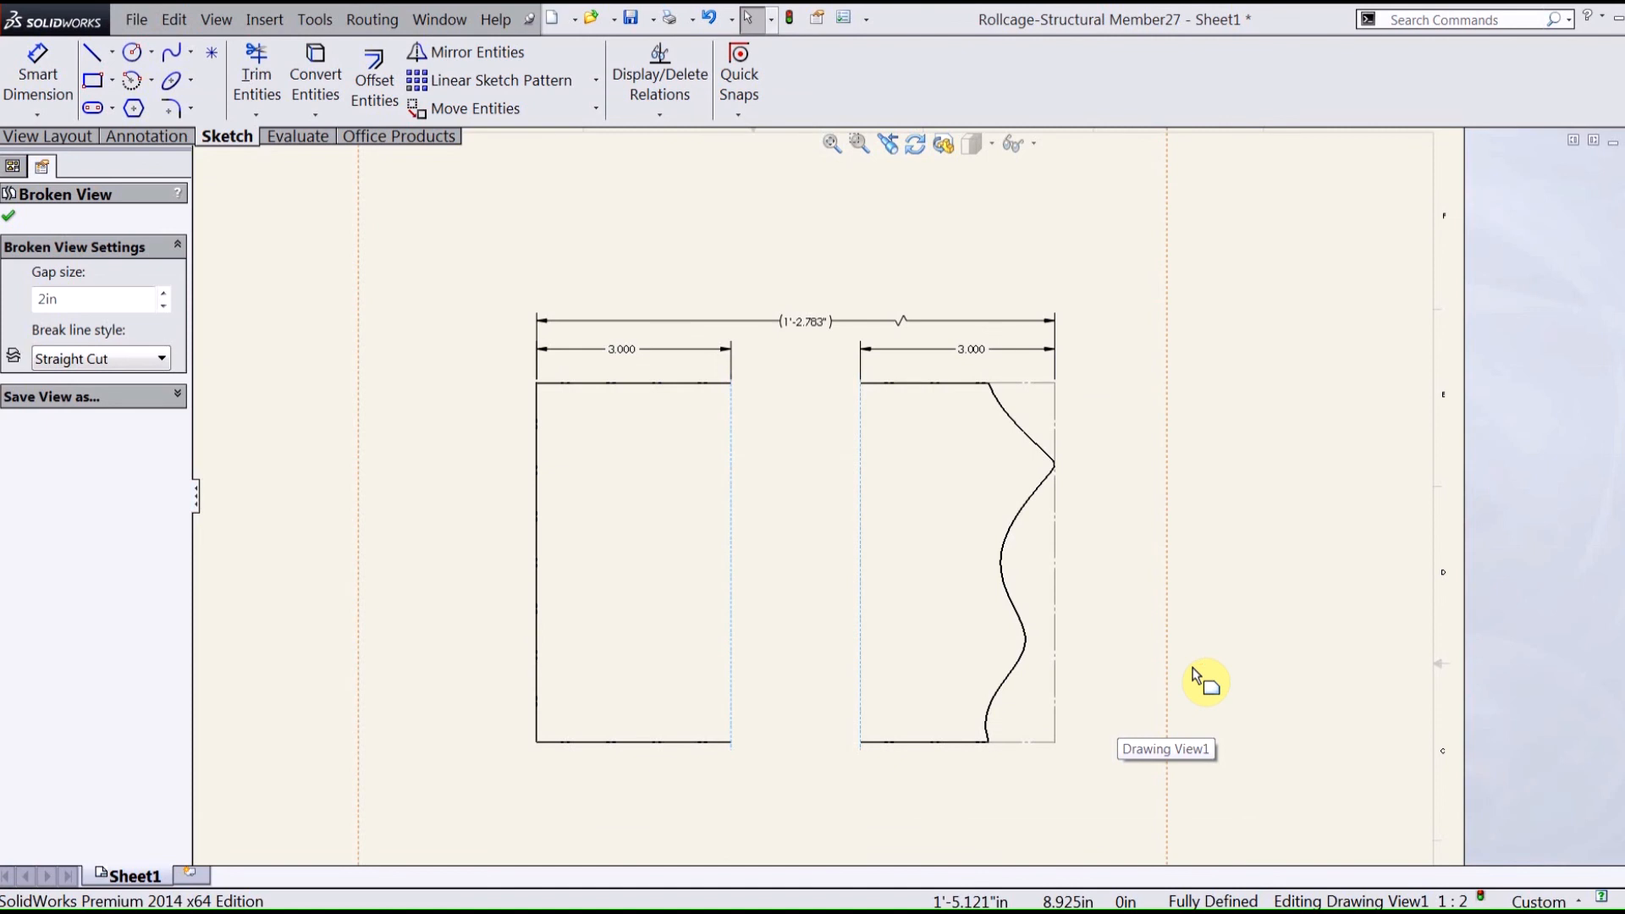
pyautogui.moveTo(1197, 679)
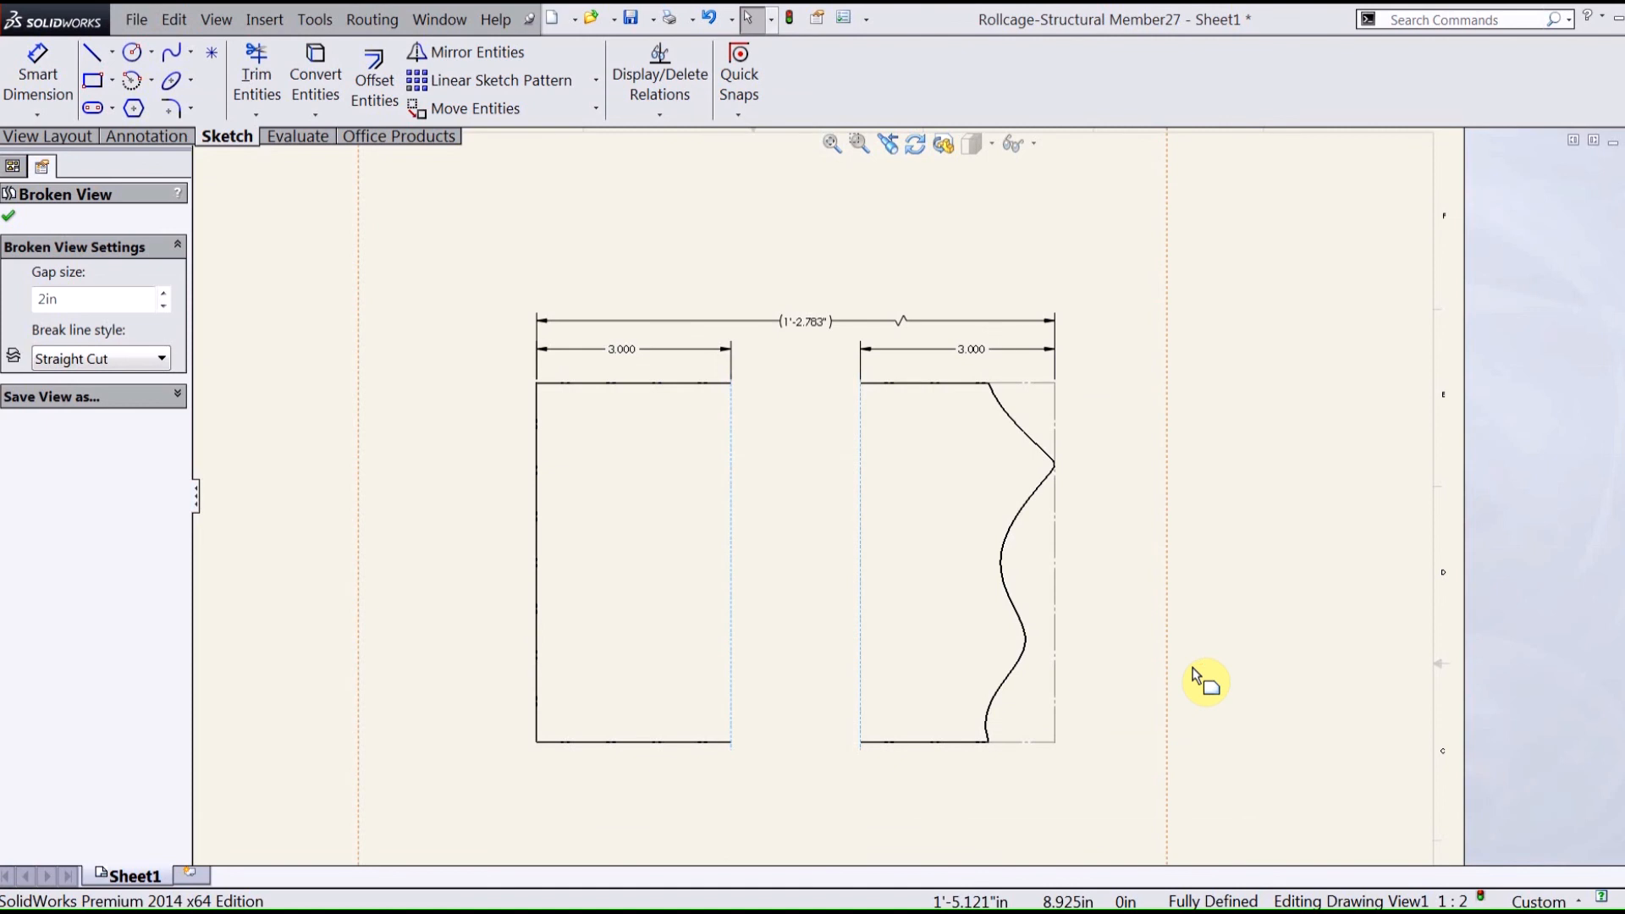